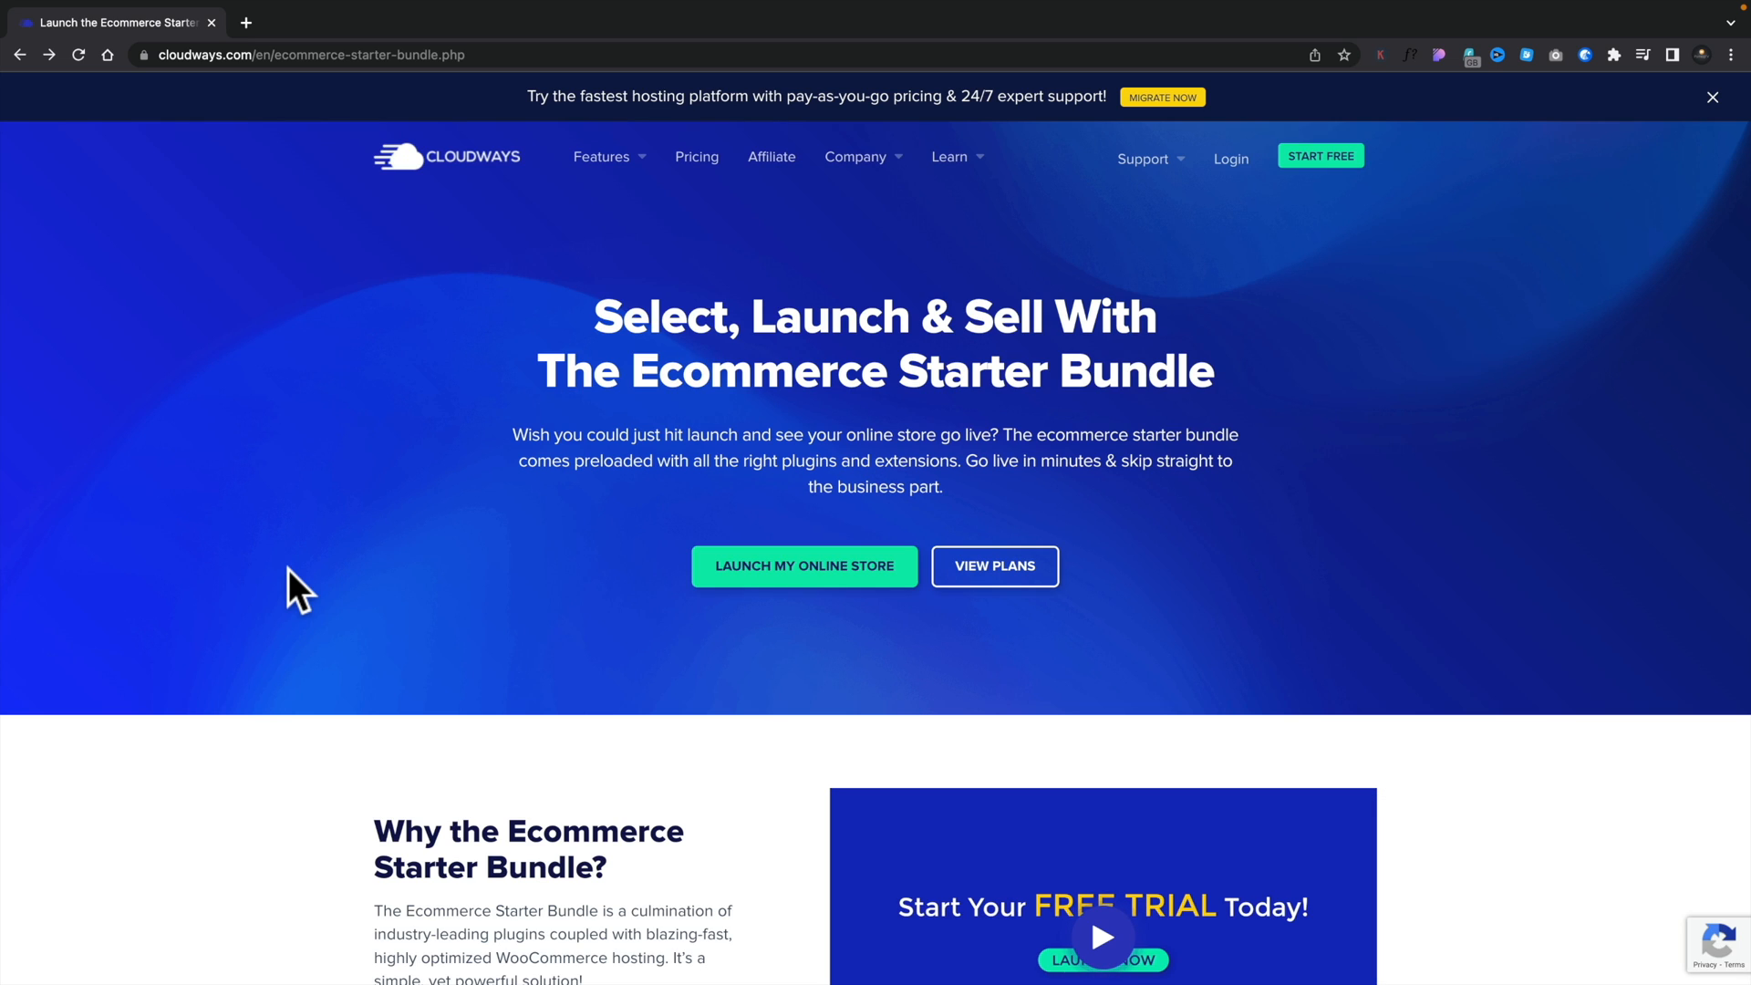
{"action": "mouse_move", "coordinate": [821, 586]}
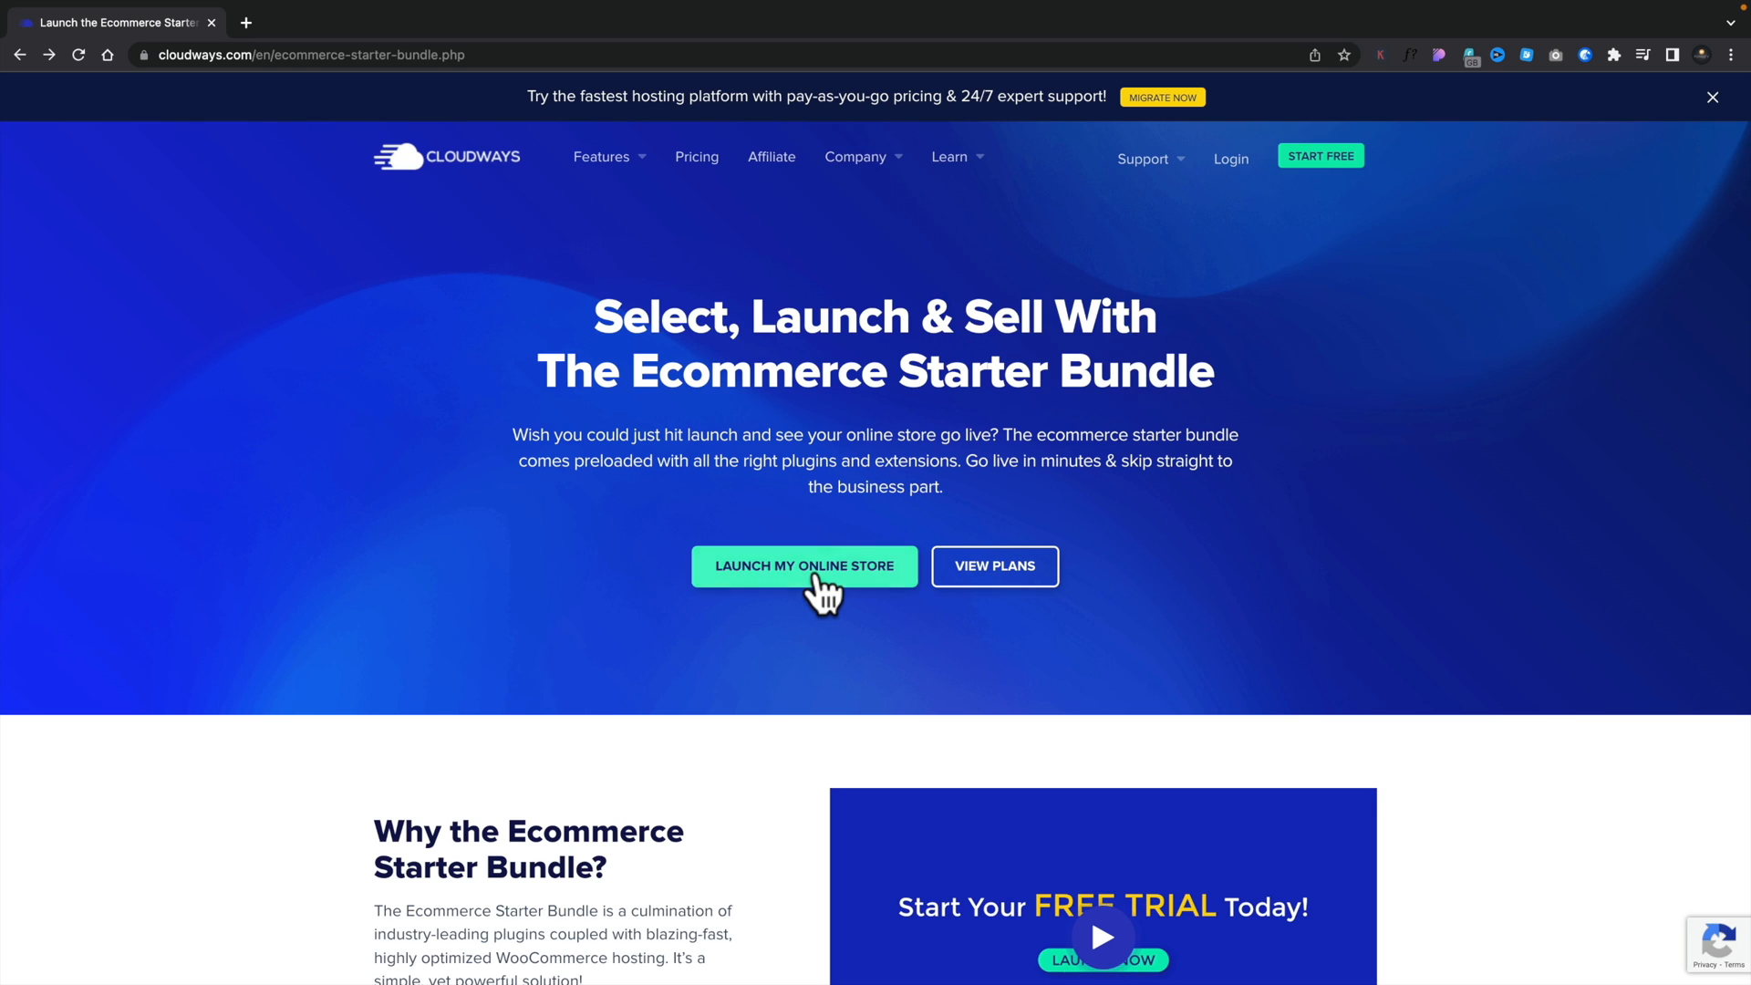
Launch My Online Store from the bundle page to reach the WPTuts servers dashboard
{"action": "left_click", "coordinate": [803, 566]}
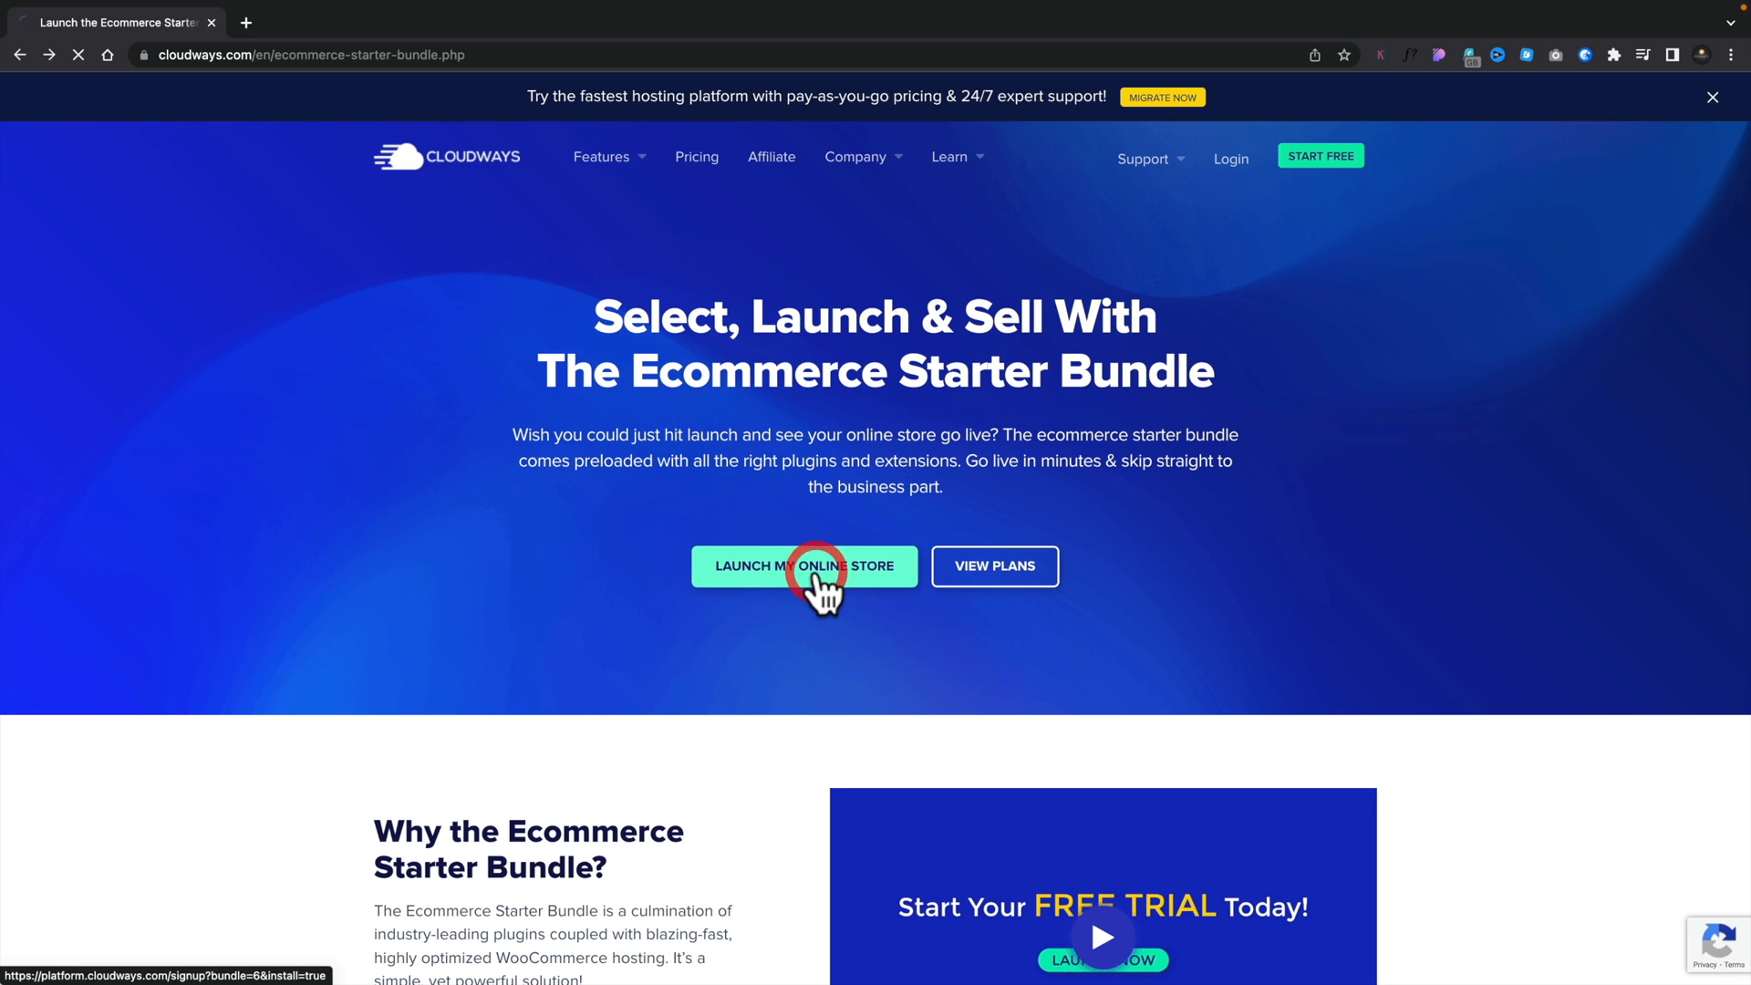
{"action": "left_click", "coordinate": [804, 566]}
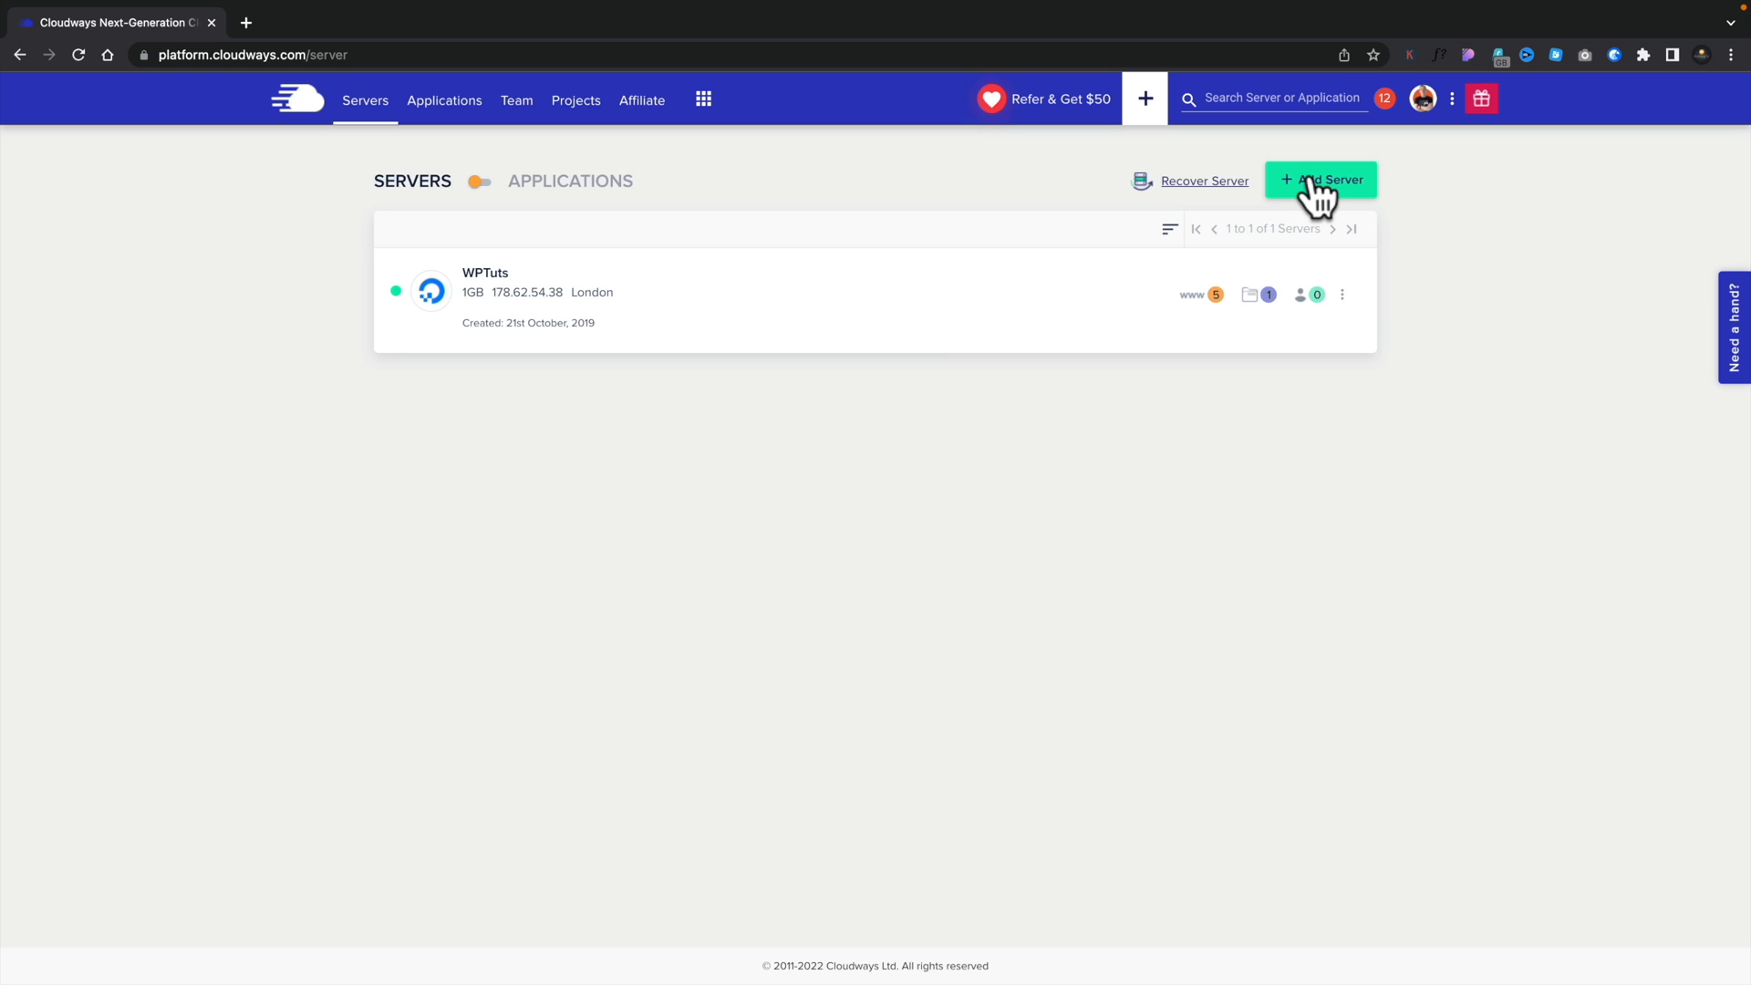
Add a server with app name 'My Ecommerce Site' and server name 'Ecommerce Server'
{"action": "left_click", "coordinate": [1322, 179]}
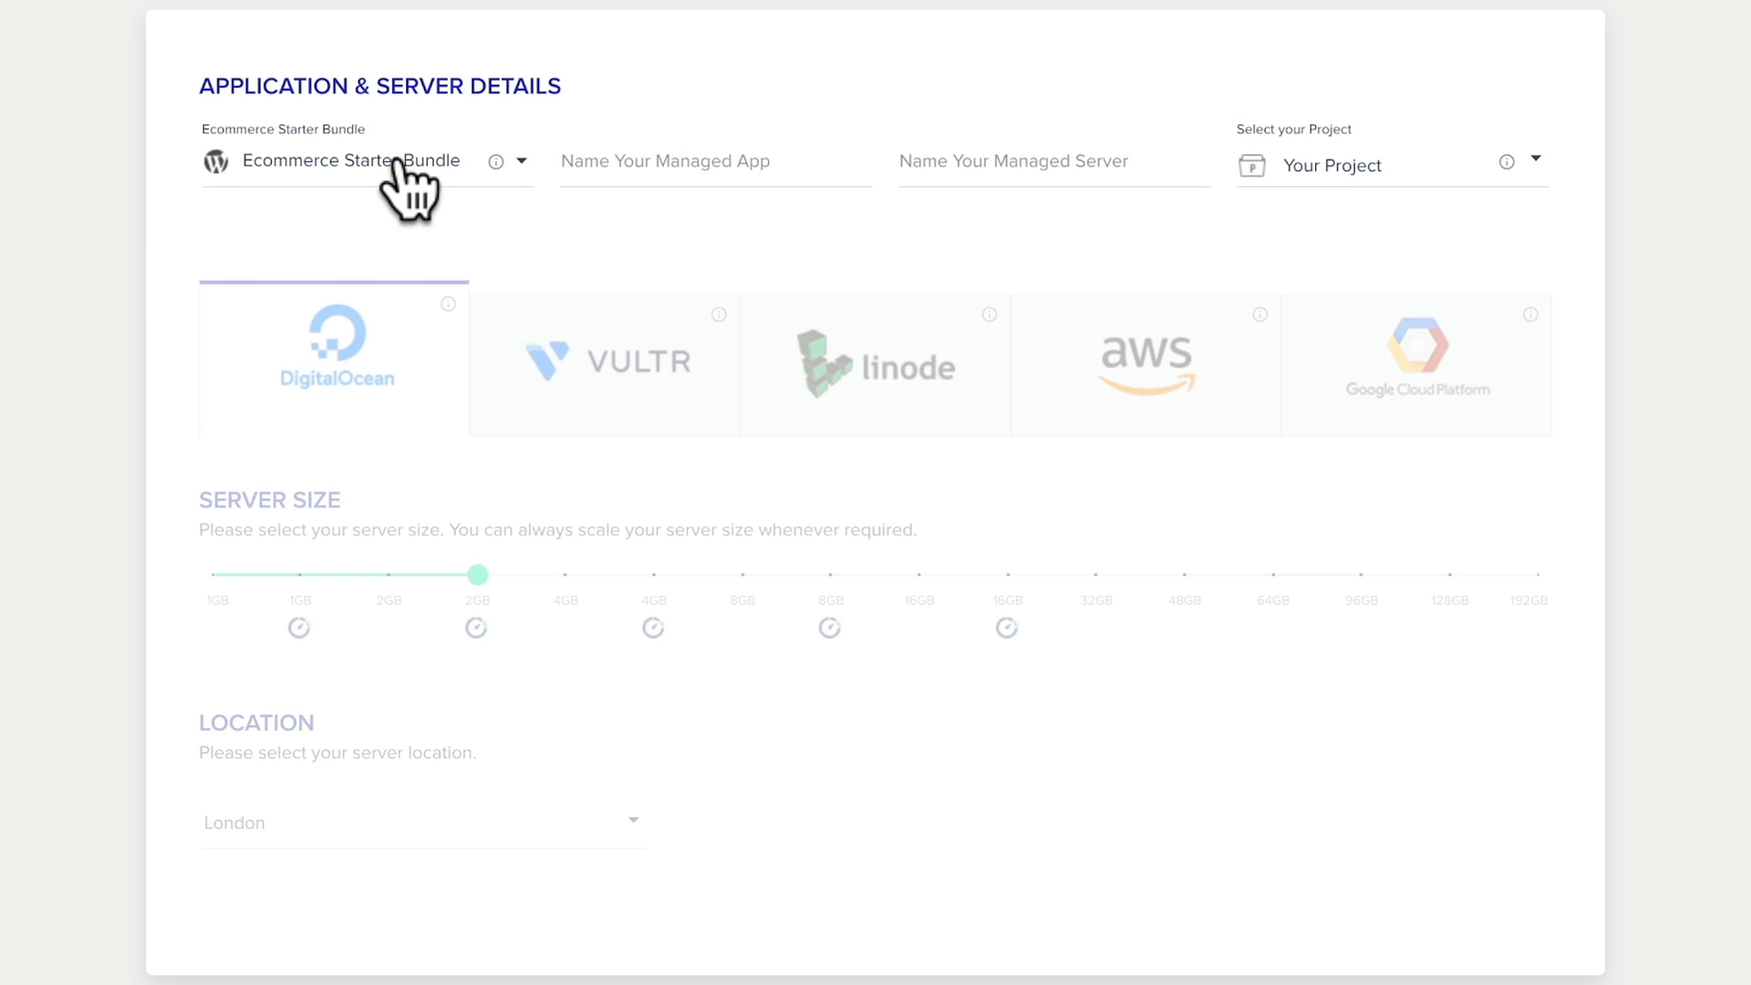
{"action": "left_click", "coordinate": [715, 161]}
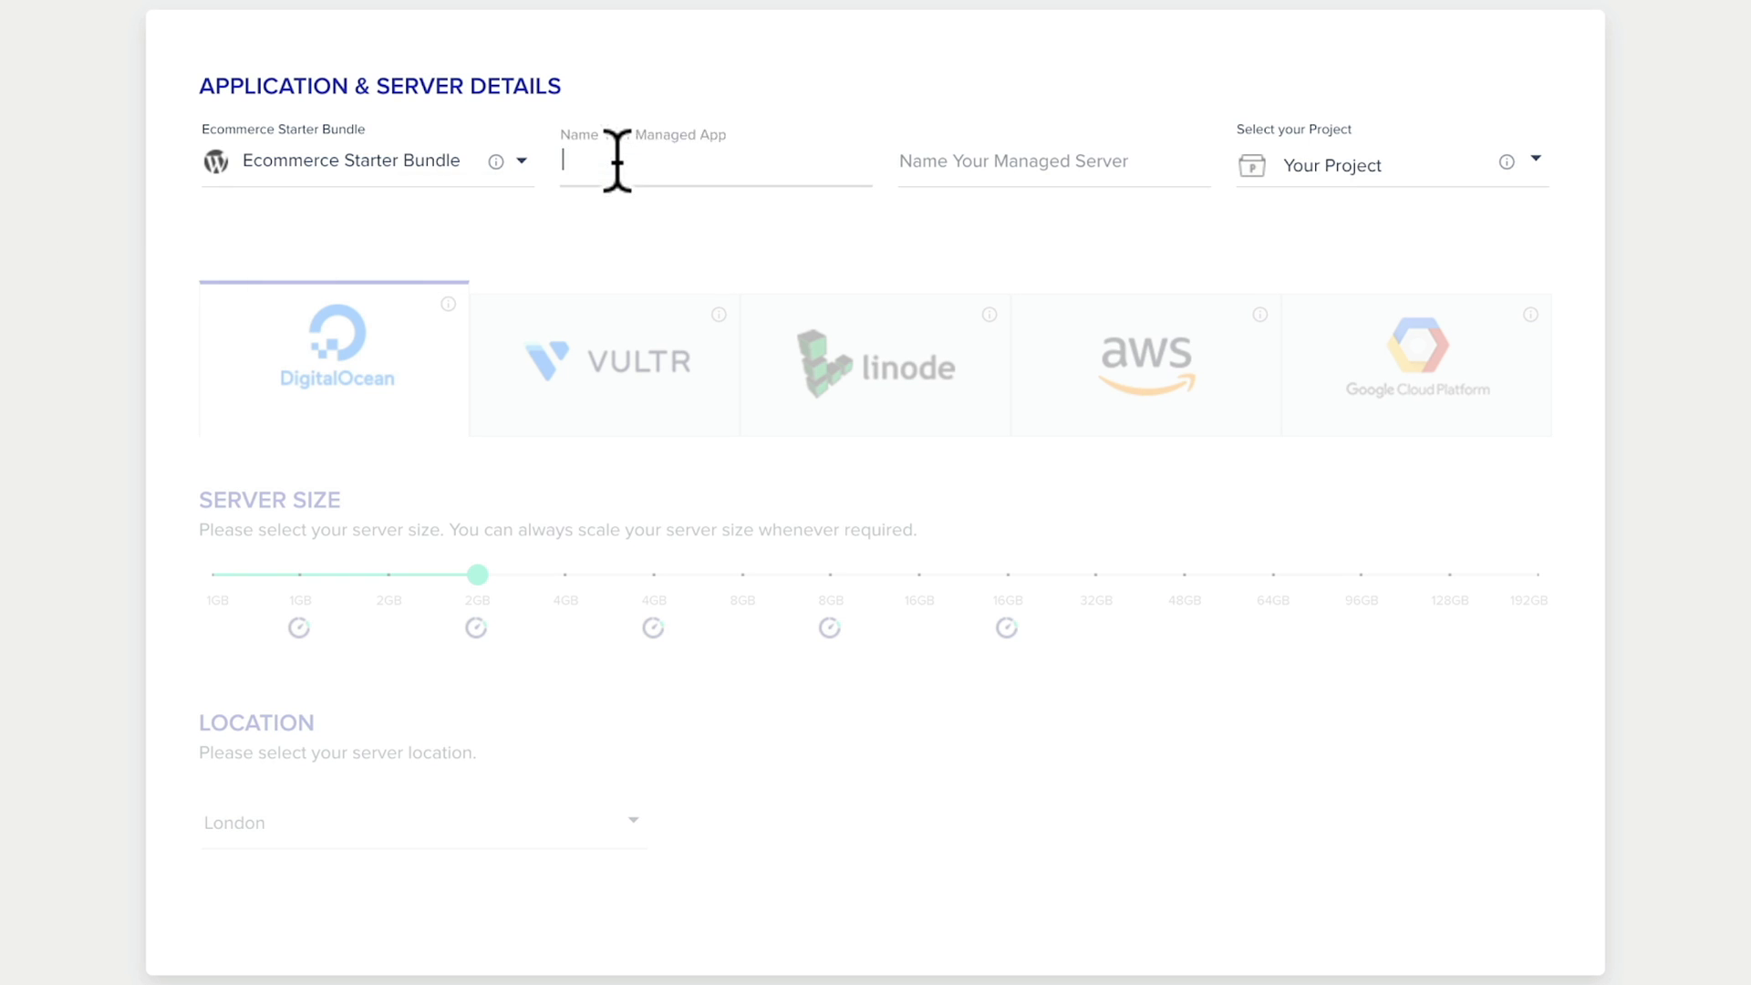
{"action": "type", "text": "My Ecommerce Site"}
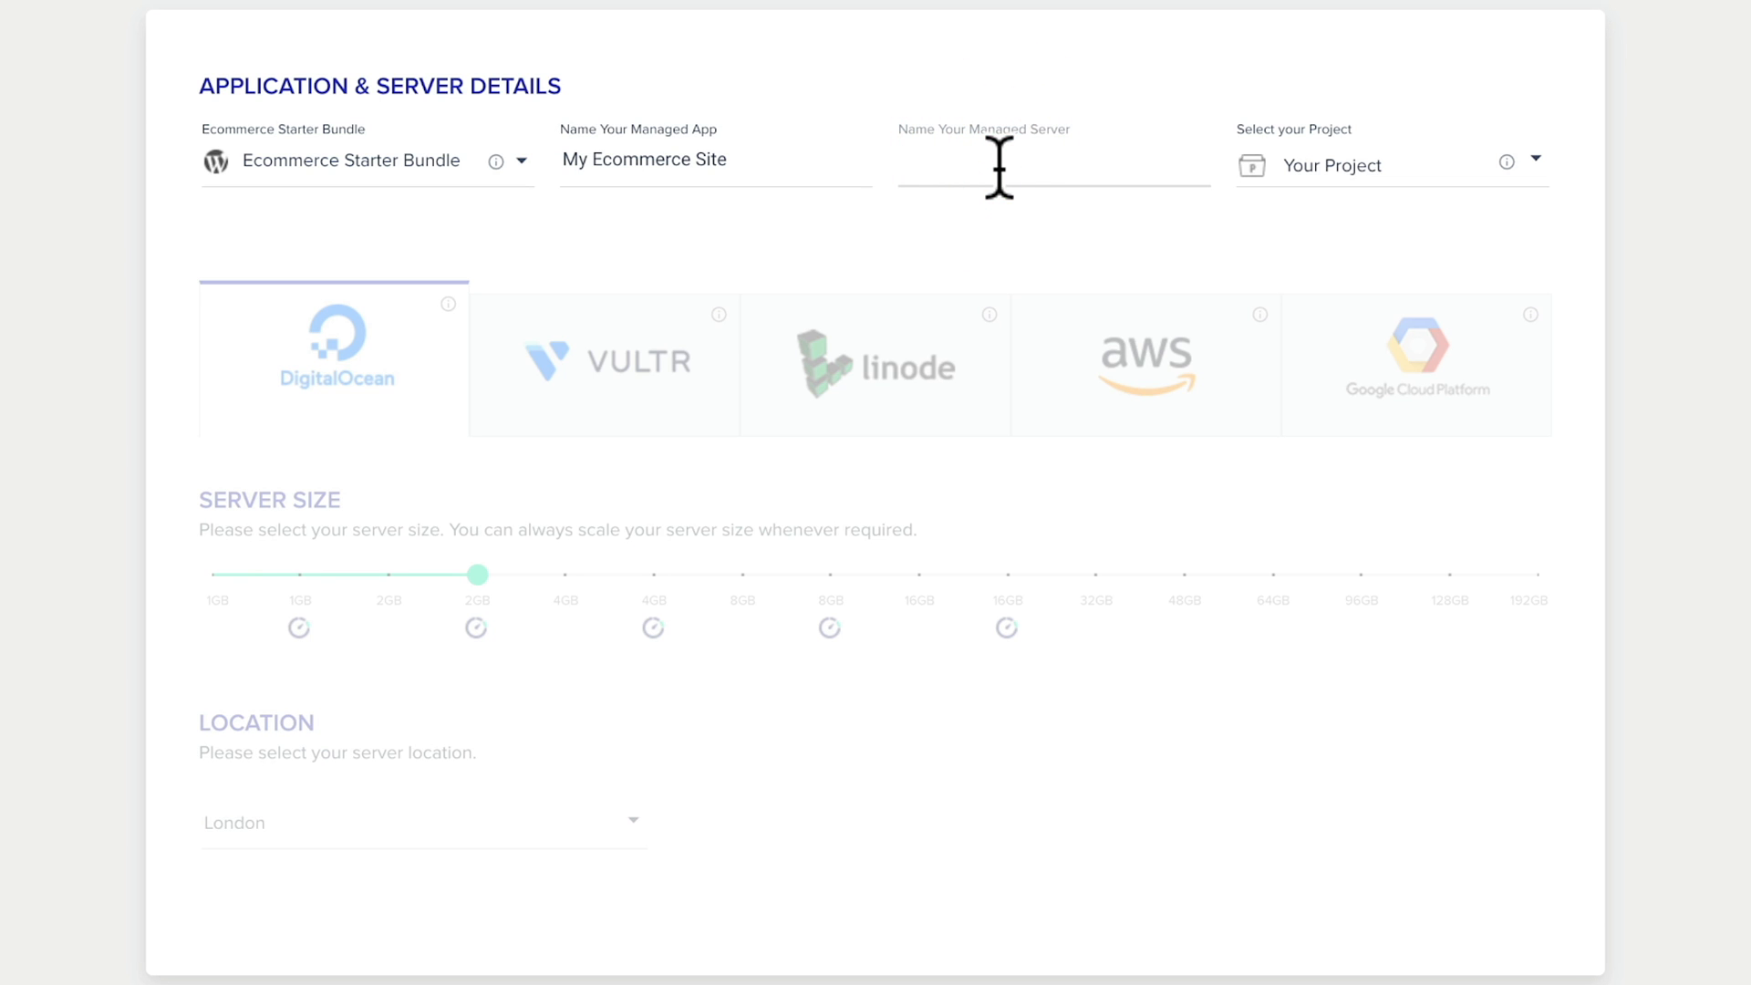
{"action": "type", "text": "Ecommerce Server"}
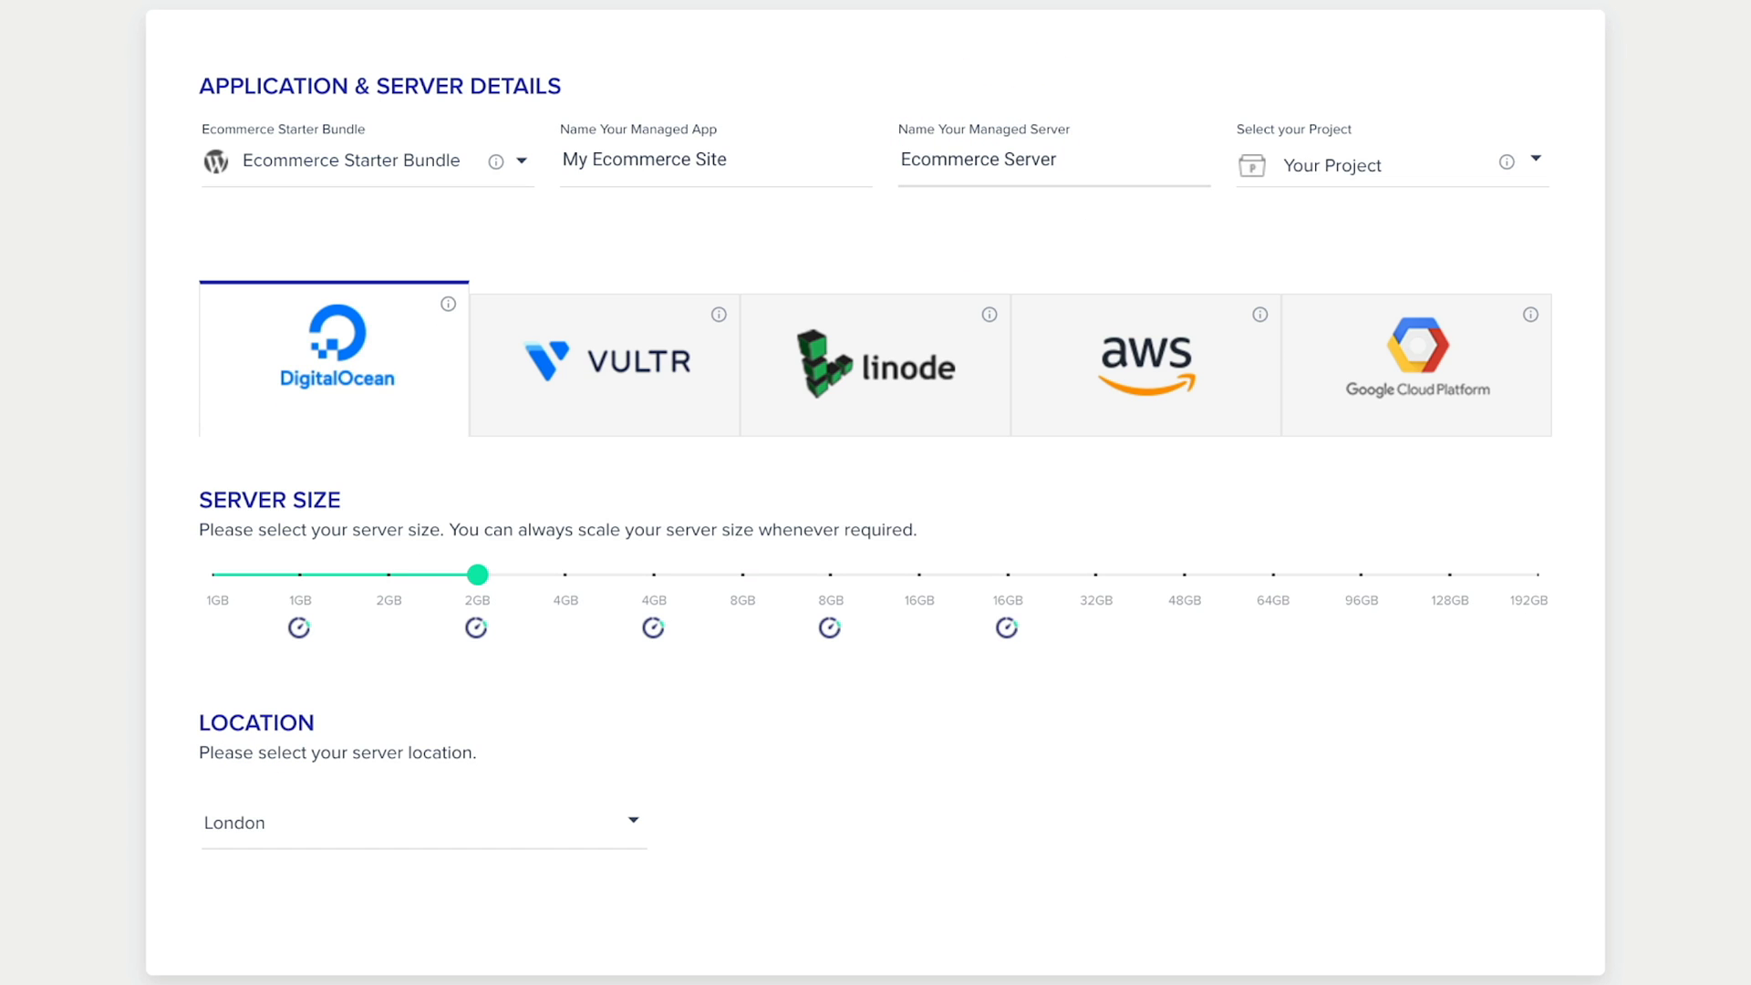
{"action": "mouse_move", "coordinate": [1384, 201]}
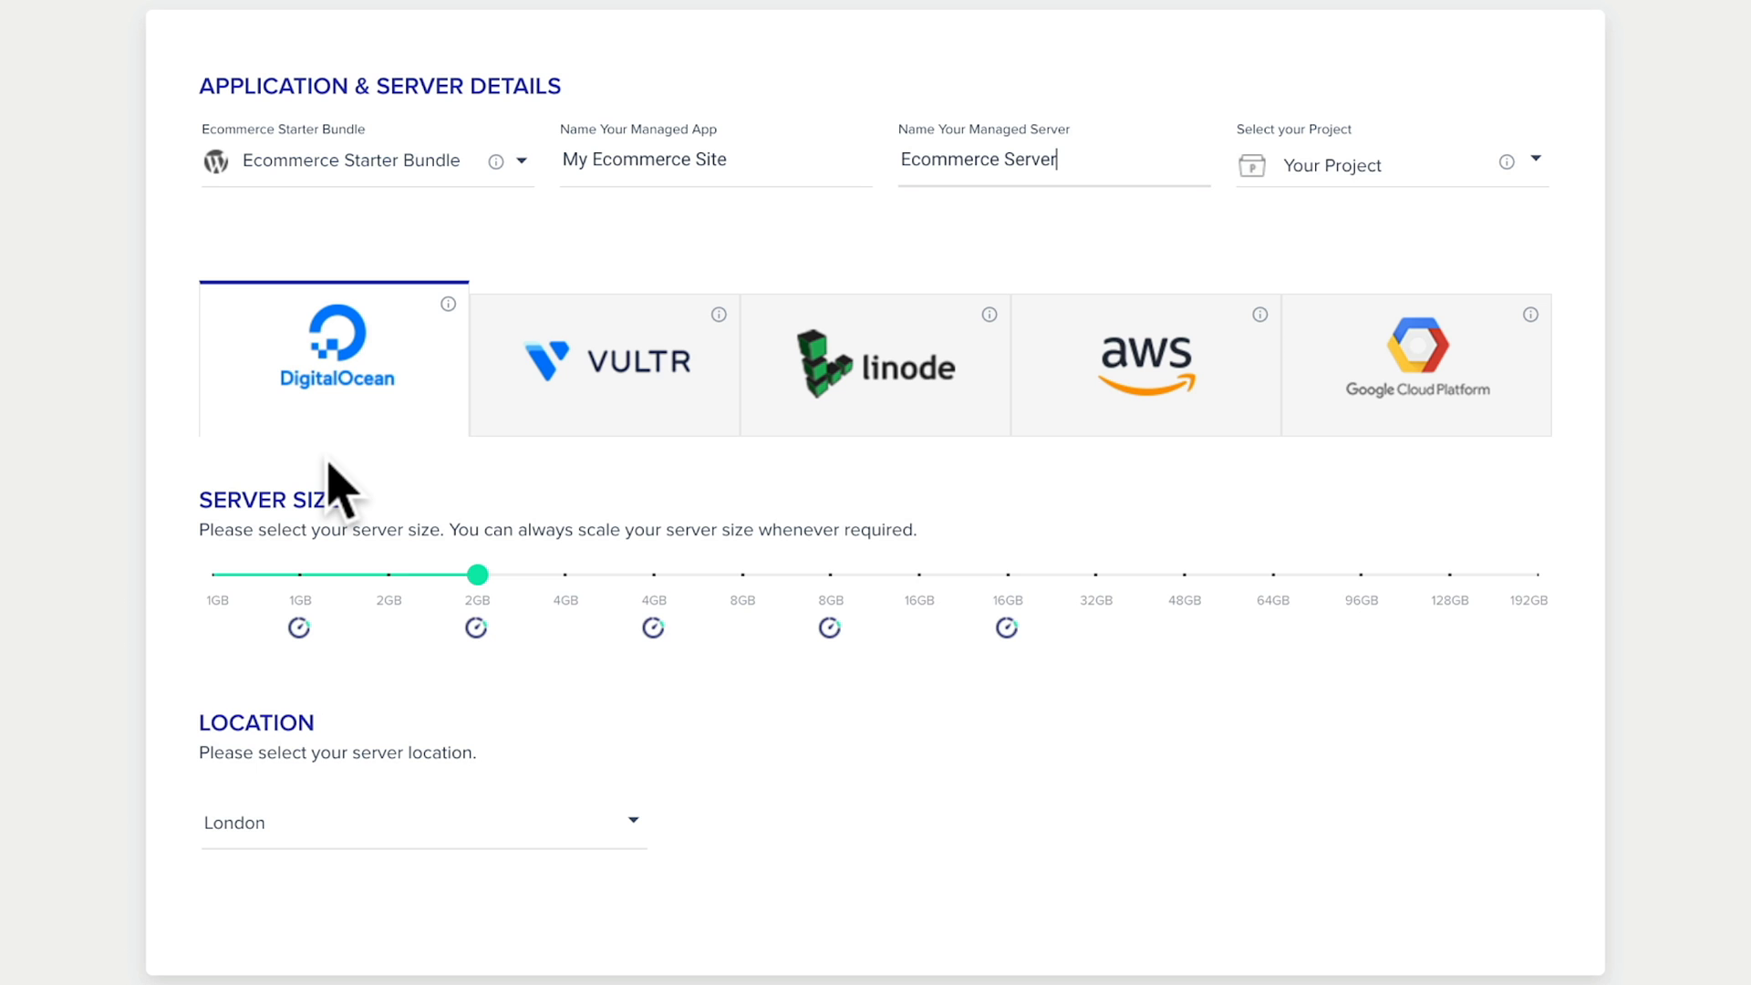
{"action": "mouse_move", "coordinate": [602, 413]}
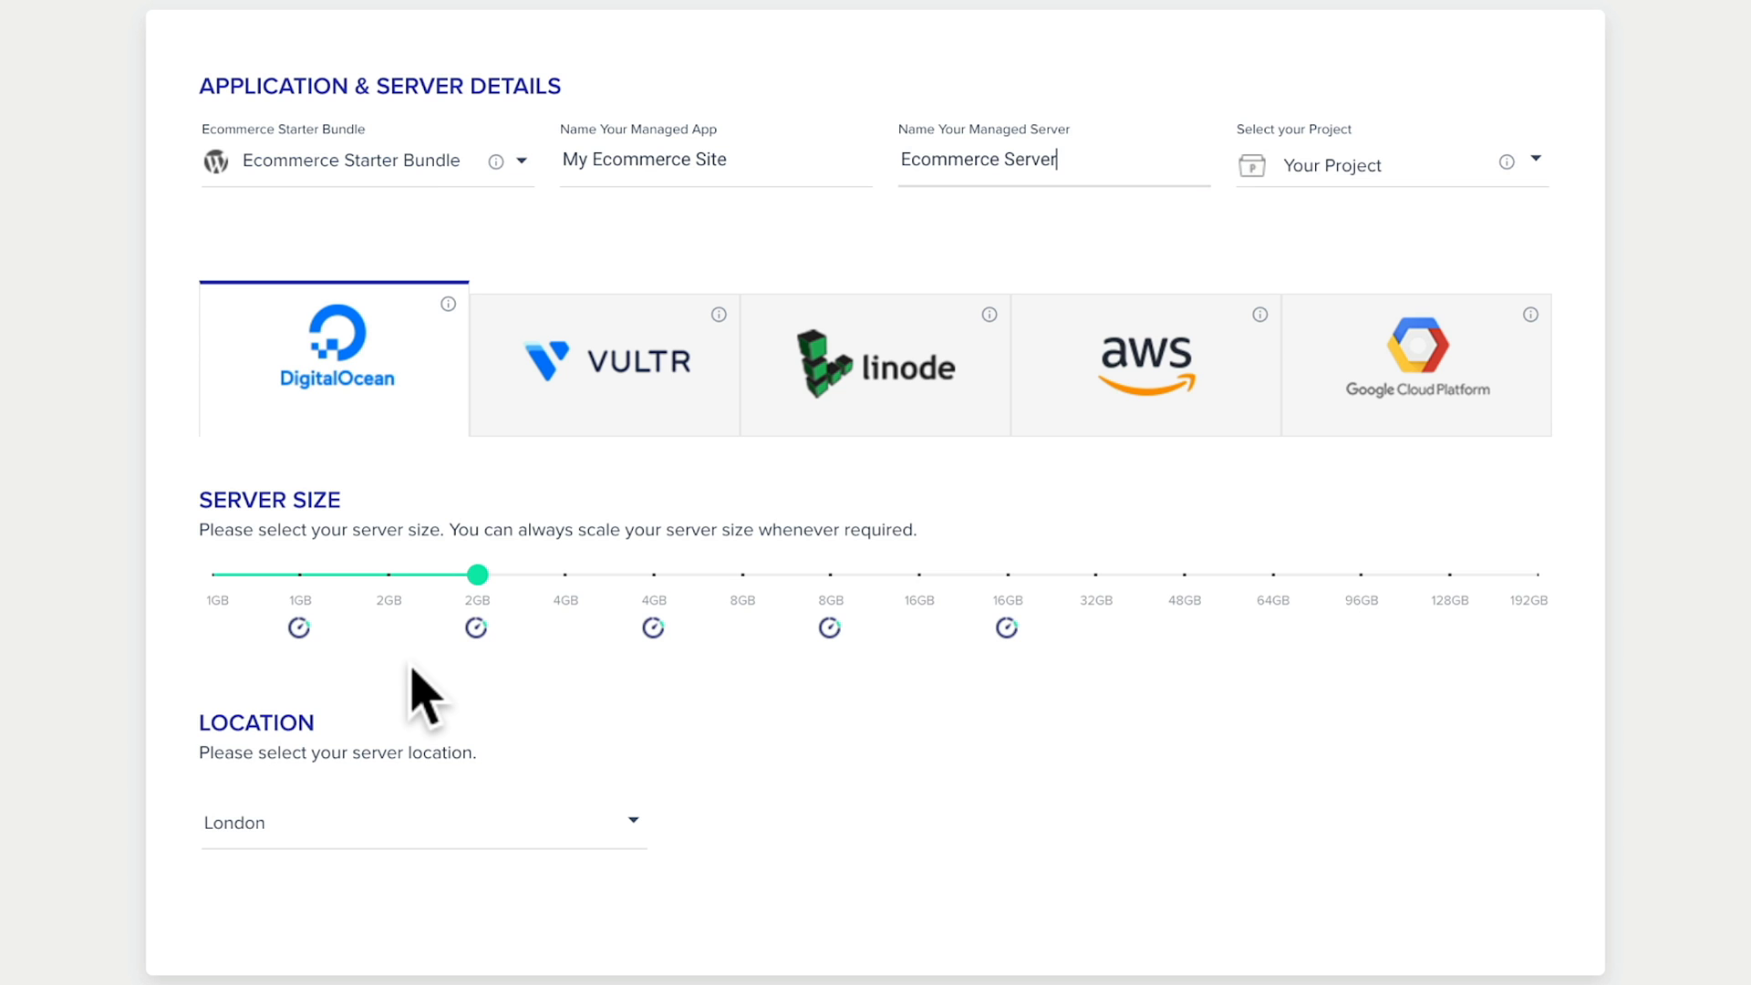
{"action": "mouse_move", "coordinate": [601, 407]}
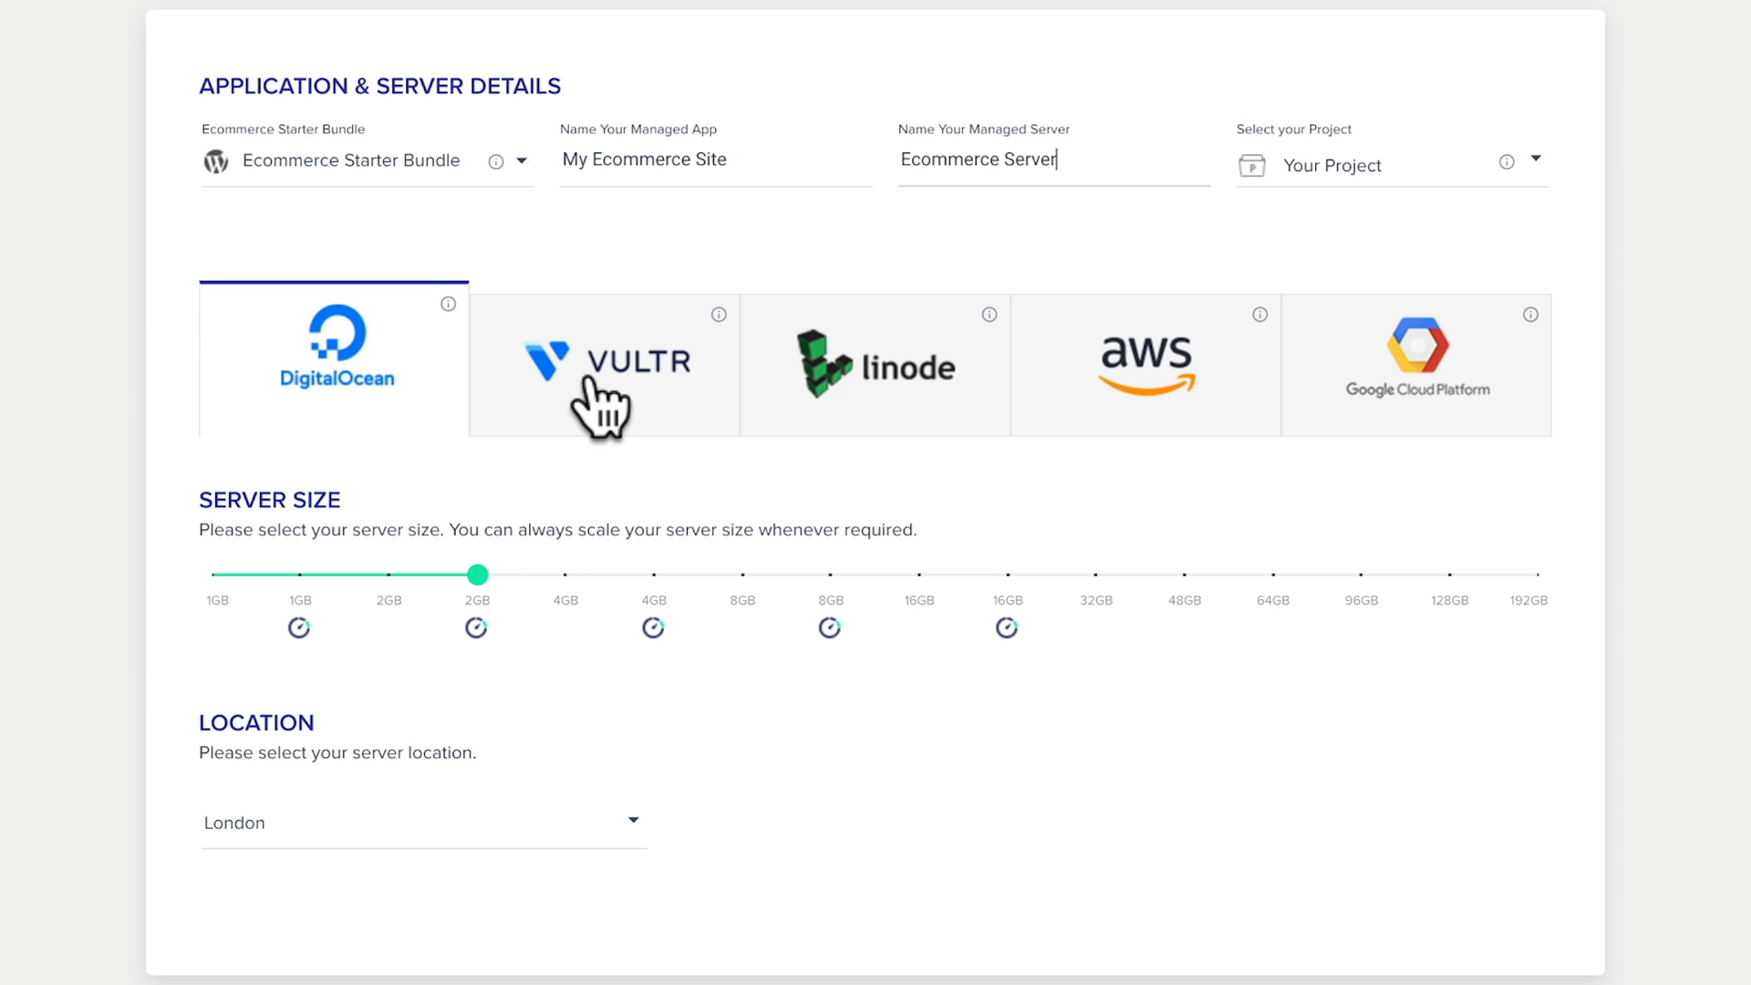
Compare Vultr, AWS and Google Cloud Platform options and set the server size slider to XL
{"action": "left_click", "coordinate": [603, 365]}
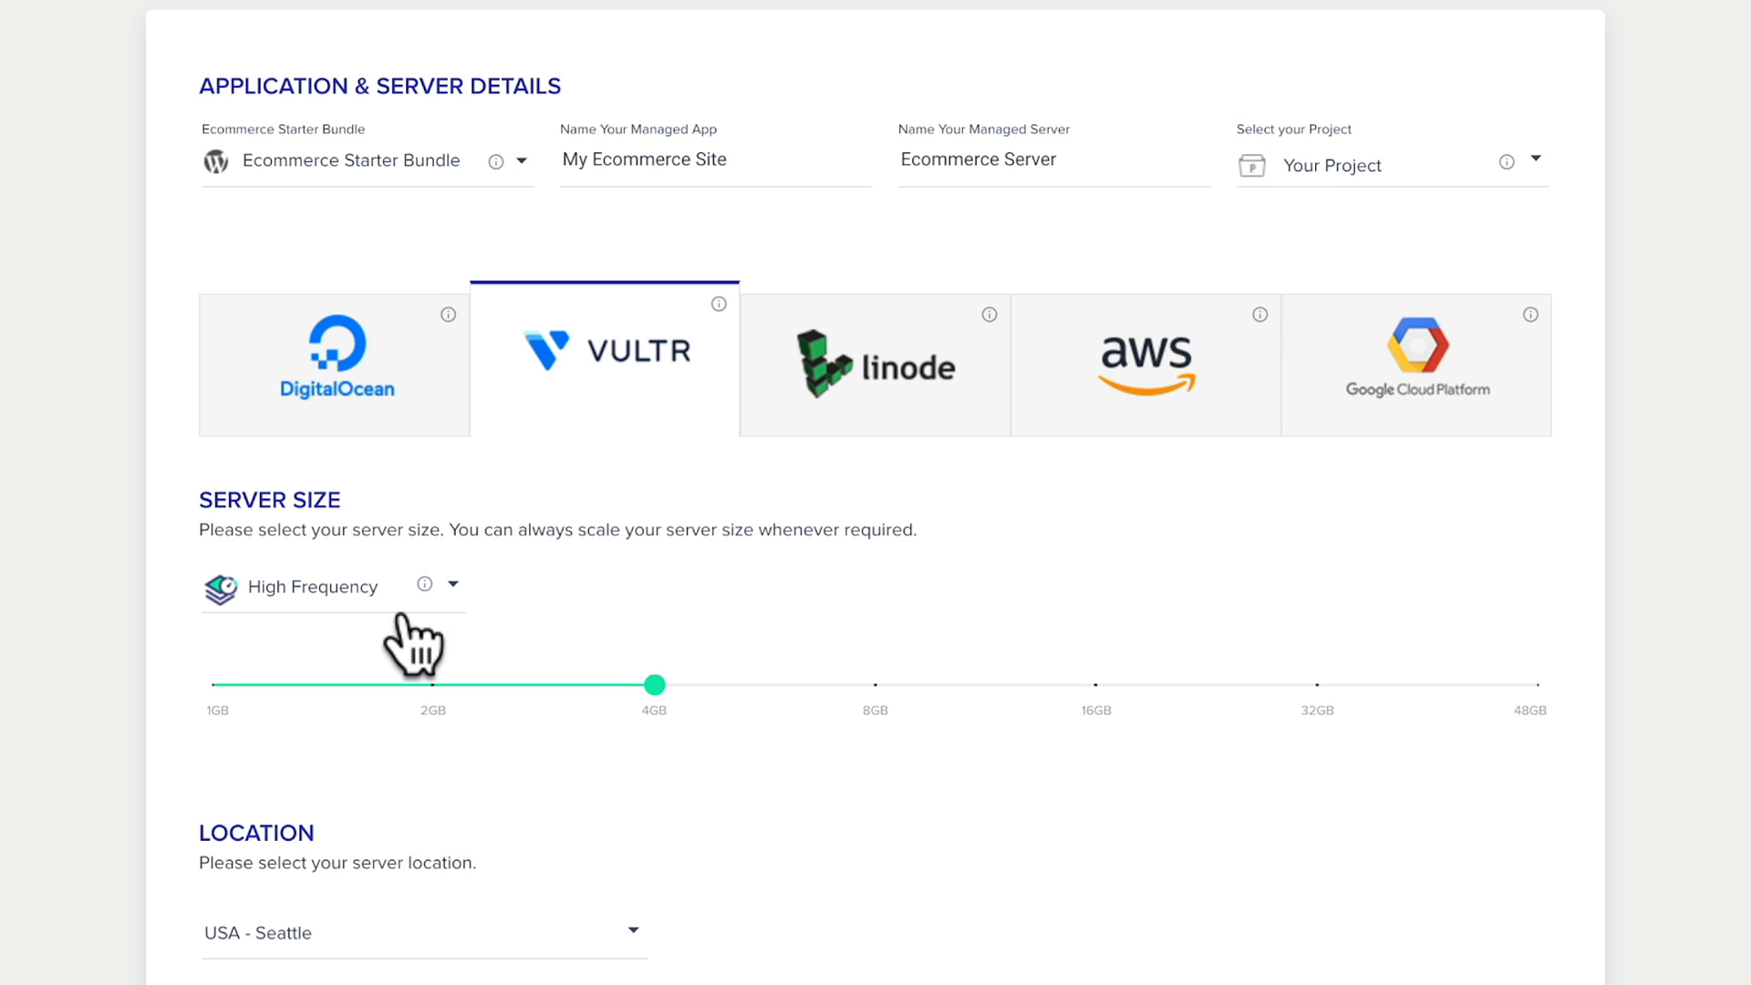
{"action": "mouse_move", "coordinate": [793, 474]}
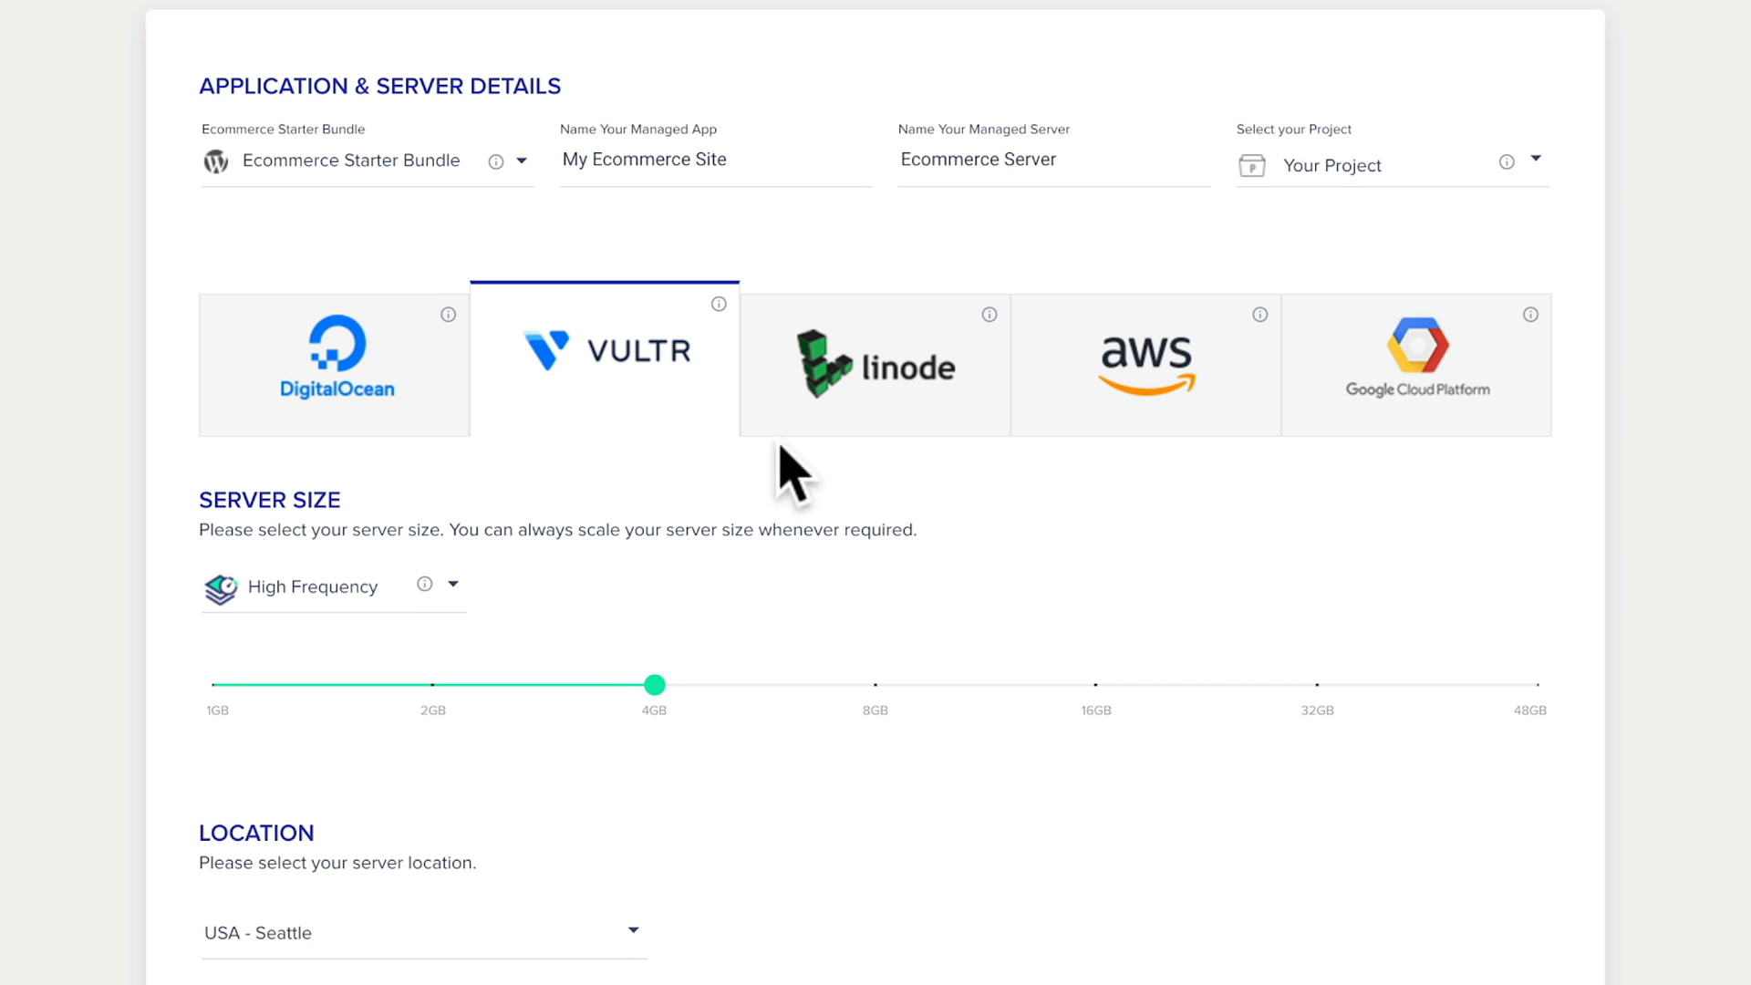
{"action": "left_click", "coordinate": [1143, 365]}
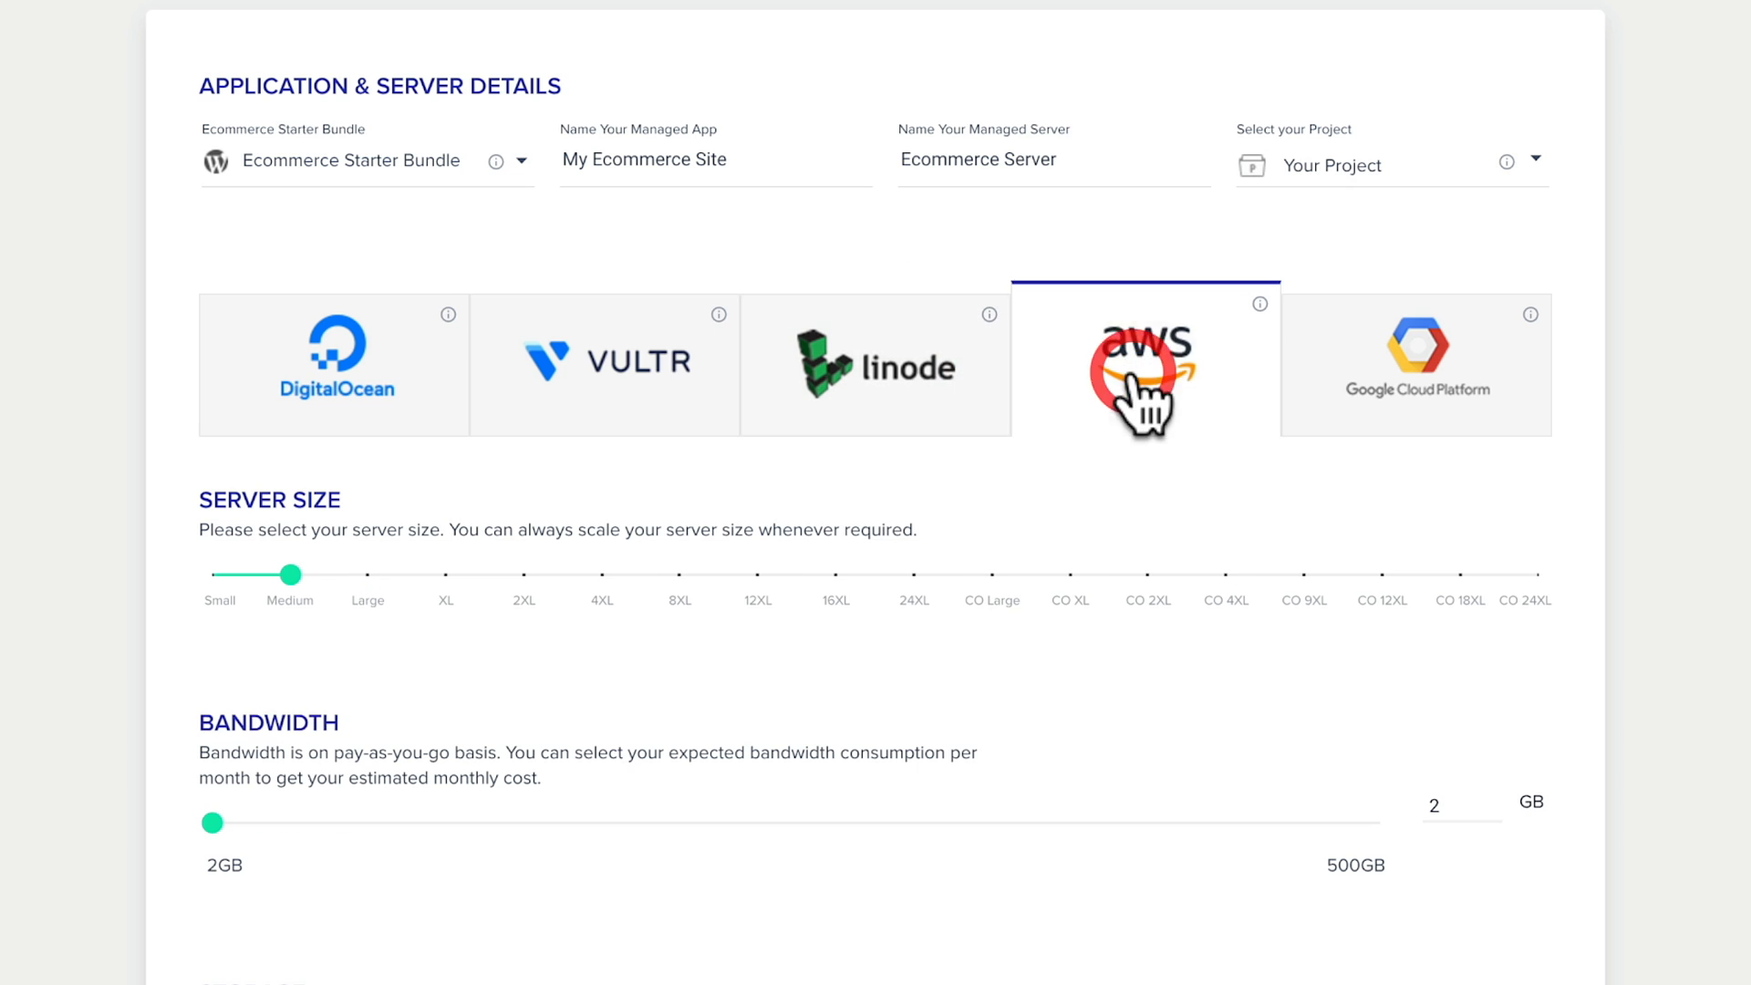
{"action": "left_click", "coordinate": [1413, 363]}
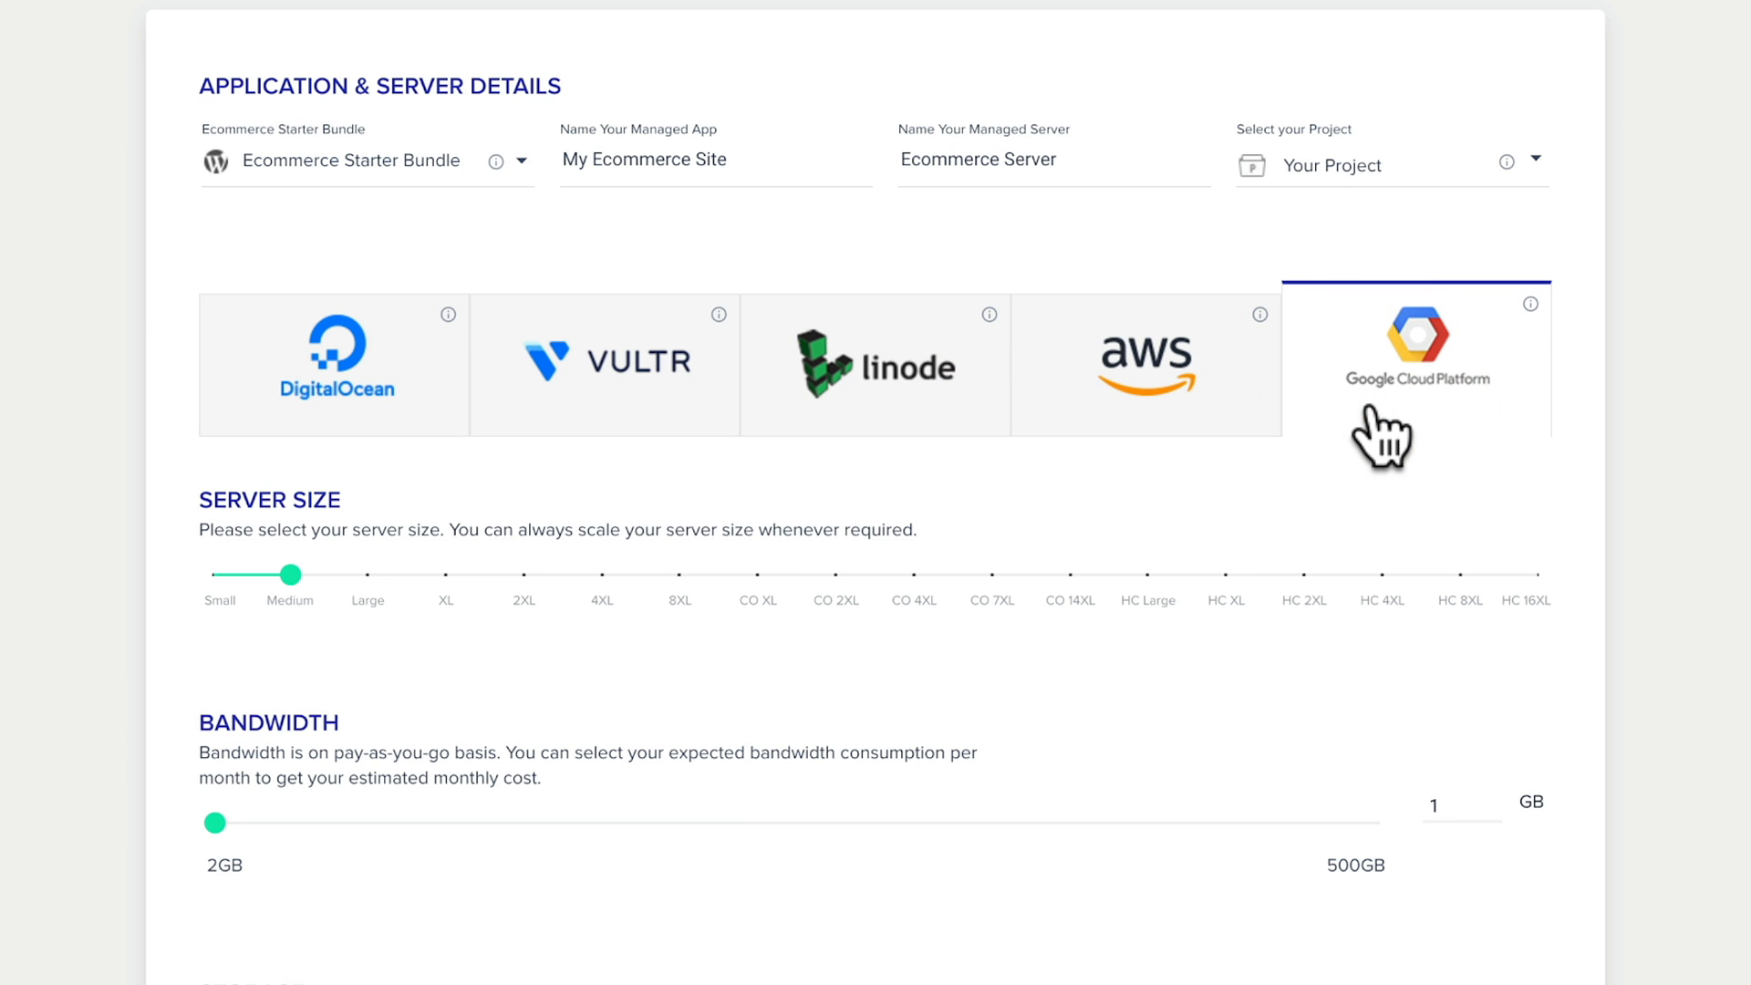
{"action": "mouse_move", "coordinate": [722, 670]}
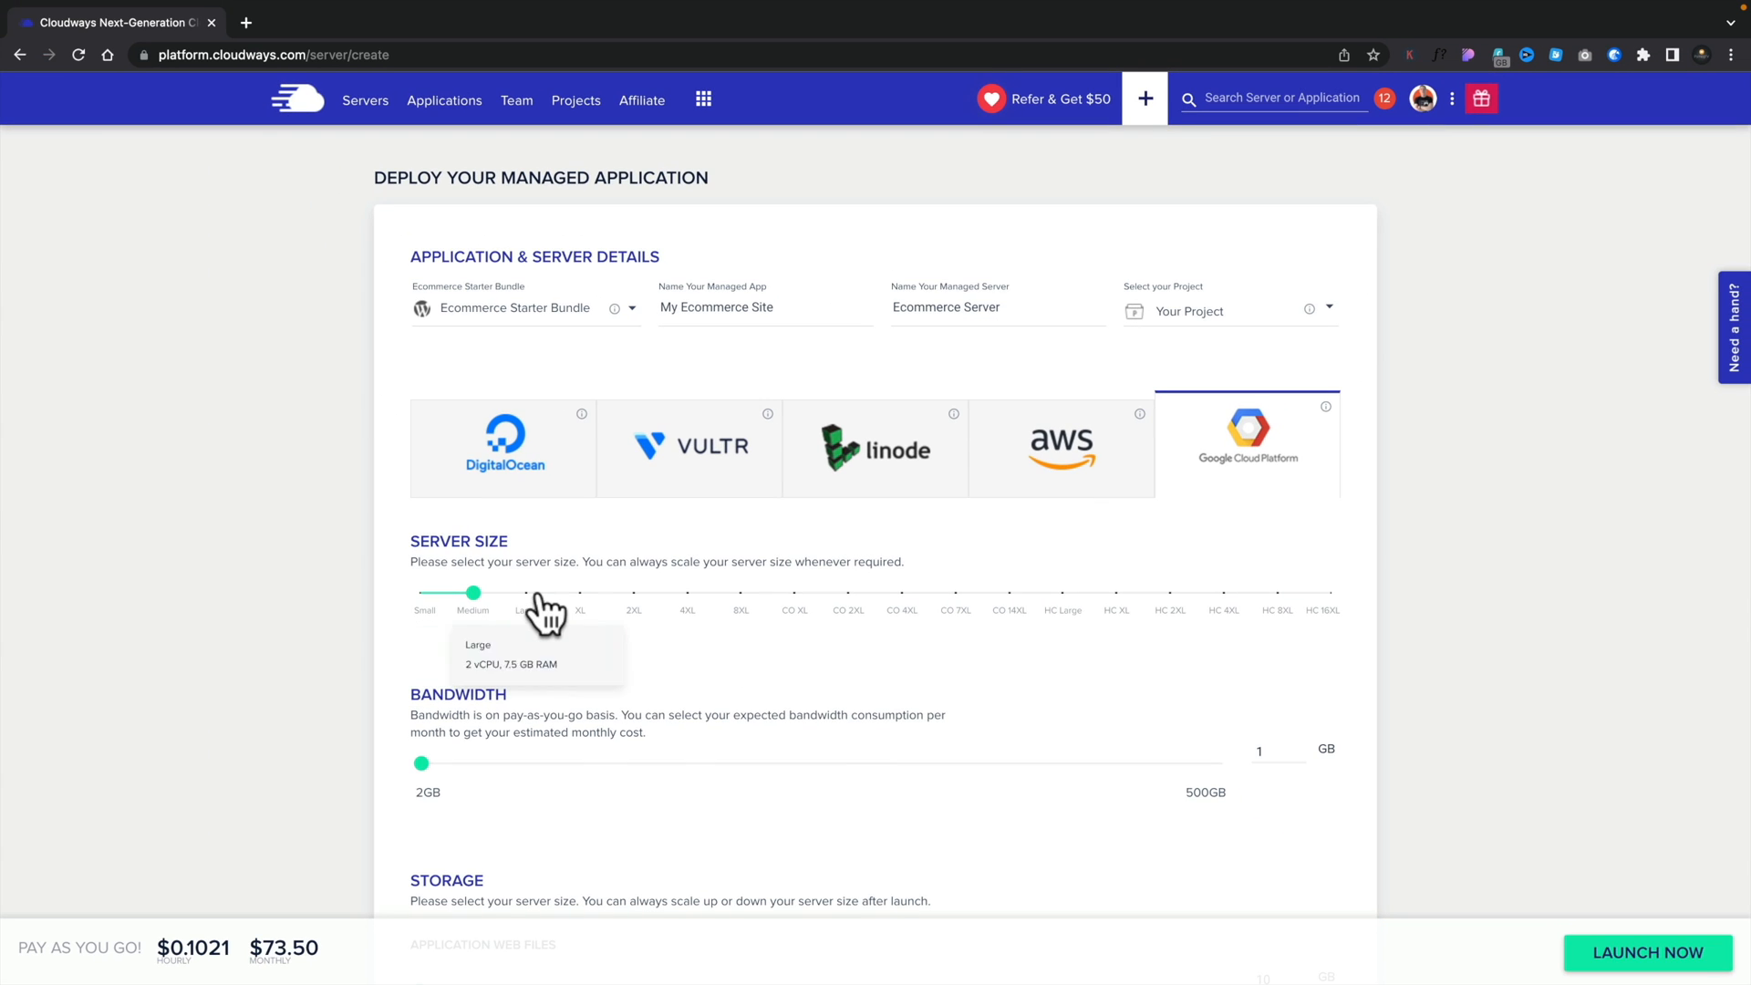
{"action": "mouse_move", "coordinate": [119, 946]}
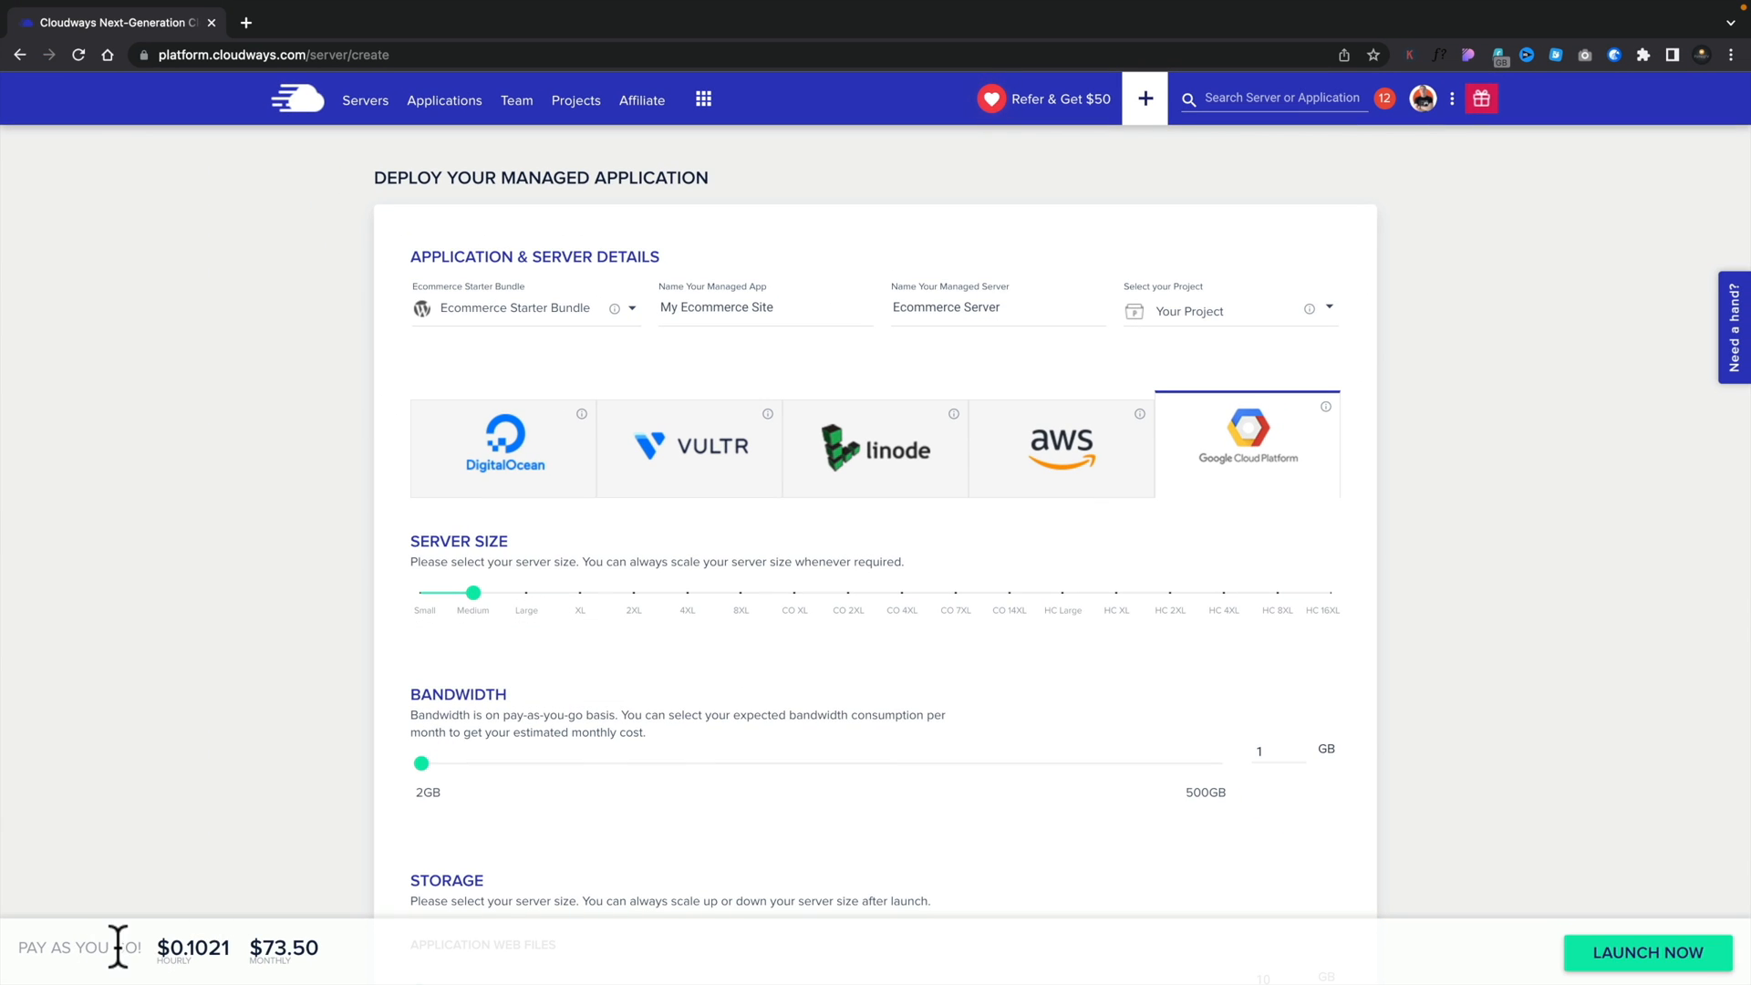
{"action": "mouse_move", "coordinate": [164, 966]}
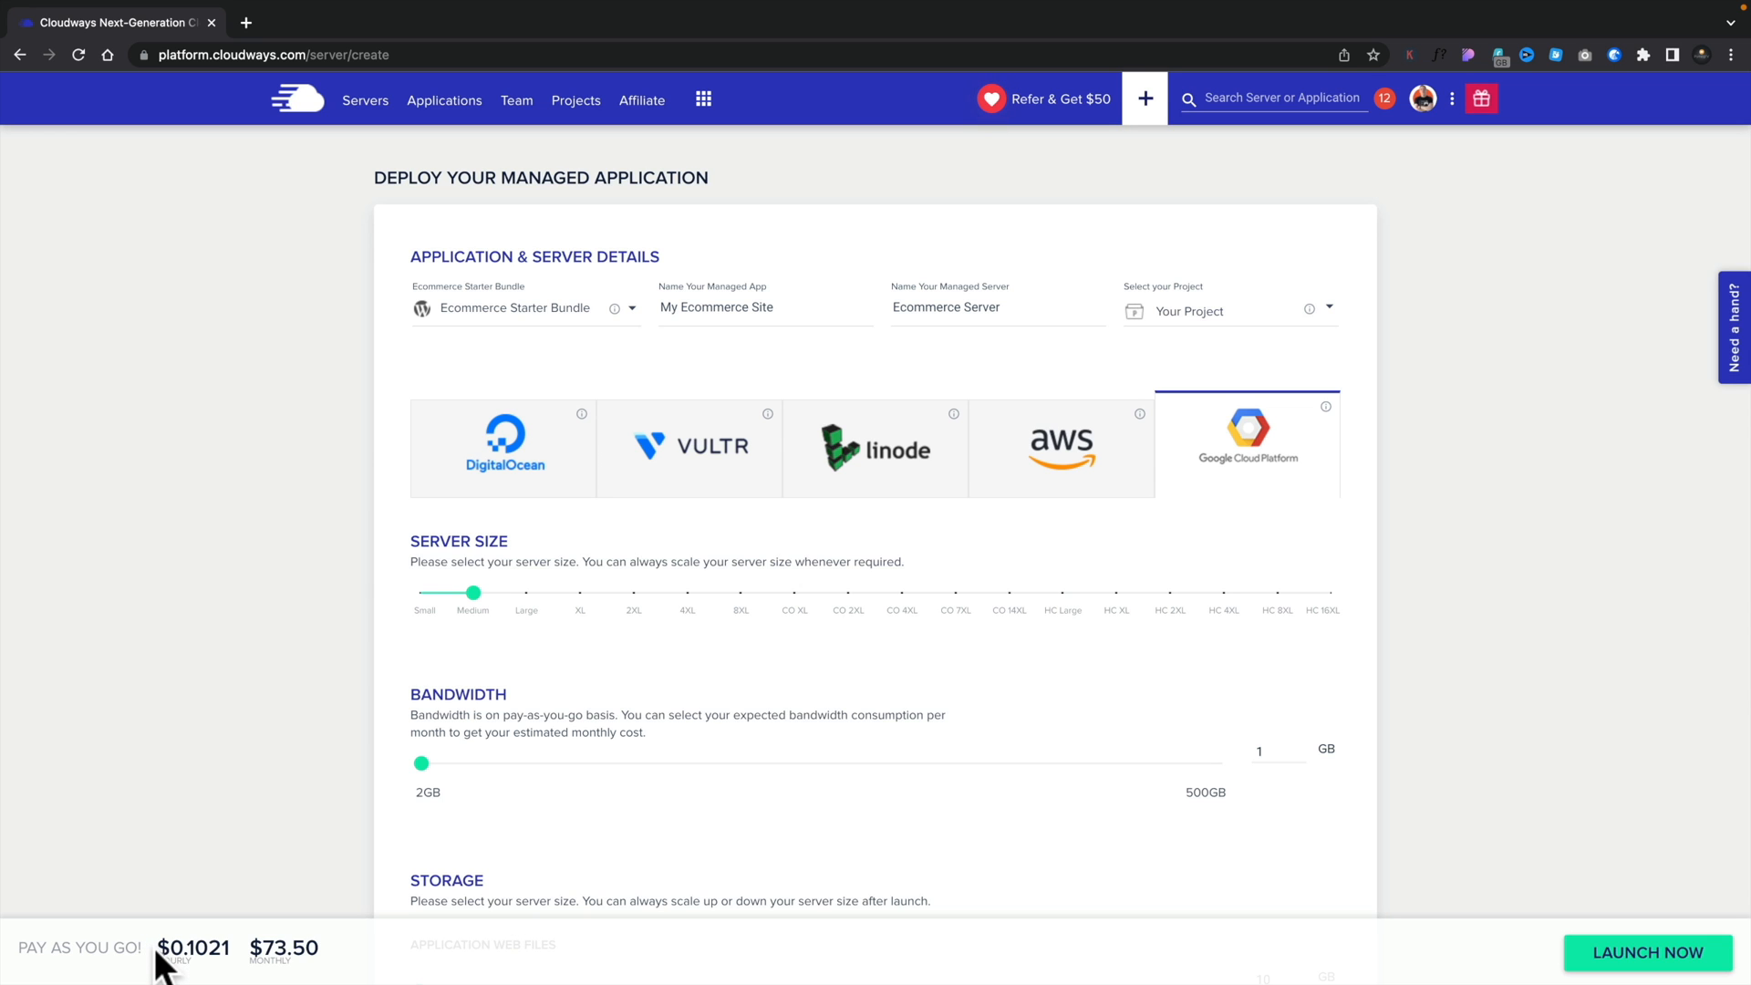
{"action": "left_click", "coordinate": [526, 593]}
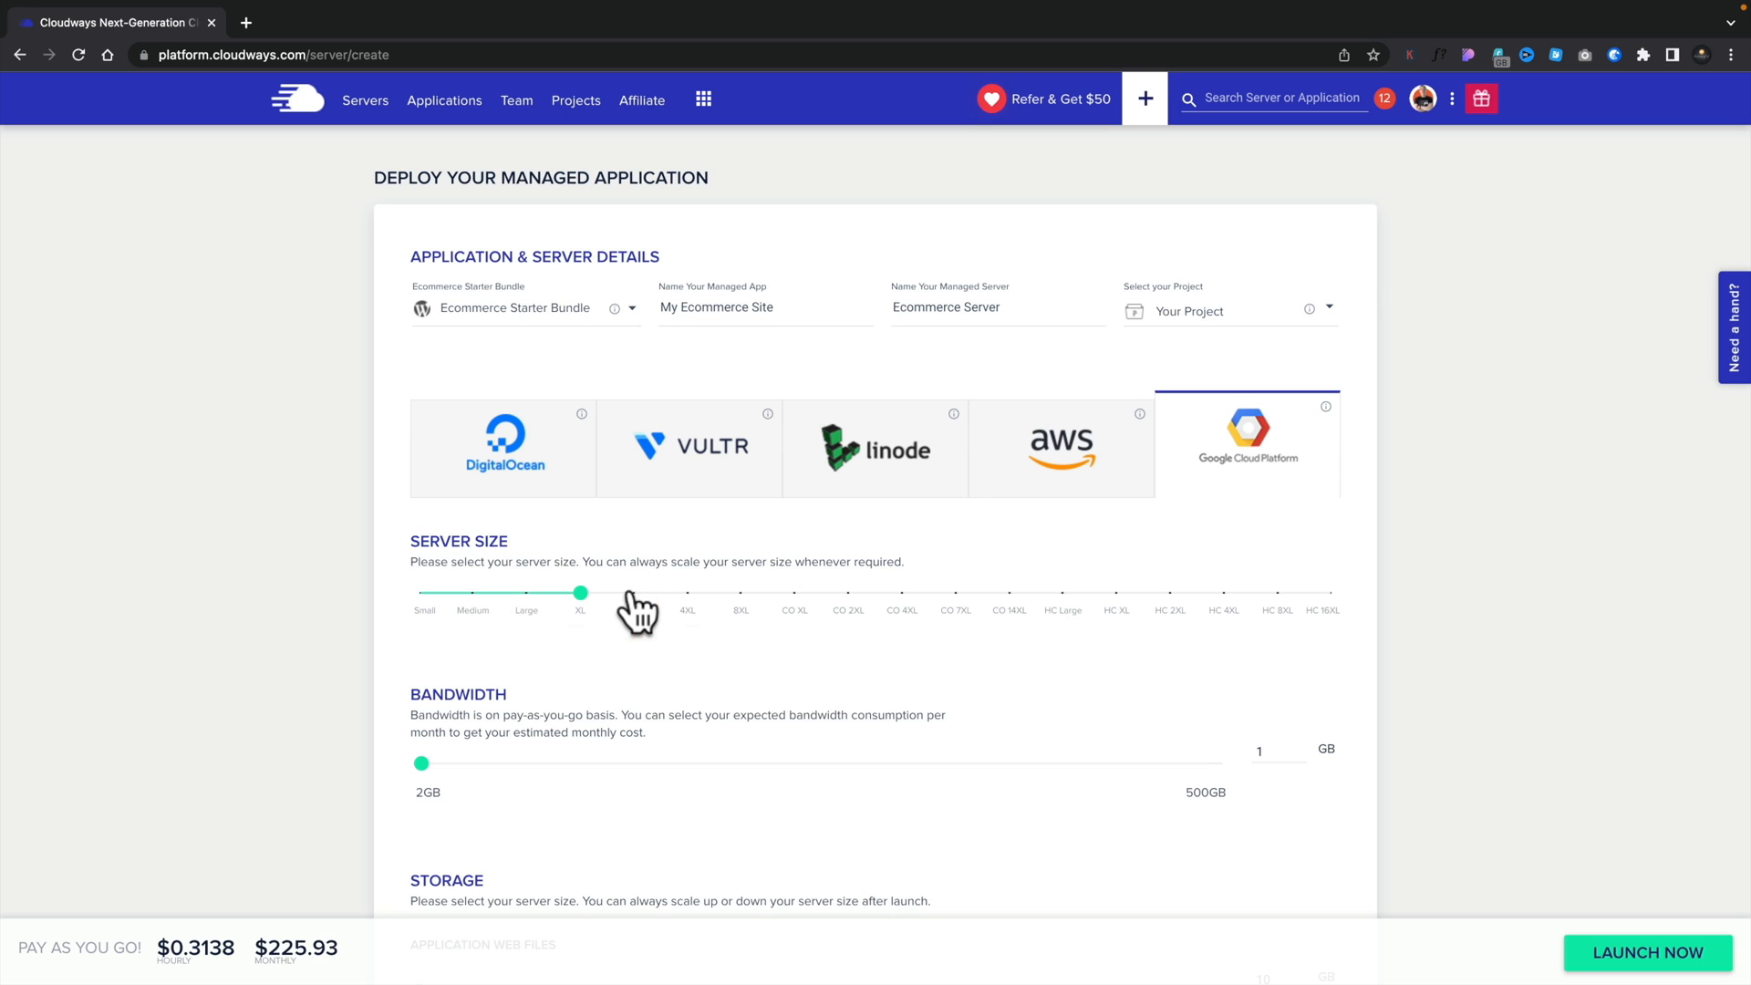
{"action": "left_click", "coordinate": [503, 447]}
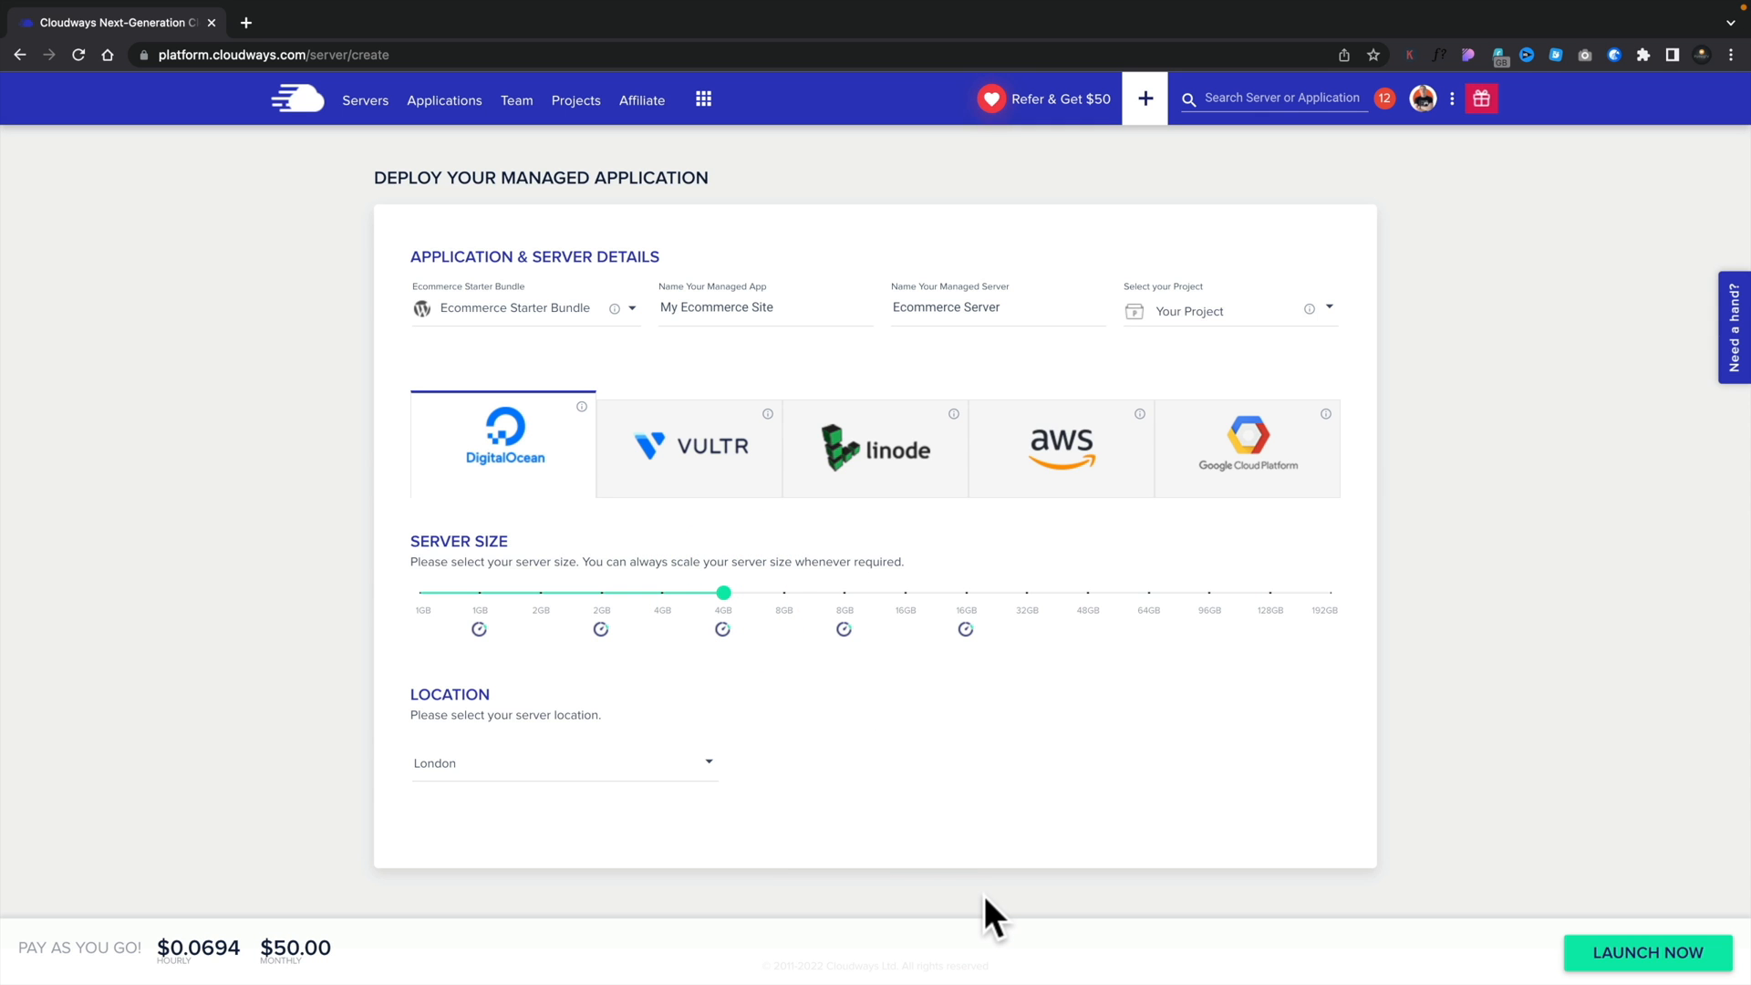
{"action": "mouse_move", "coordinate": [1028, 899]}
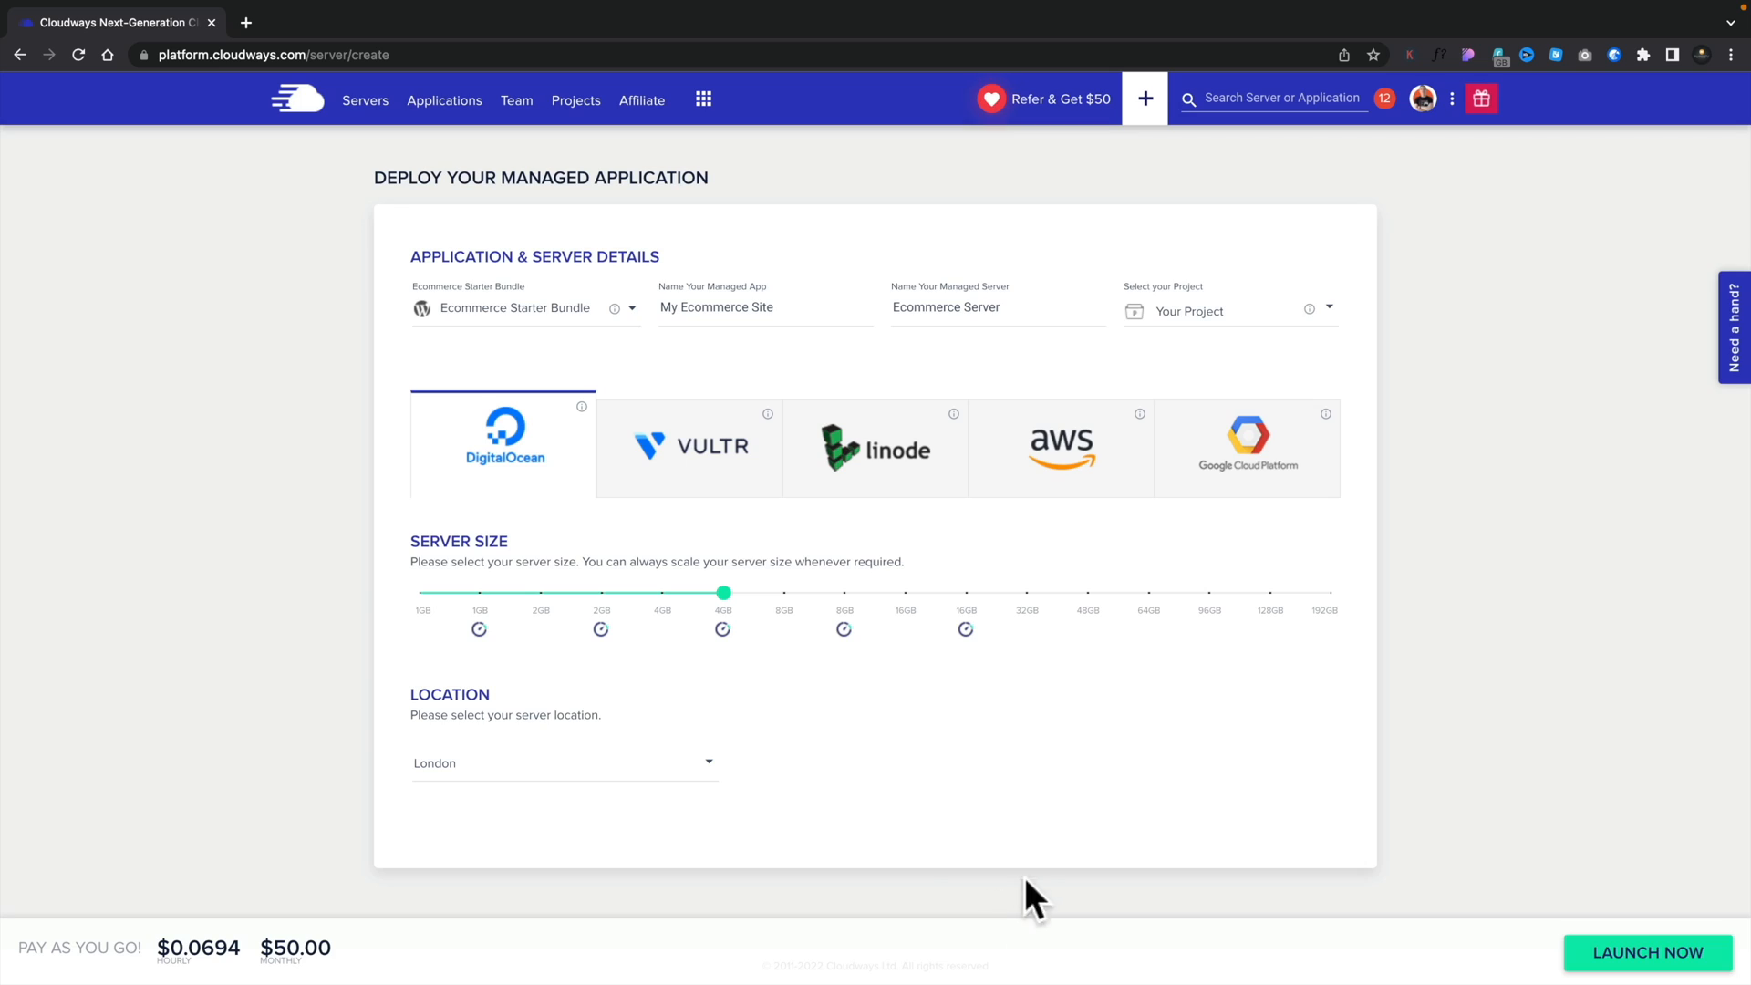
{"action": "mouse_move", "coordinate": [722, 628]}
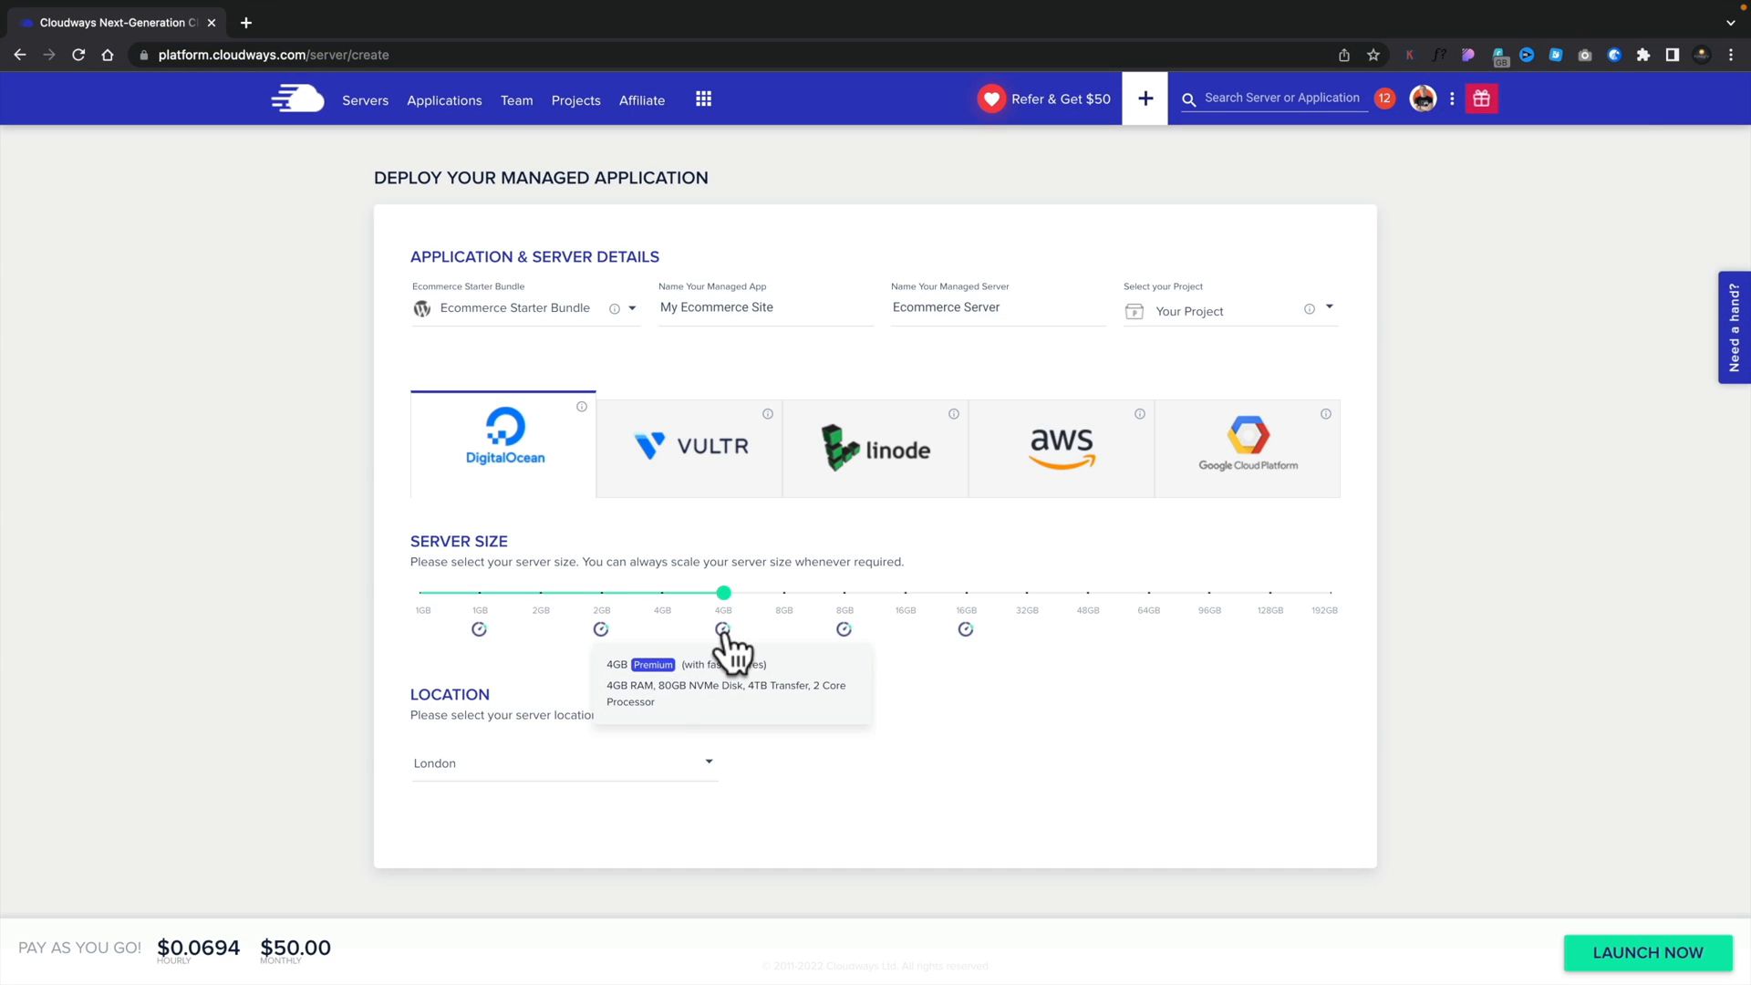
Review the 4GB Premium plan details and keep London as the server location
{"action": "left_click", "coordinate": [564, 762]}
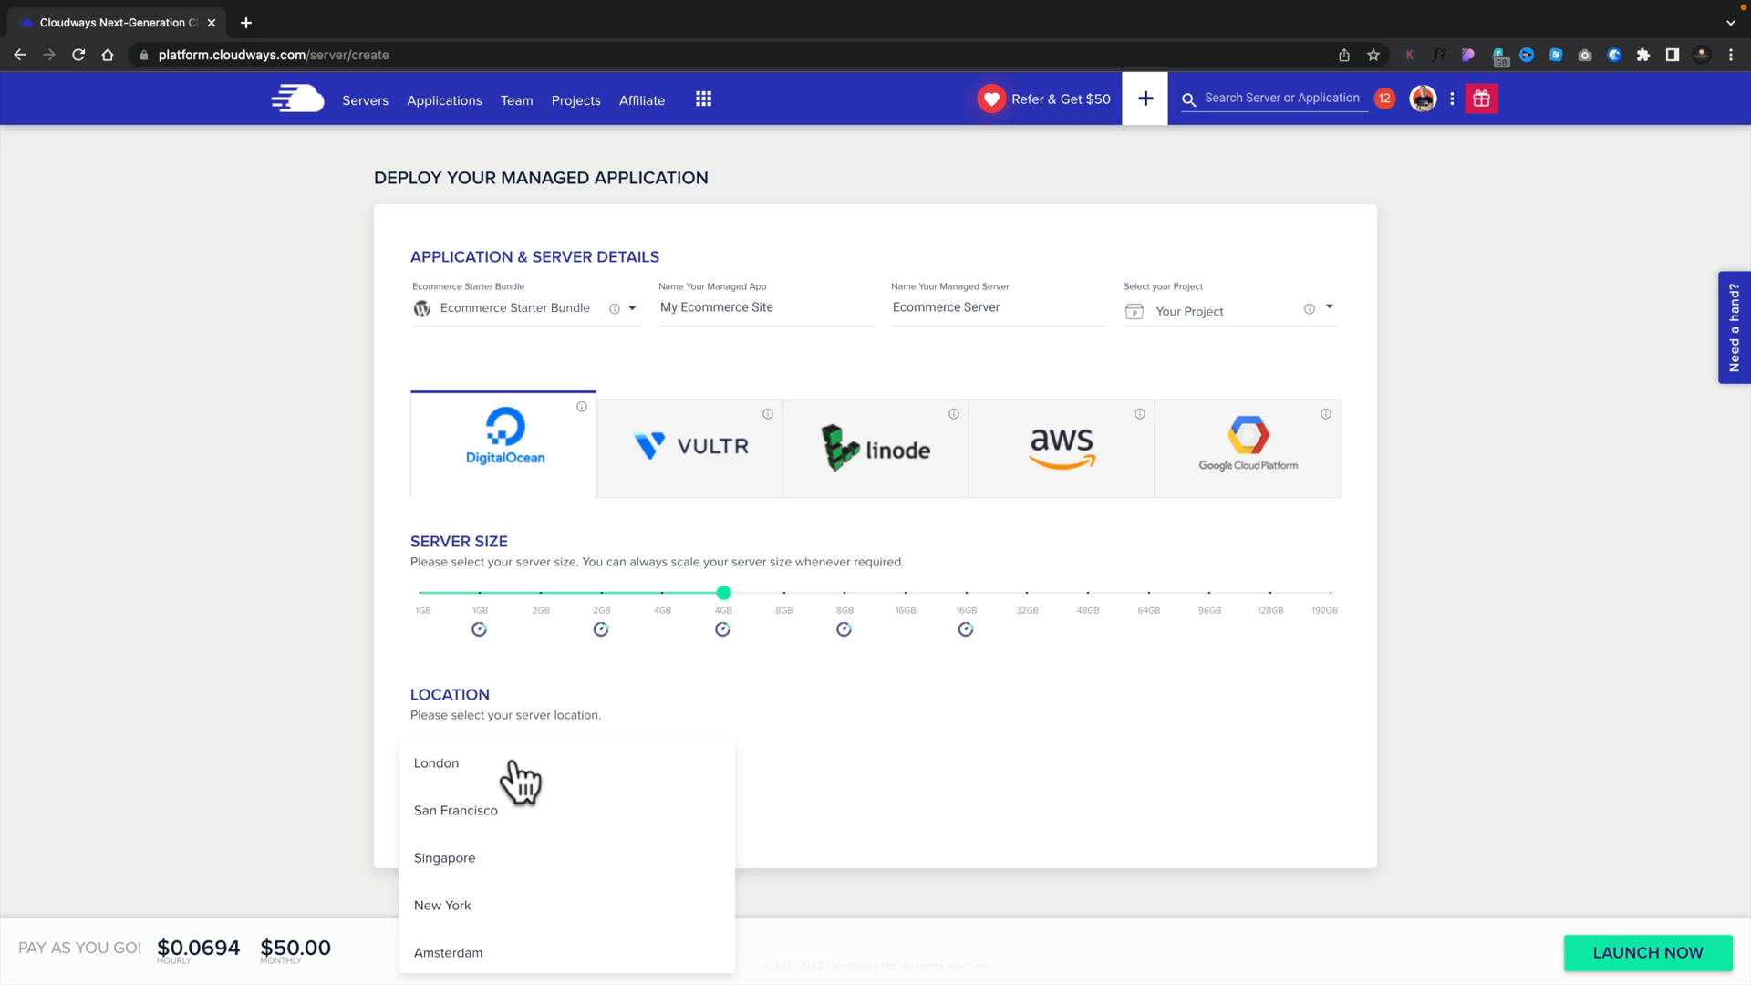
{"action": "mouse_move", "coordinate": [443, 778]}
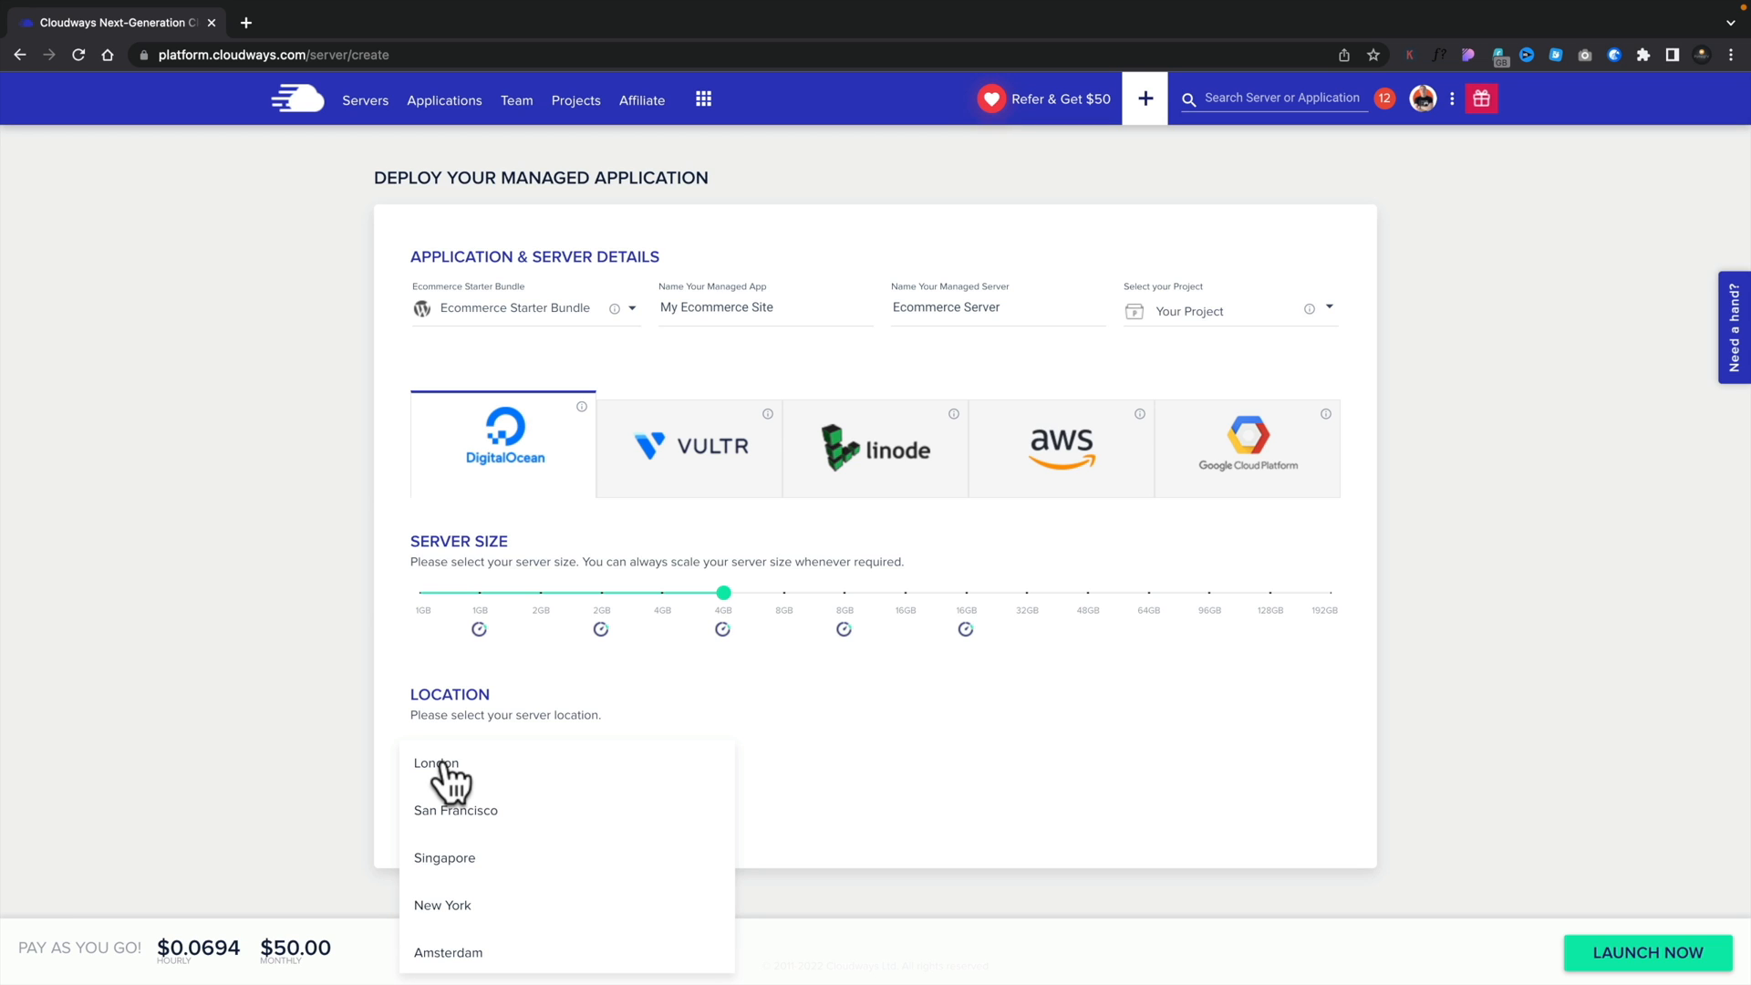
{"action": "left_click", "coordinate": [436, 762]}
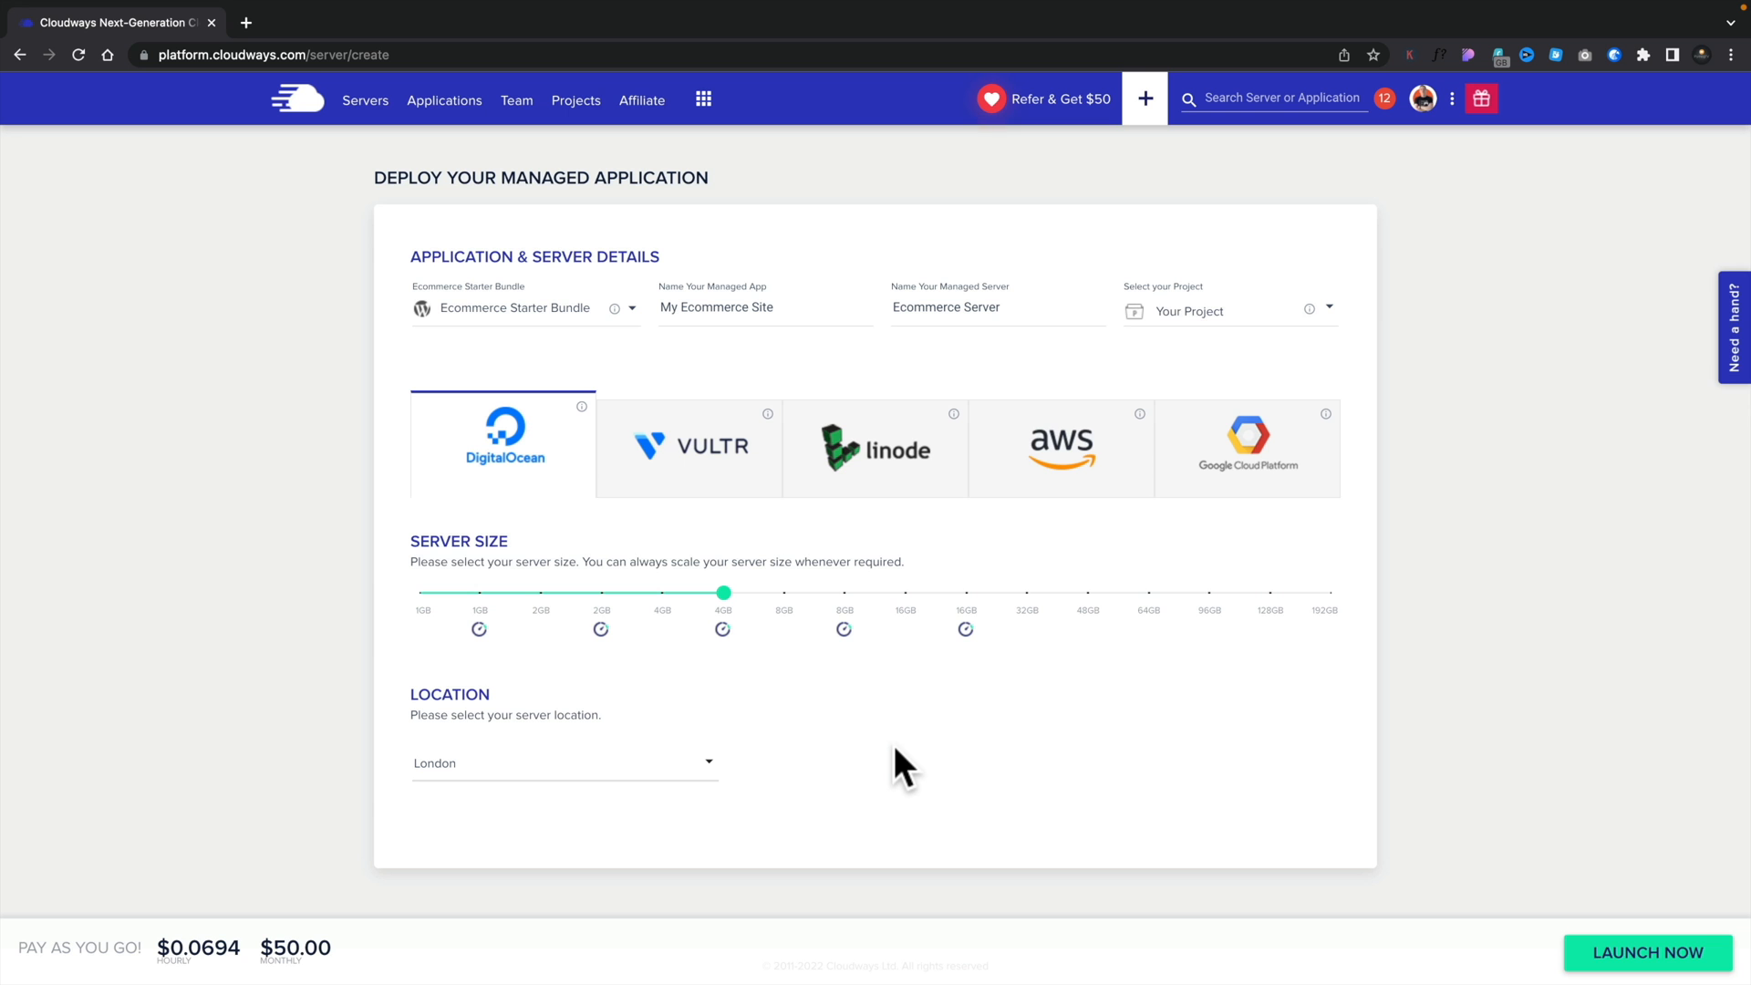
{"action": "mouse_move", "coordinate": [1212, 782]}
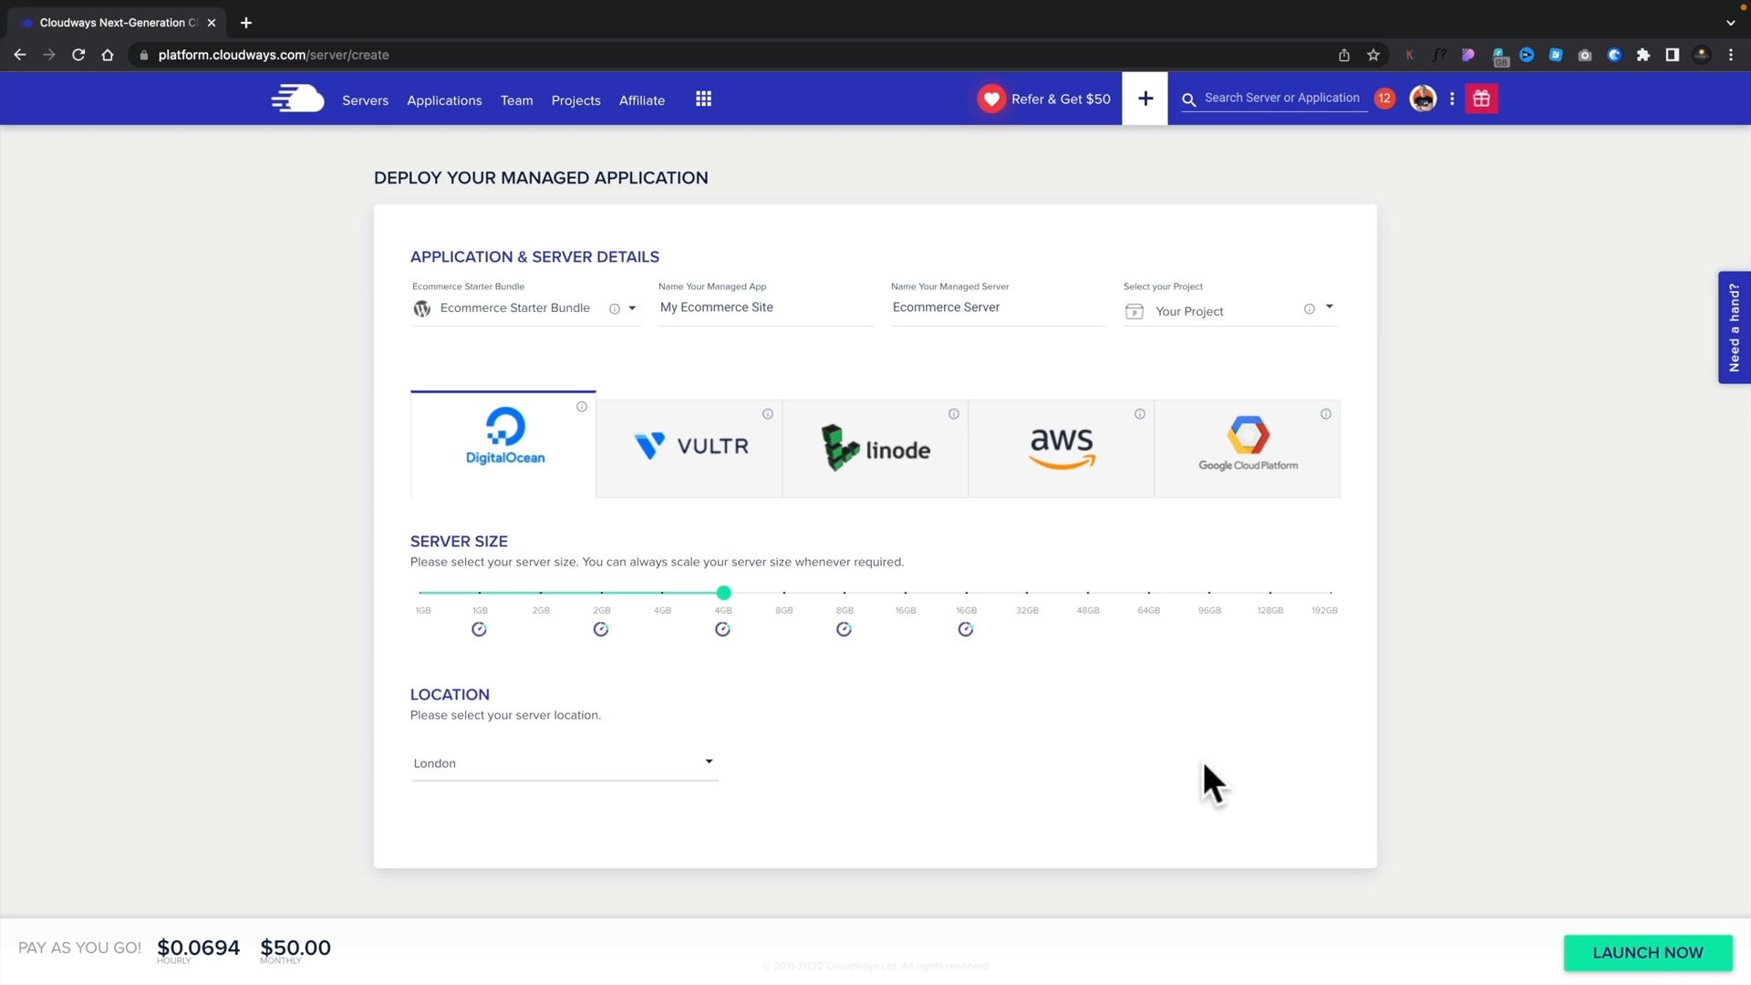
Launch the configured 4GB Premium DigitalOcean Ecommerce Server in London
{"action": "left_click", "coordinate": [1646, 952]}
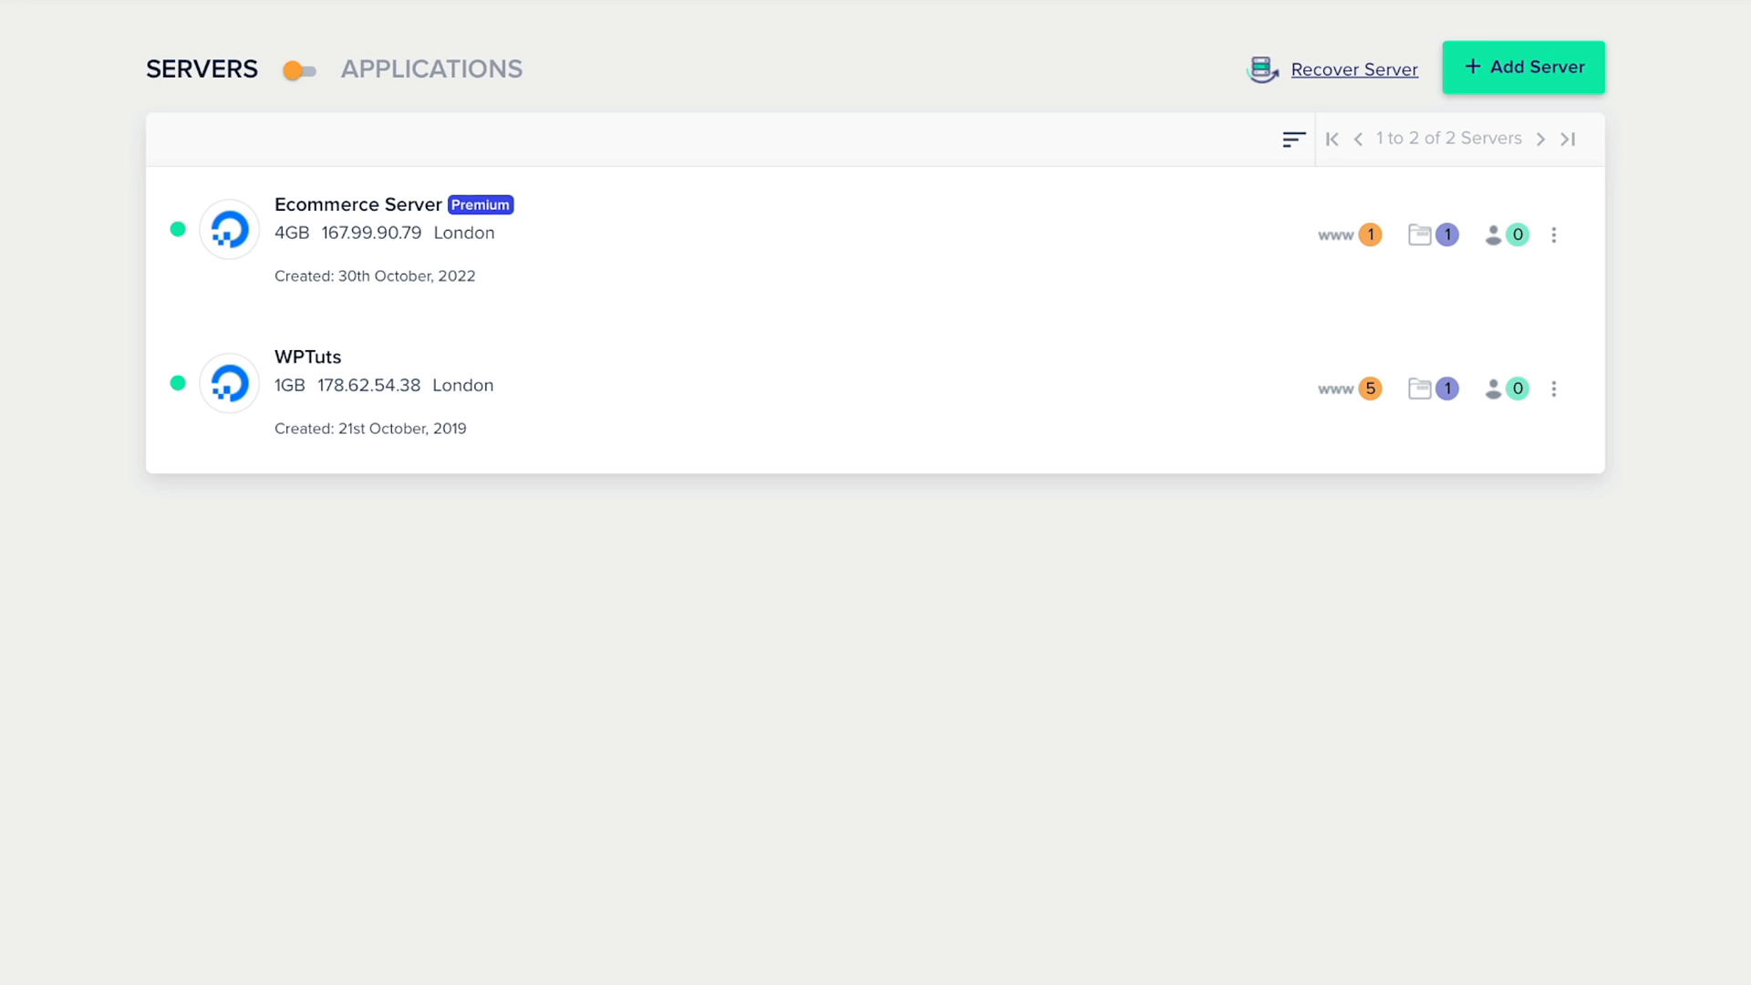
{"action": "mouse_move", "coordinate": [313, 71]}
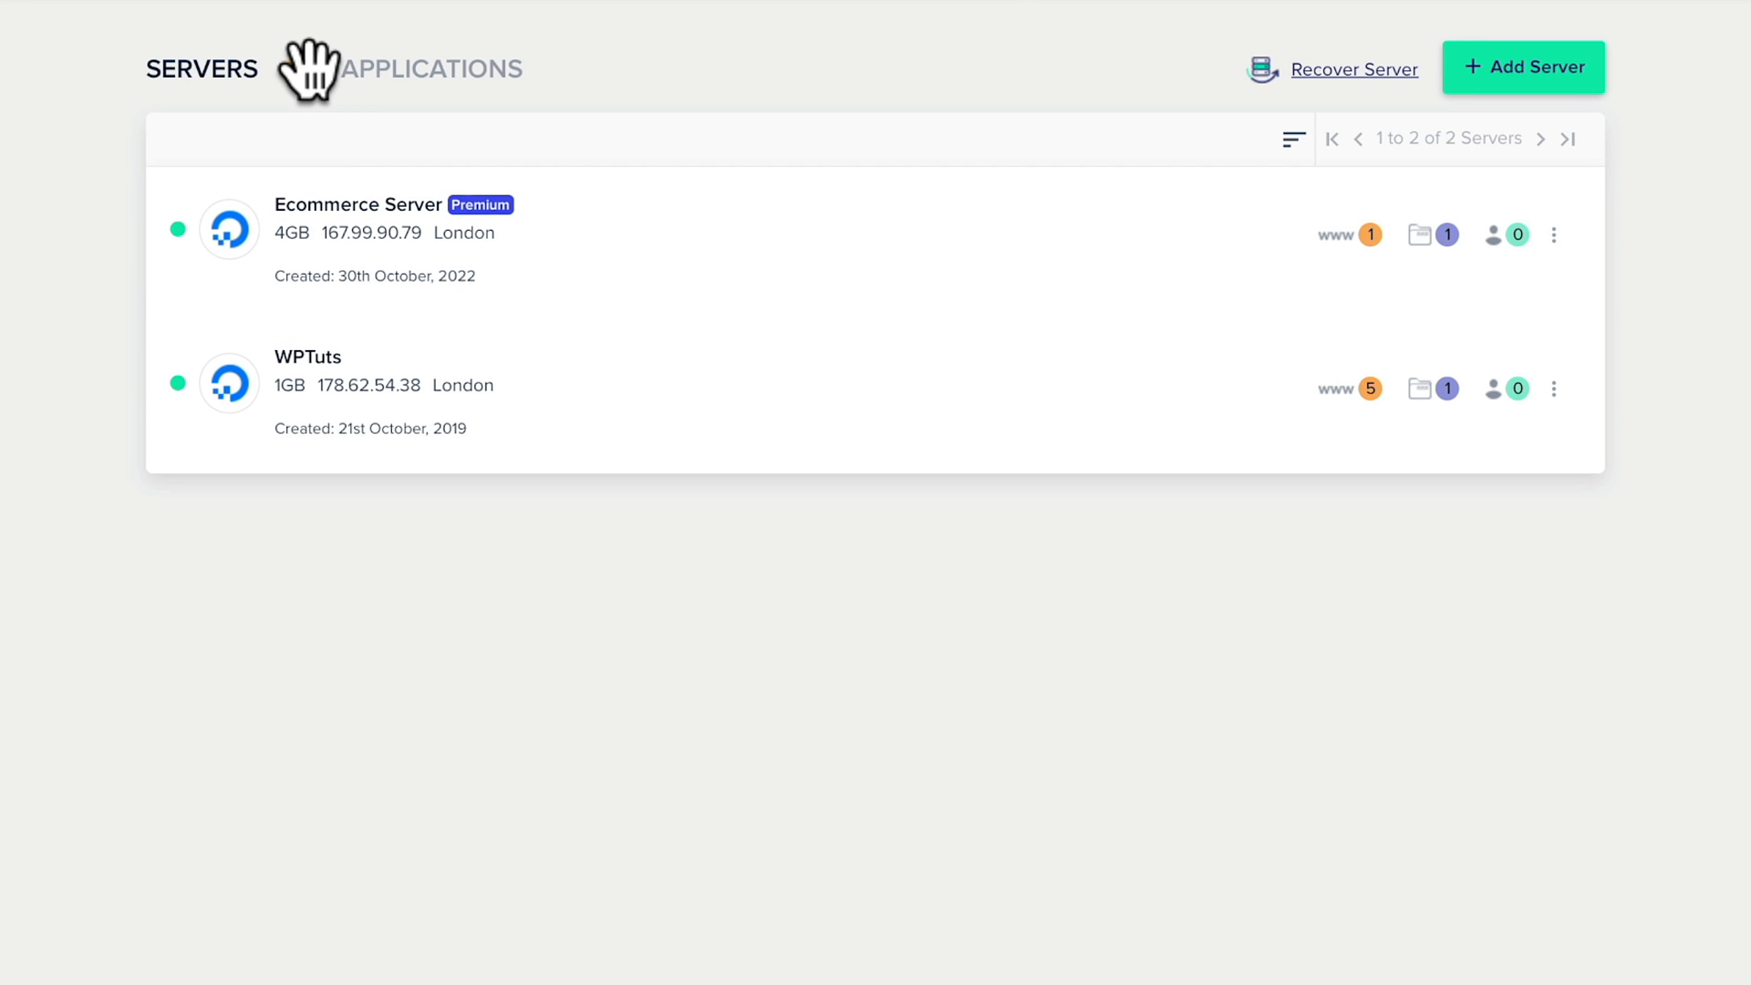
Switch the list to Applications and open My Ecommerce on Ecommerce Server
{"action": "left_click", "coordinate": [299, 69]}
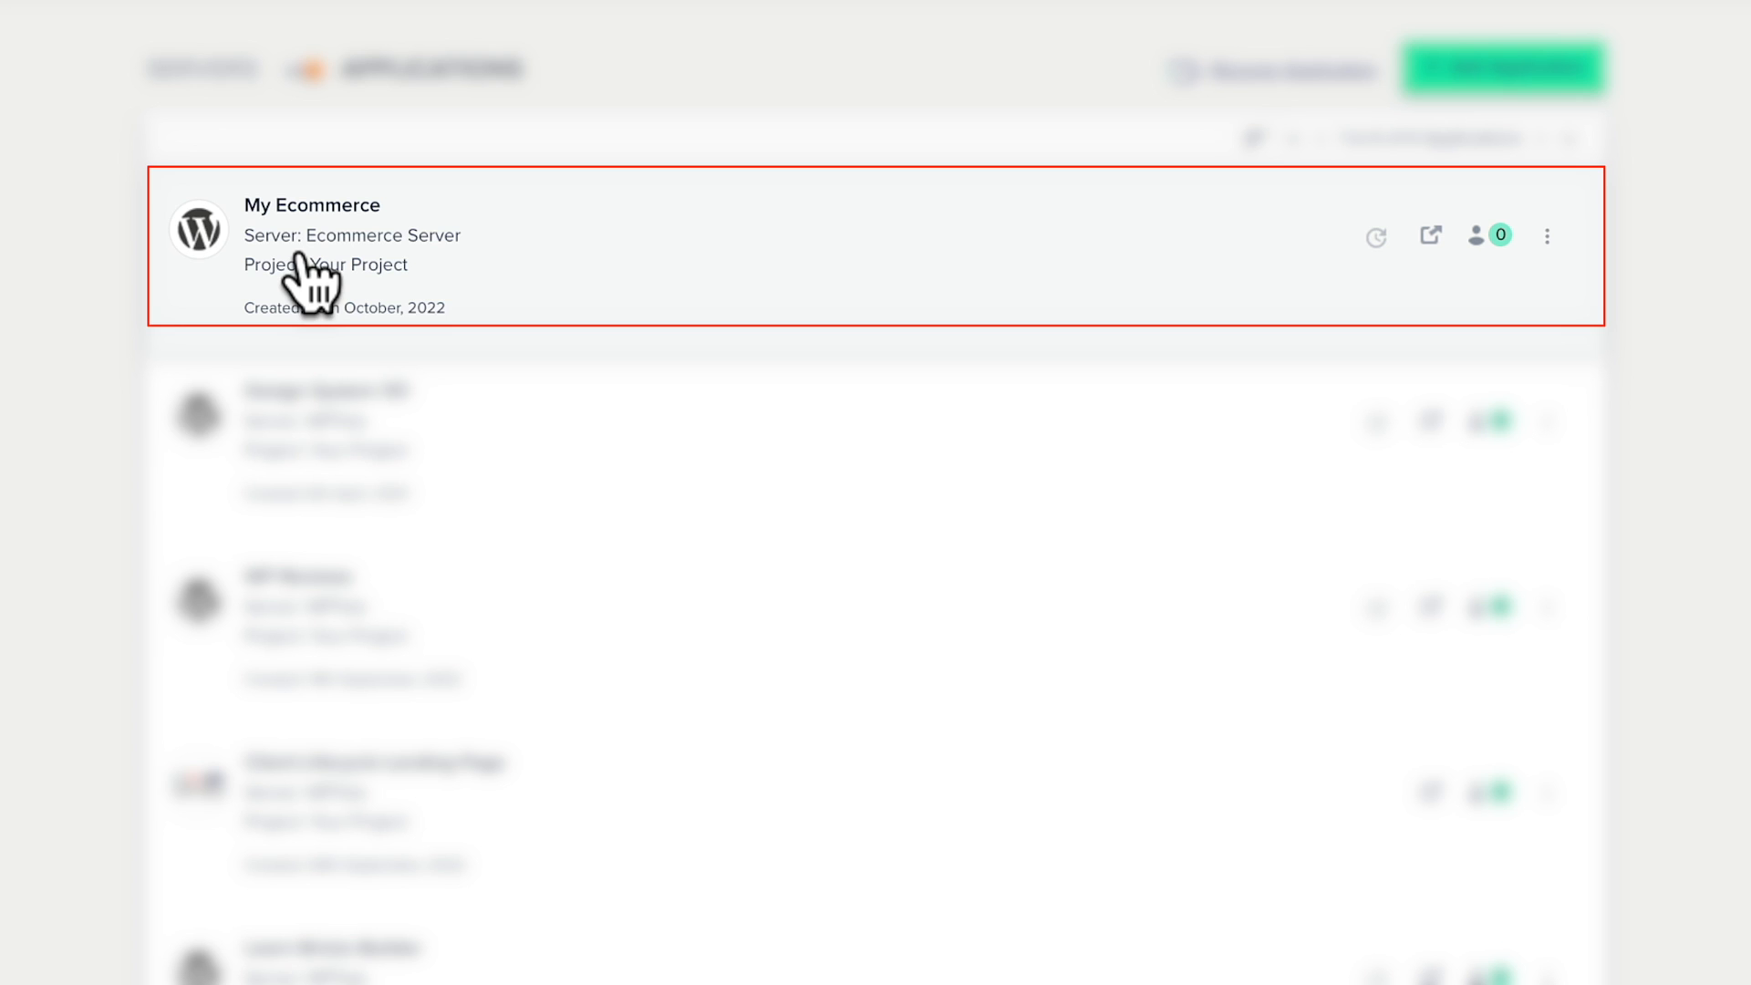
{"action": "left_click", "coordinate": [324, 234]}
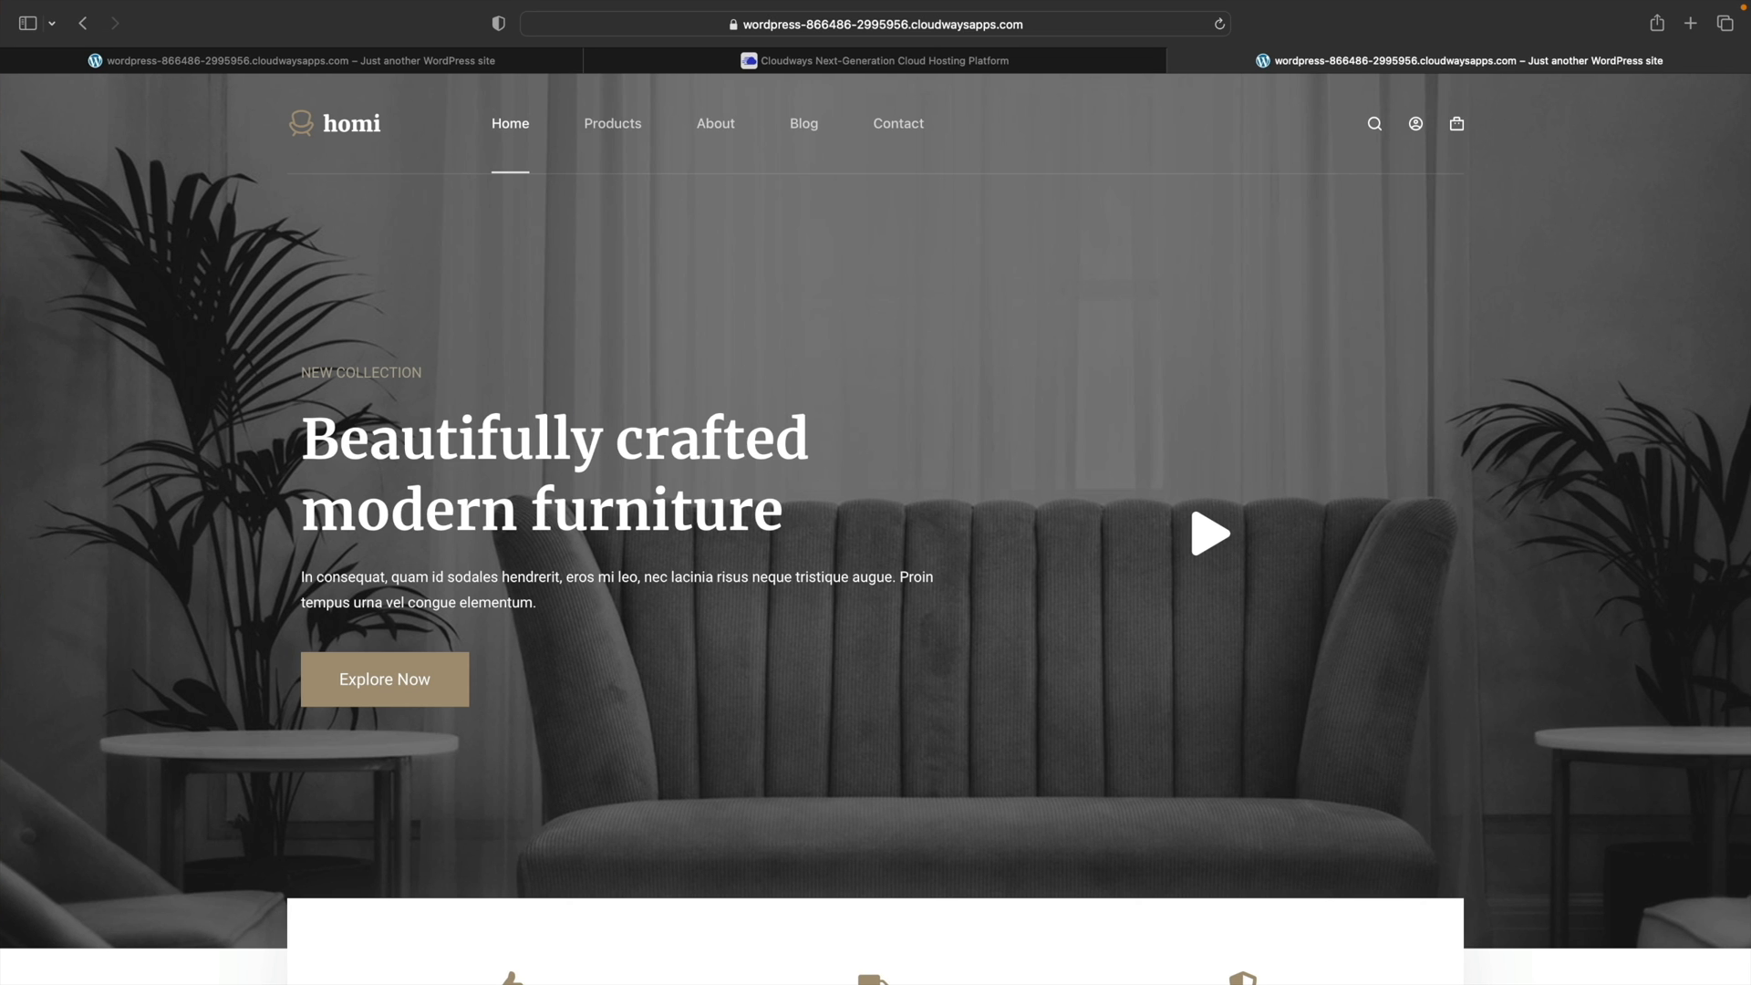
{"action": "mouse_move", "coordinate": [1068, 368]}
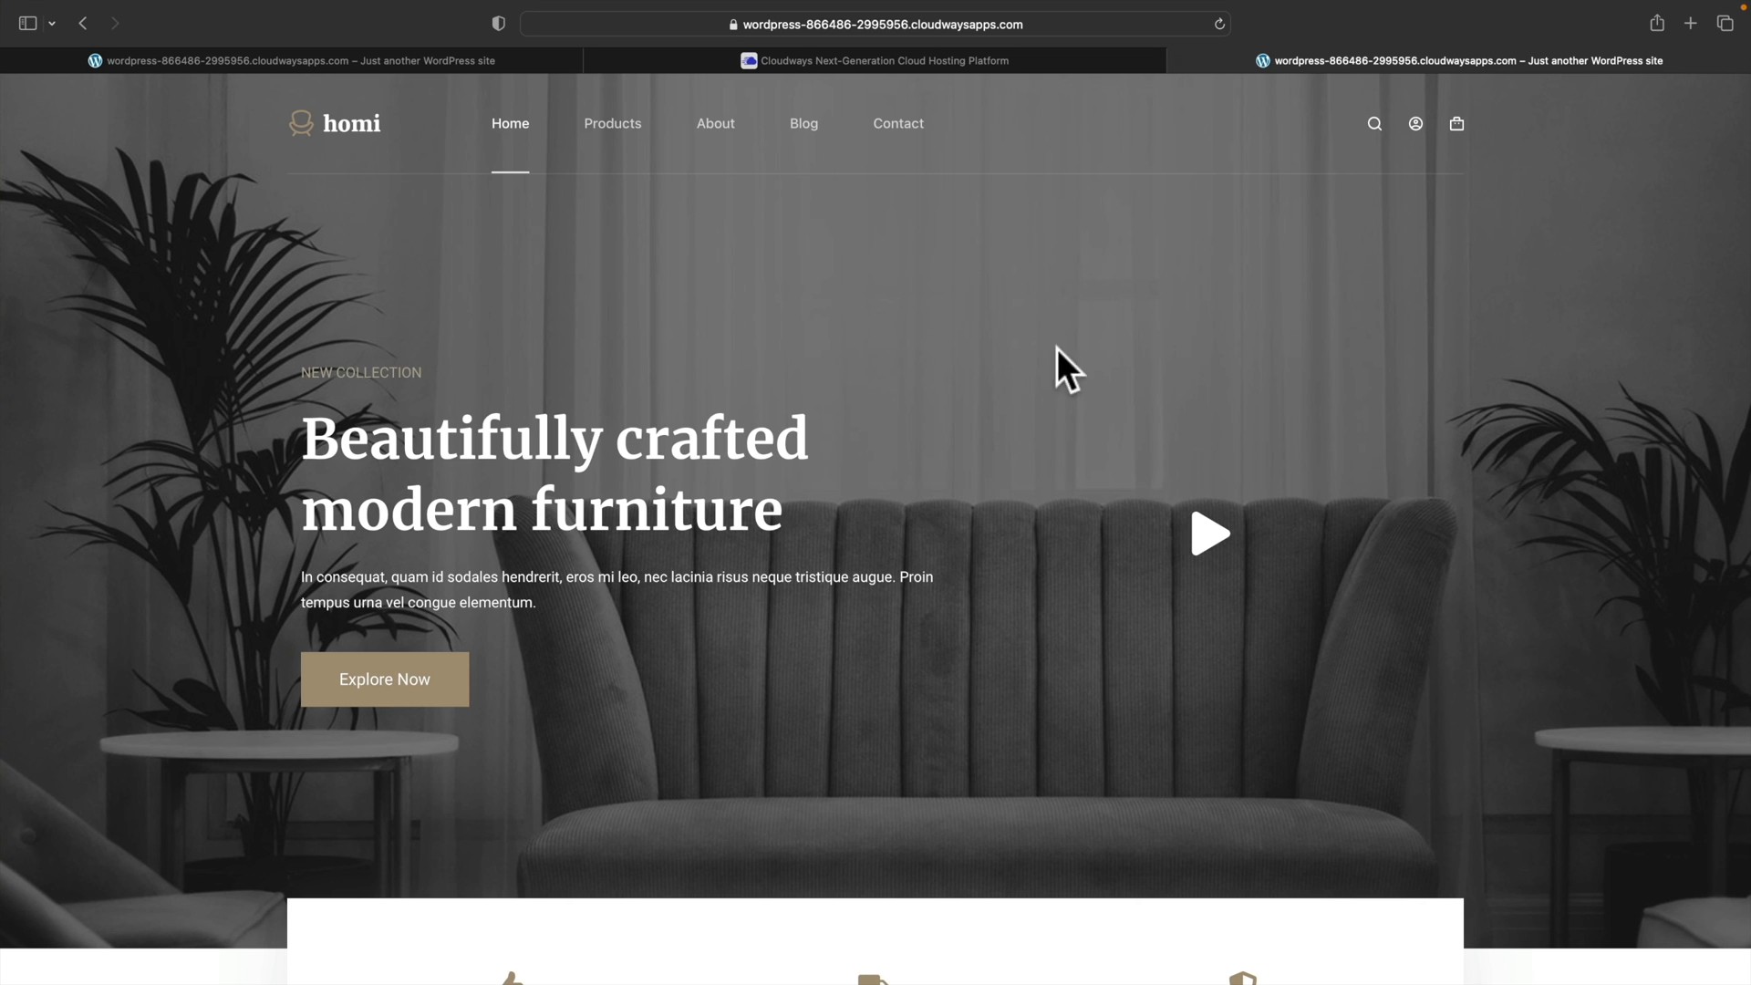
Scroll through the homi home page and open the Tallest Chair product page
{"action": "scroll", "scroll_direction": "down", "scroll_amount": 3}
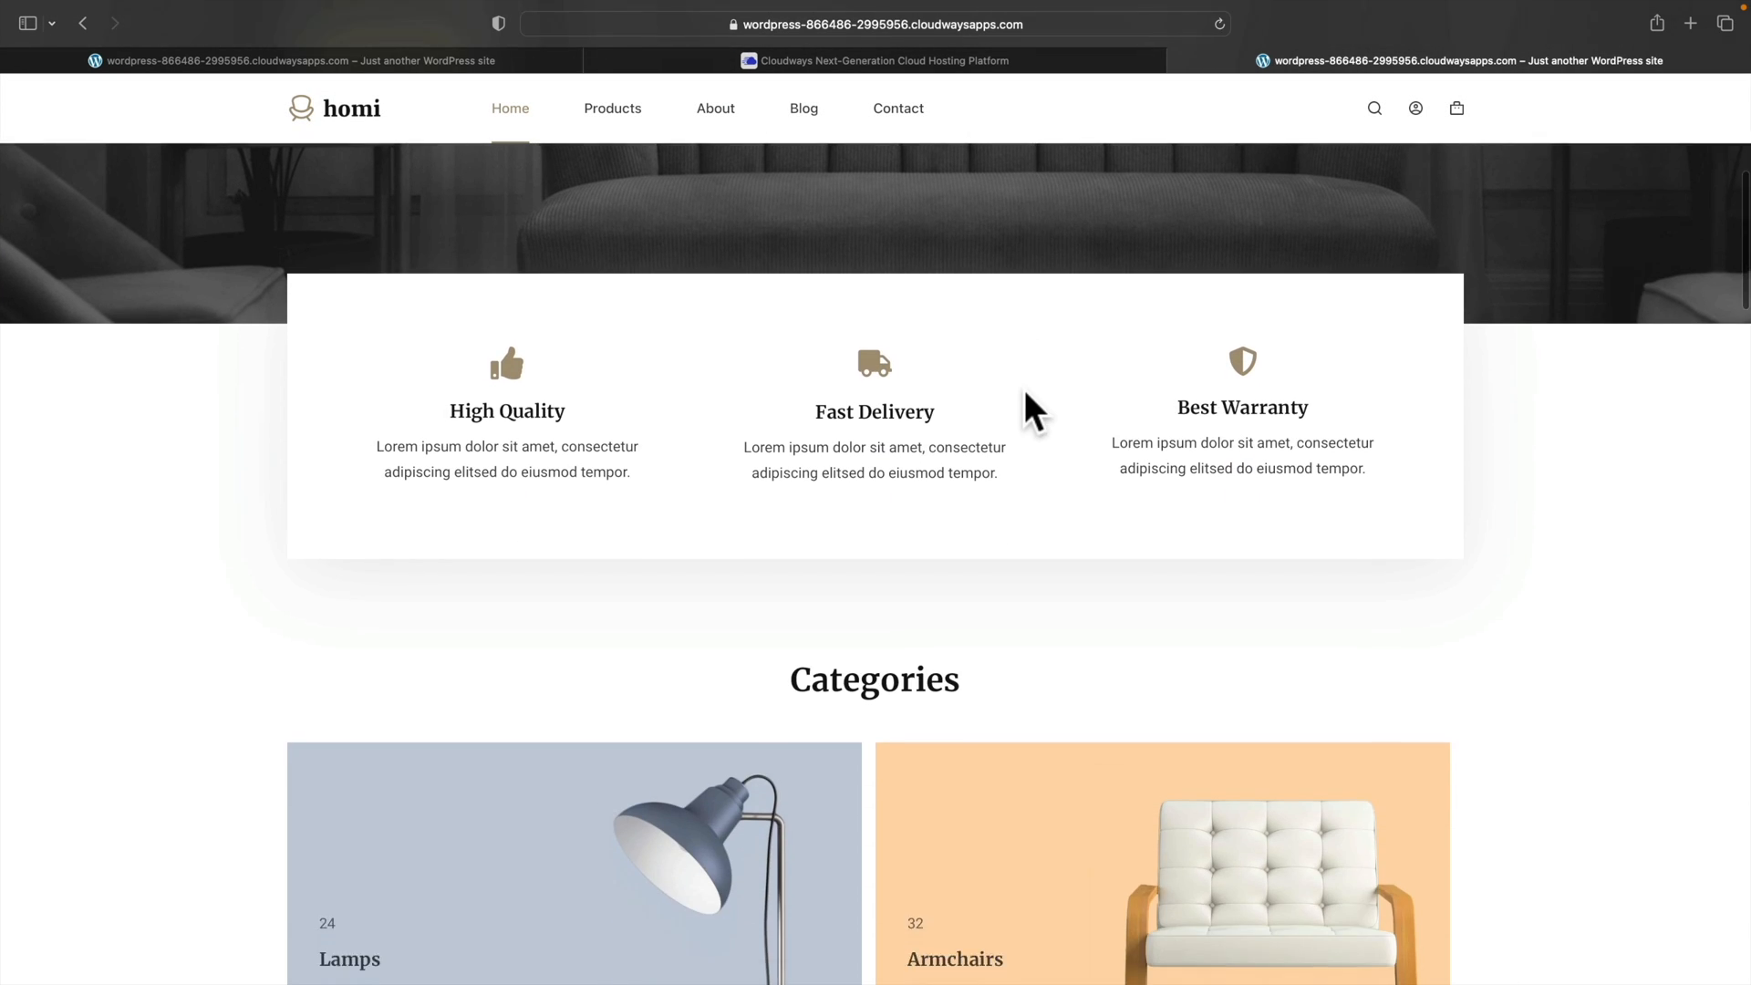
{"action": "scroll", "scroll_direction": "down", "scroll_amount": 3}
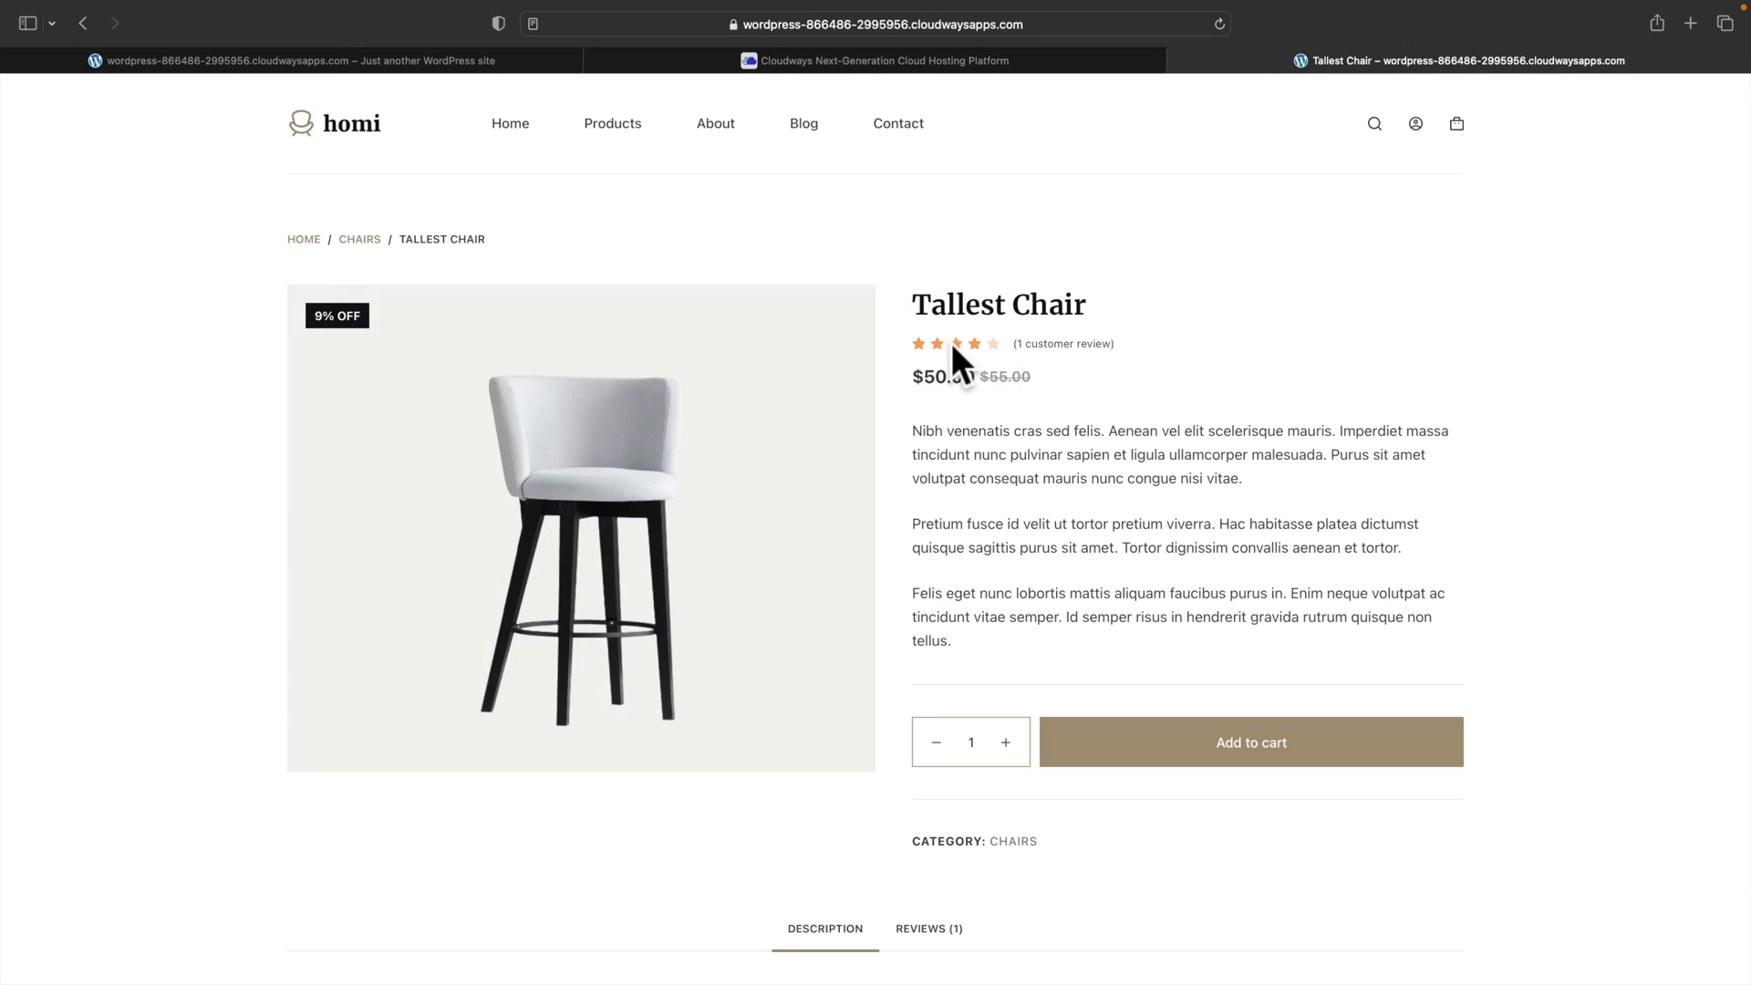
{"action": "left_click", "coordinate": [874, 60]}
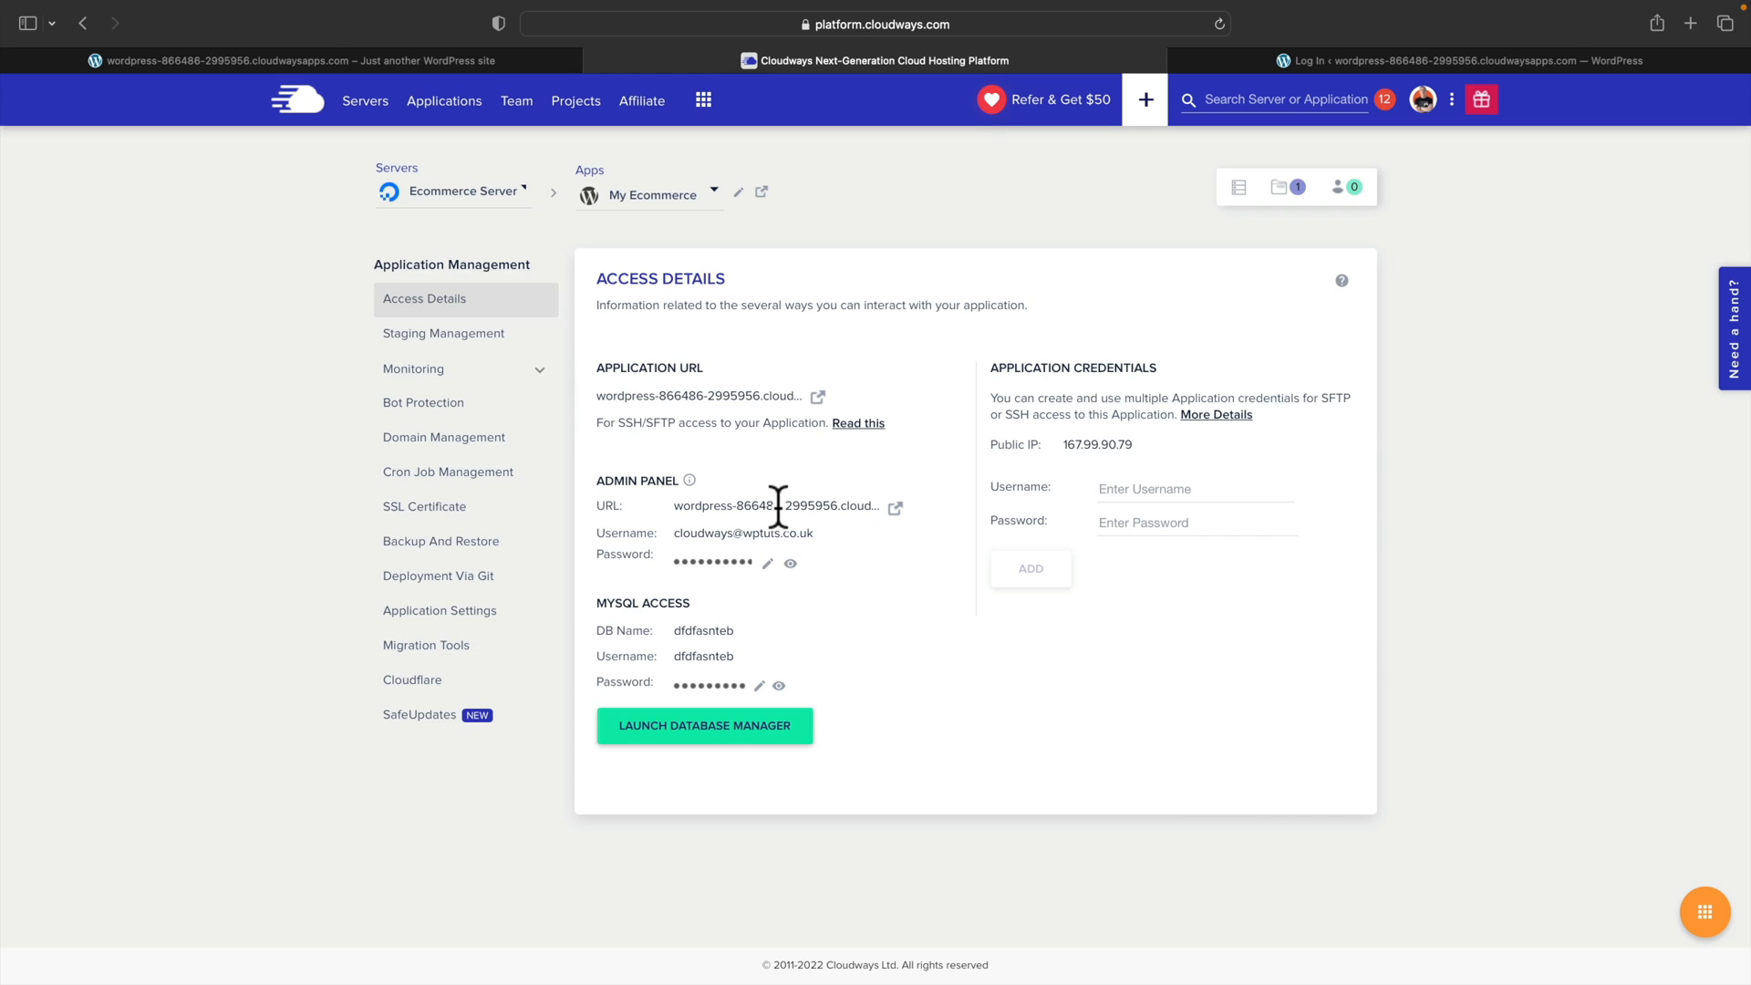
{"action": "mouse_move", "coordinate": [742, 547]}
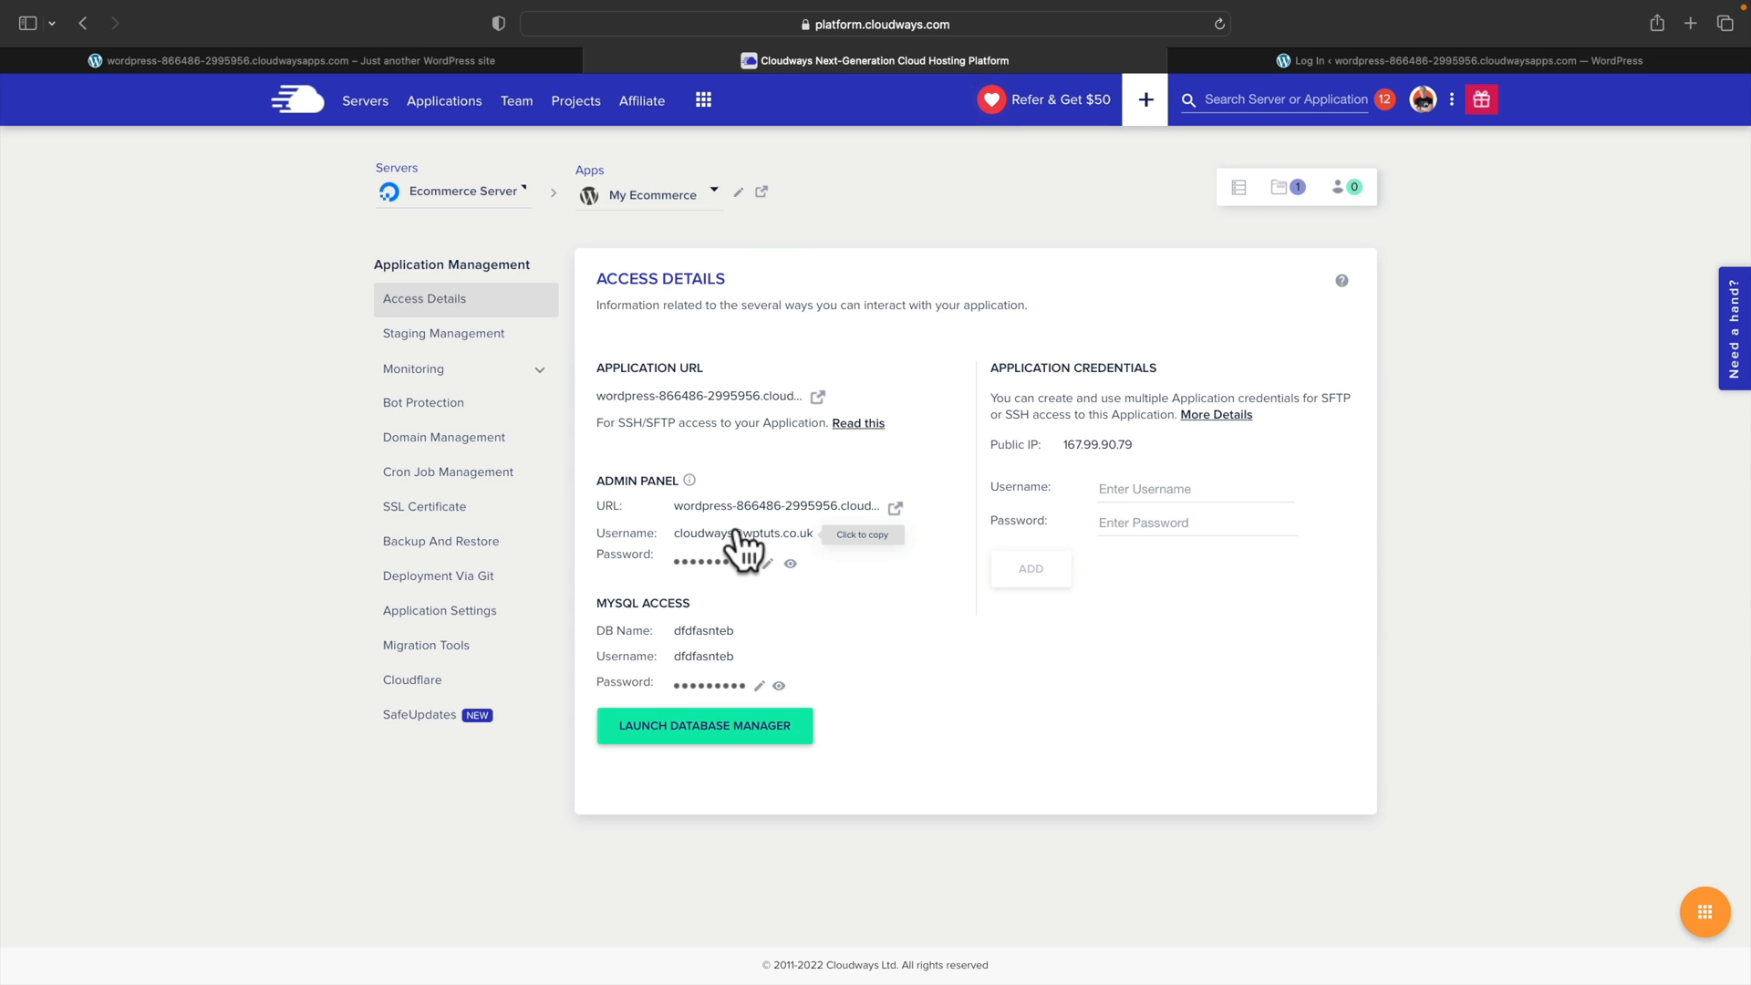
{"action": "mouse_move", "coordinate": [1255, 98]}
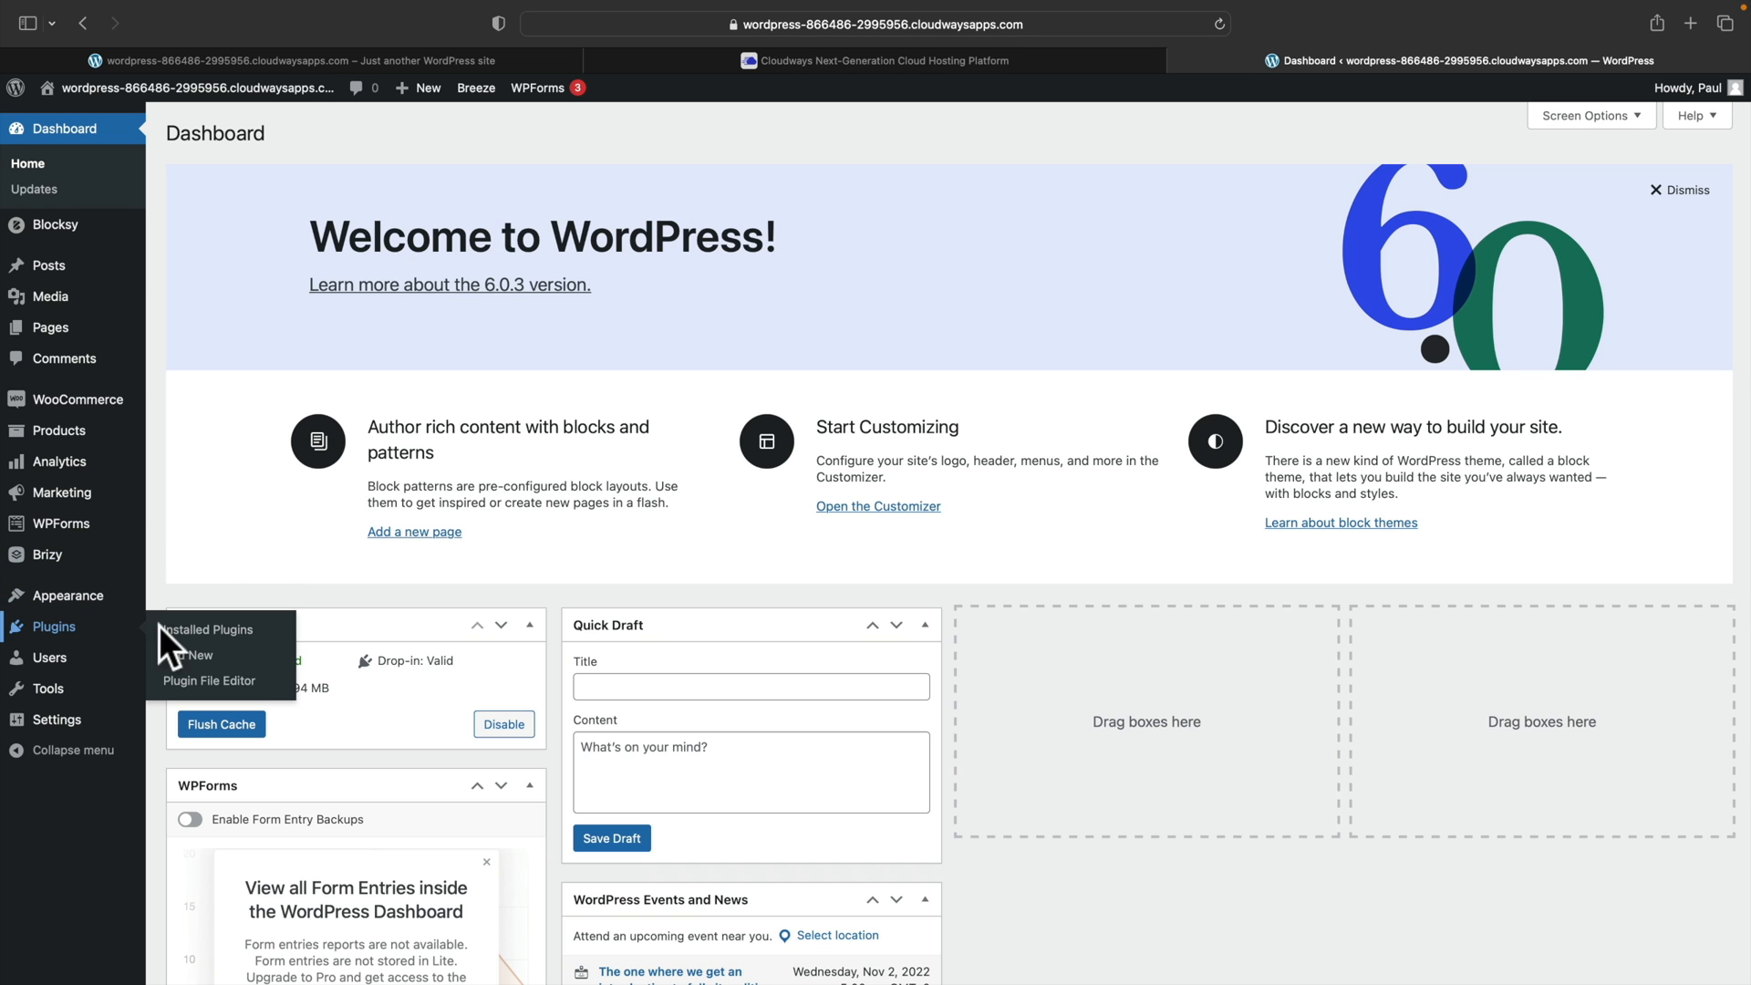
Open Installed Plugins and scroll the fourteen-item list, including WooCommerce and Breeze
{"action": "left_click", "coordinate": [207, 628]}
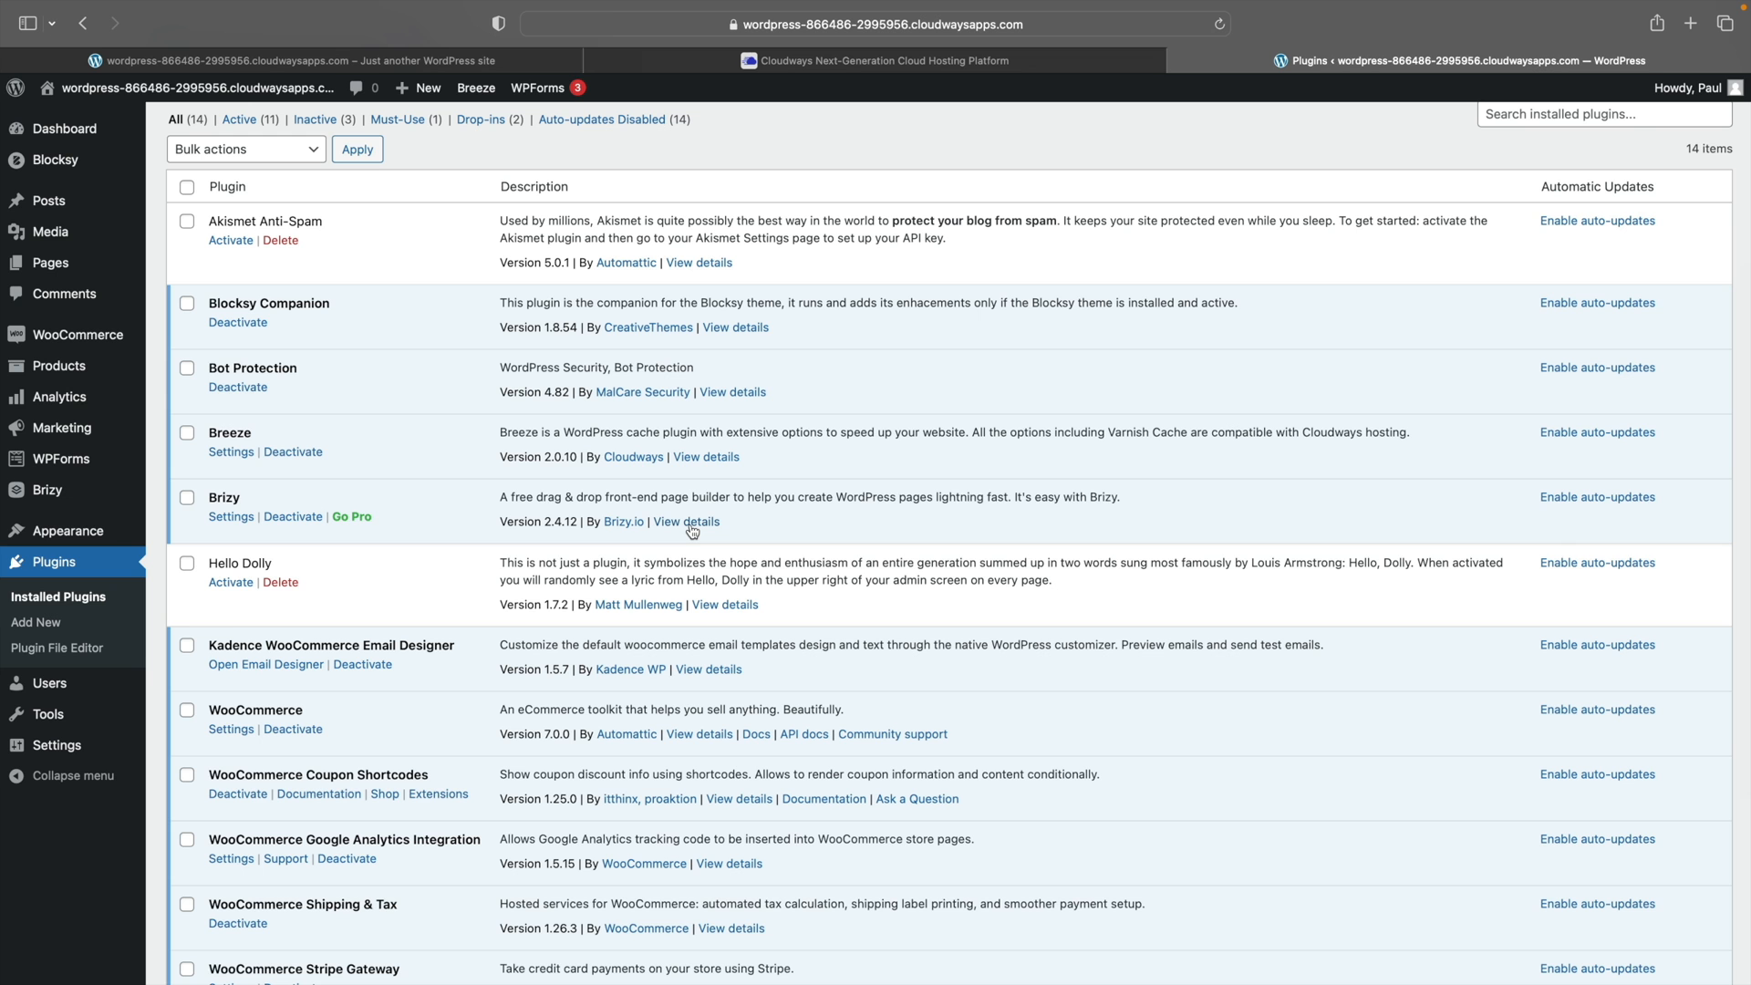
{"action": "mouse_move", "coordinate": [611, 708]}
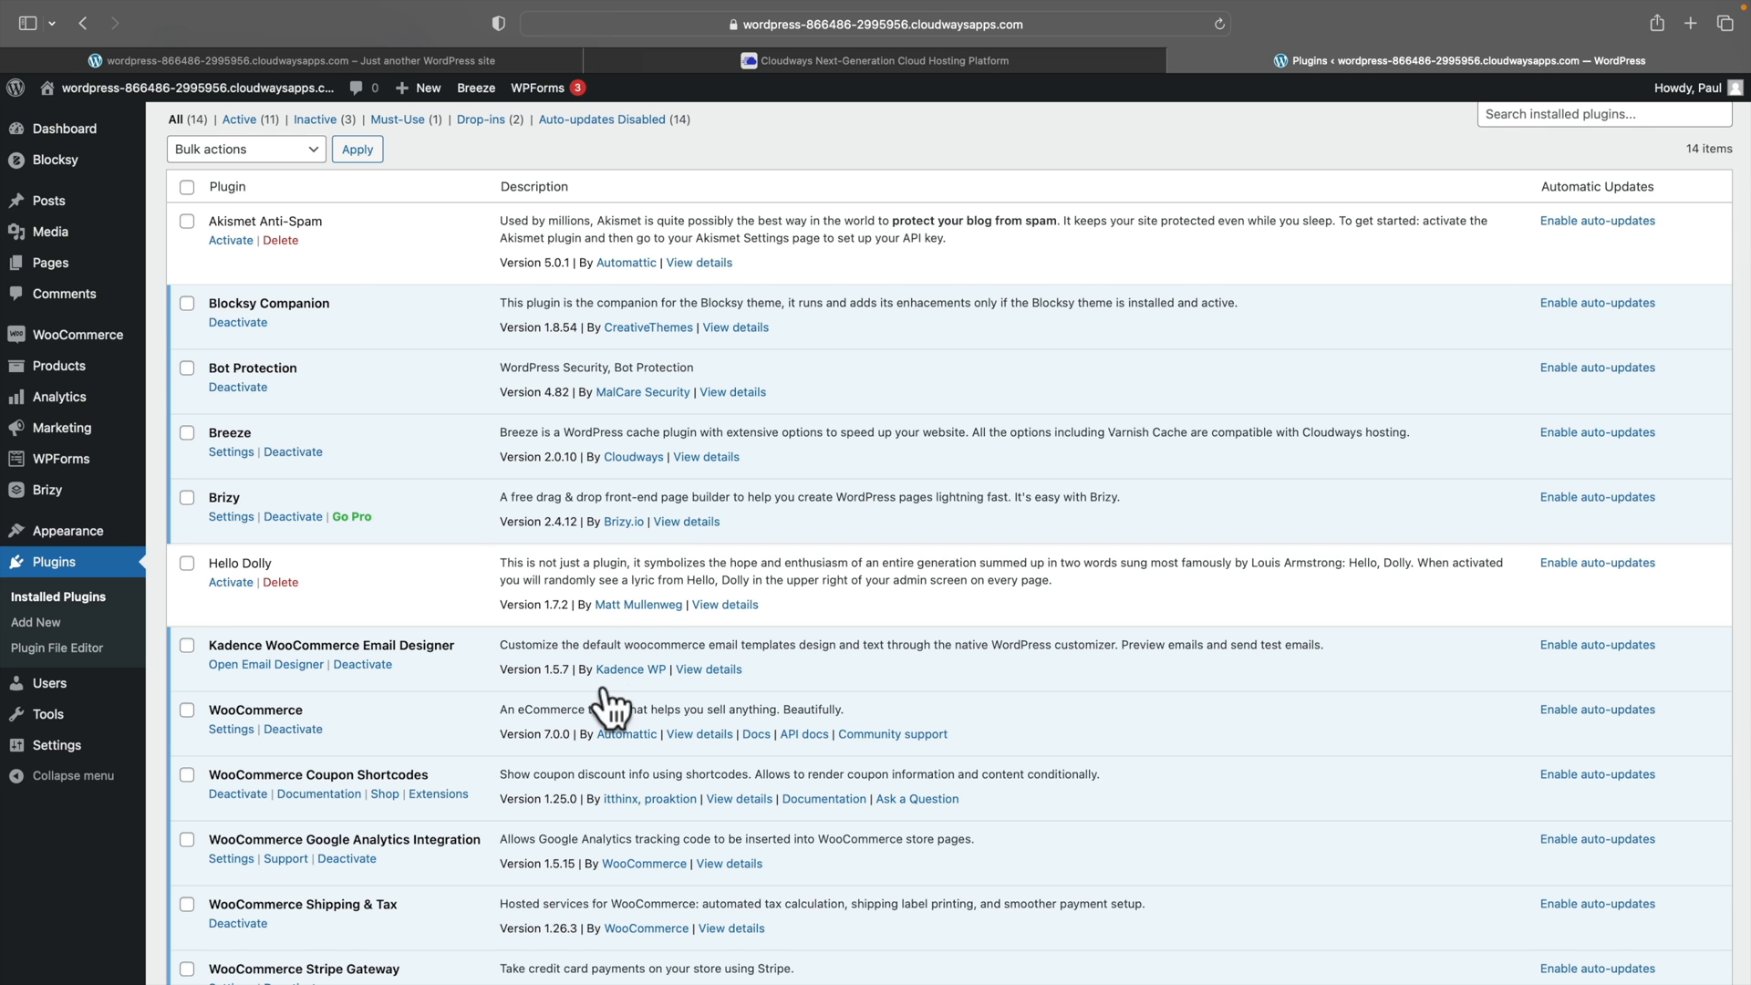
{"action": "scroll", "scroll_direction": "down", "scroll_amount": 3}
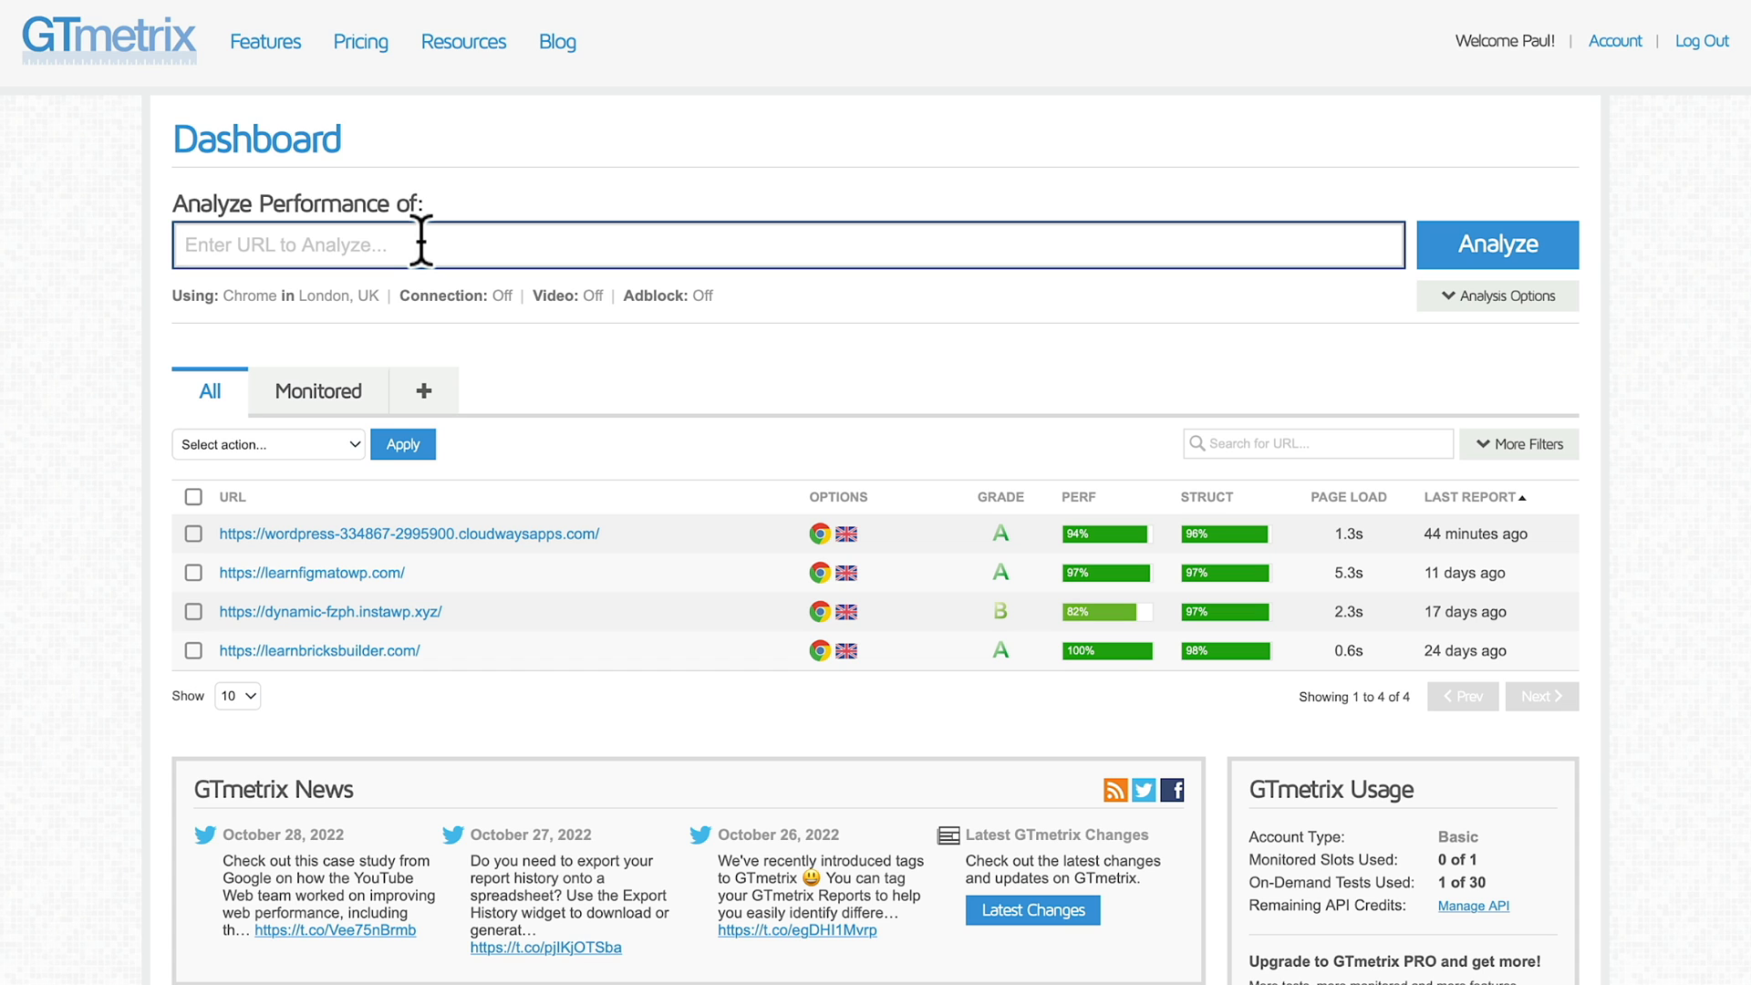
{"action": "type", "text": "https://wordpress-866486-2995956.cloudwaysapps.com/"}
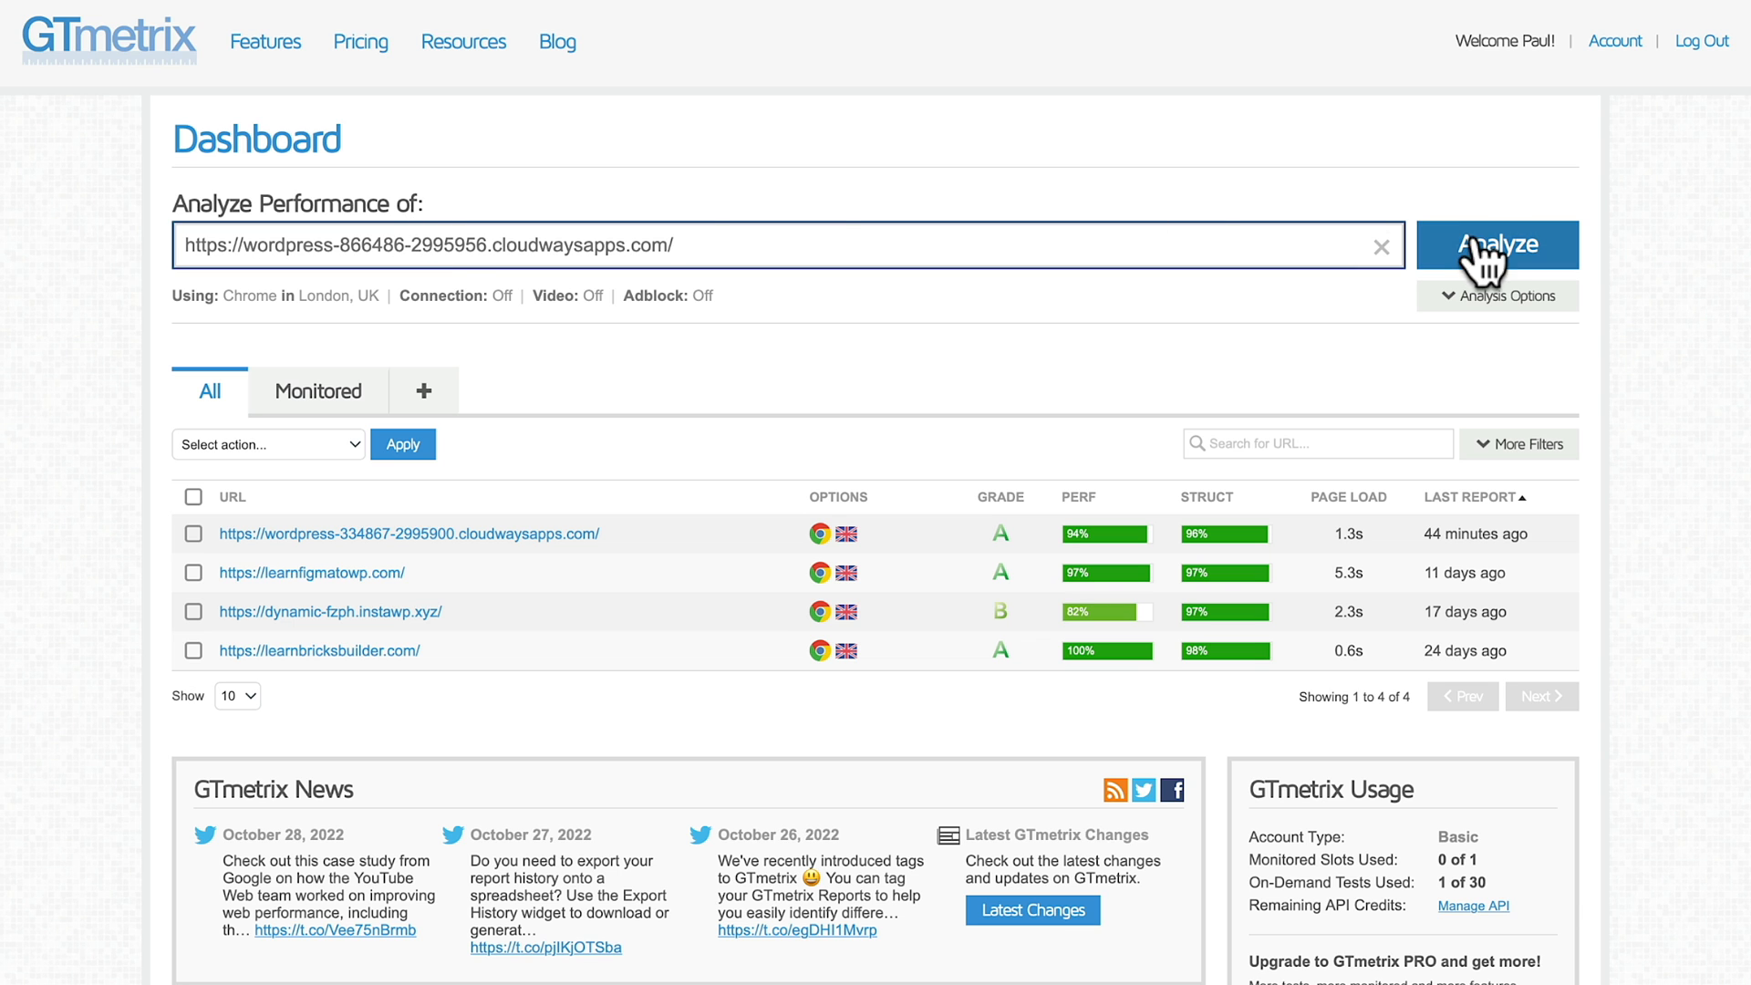
{"action": "left_click", "coordinate": [1496, 244]}
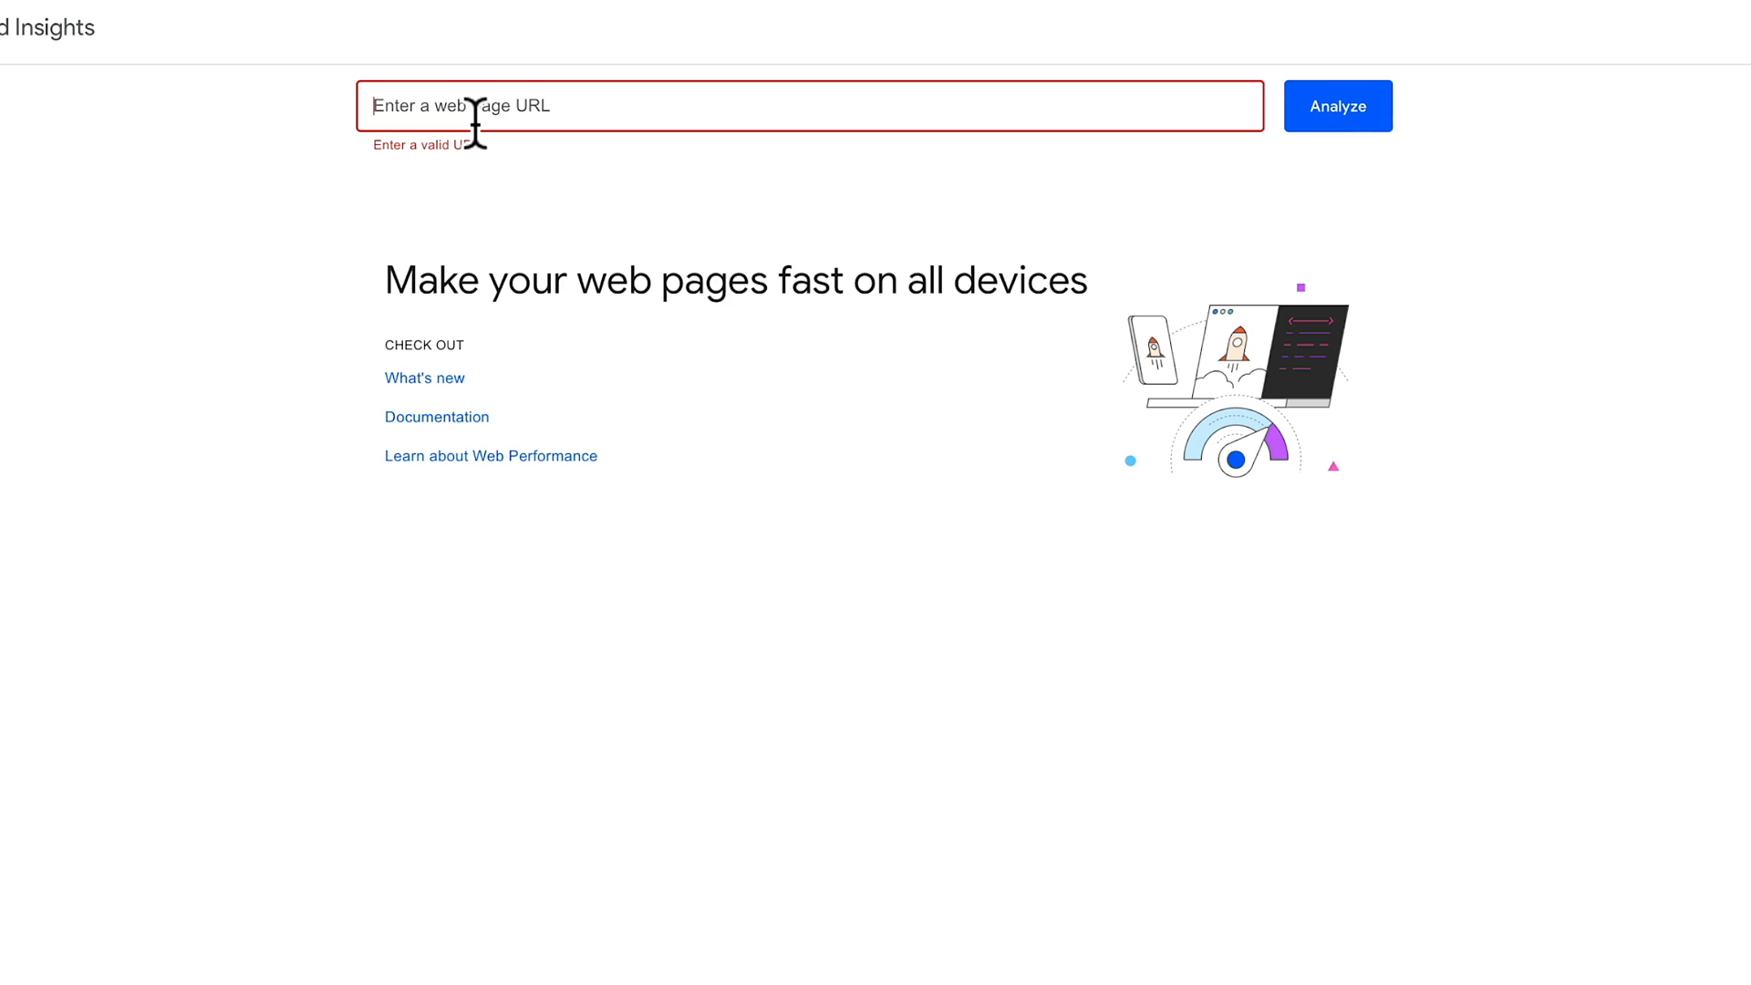
Analyze the store URL in PageSpeed Insights and view the desktop results scoring 99
{"action": "type", "text": "https://wordpress-866486-2995956.cloudwaysapps.com/"}
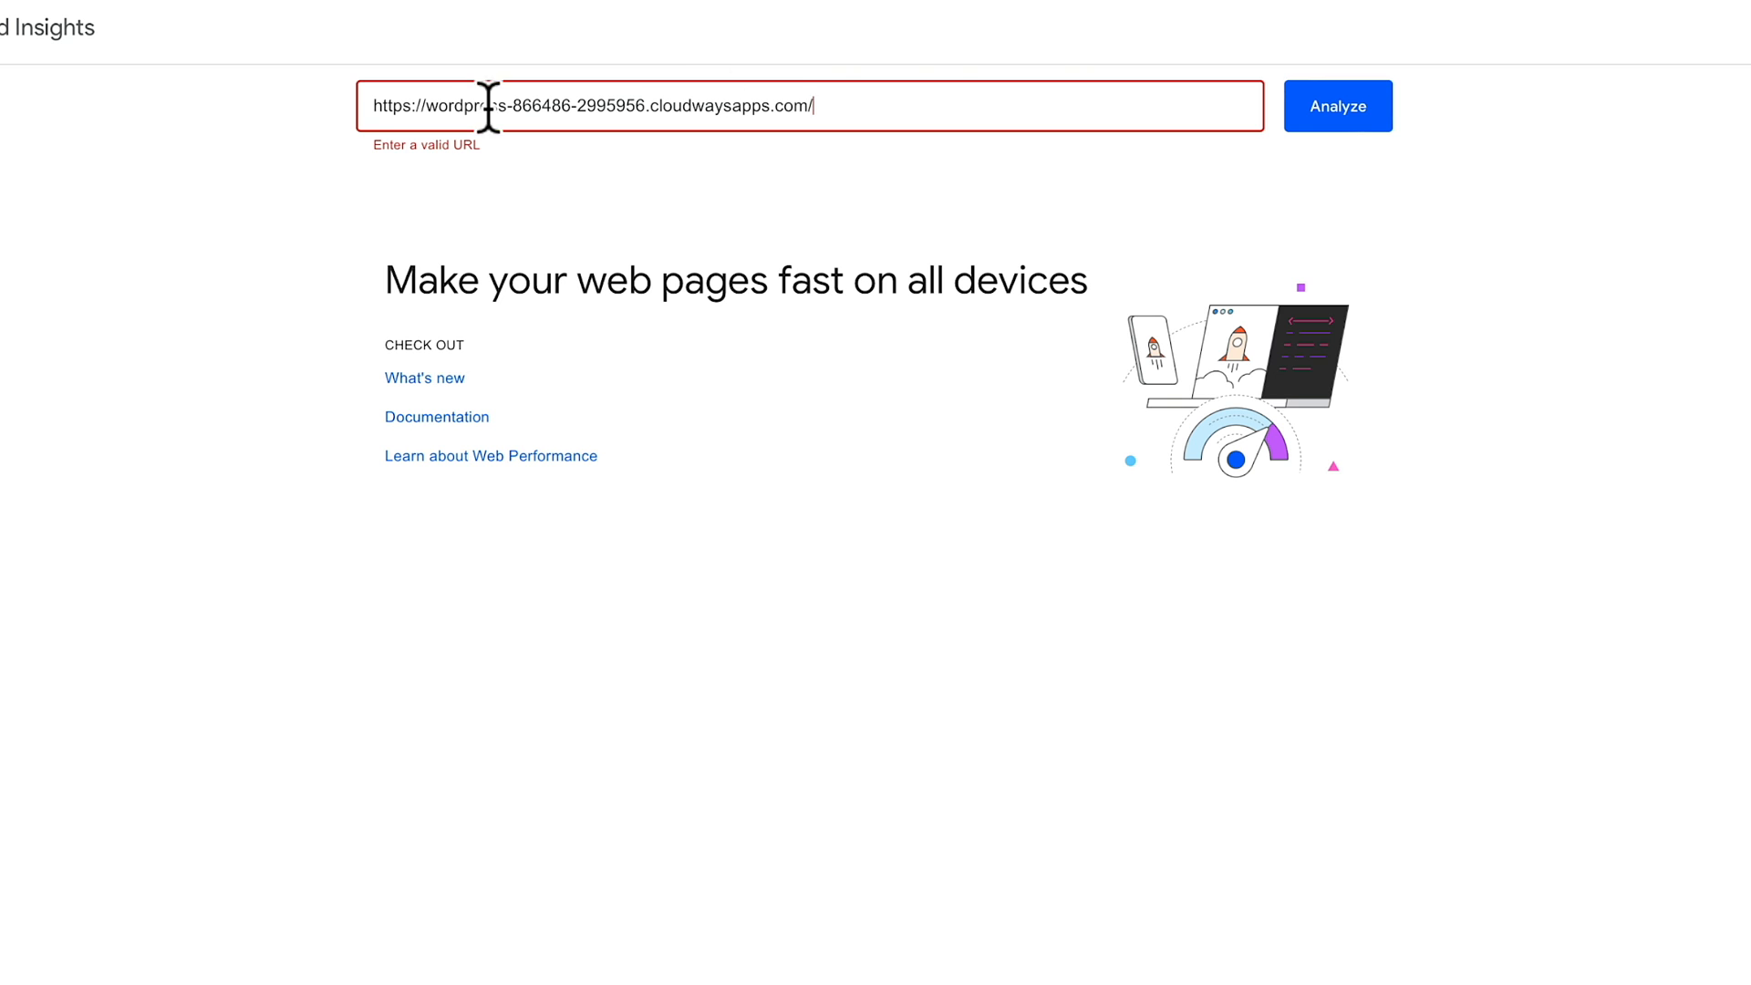
{"action": "left_click", "coordinate": [1335, 106]}
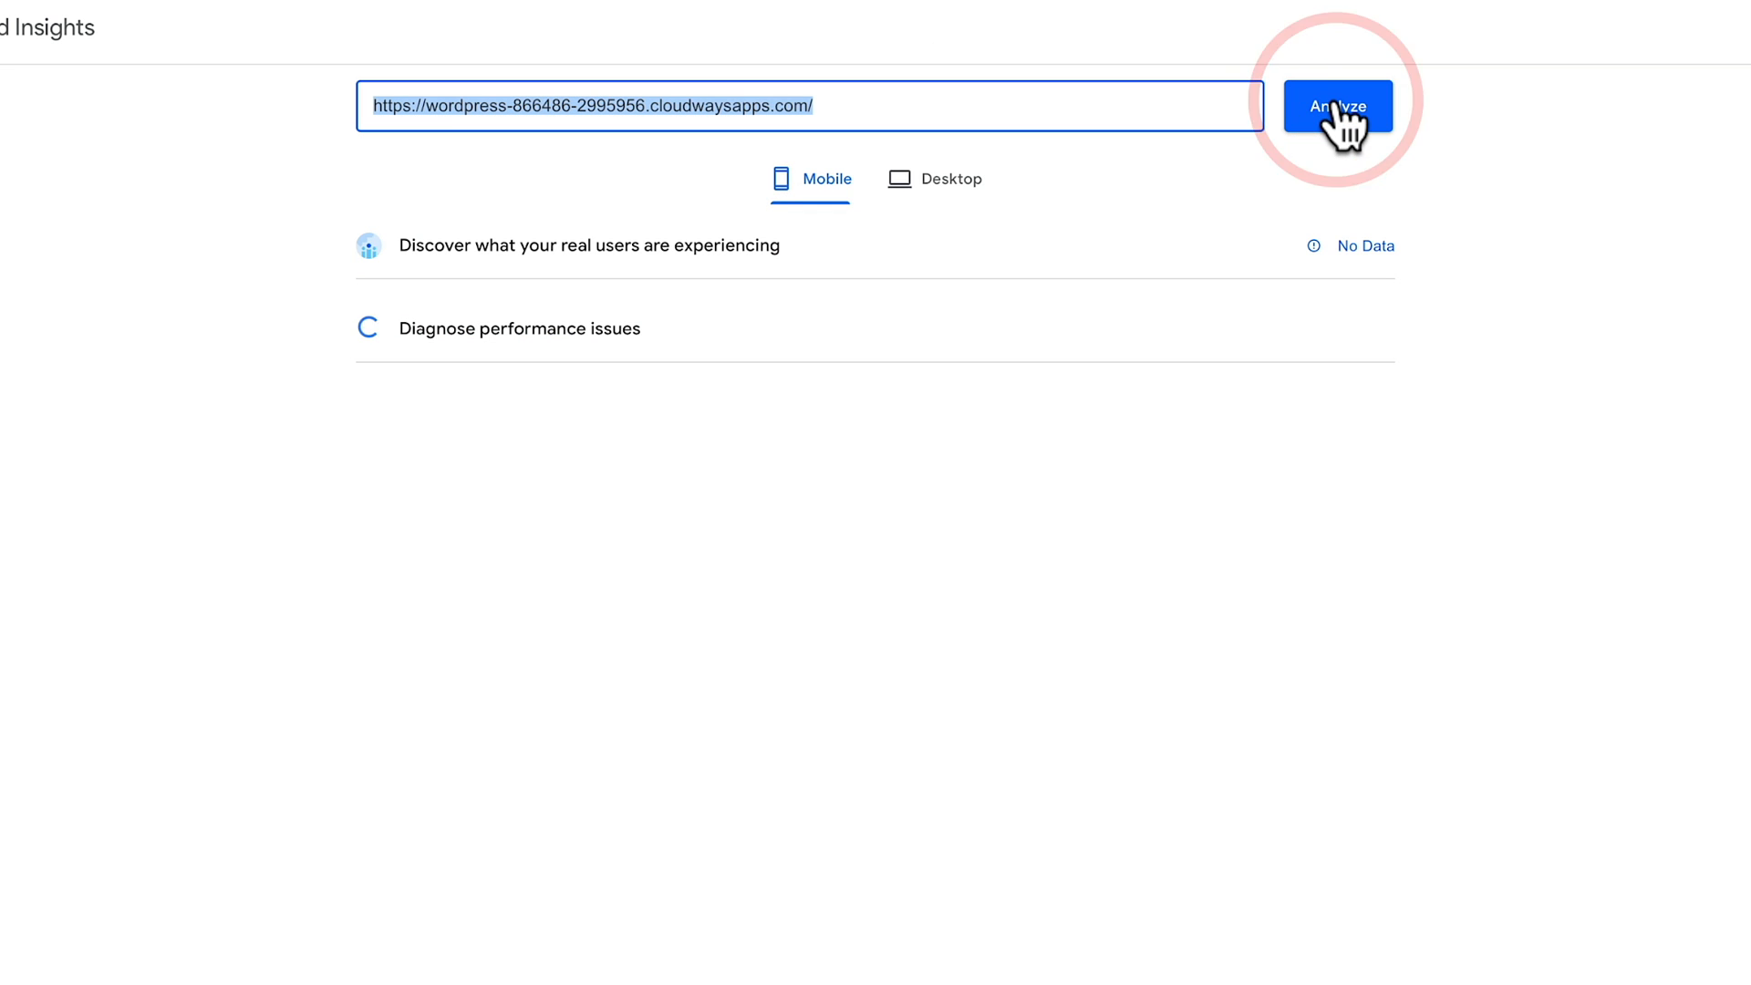
{"action": "left_click", "coordinate": [1335, 106]}
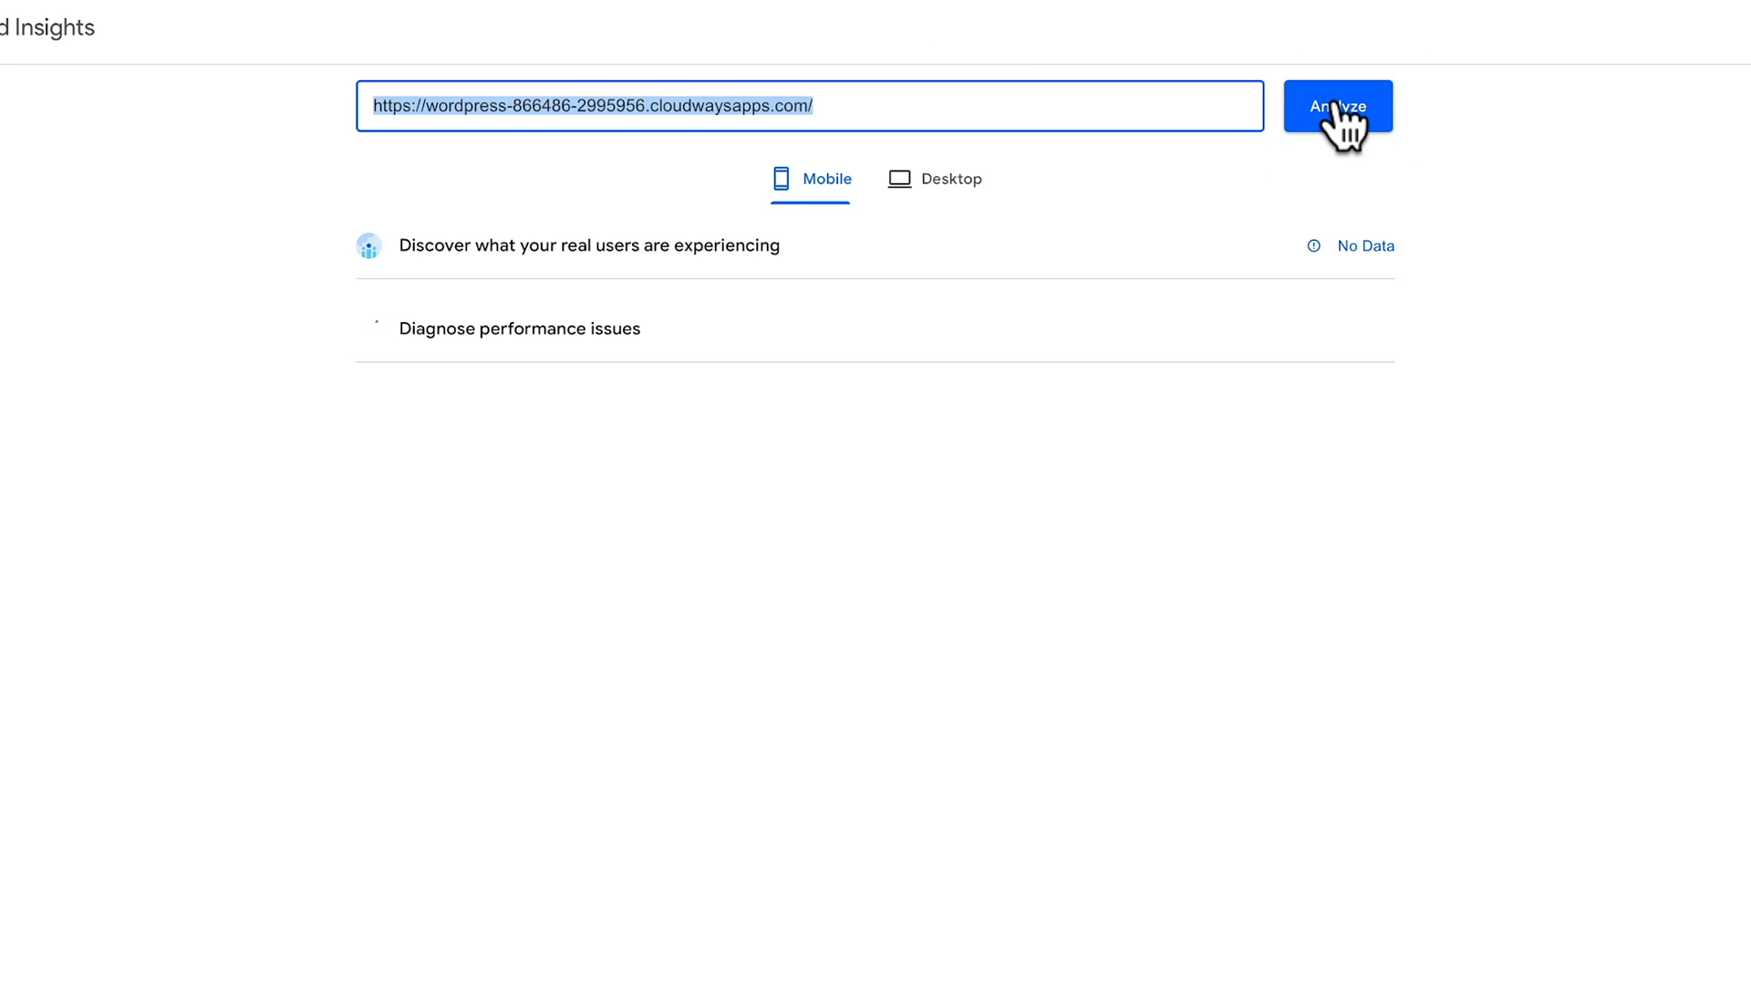
{"action": "left_click", "coordinate": [1337, 106]}
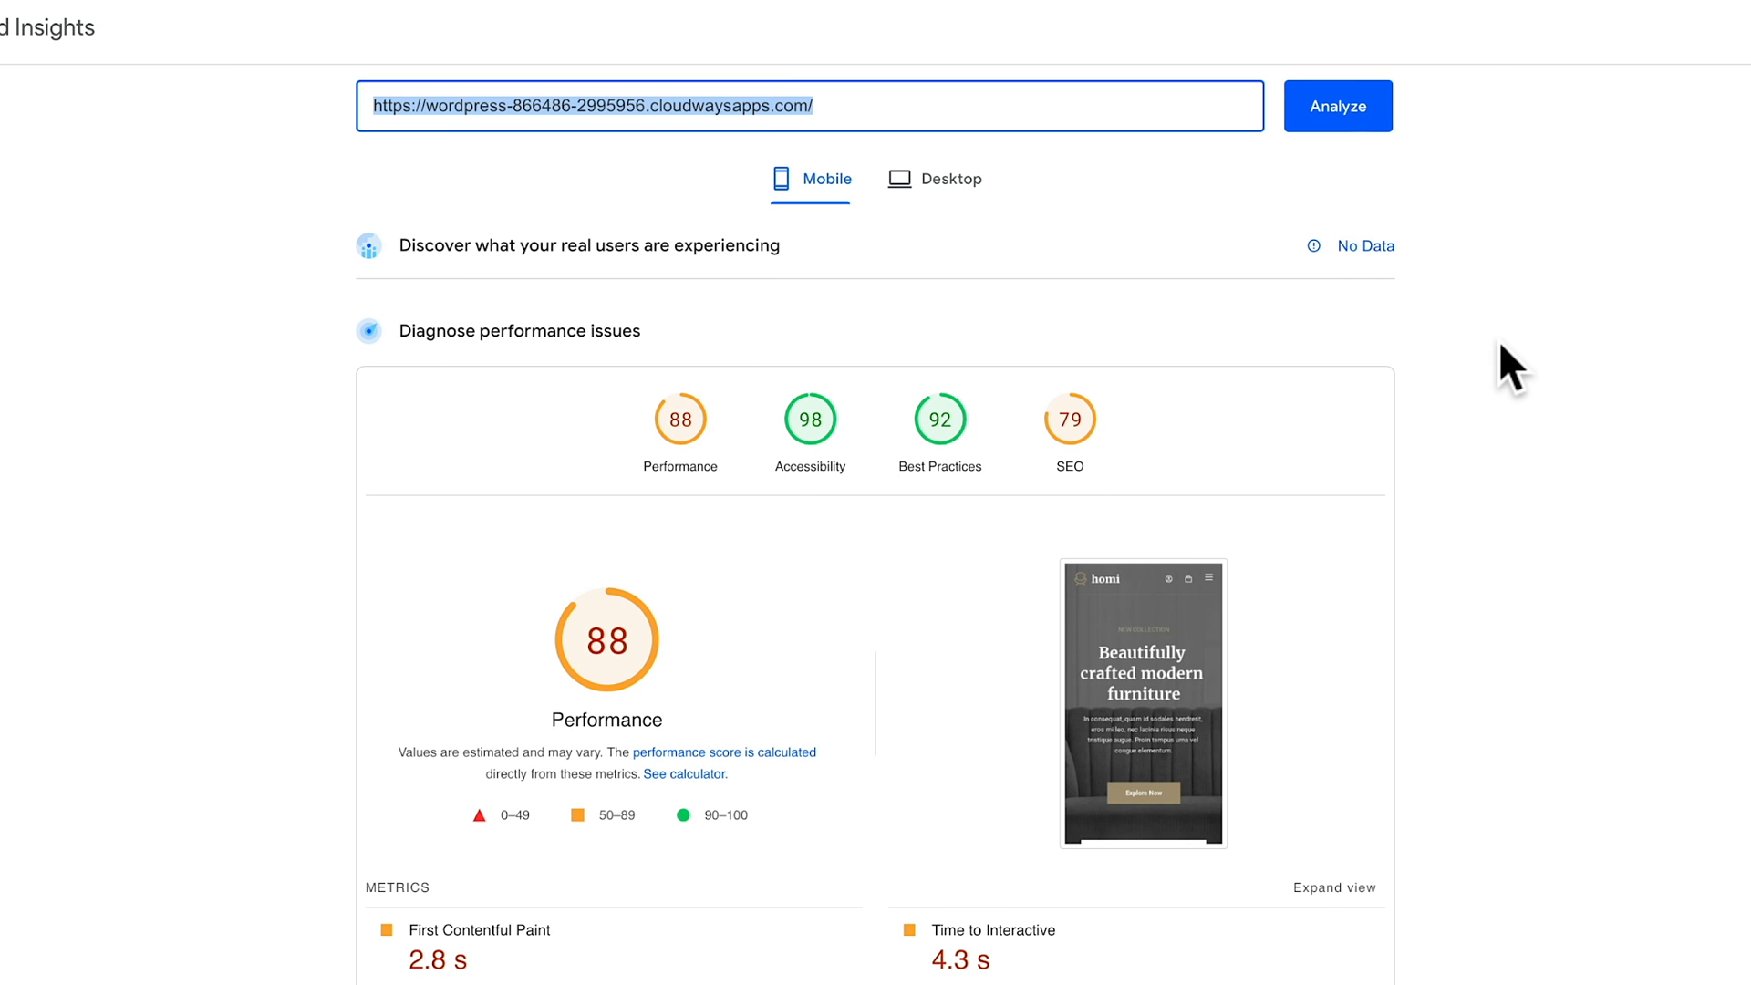
{"action": "left_click", "coordinate": [954, 178]}
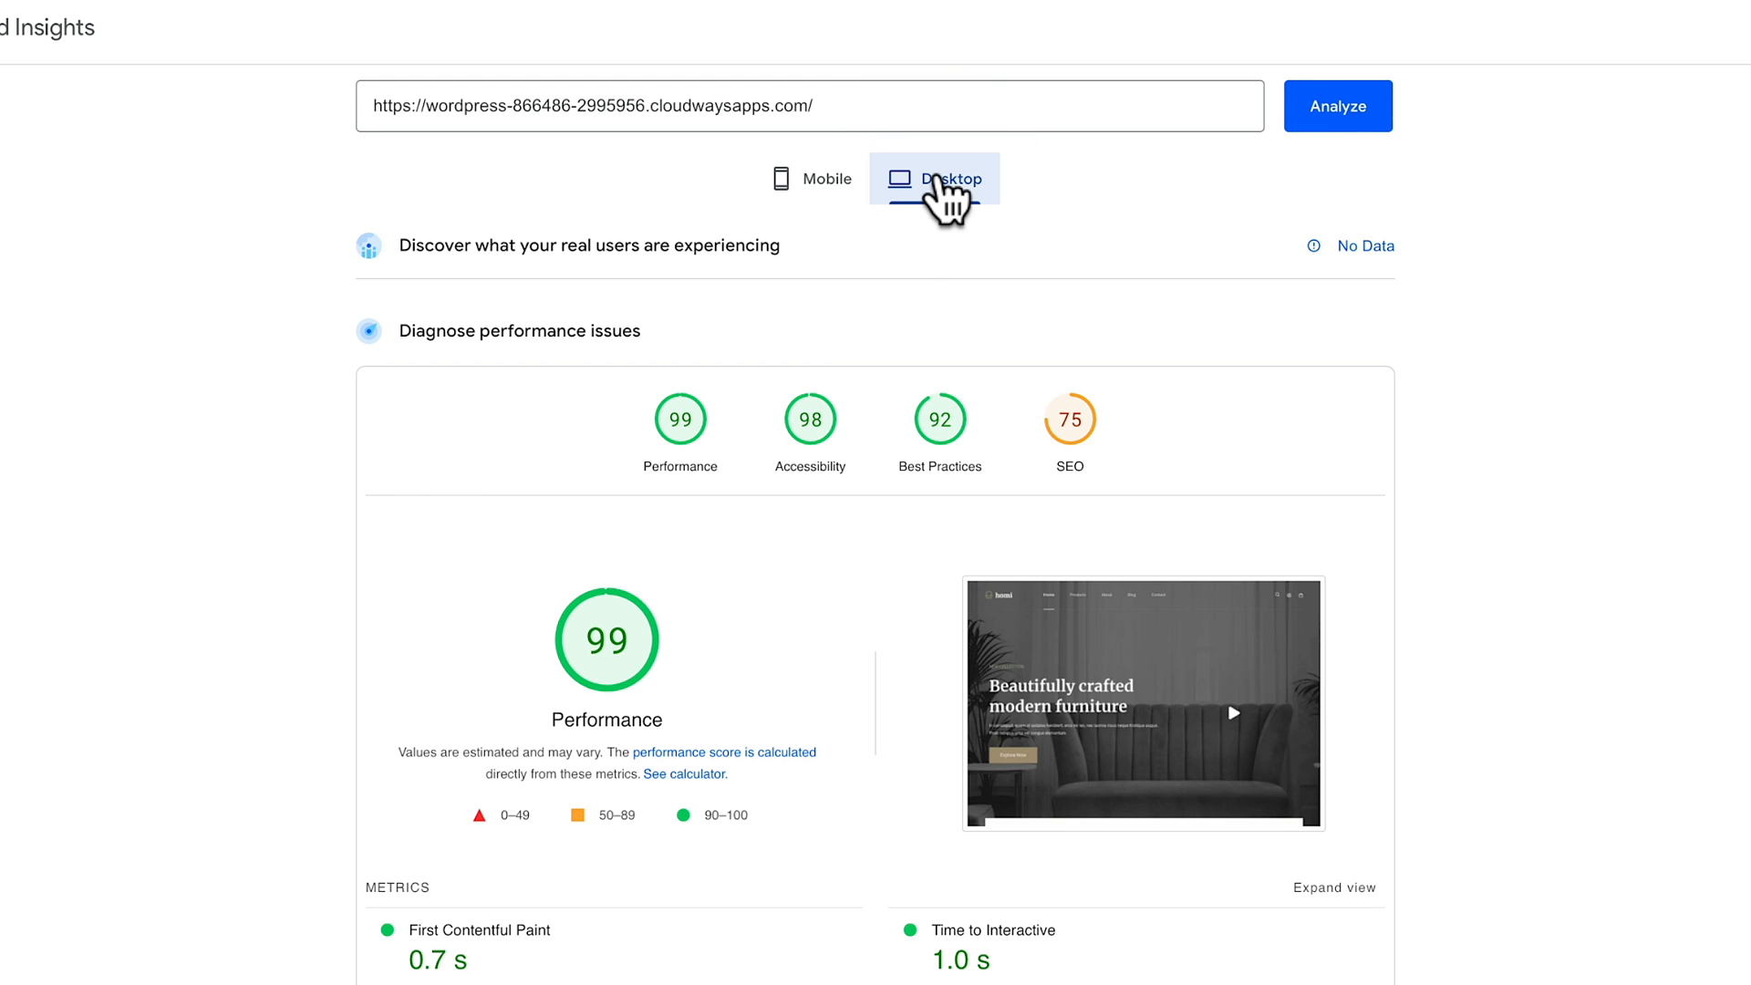
{"action": "left_click", "coordinate": [1223, 60]}
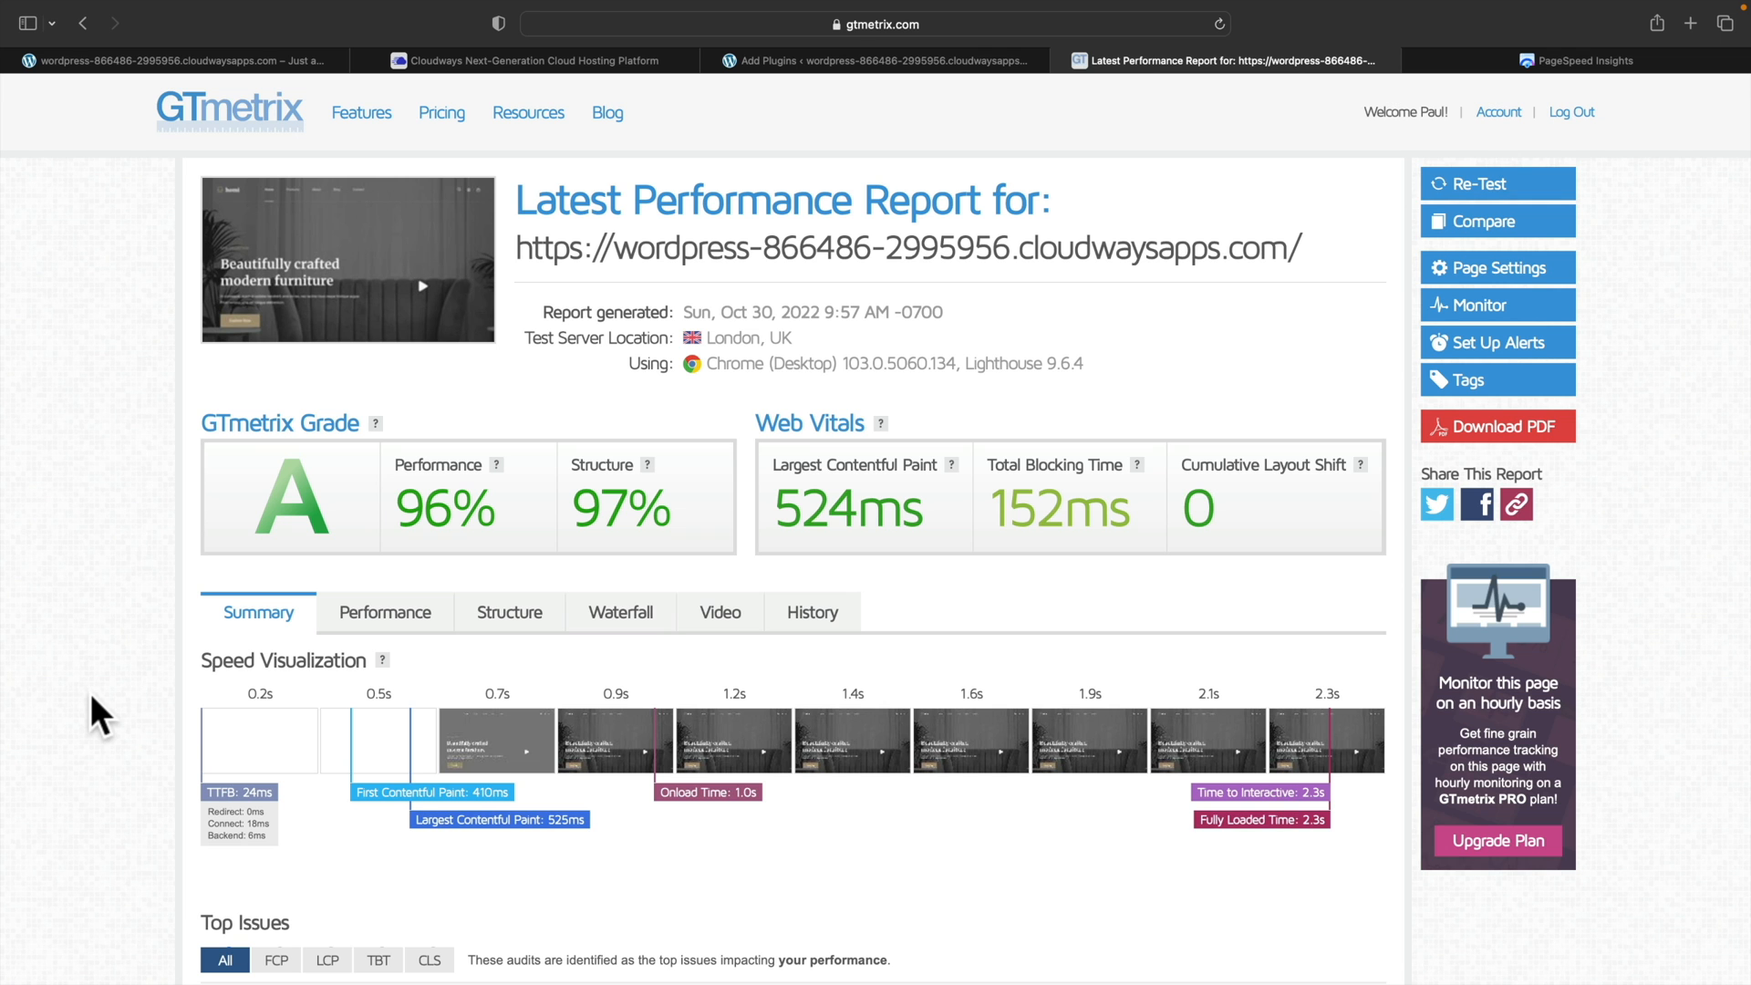
Show GTmetrix's request-by-request waterfall and inspect the global.css request row
{"action": "left_click", "coordinate": [621, 612]}
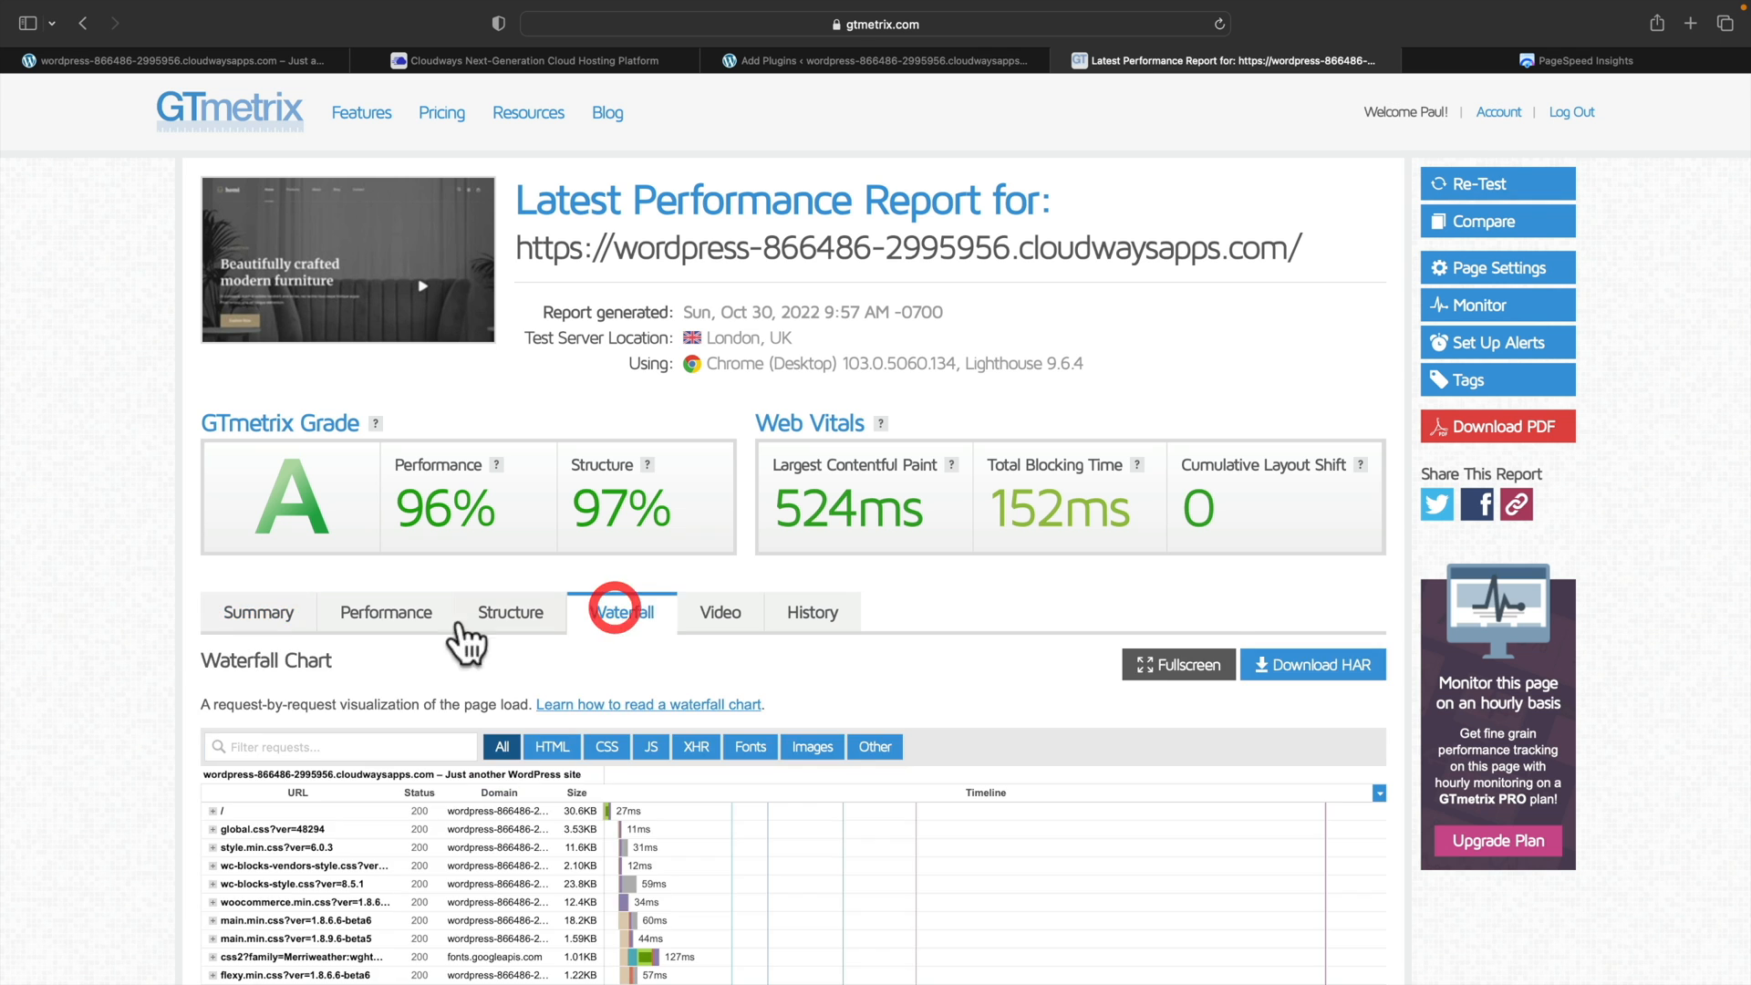
{"action": "scroll", "scroll_direction": "down", "scroll_amount": 3}
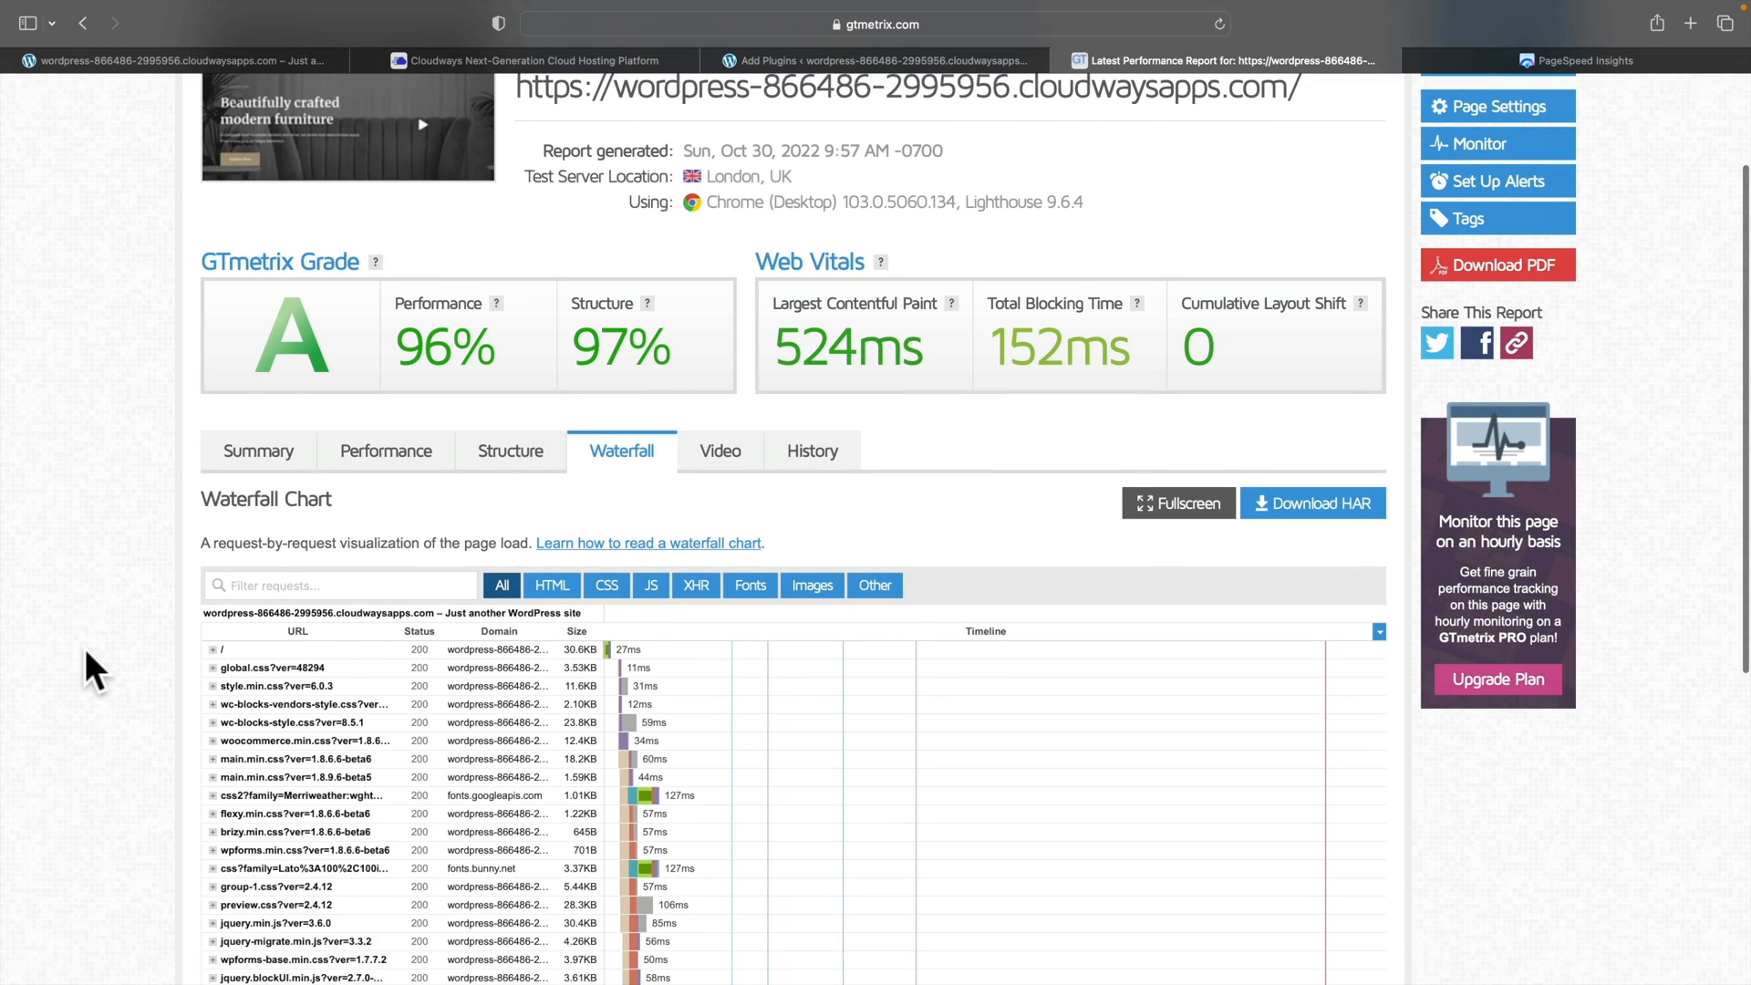
{"action": "scroll", "scroll_direction": "down", "scroll_amount": 3}
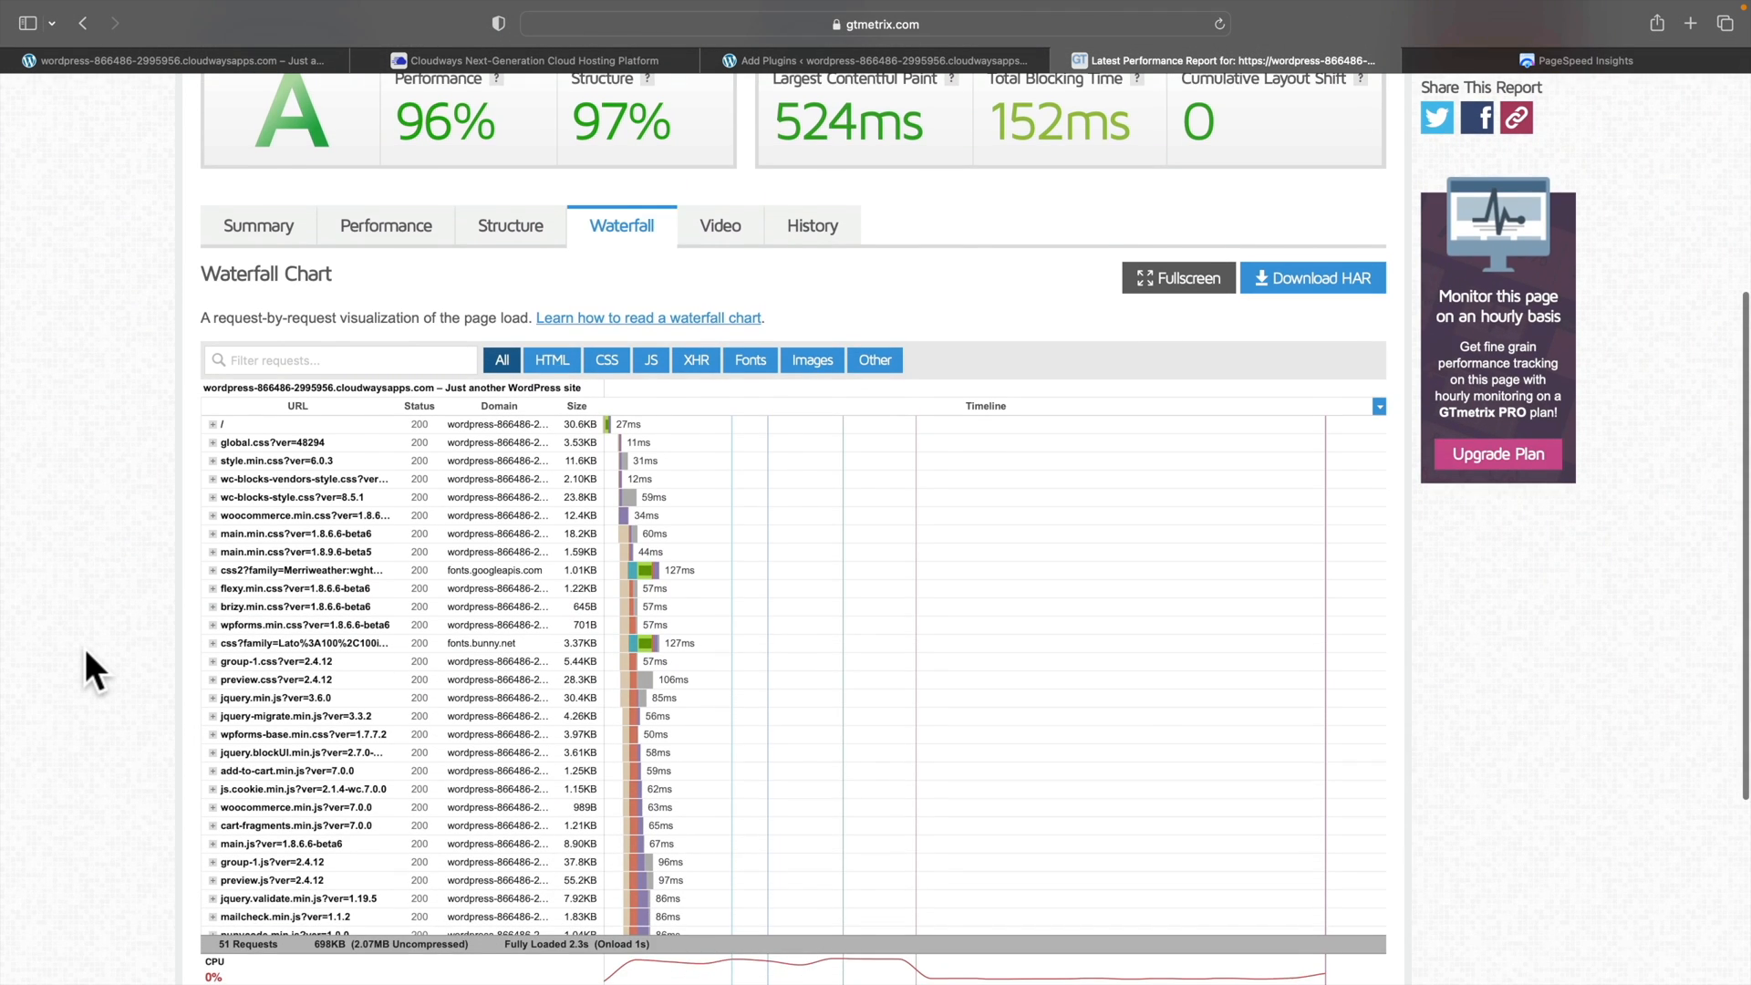
{"action": "scroll", "scroll_direction": "down", "scroll_amount": 3}
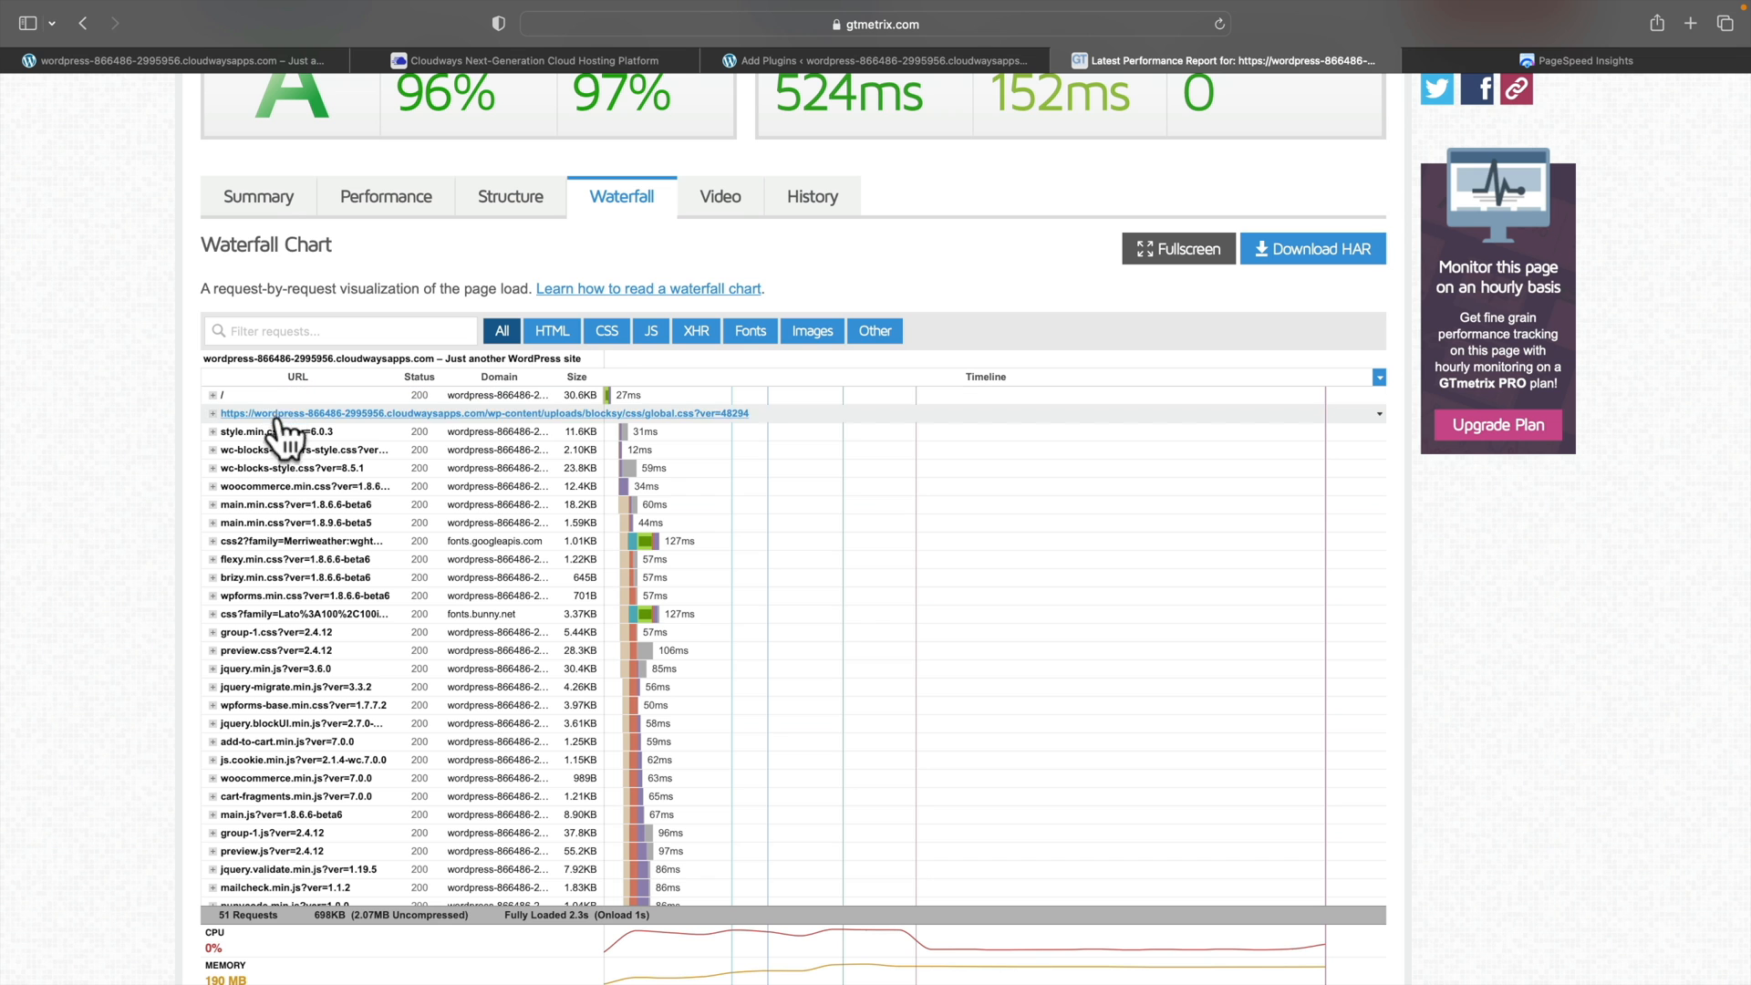
{"action": "left_click", "coordinate": [211, 414]}
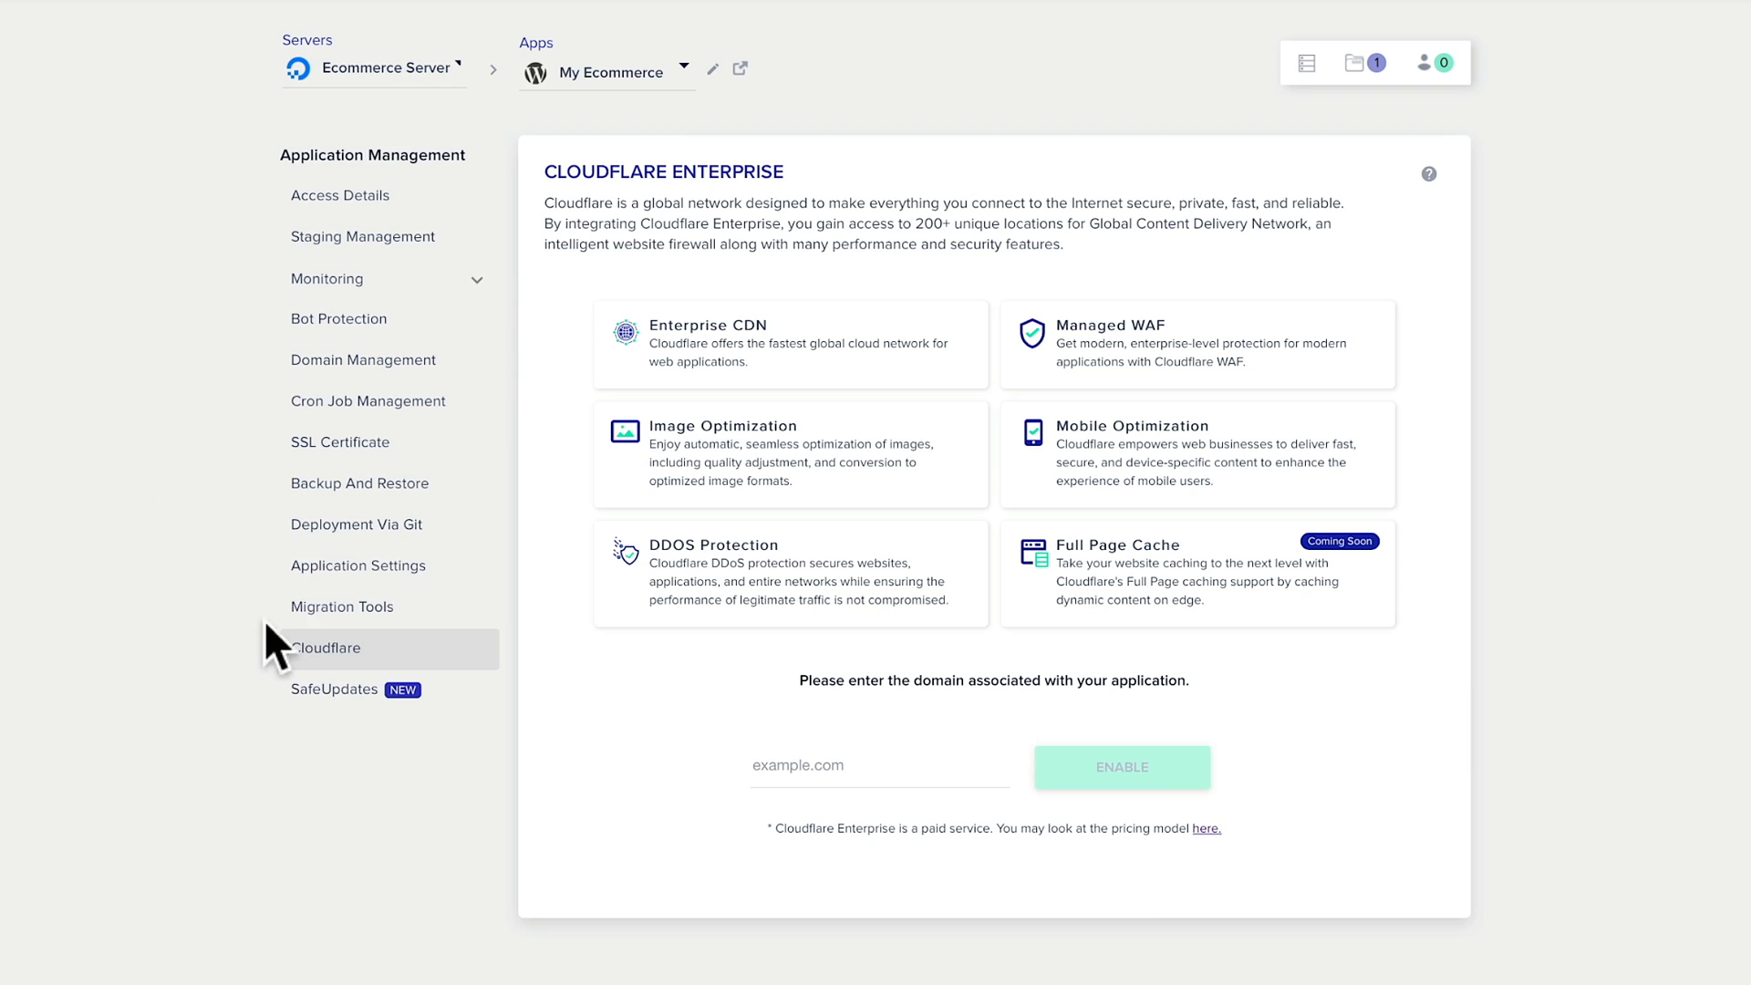
{"action": "mouse_move", "coordinate": [328, 668]}
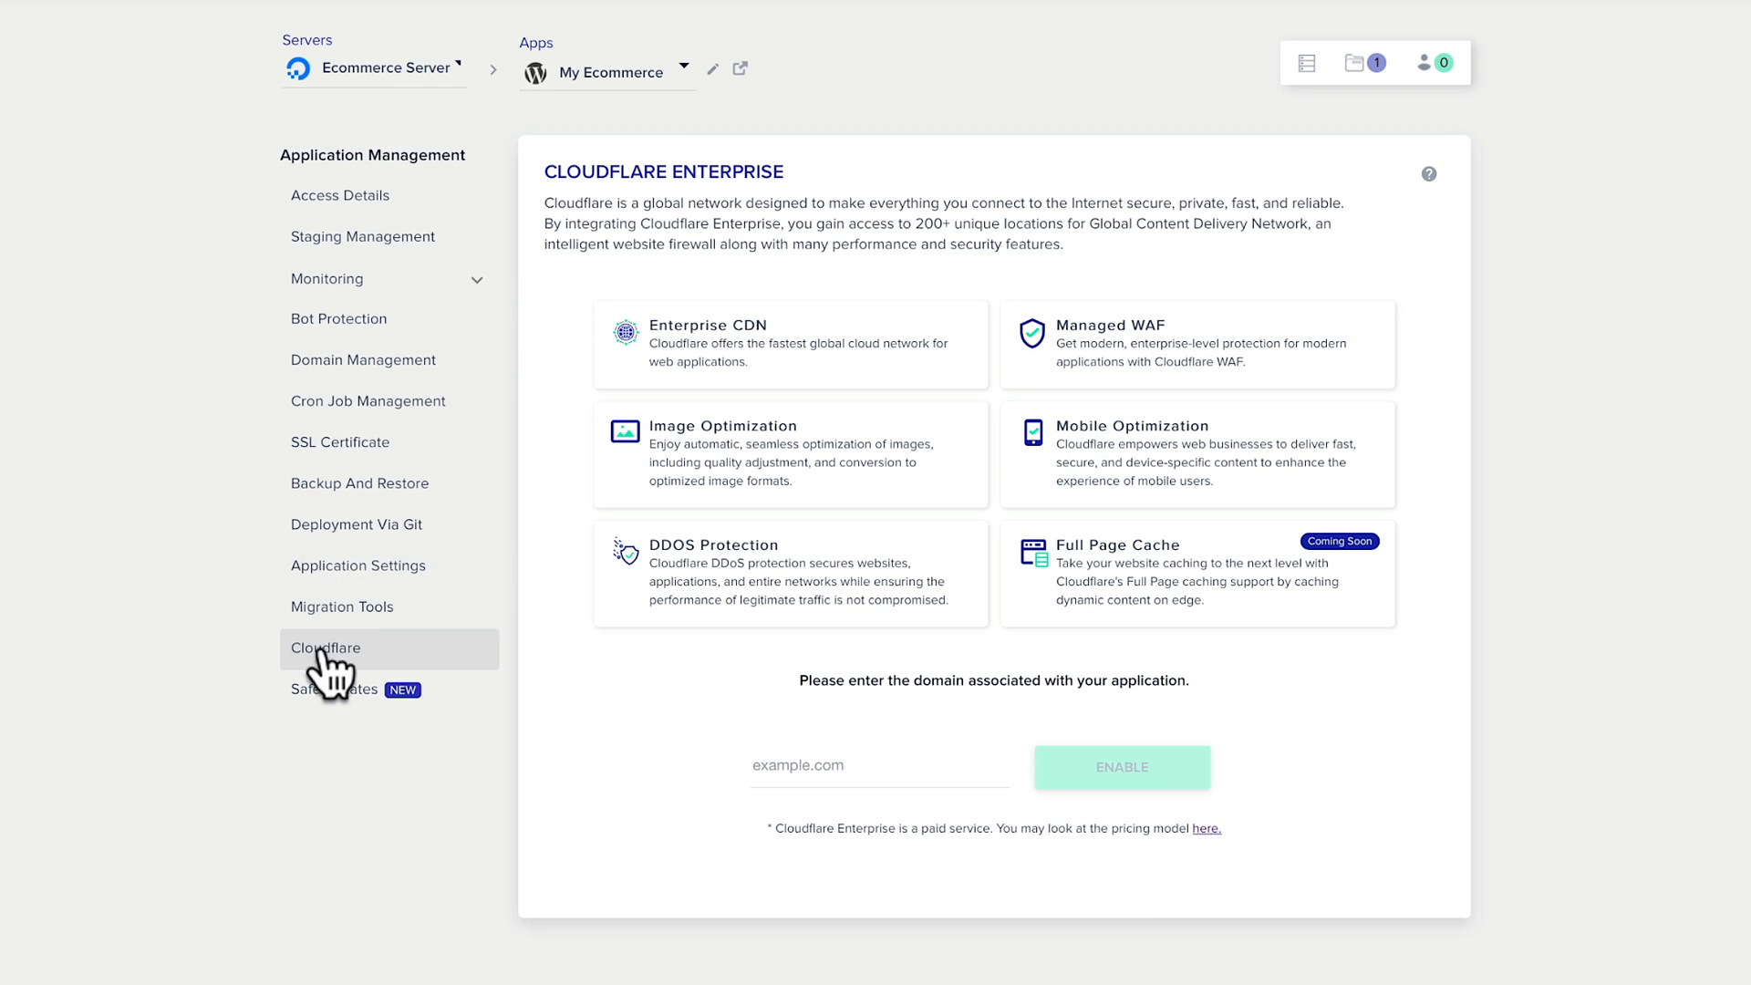
{"action": "mouse_move", "coordinate": [330, 653]}
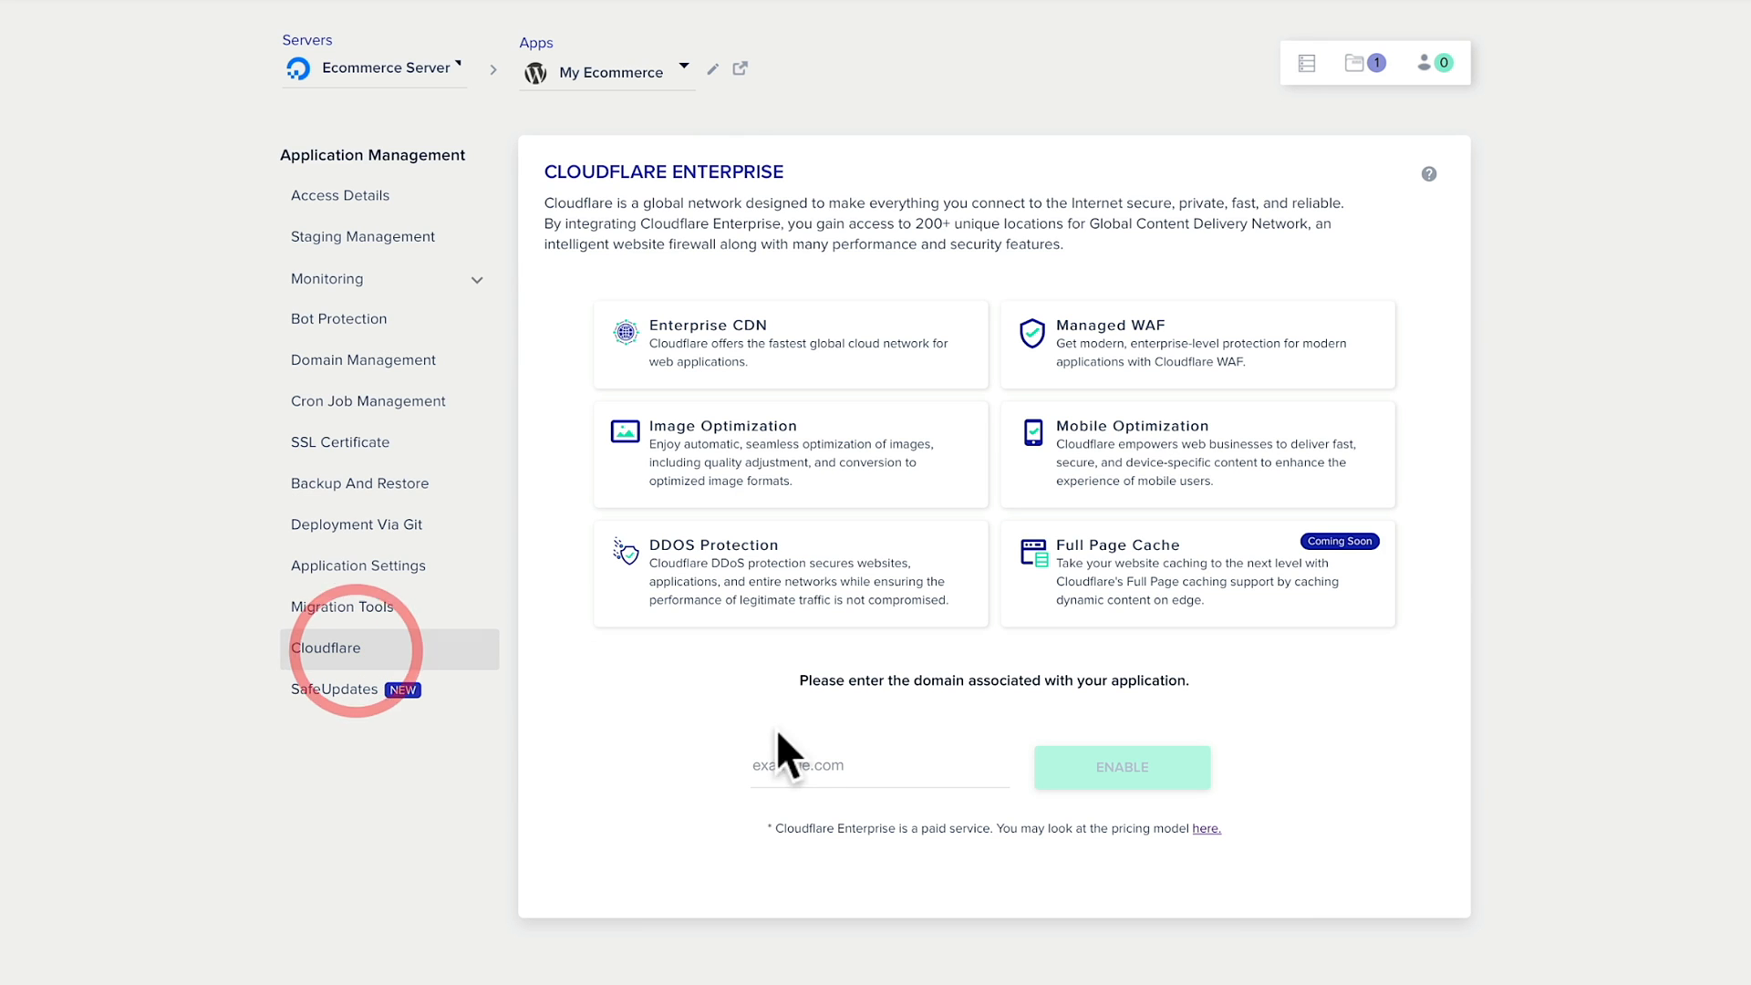
{"action": "mouse_move", "coordinate": [831, 531]}
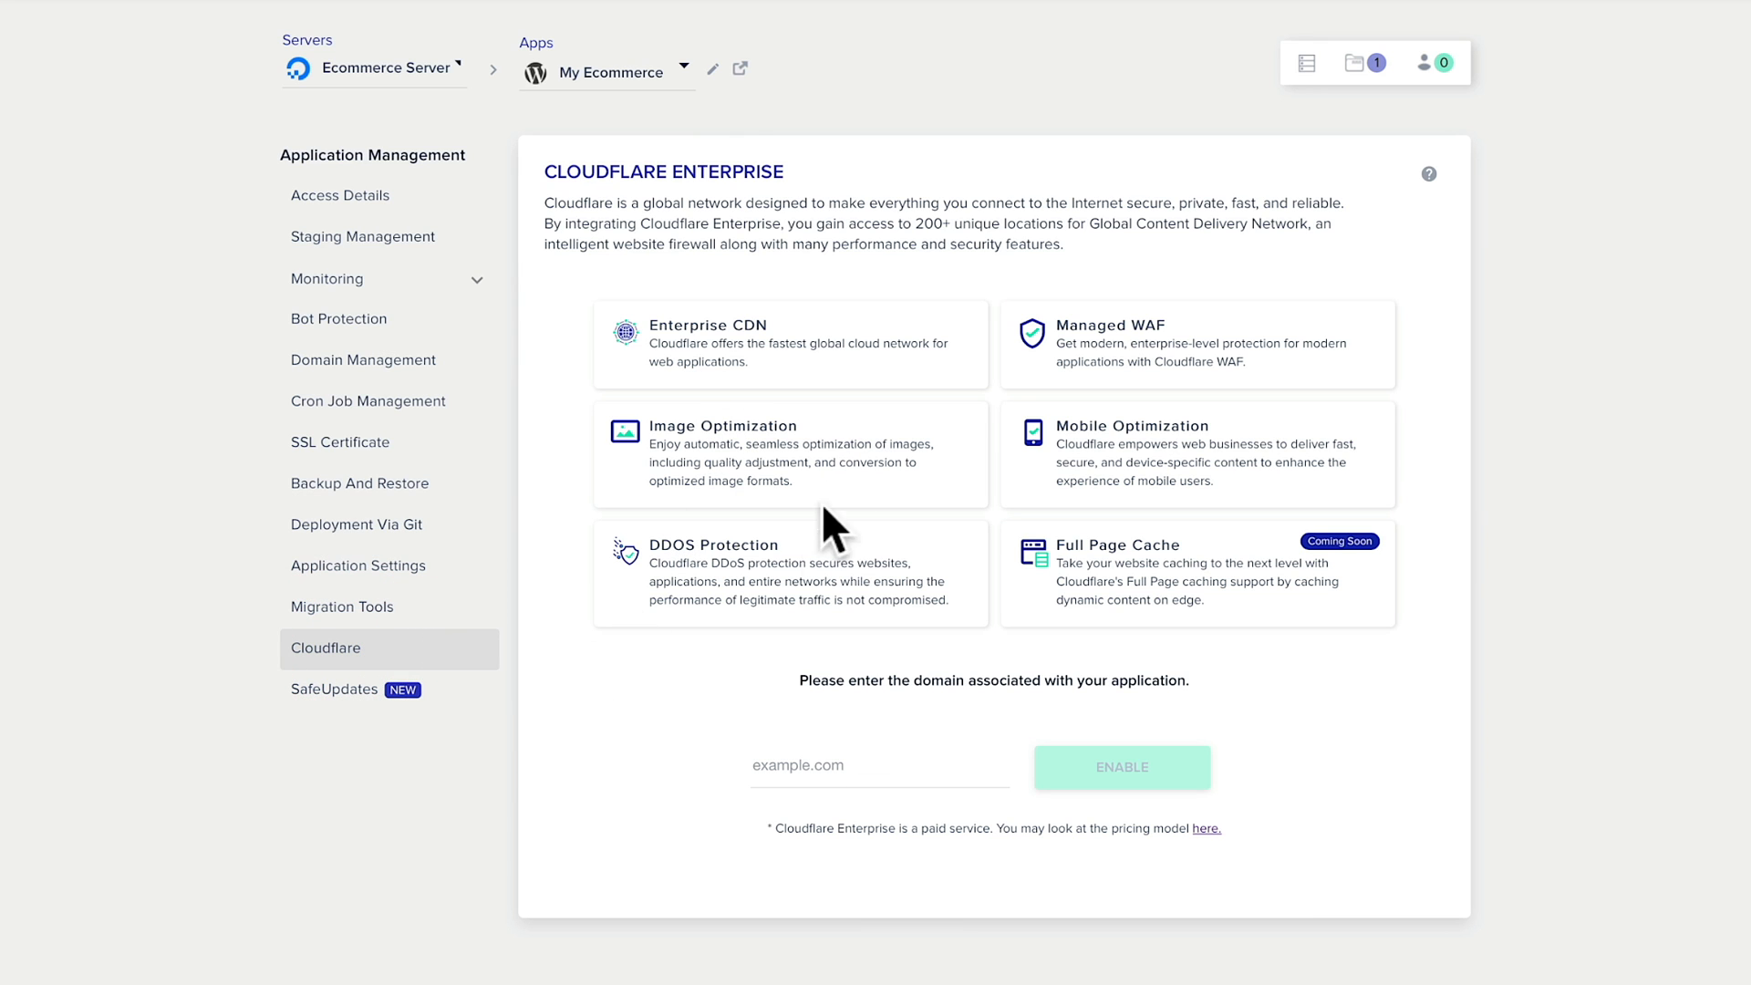
Enter learndynamicwp.com as My Ecommerce's Cloudflare Enterprise domain and enable it
{"action": "left_click", "coordinate": [778, 766]}
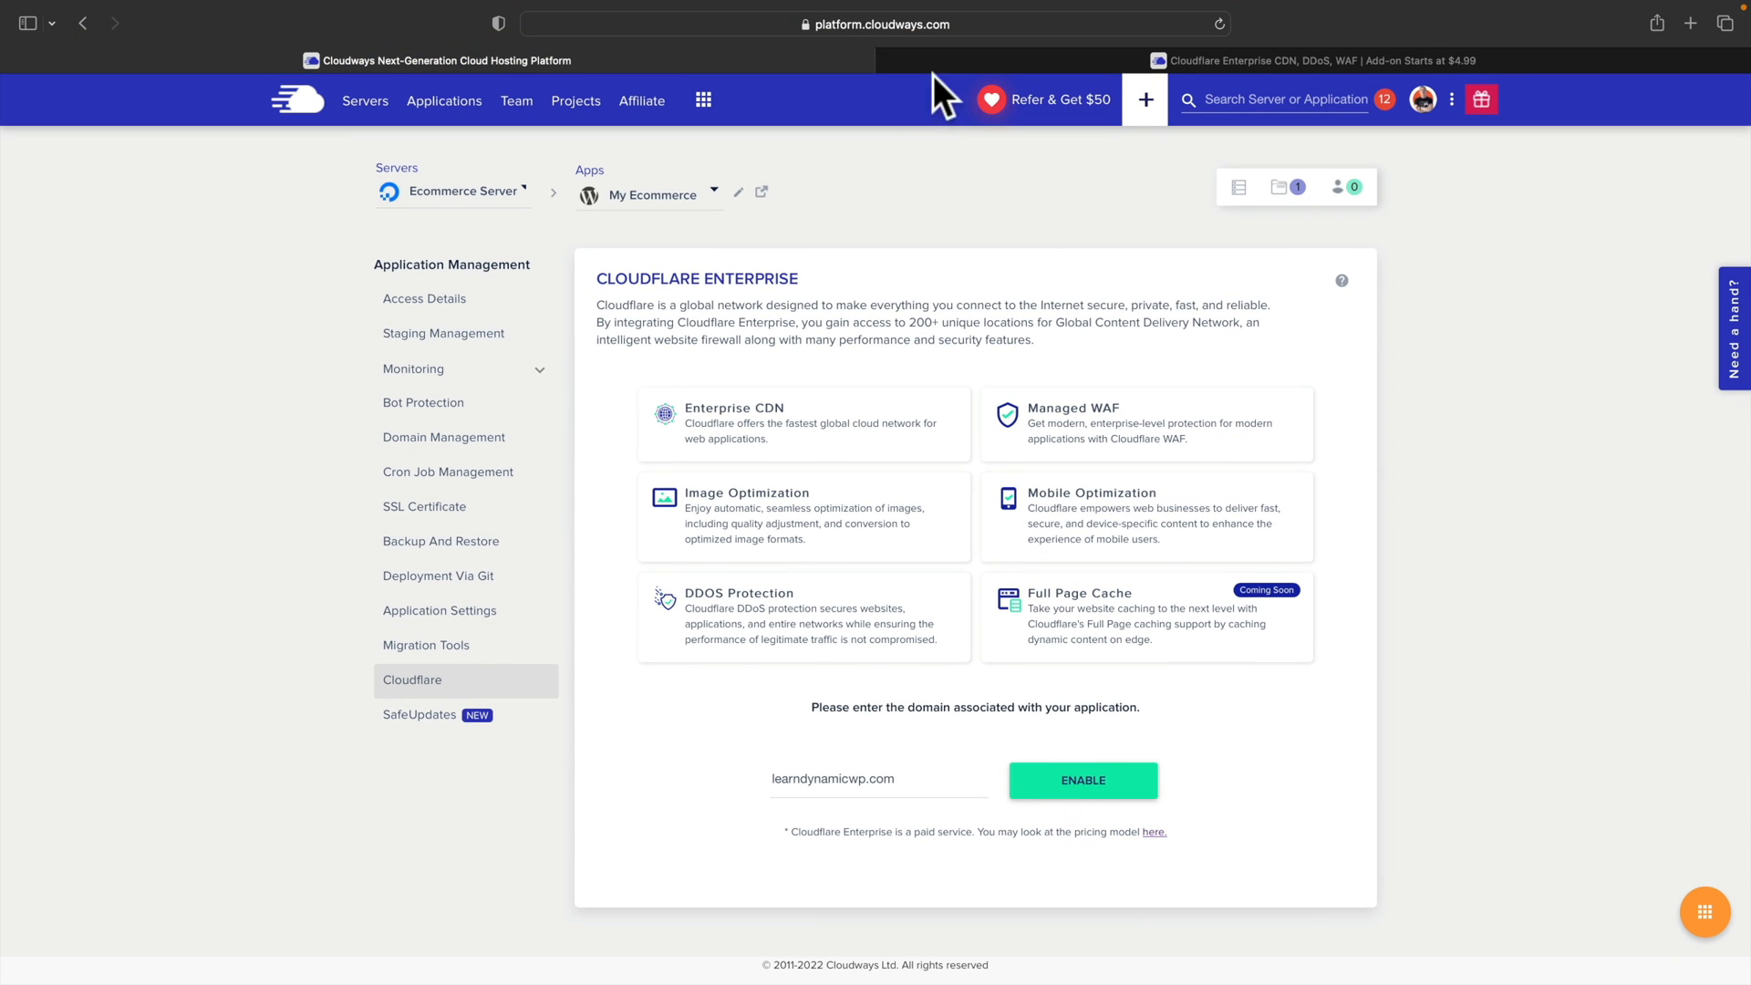
{"action": "left_click", "coordinate": [1152, 831]}
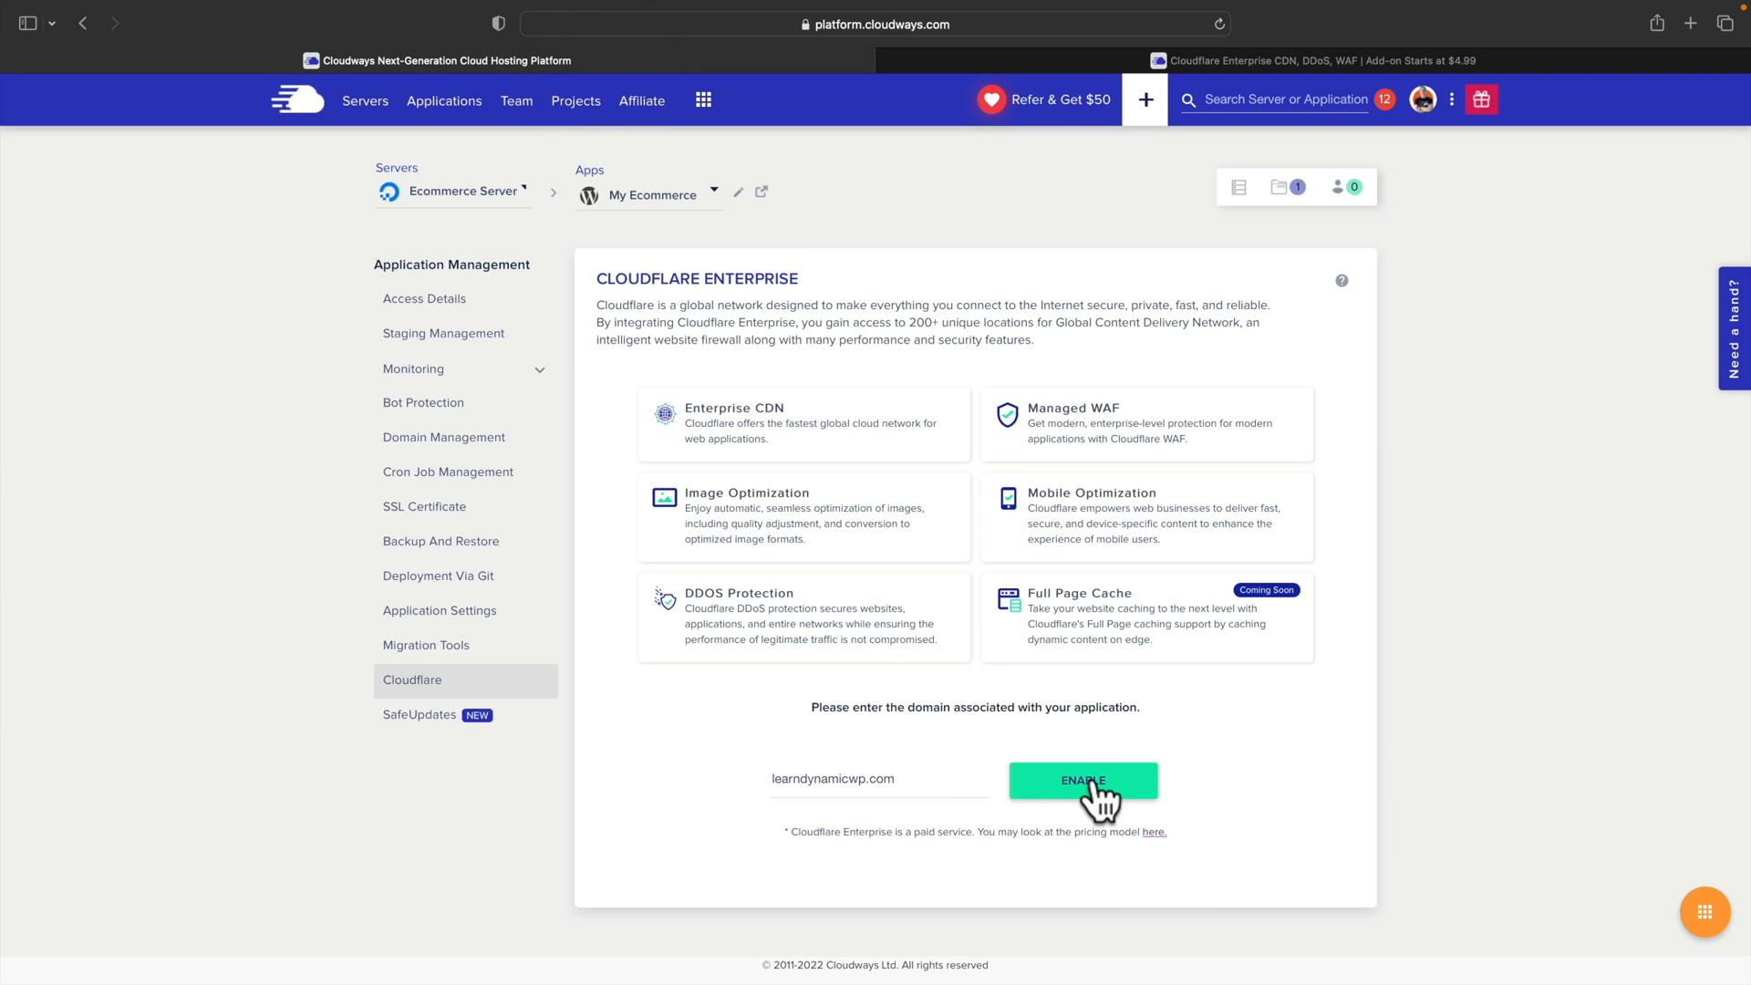
{"action": "left_click", "coordinate": [1080, 780]}
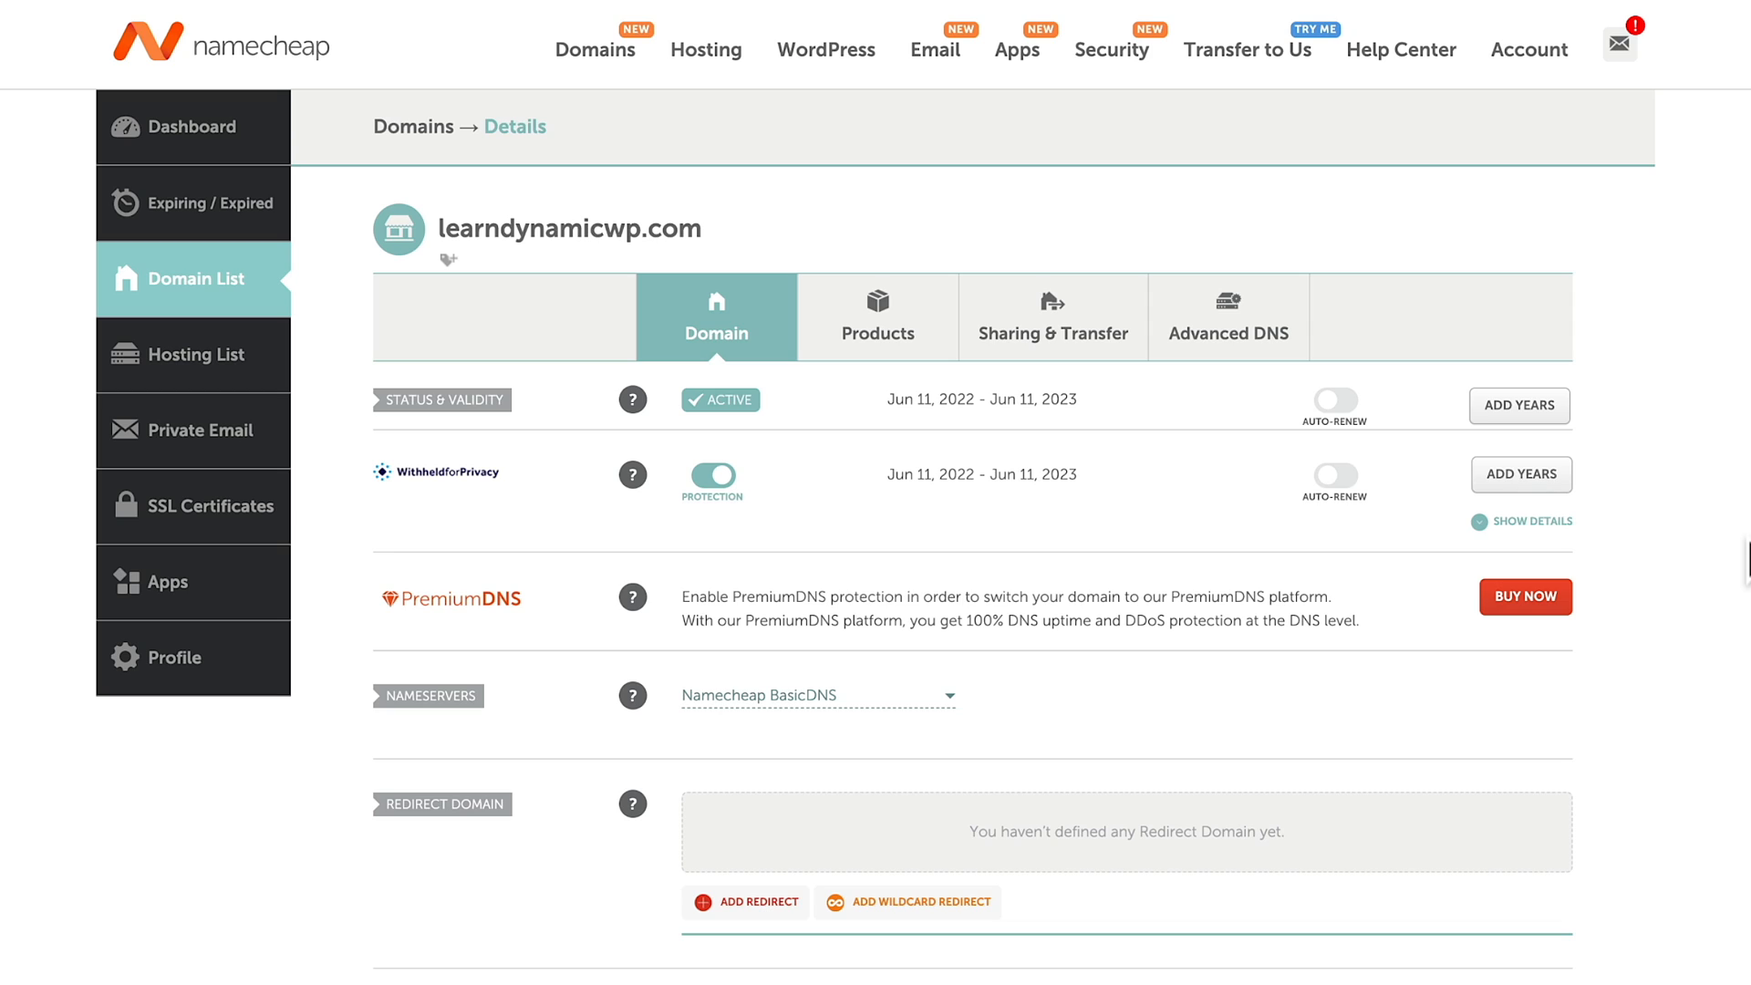
{"action": "mouse_move", "coordinate": [1689, 567]}
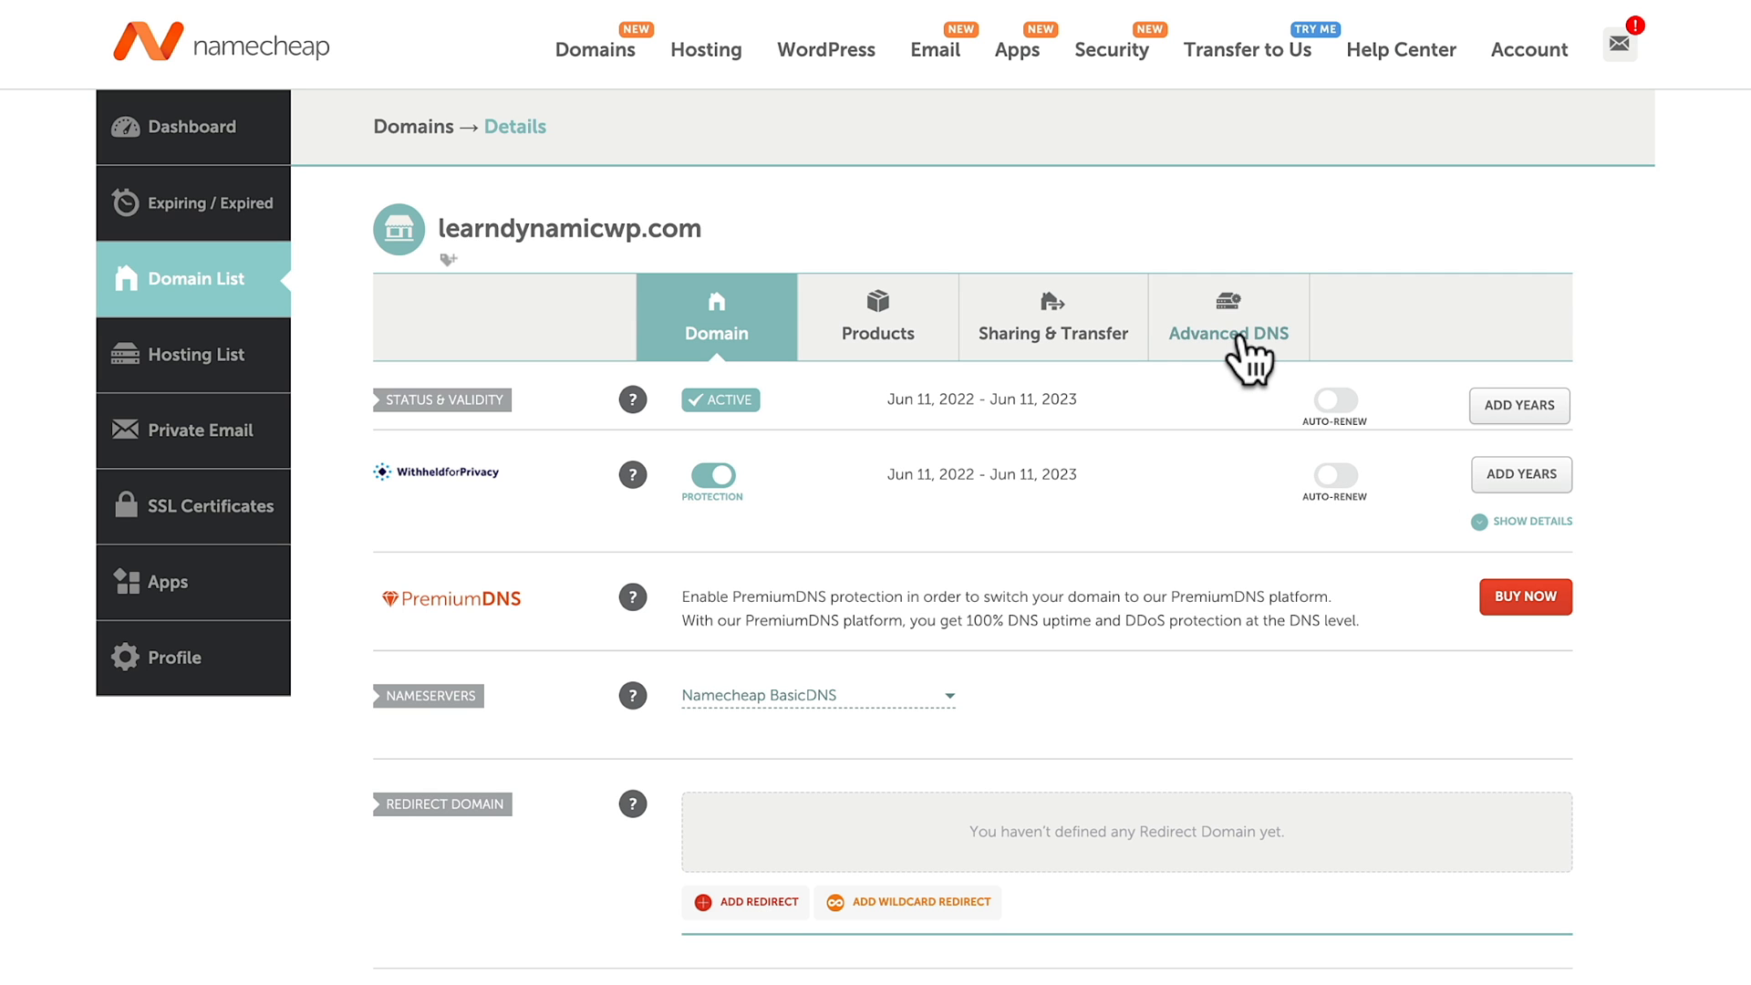
Add a new TXT host record in learndynamicwp.com's Advanced DNS settings
{"action": "left_click", "coordinate": [1228, 316]}
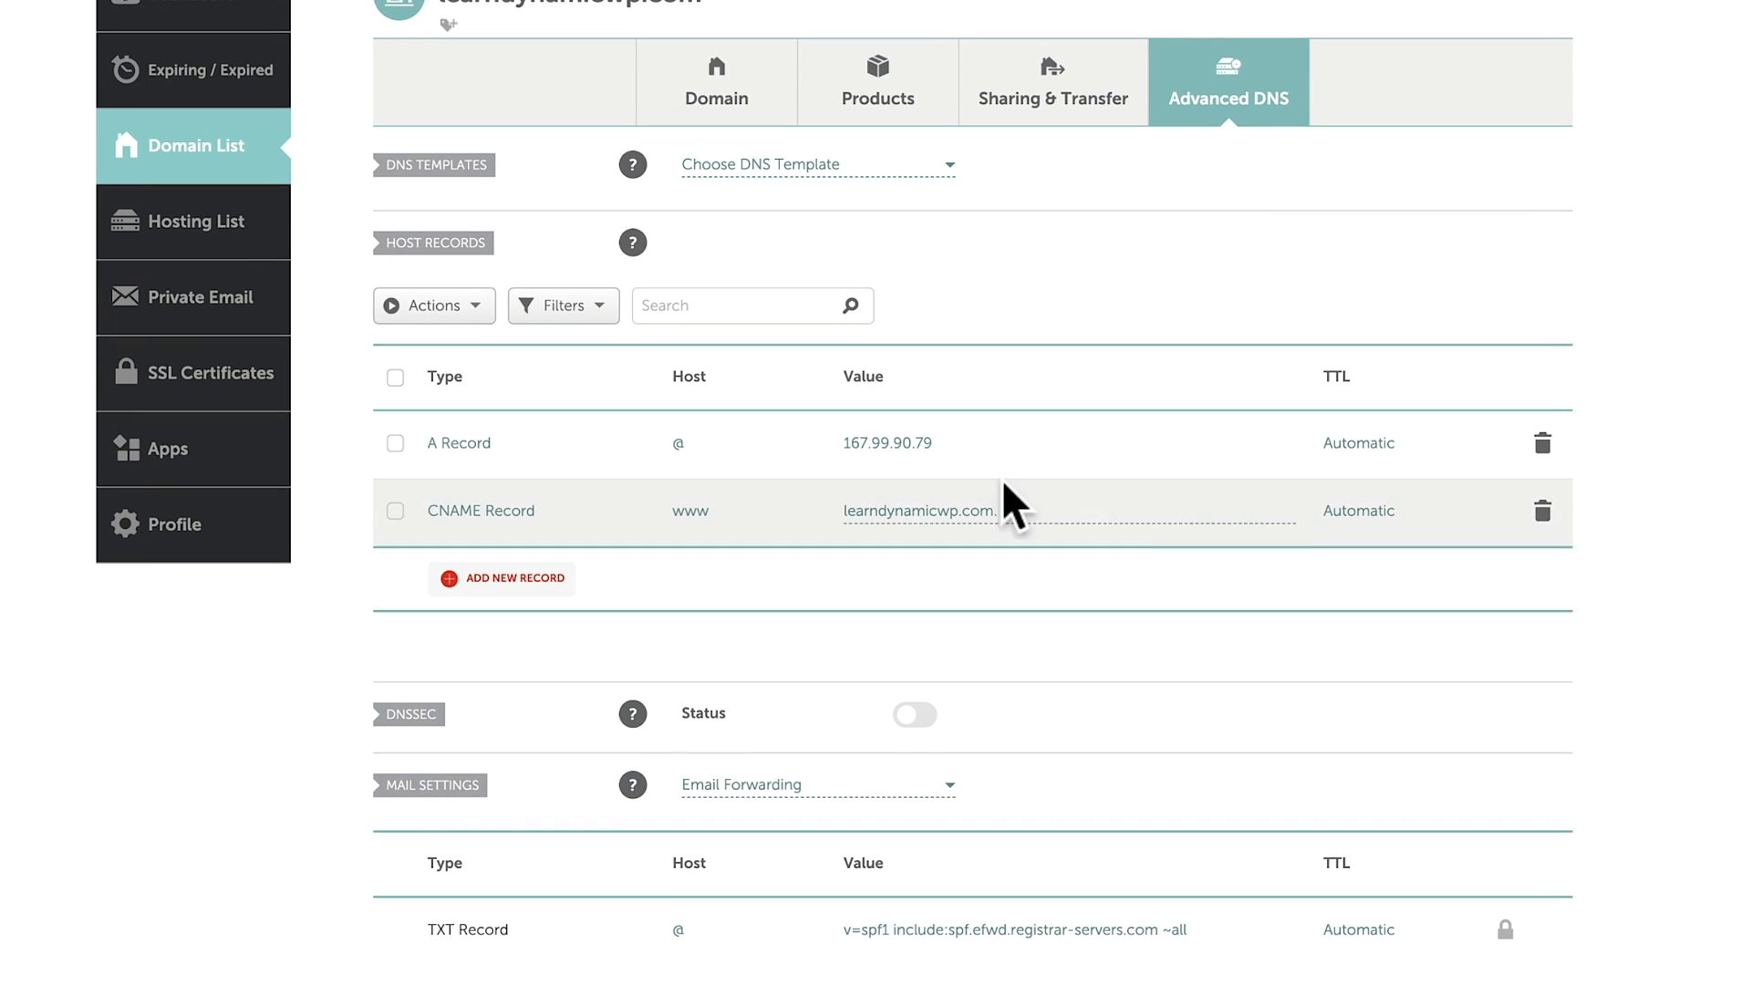
{"action": "mouse_move", "coordinate": [657, 463]}
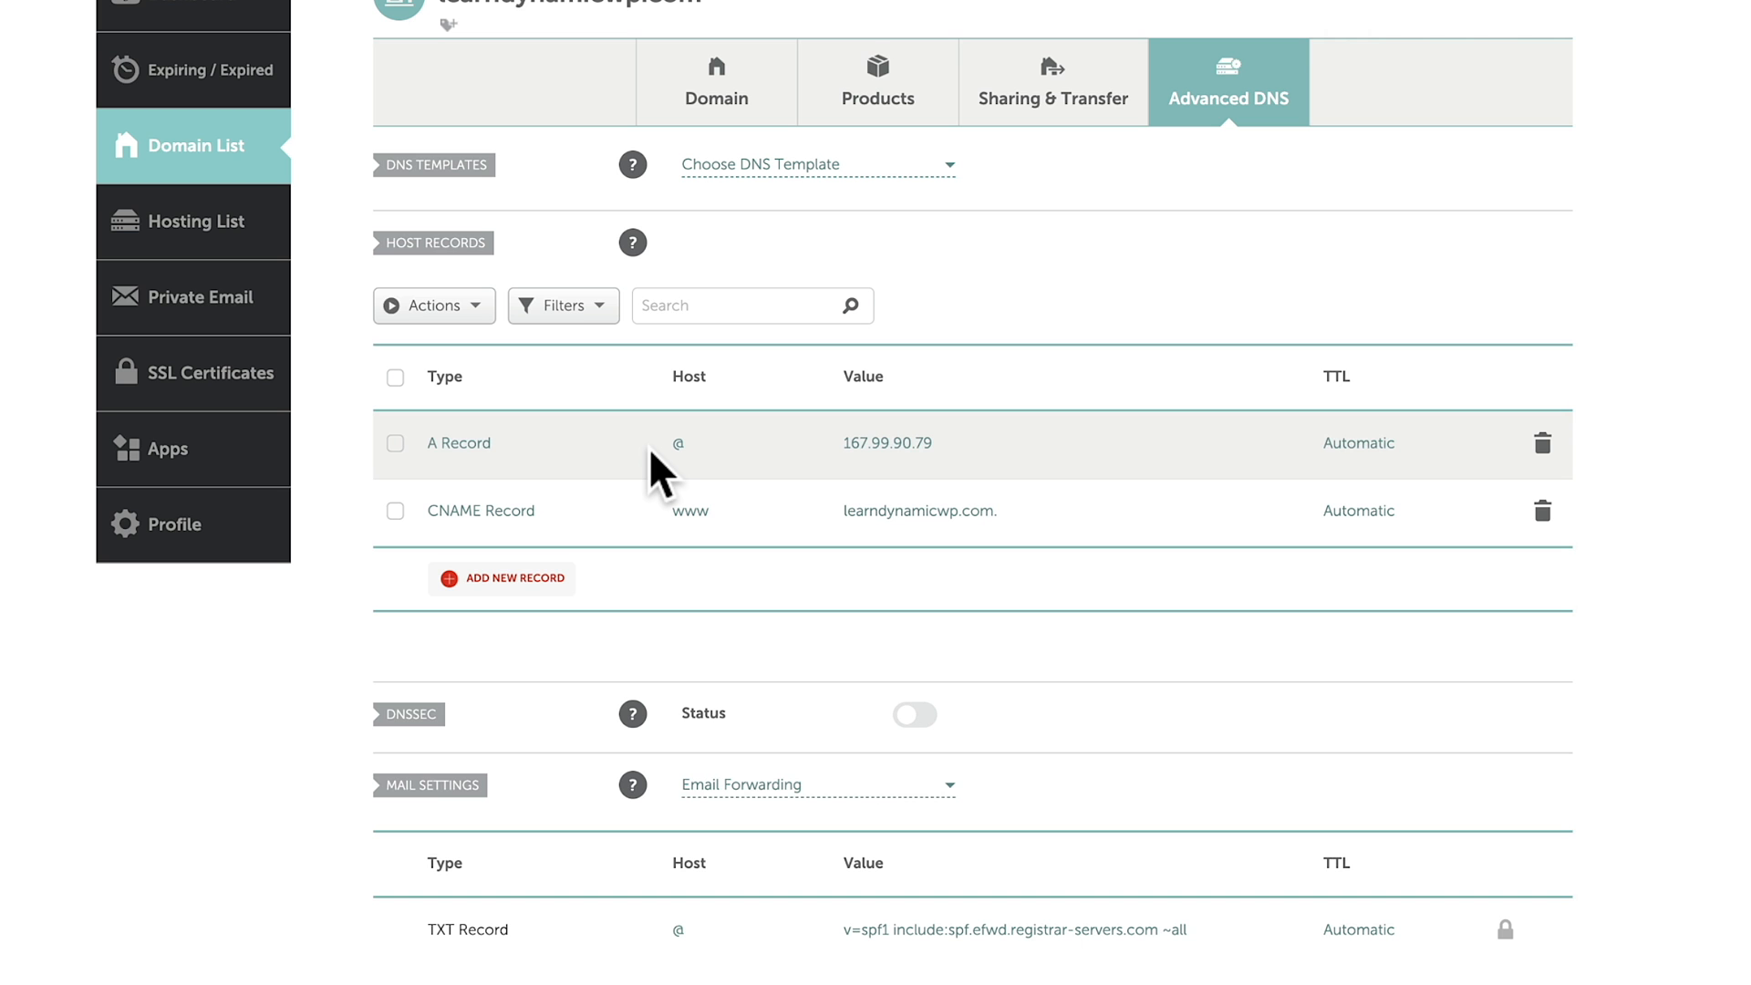
{"action": "left_click", "coordinate": [502, 577]}
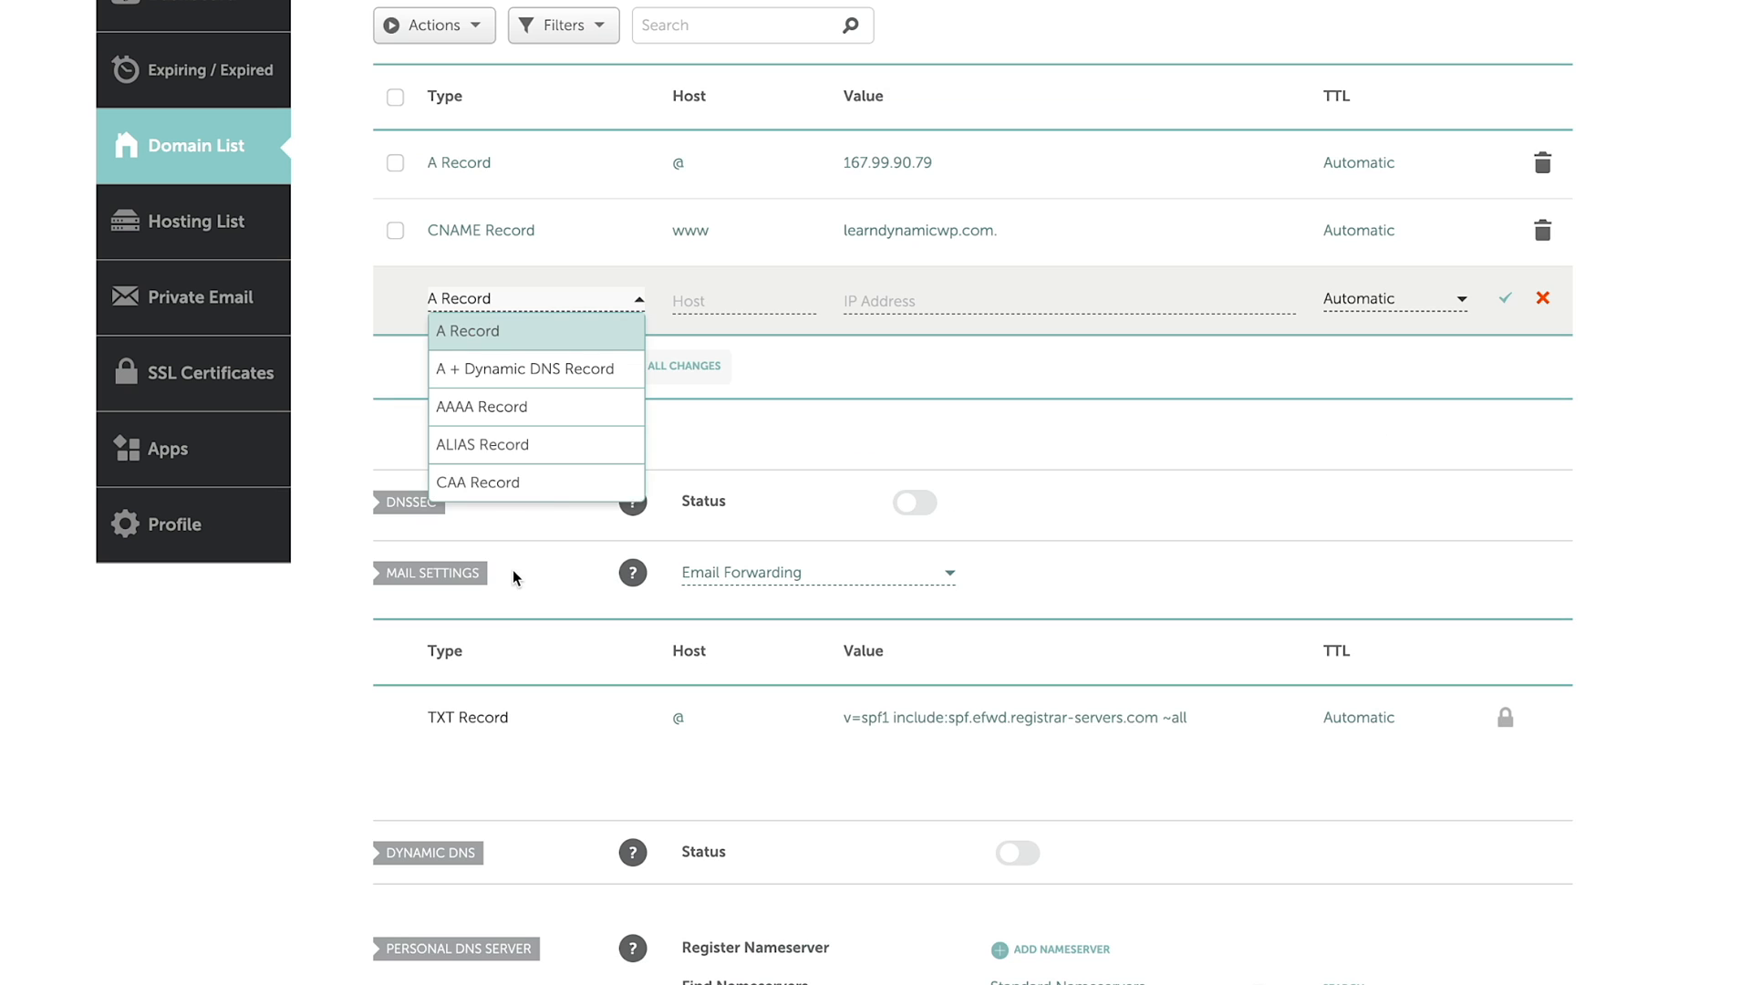
{"action": "scroll", "scroll_direction": "down", "scroll_amount": 3}
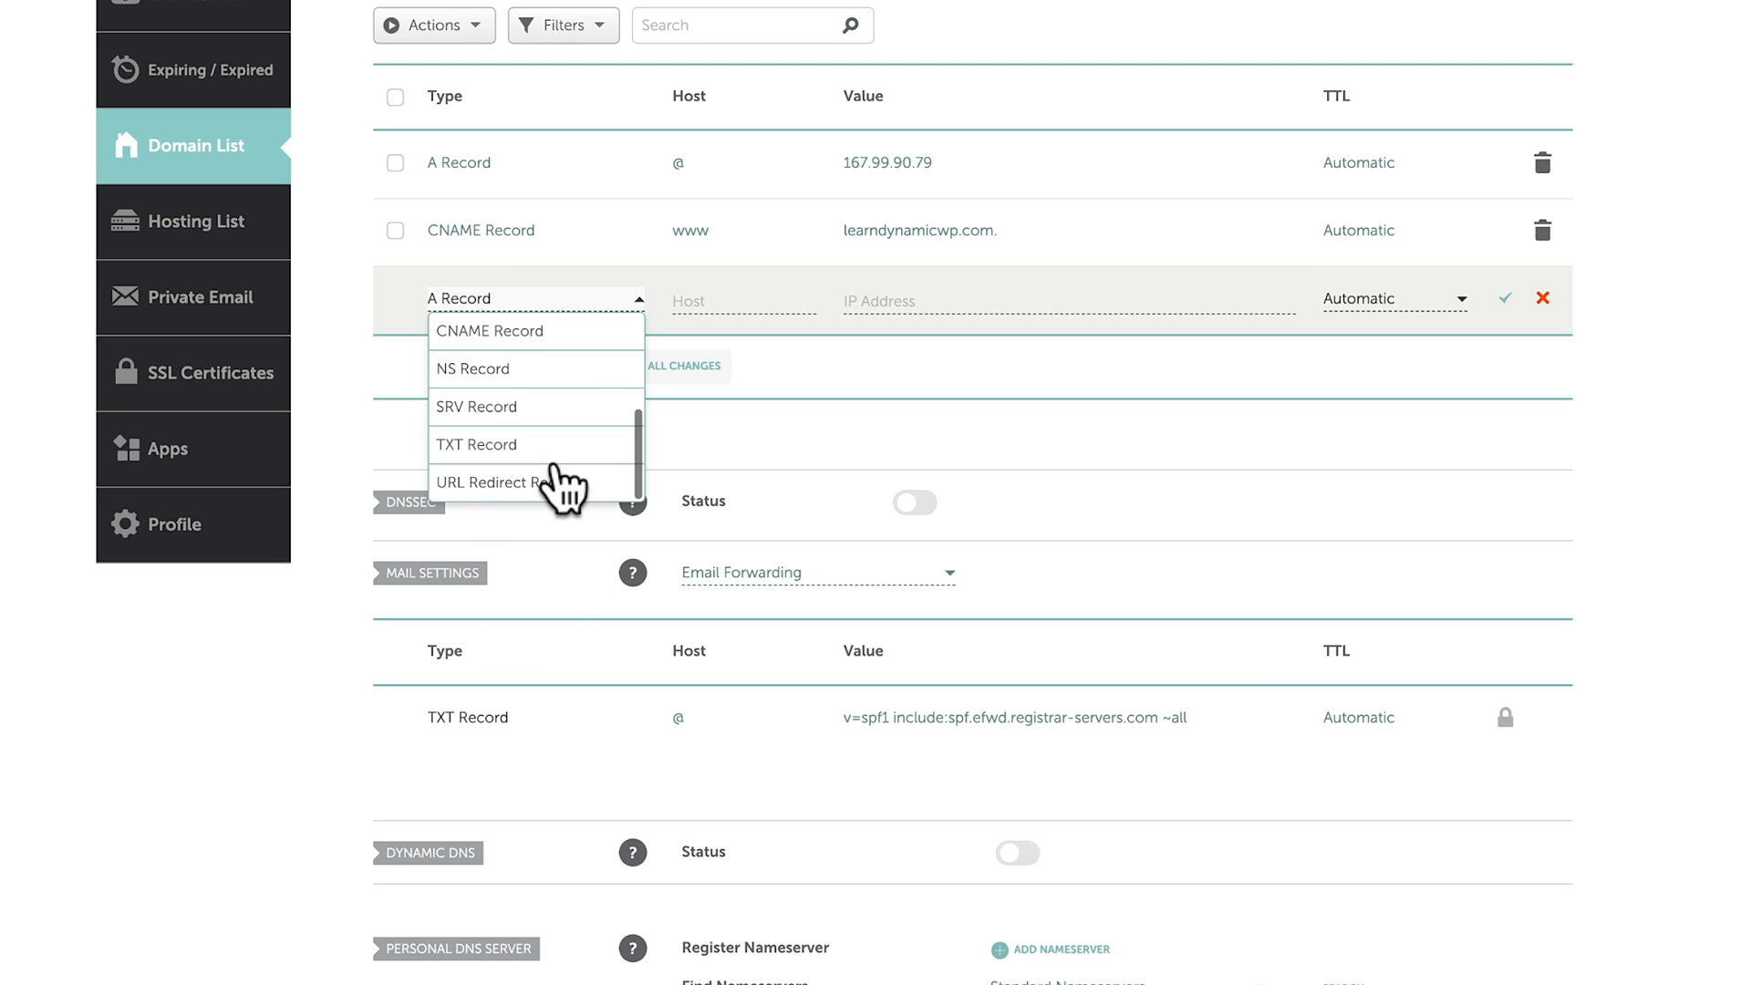
{"action": "left_click", "coordinate": [477, 444]}
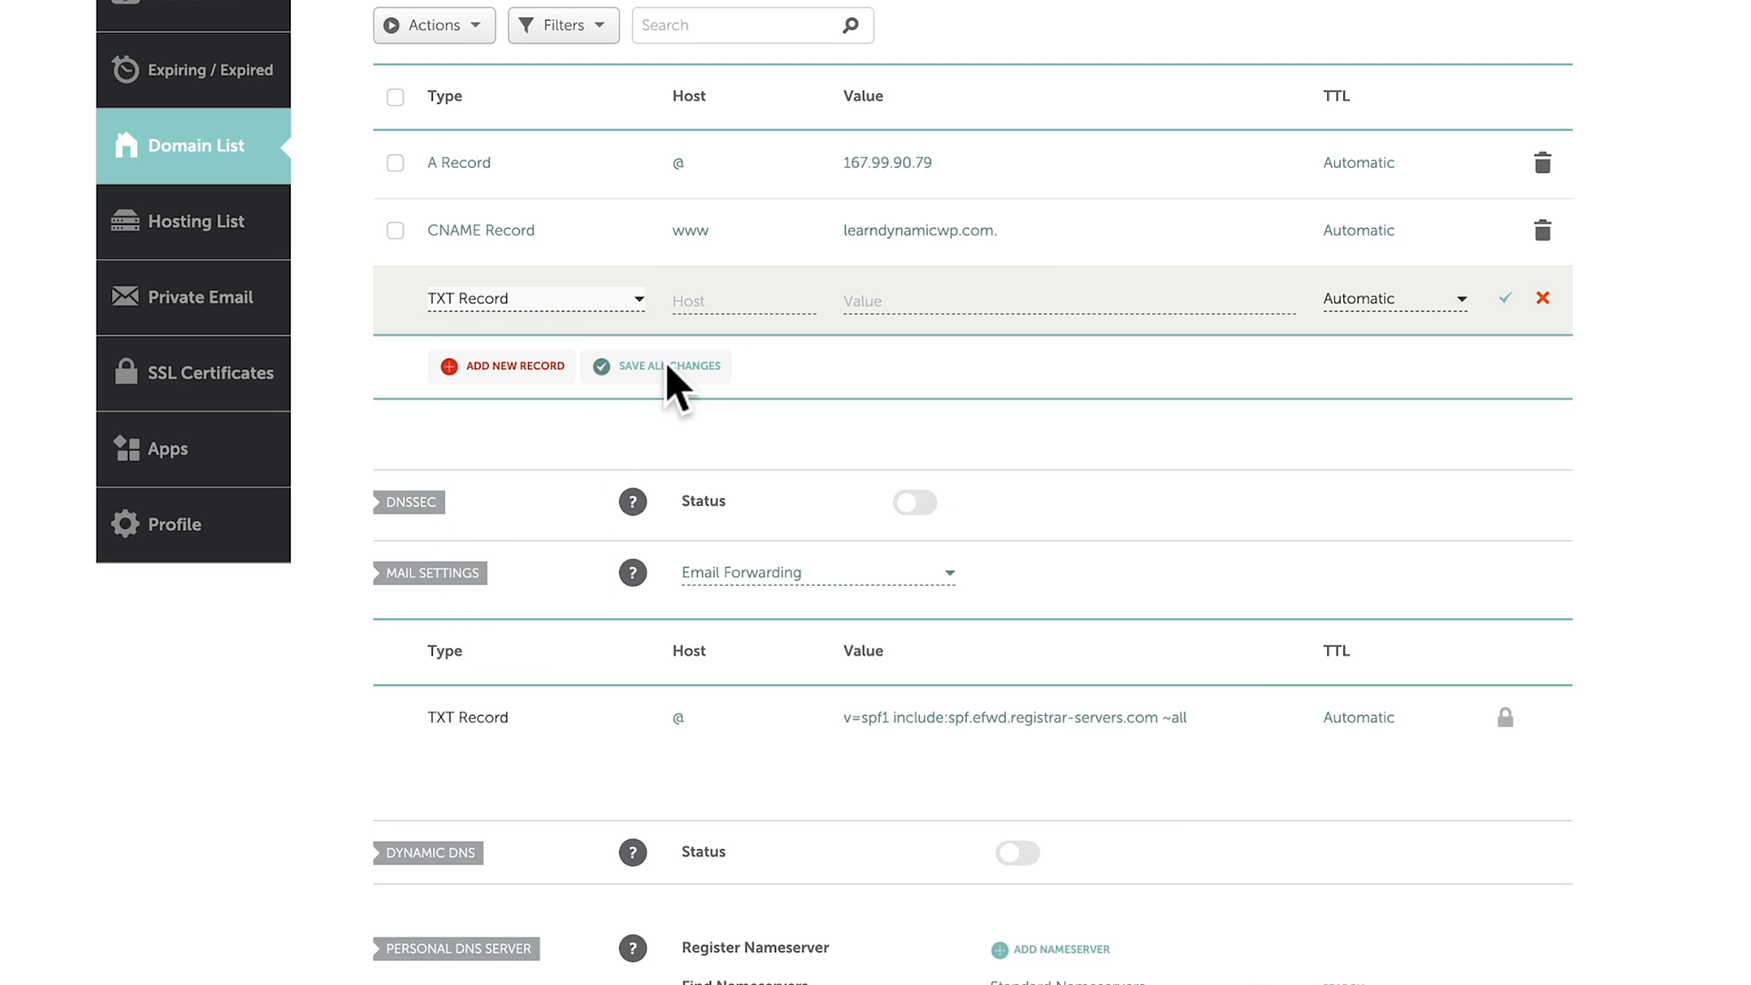
{"action": "mouse_move", "coordinate": [925, 300]}
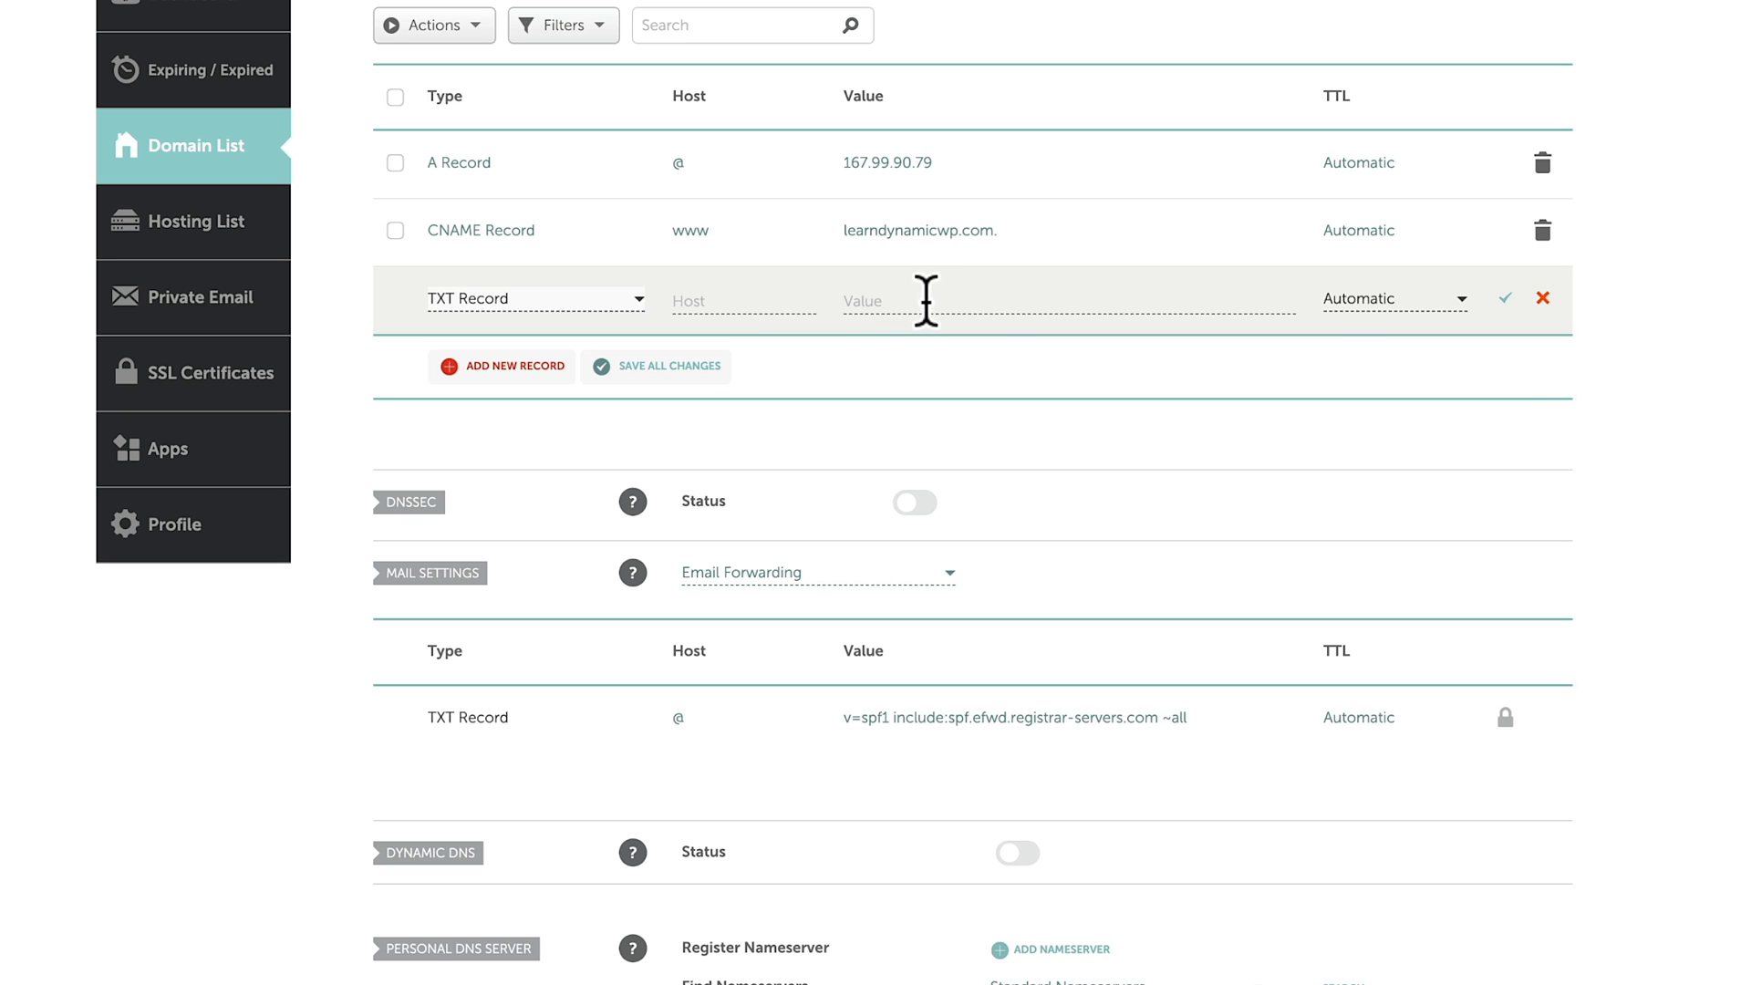
{"action": "mouse_move", "coordinate": [1409, 334]}
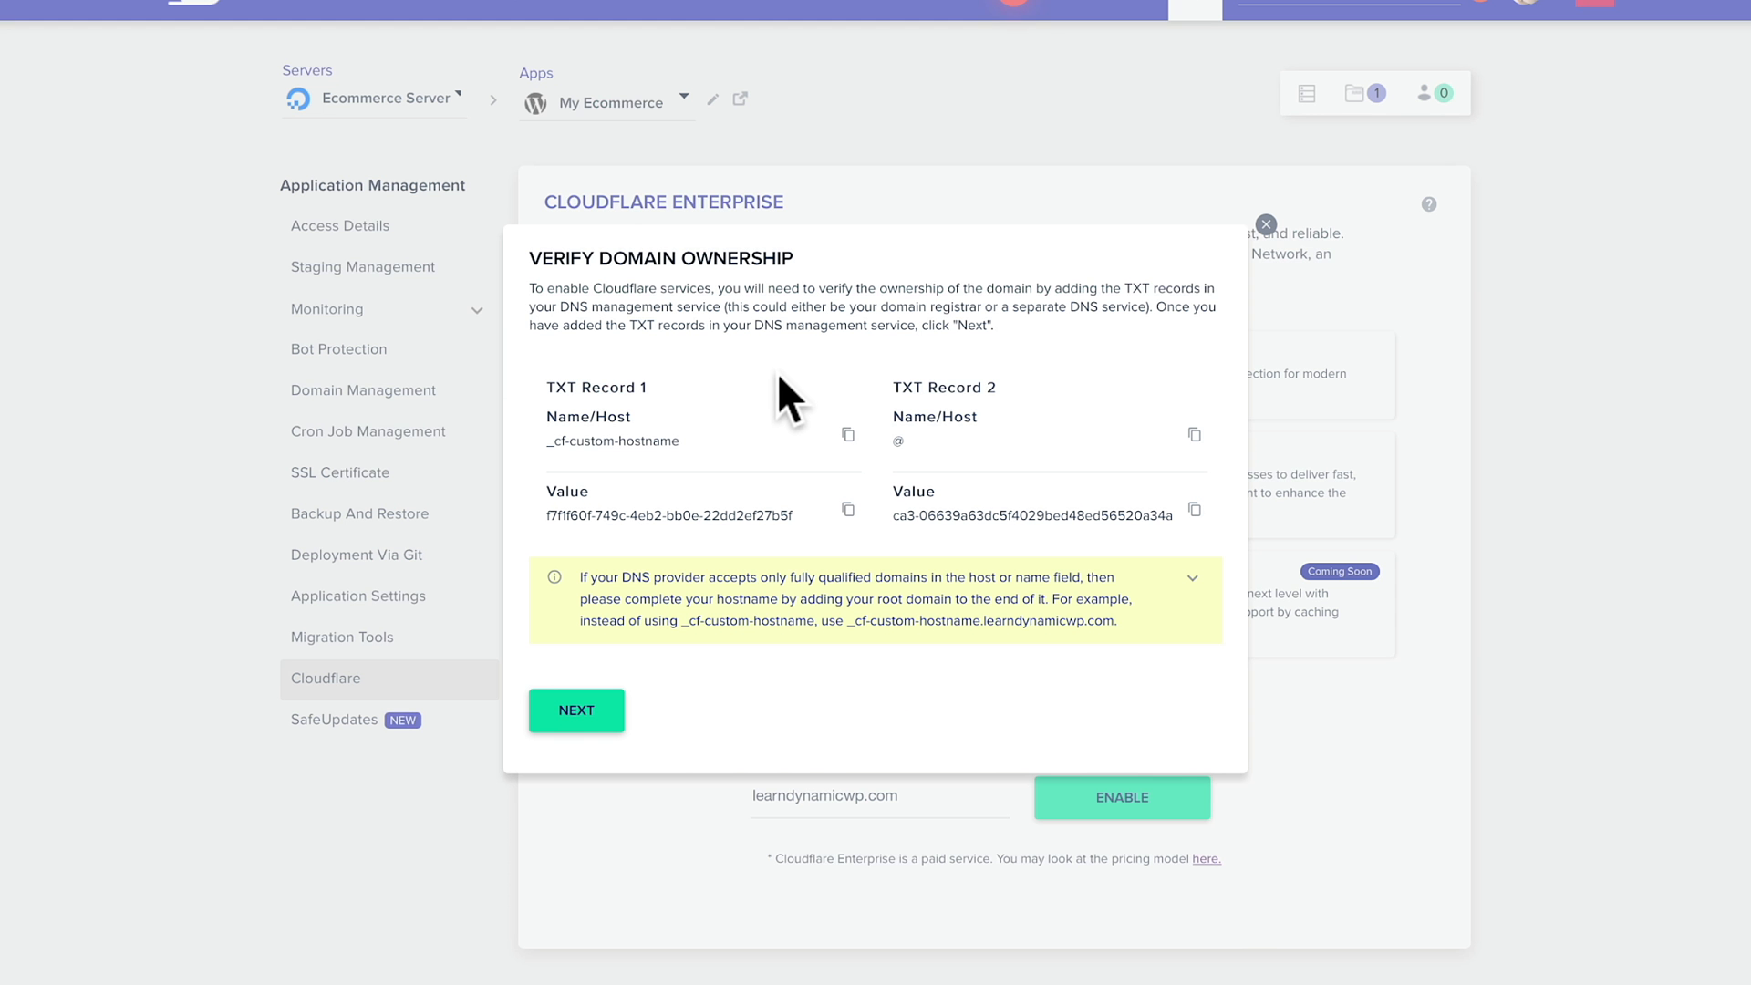
{"action": "mouse_move", "coordinate": [572, 452]}
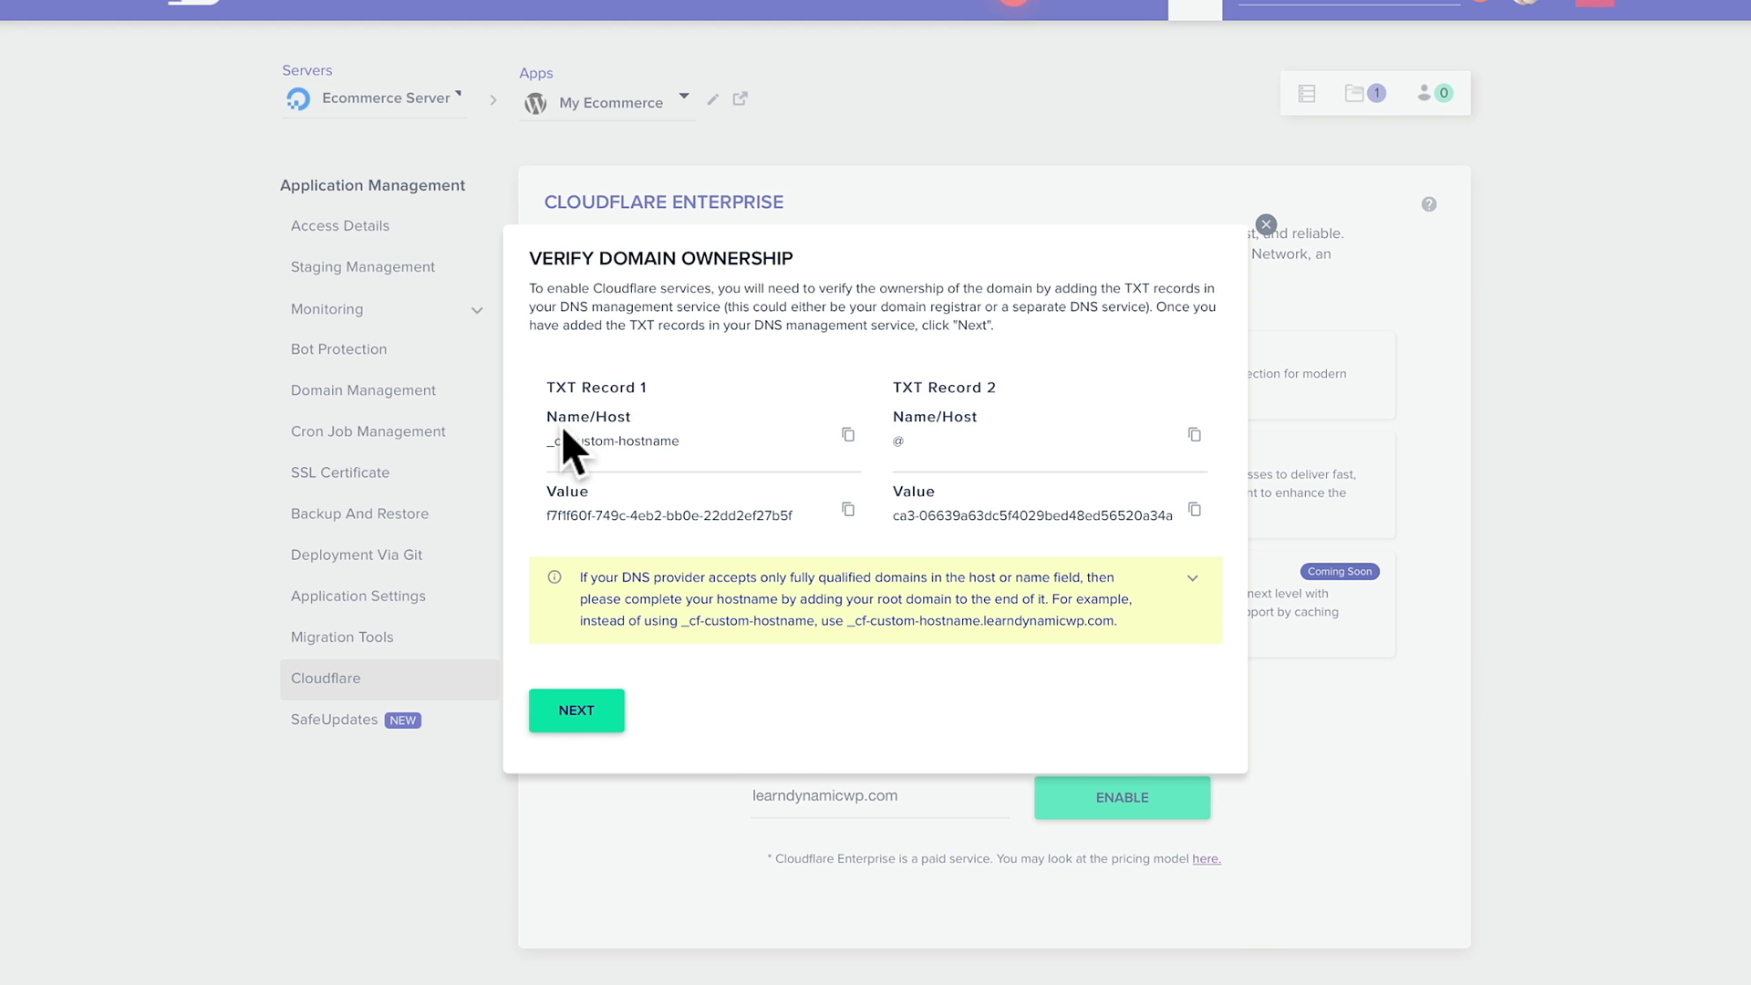
{"action": "mouse_move", "coordinate": [847, 436]}
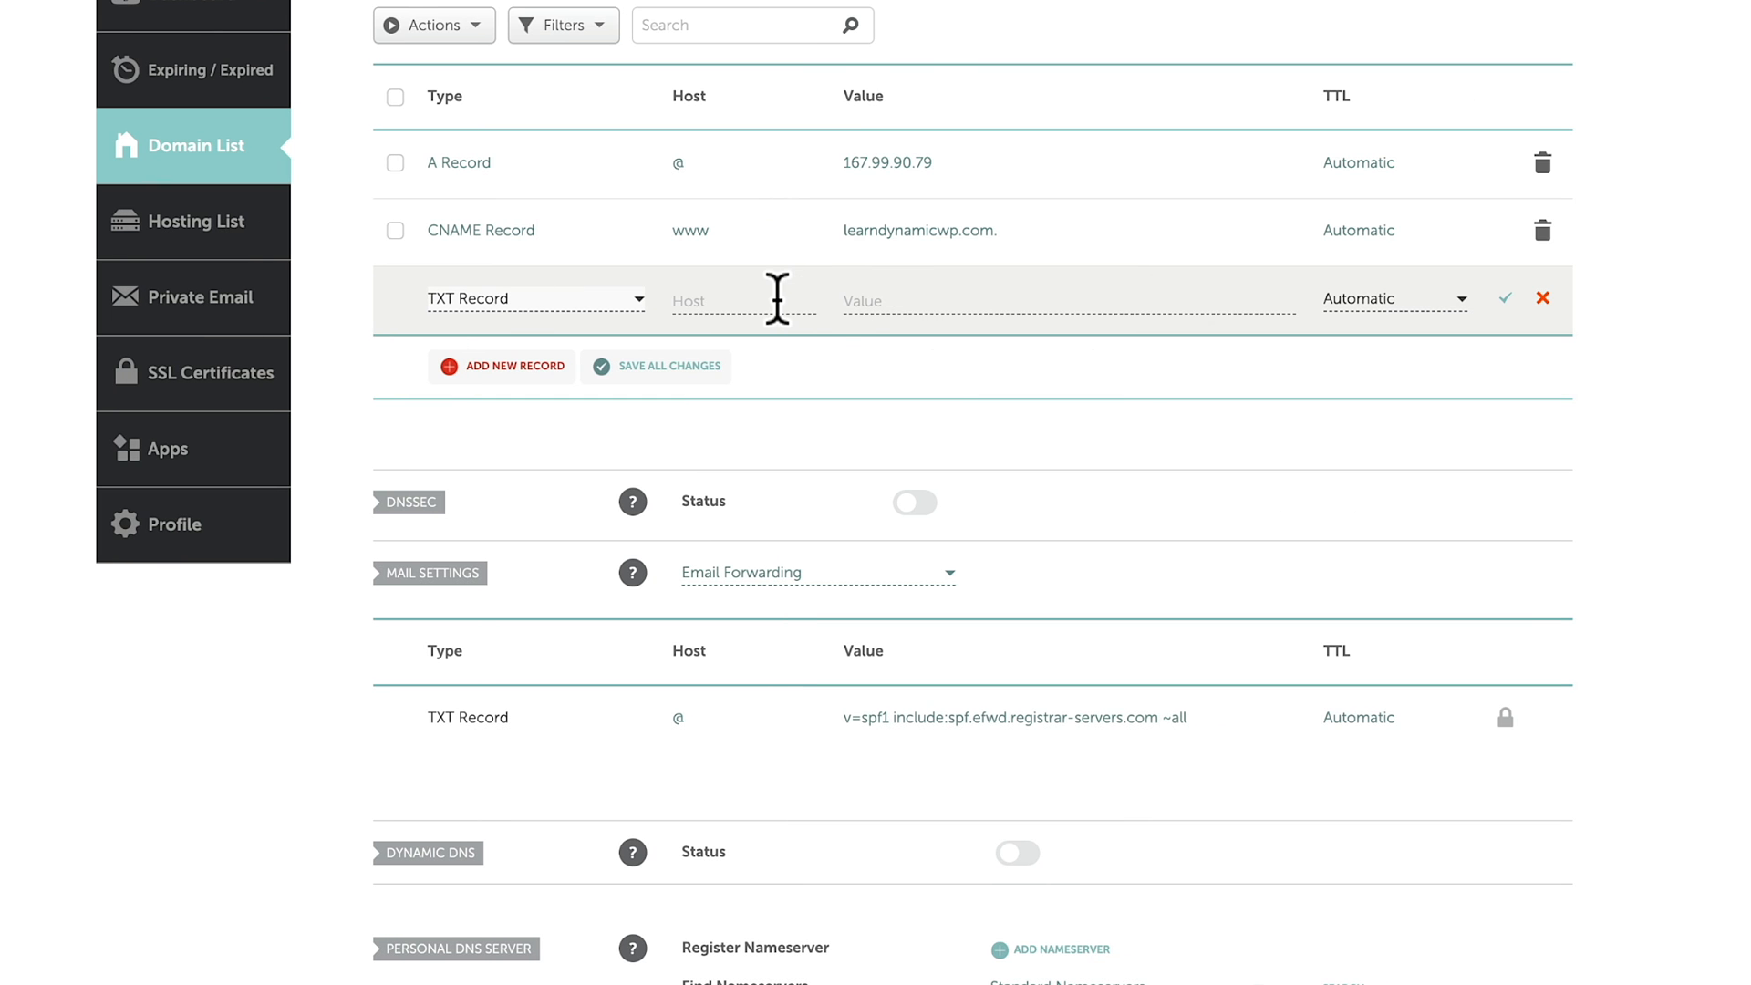
Enter the _cf-custom-hostname TXT host and save the second @ TXT record
{"action": "left_click", "coordinate": [737, 300]}
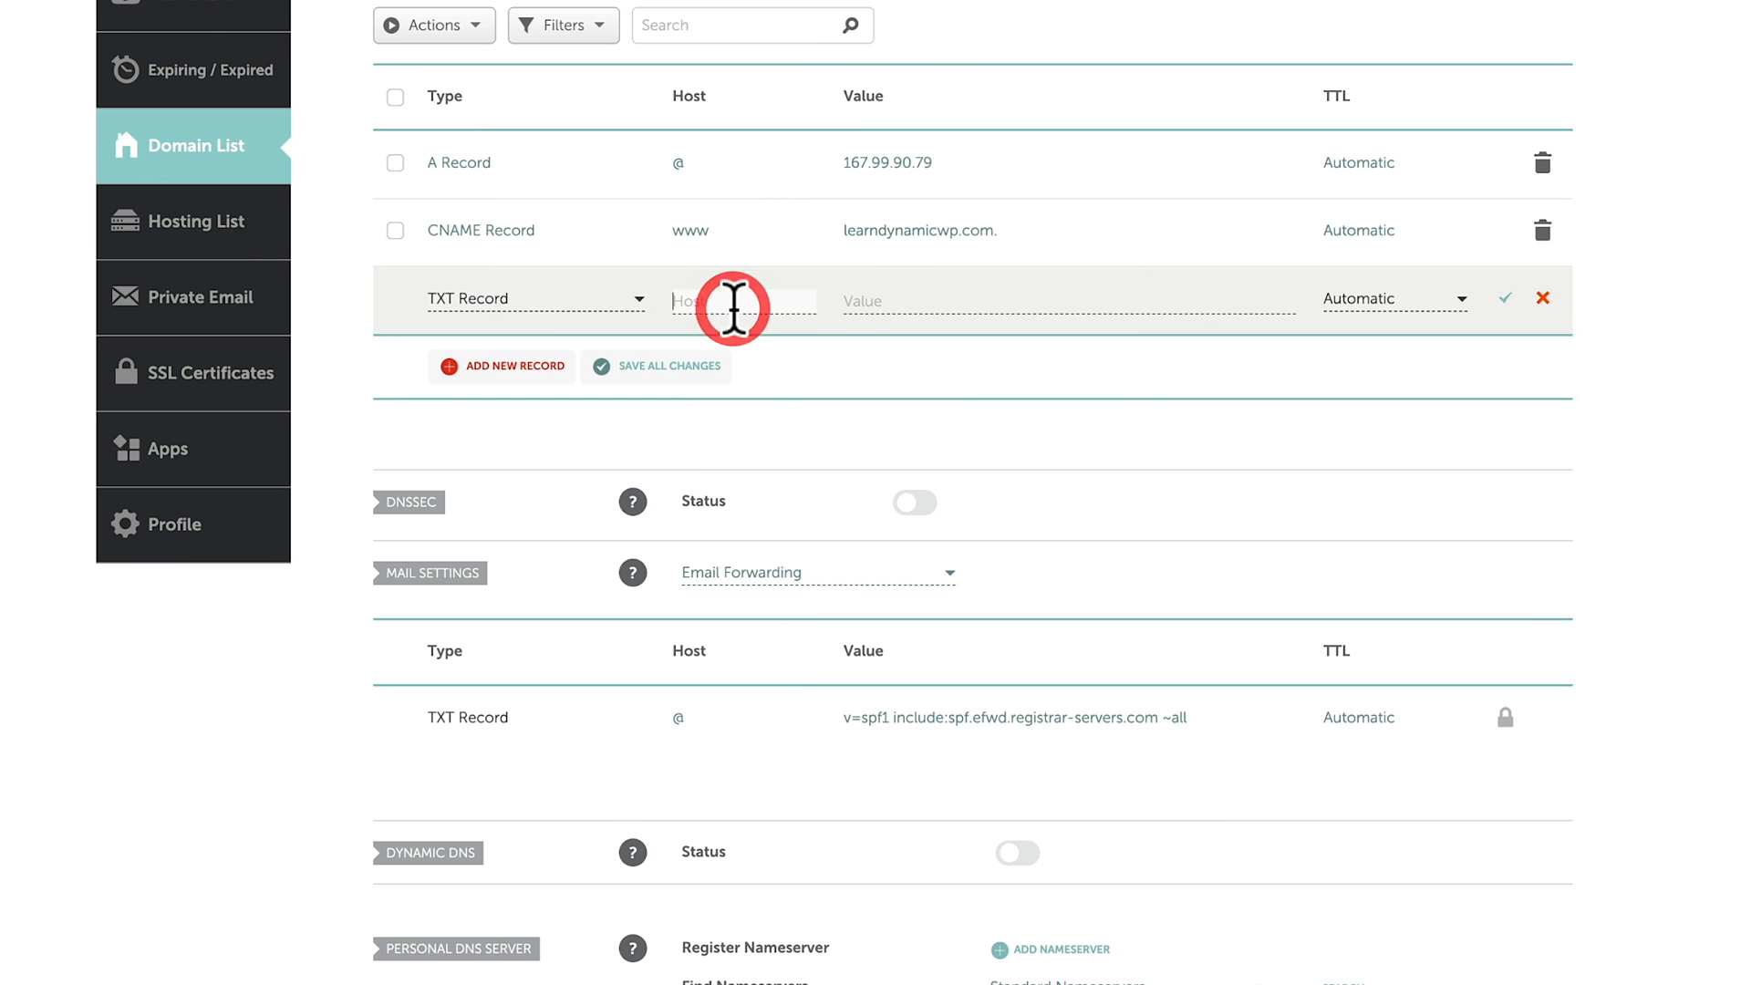
{"action": "type", "text": "f-custom-hostname"}
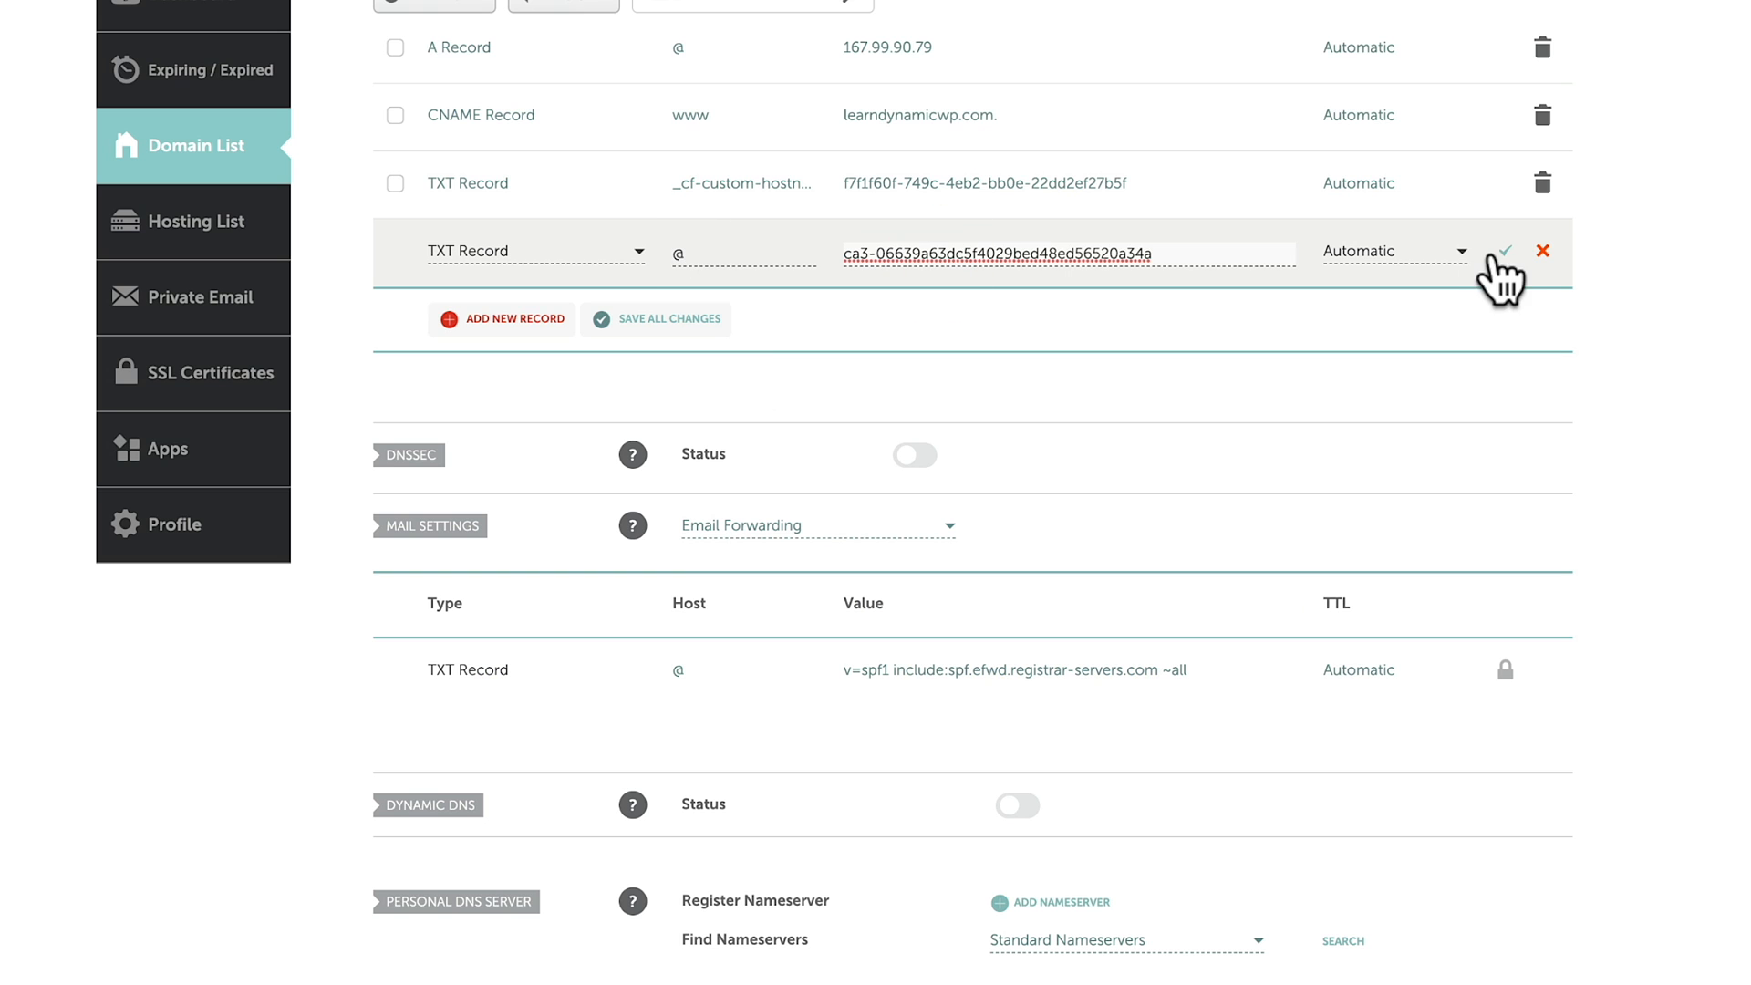
{"action": "left_click", "coordinate": [1502, 250]}
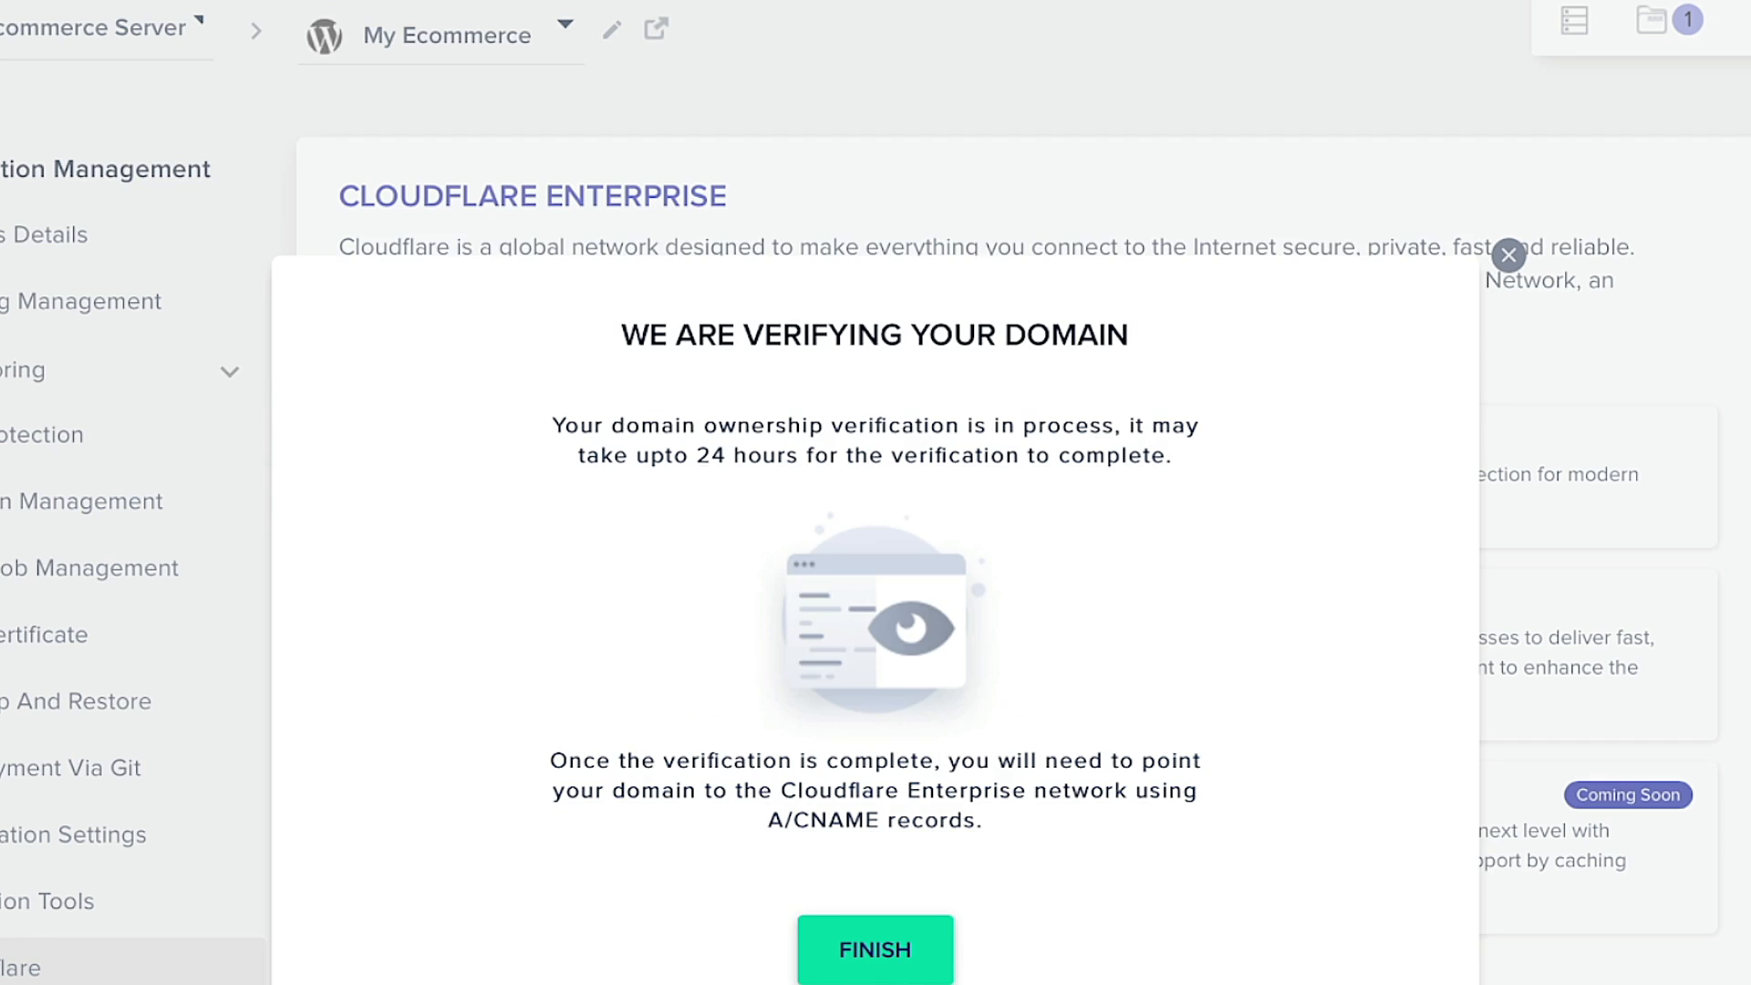
Close the verification notice and view learndynamicwp.com's required A records
{"action": "left_click", "coordinate": [875, 950]}
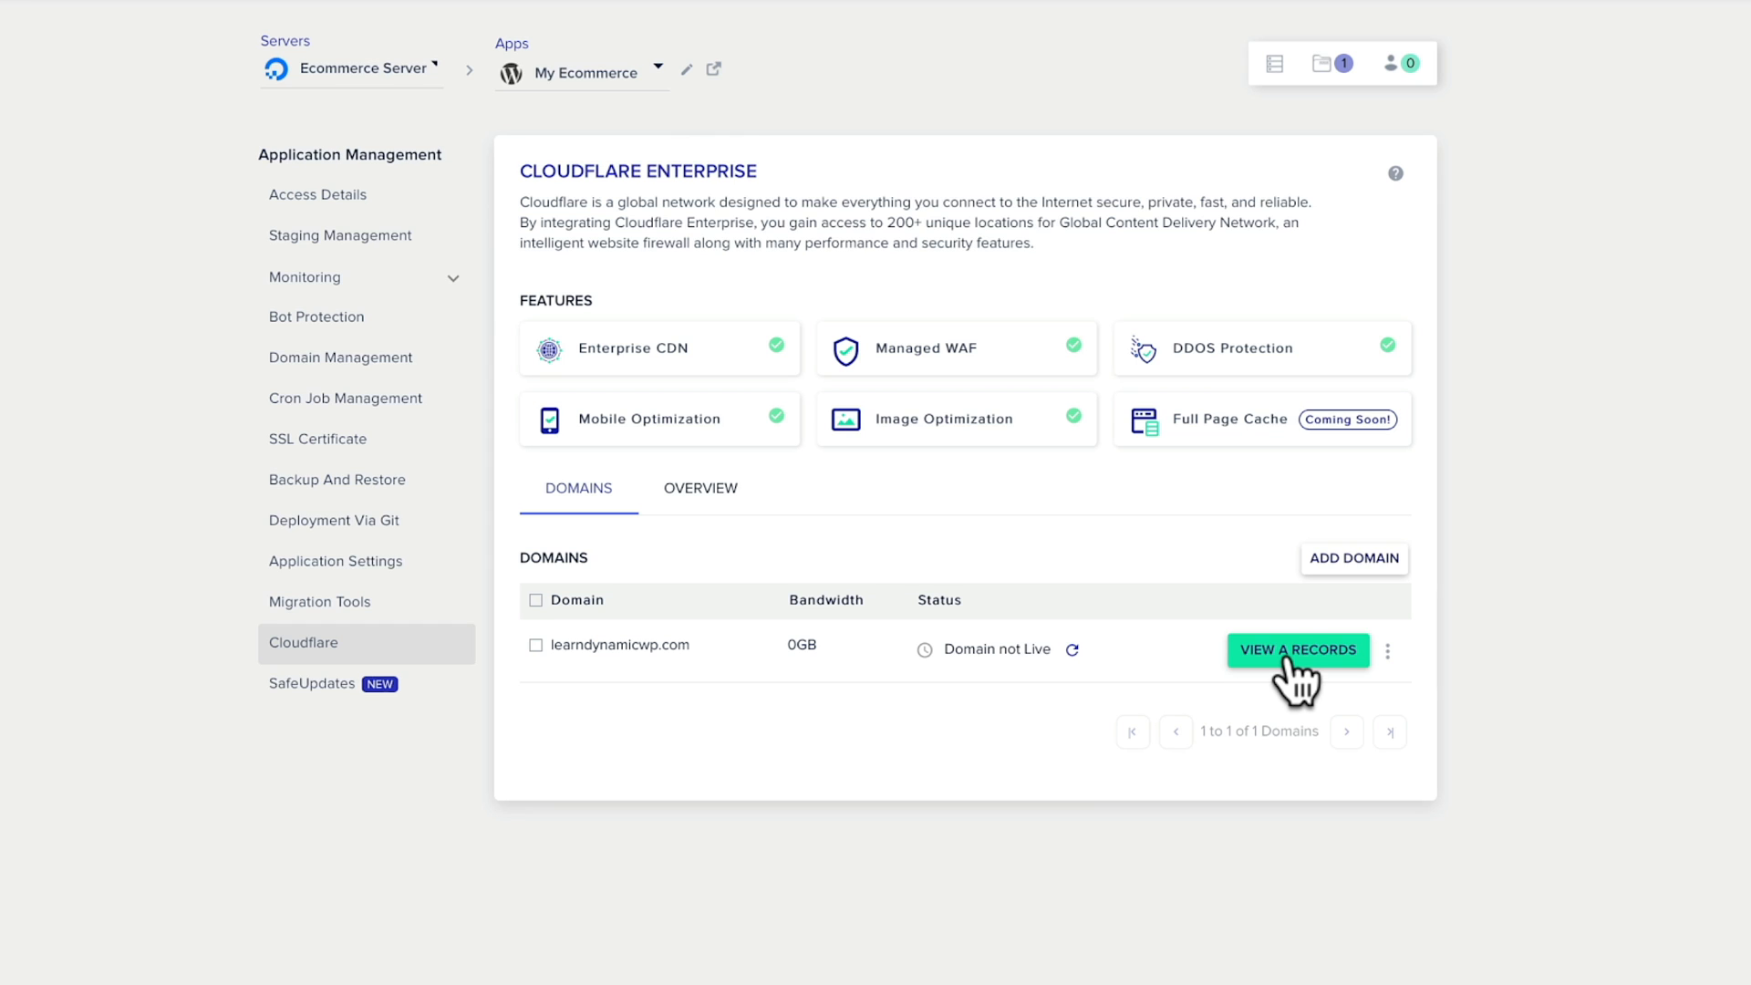
{"action": "left_click", "coordinate": [1297, 649]}
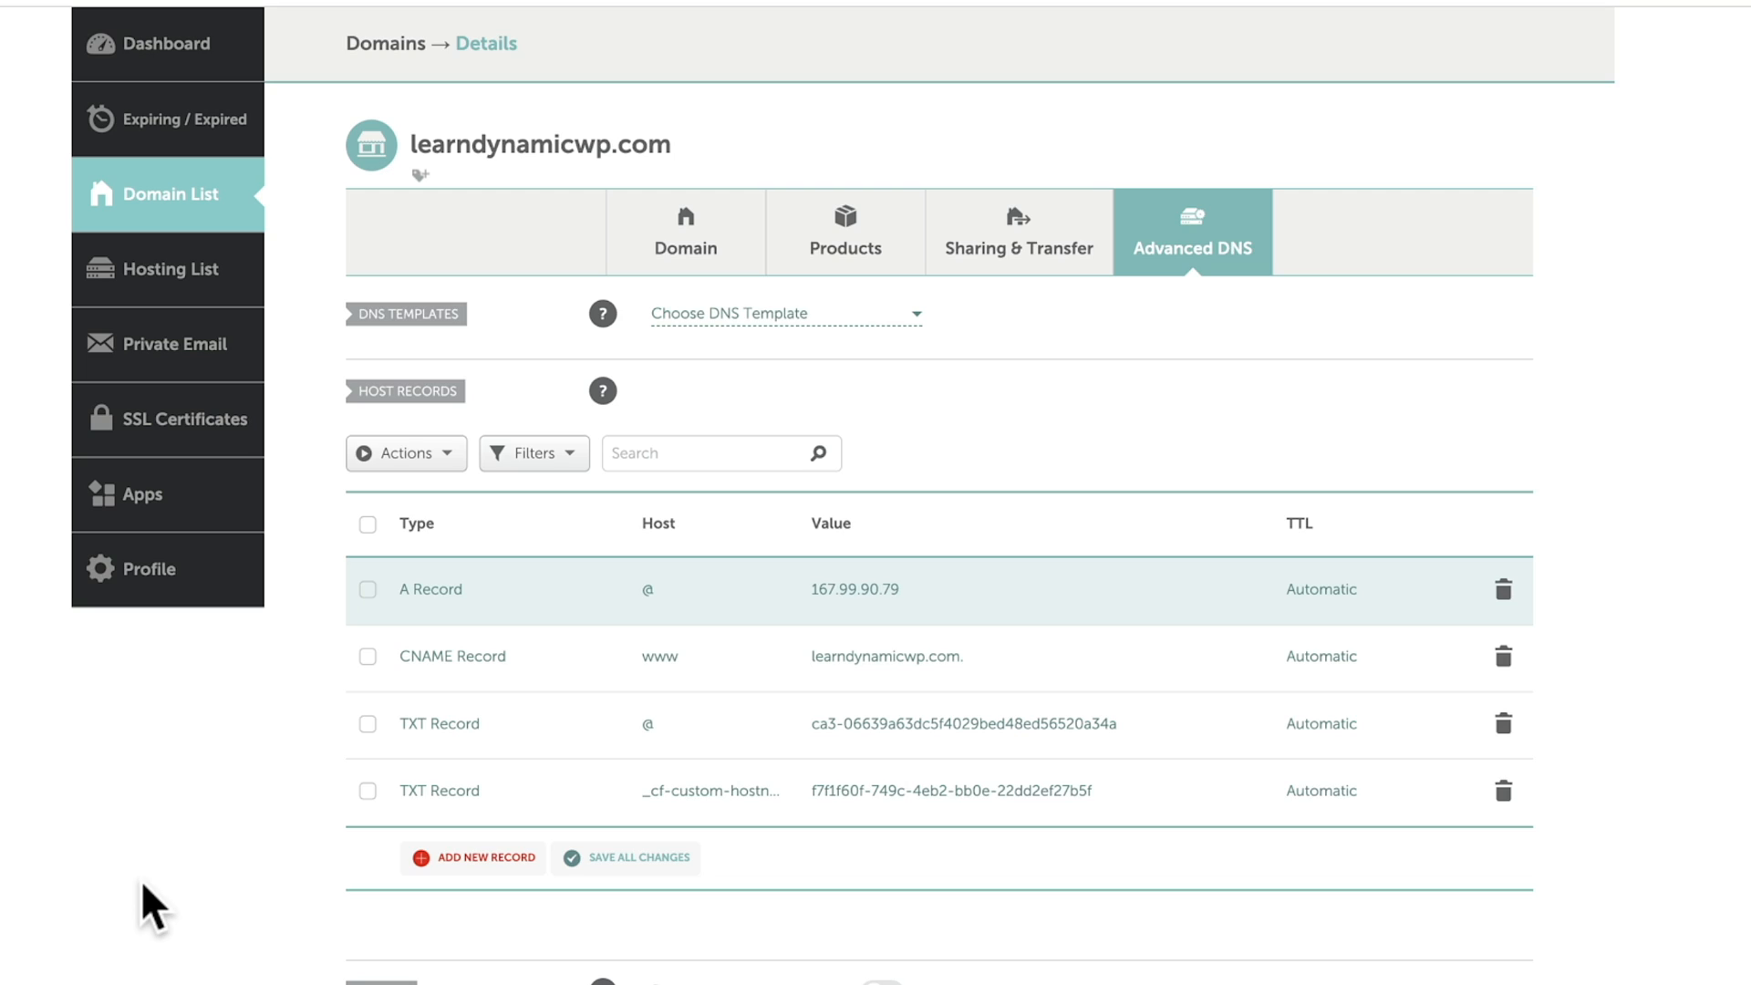
{"action": "mouse_move", "coordinate": [492, 609]}
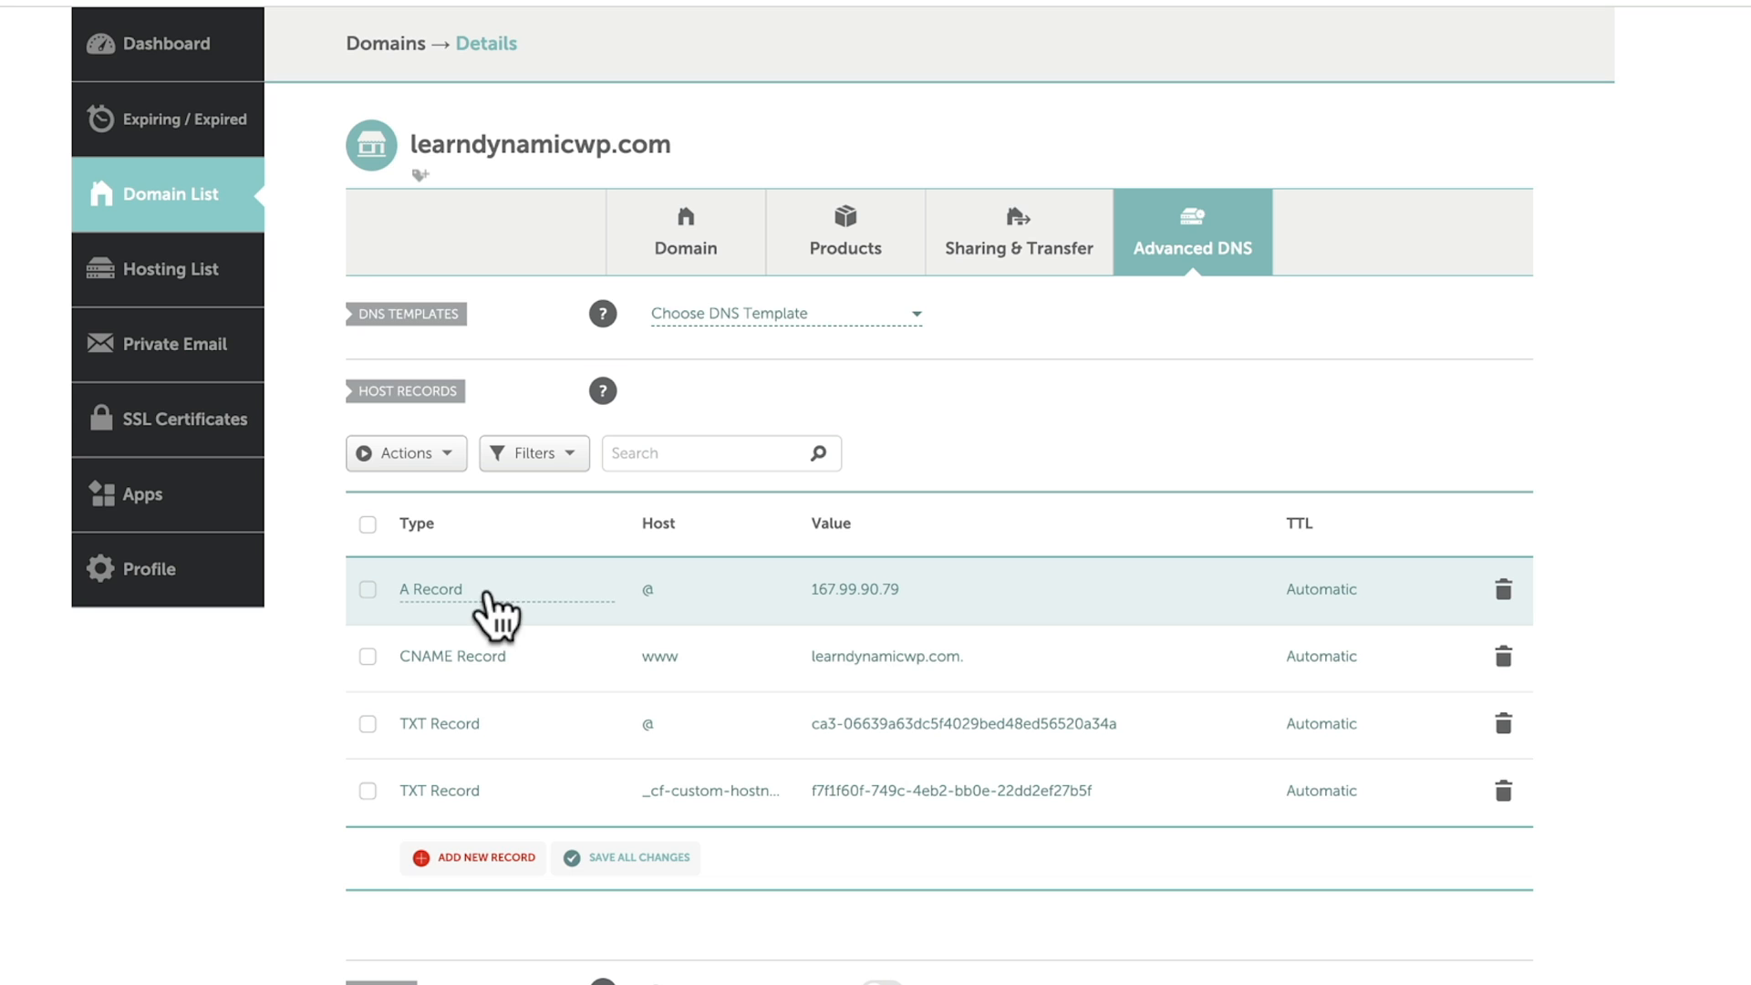
Change the existing root A record to 162.159.136.54 and save it
{"action": "left_click", "coordinate": [856, 590]}
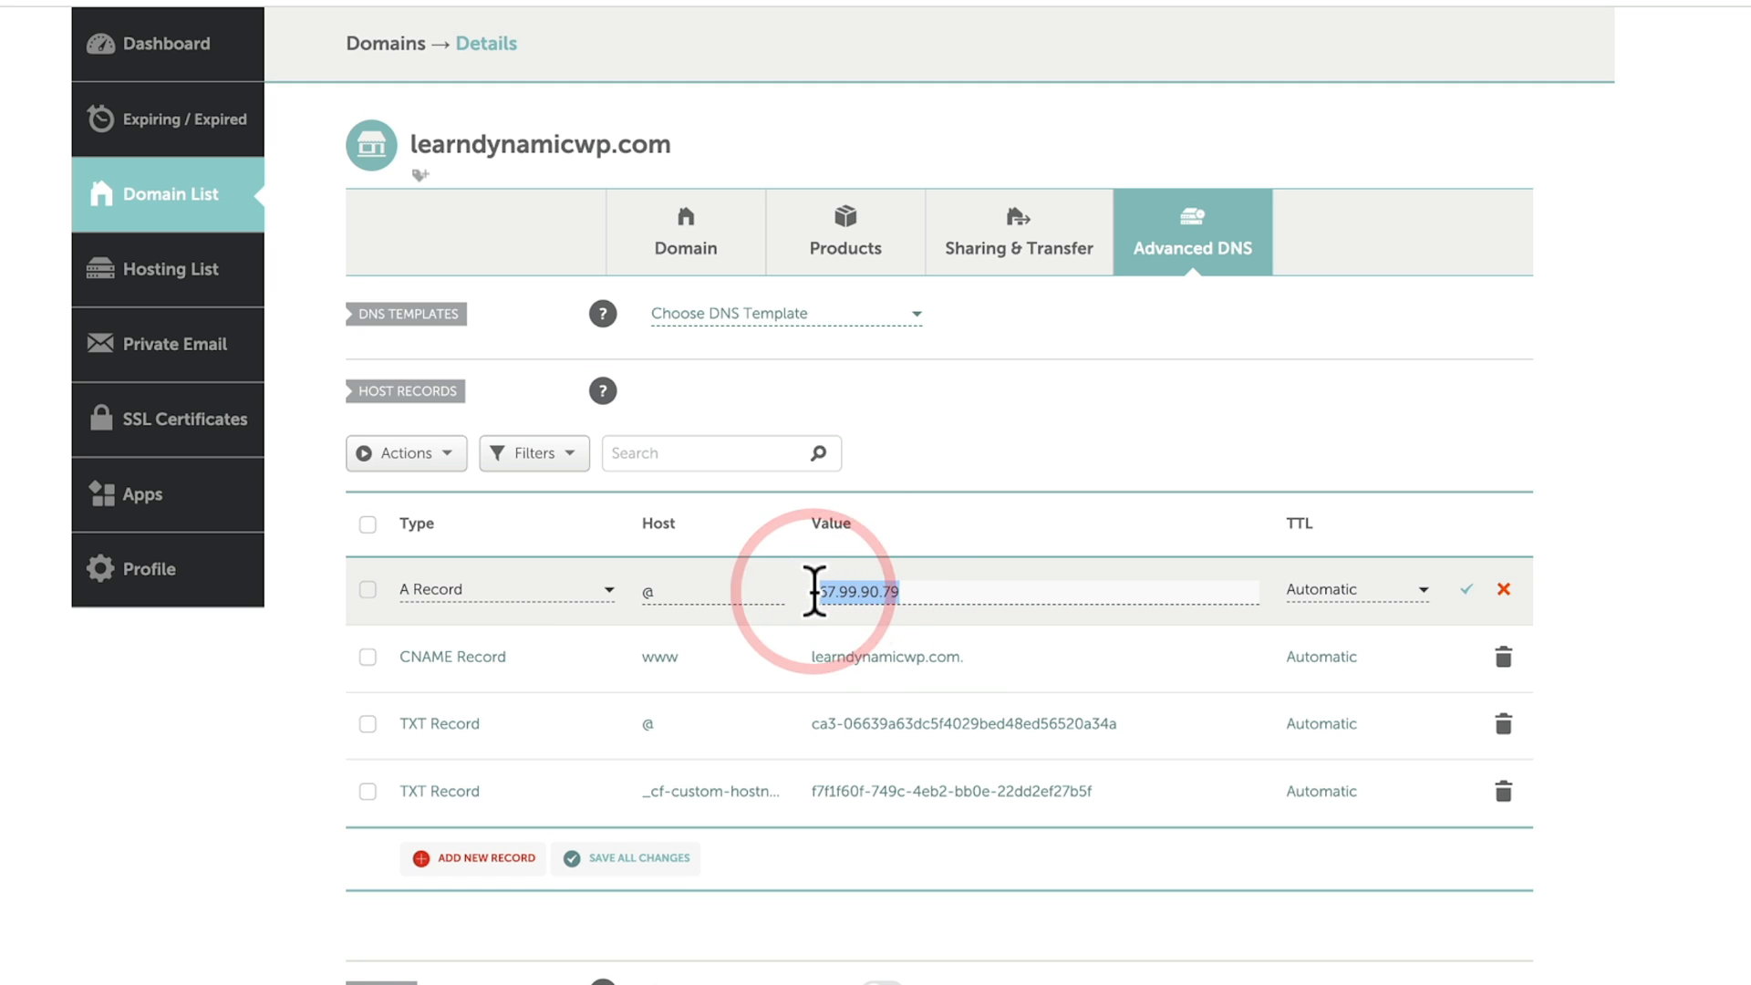
{"action": "type", "text": "162.159.136.54"}
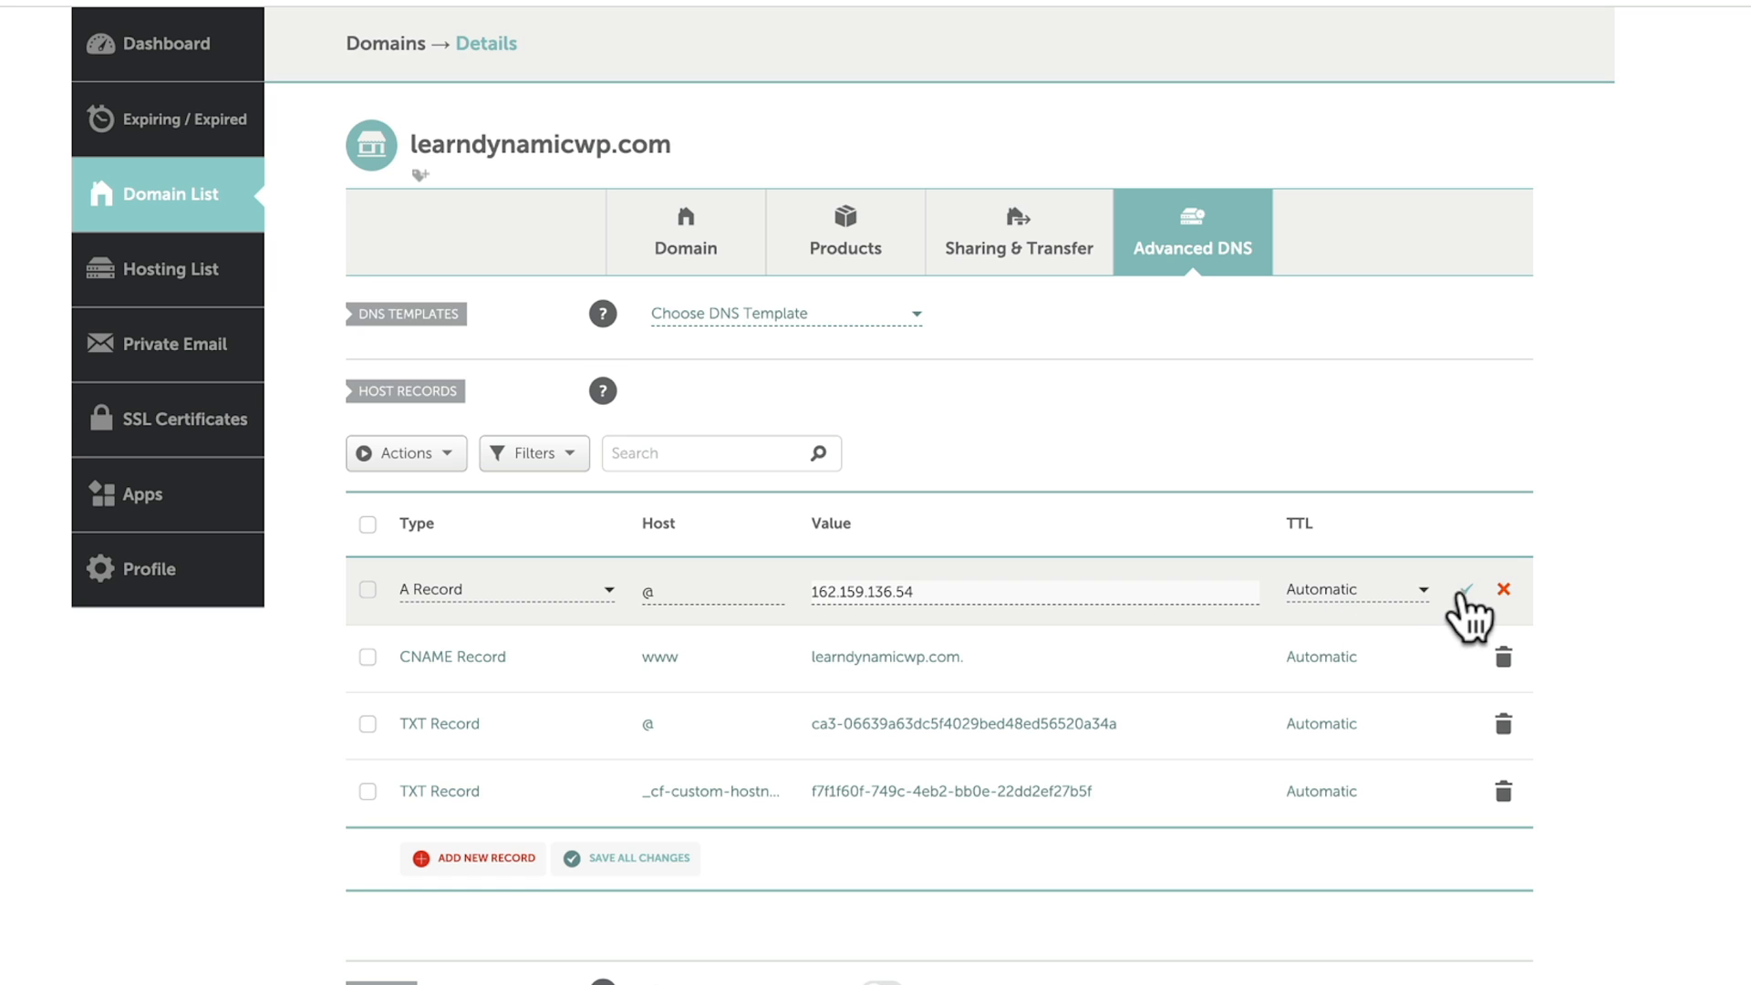
{"action": "left_click", "coordinate": [1479, 590]}
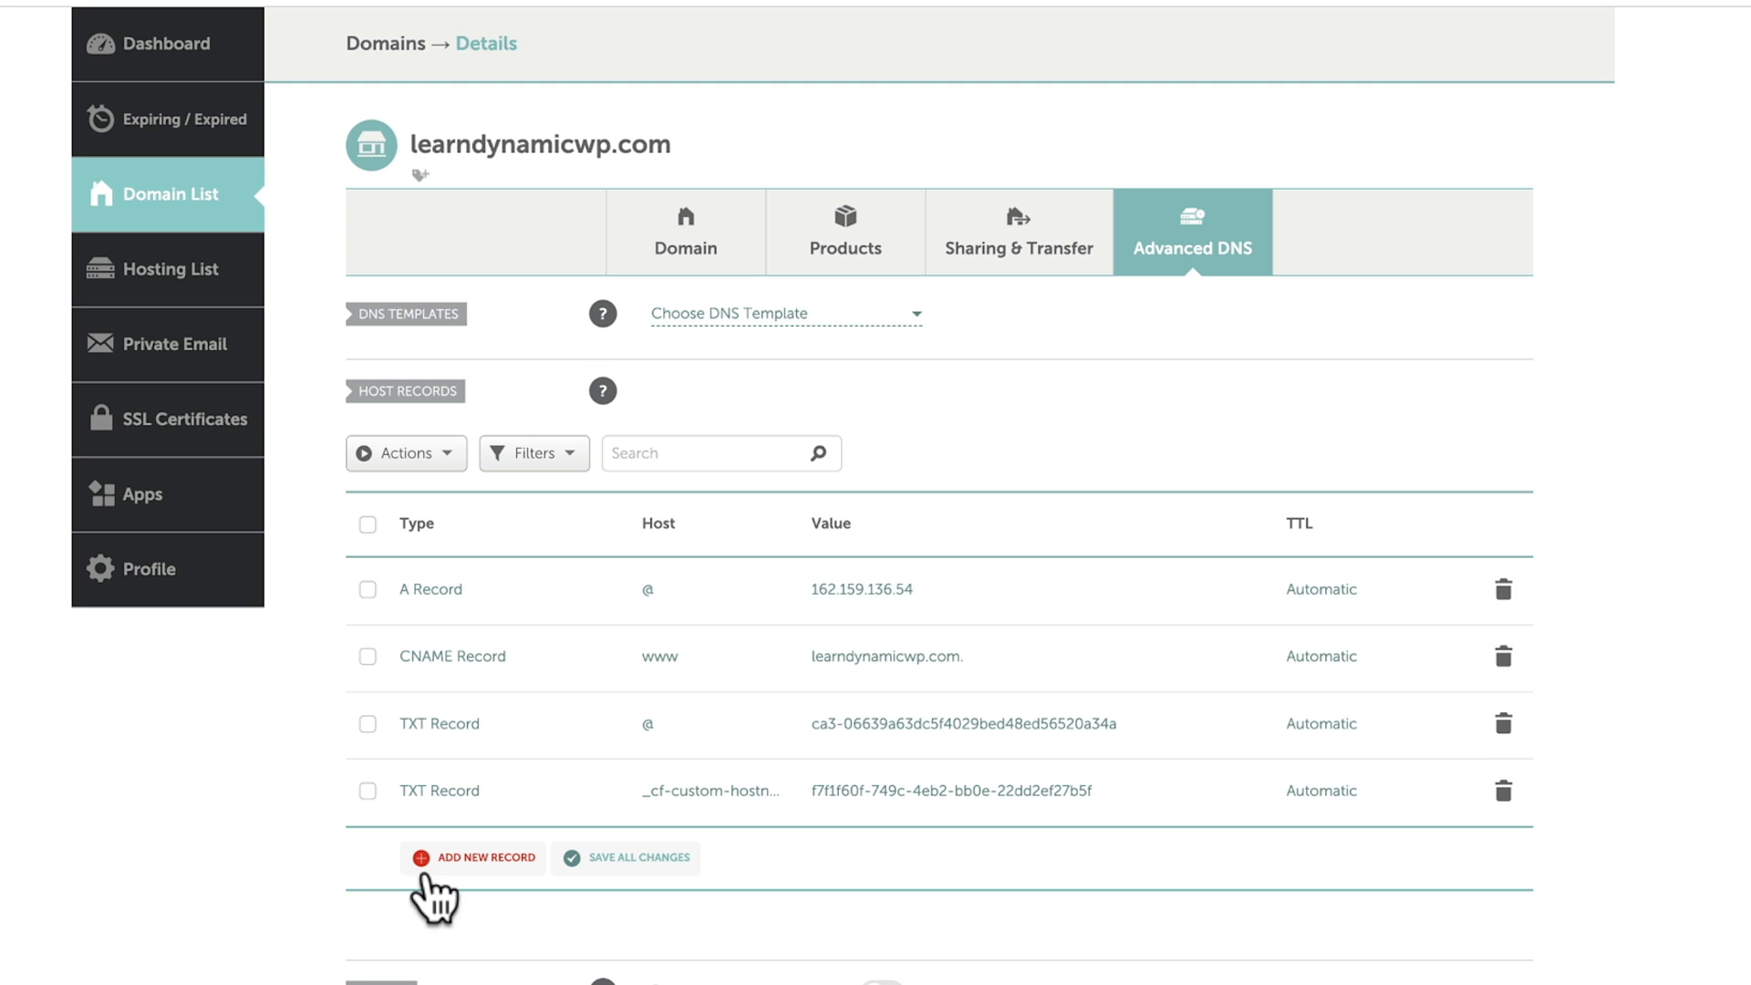
Add a second A record with host @ pointing to 162.159.137.54
{"action": "left_click", "coordinate": [473, 857]}
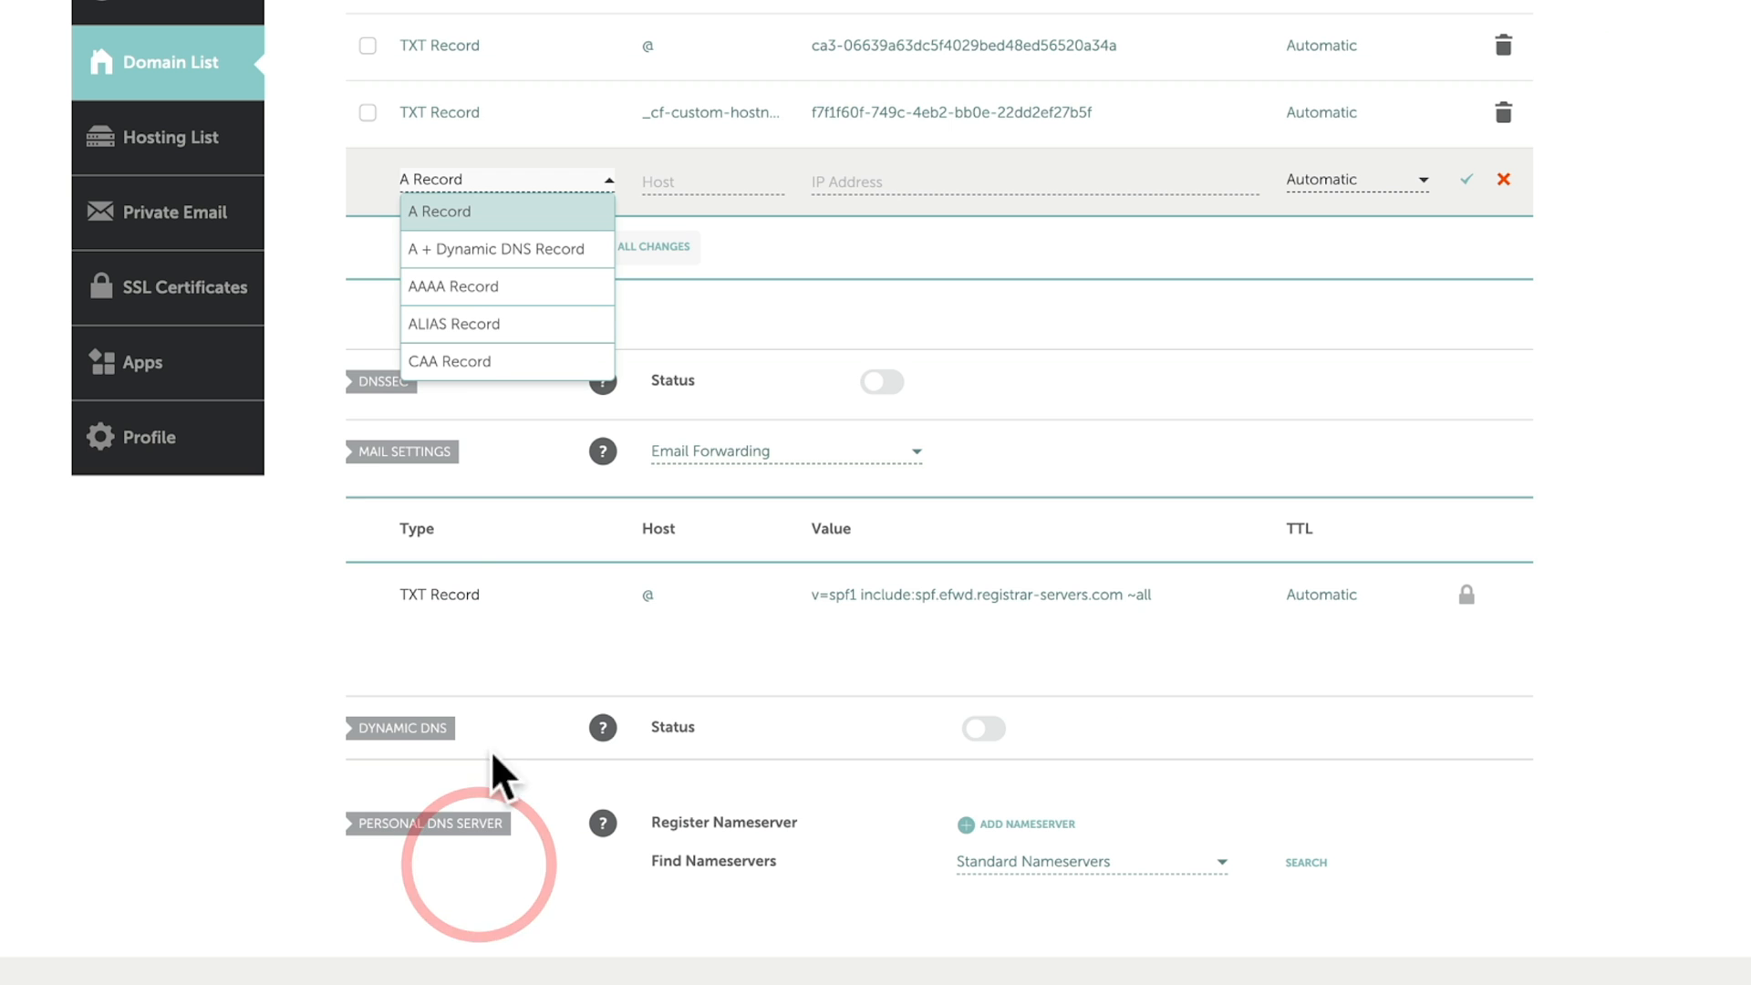
{"action": "left_click", "coordinate": [439, 210]}
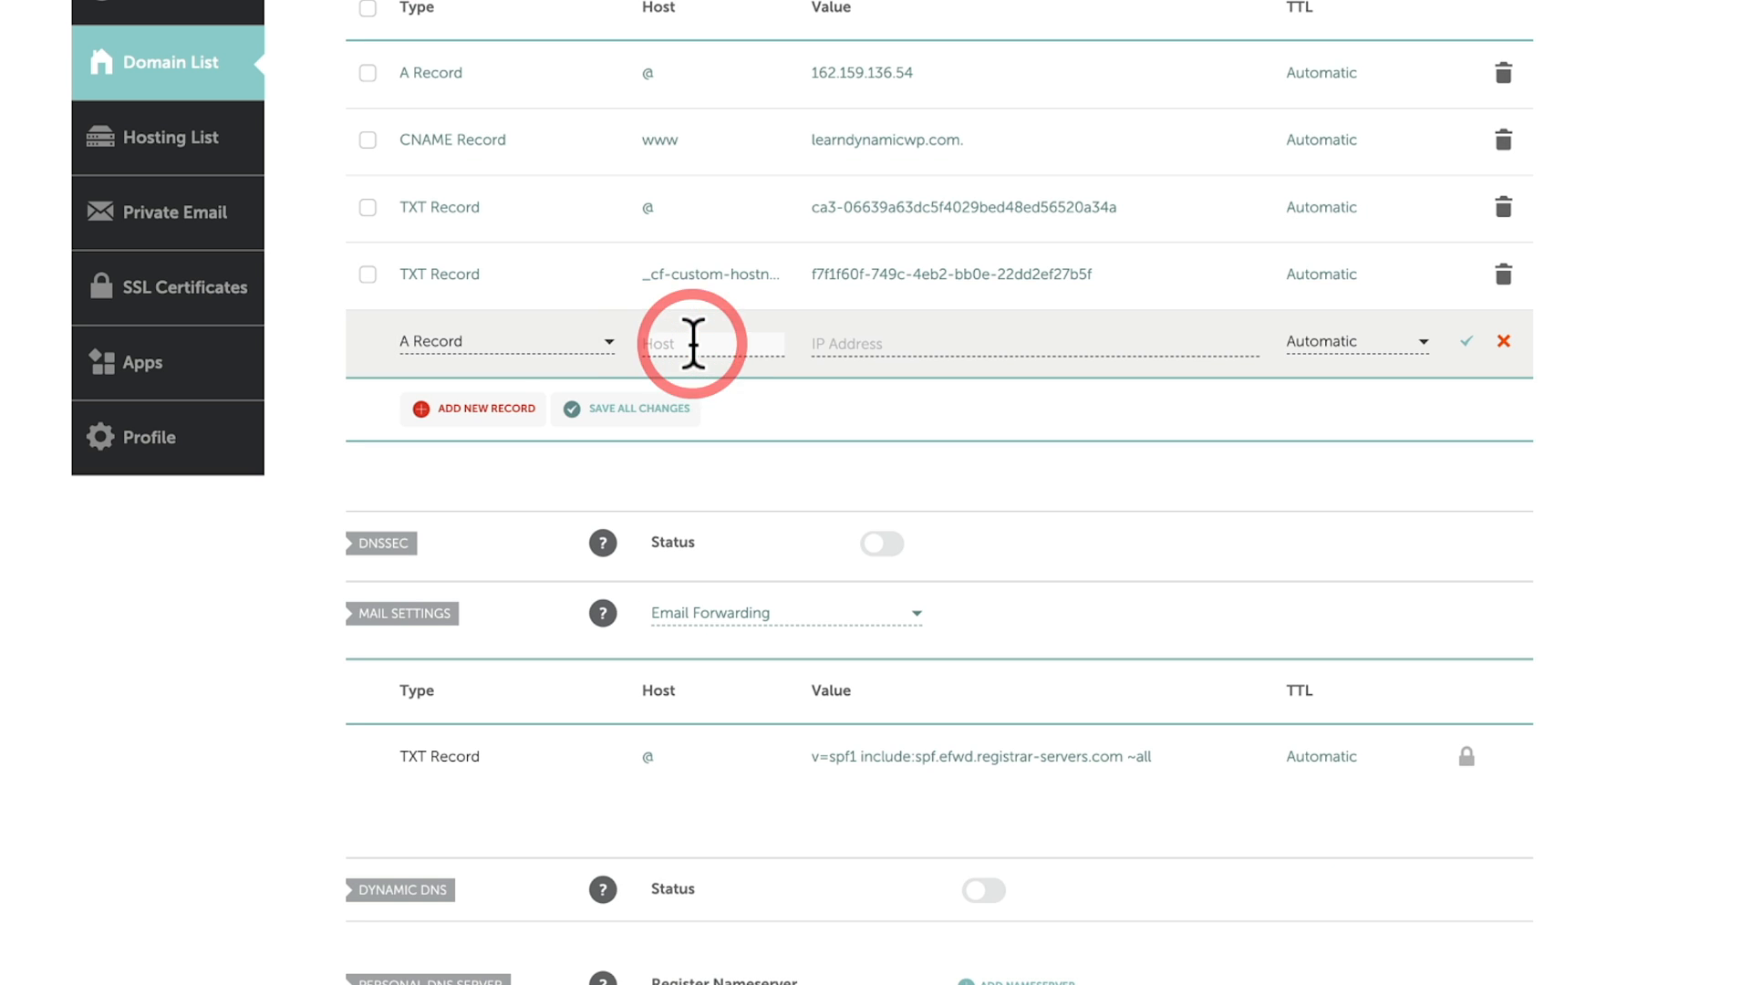
{"action": "type", "text": "@"}
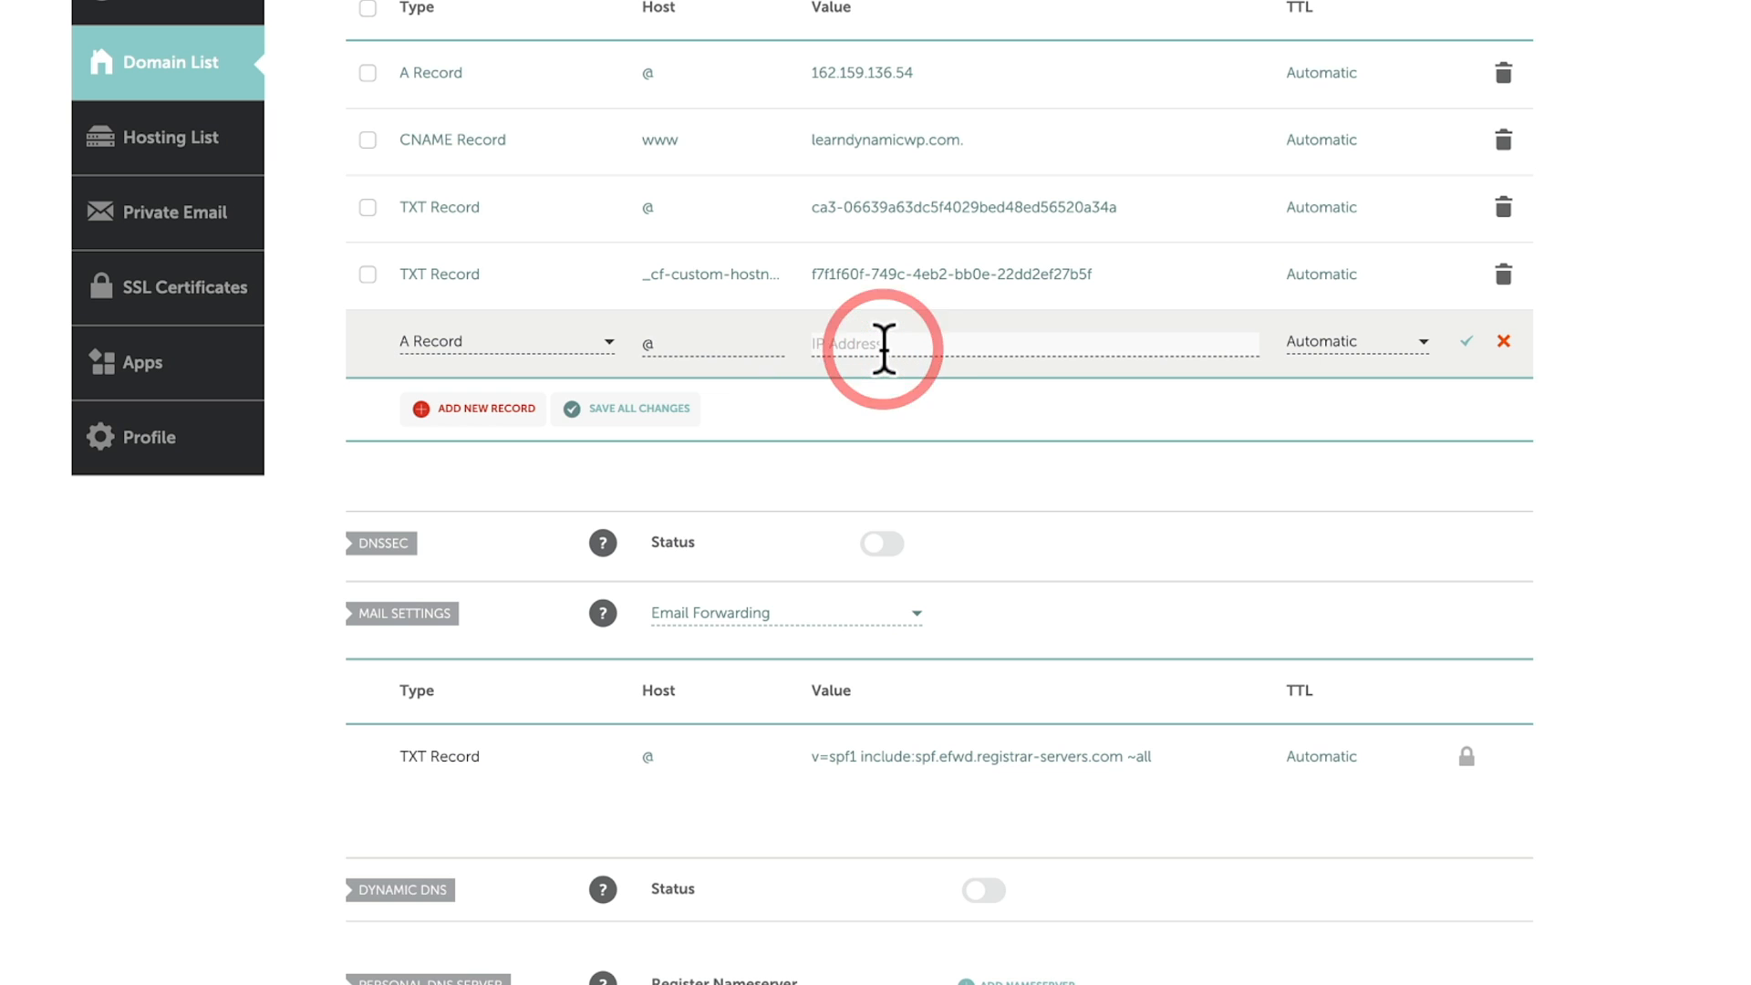
{"action": "type", "text": "162.159.137.54"}
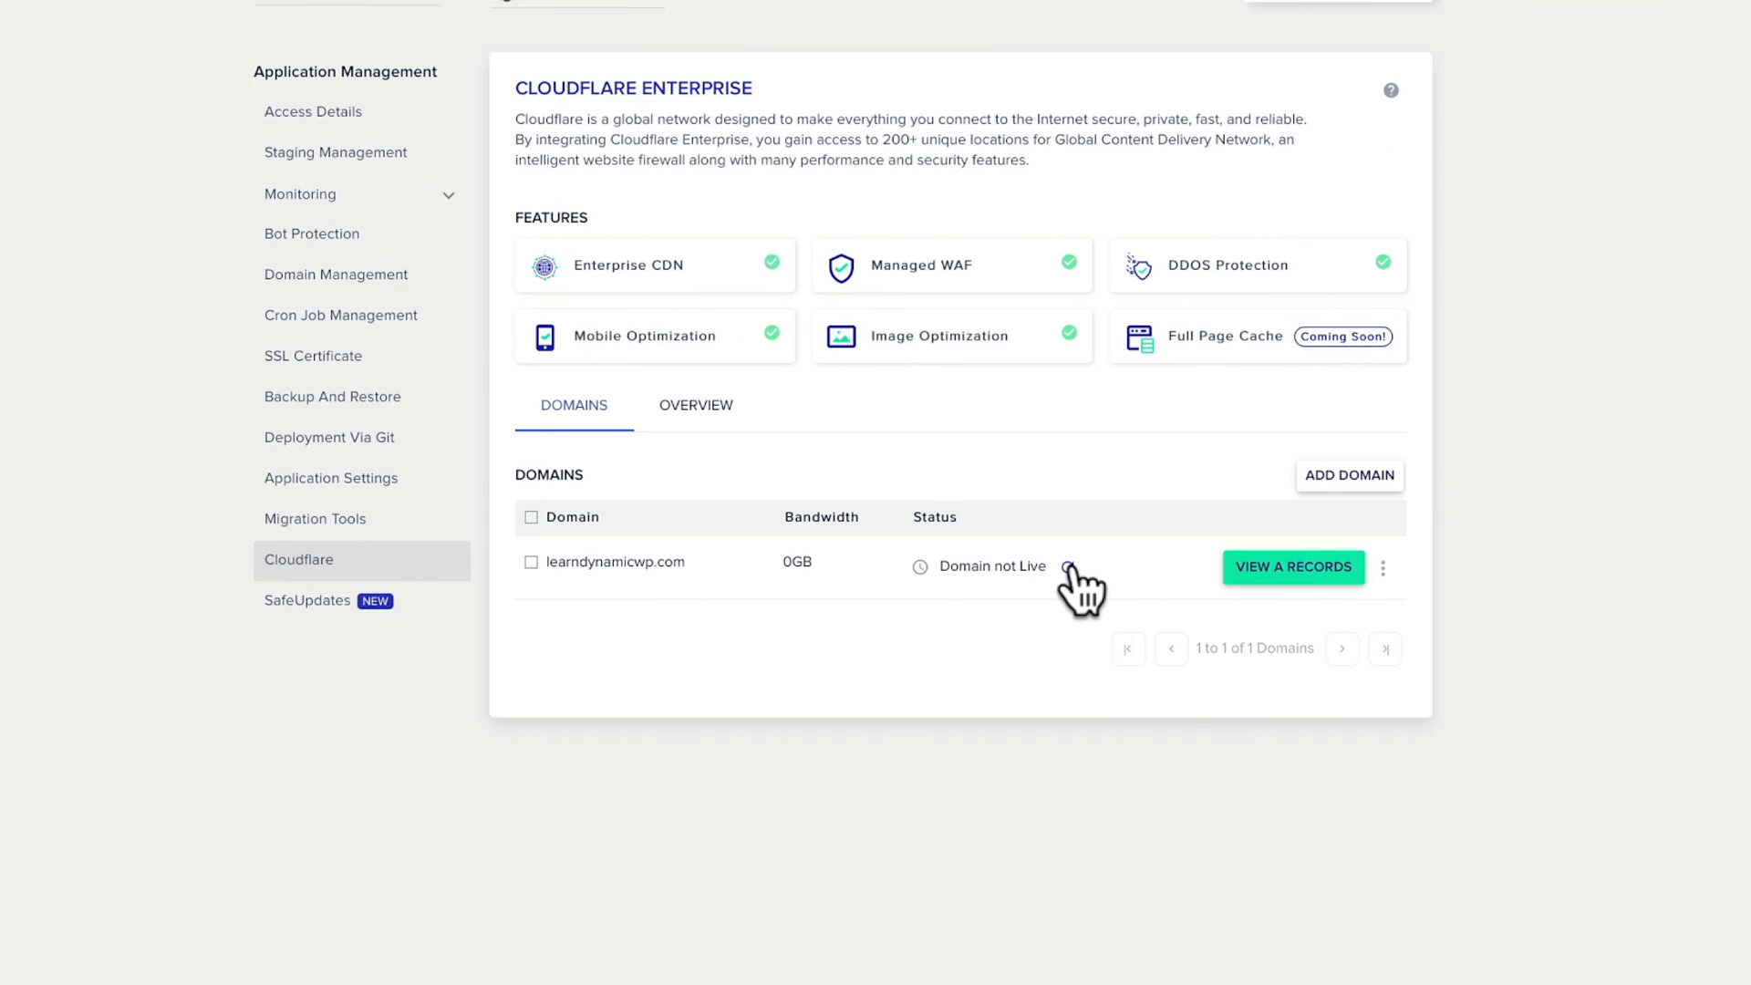
{"action": "mouse_move", "coordinate": [1074, 587]}
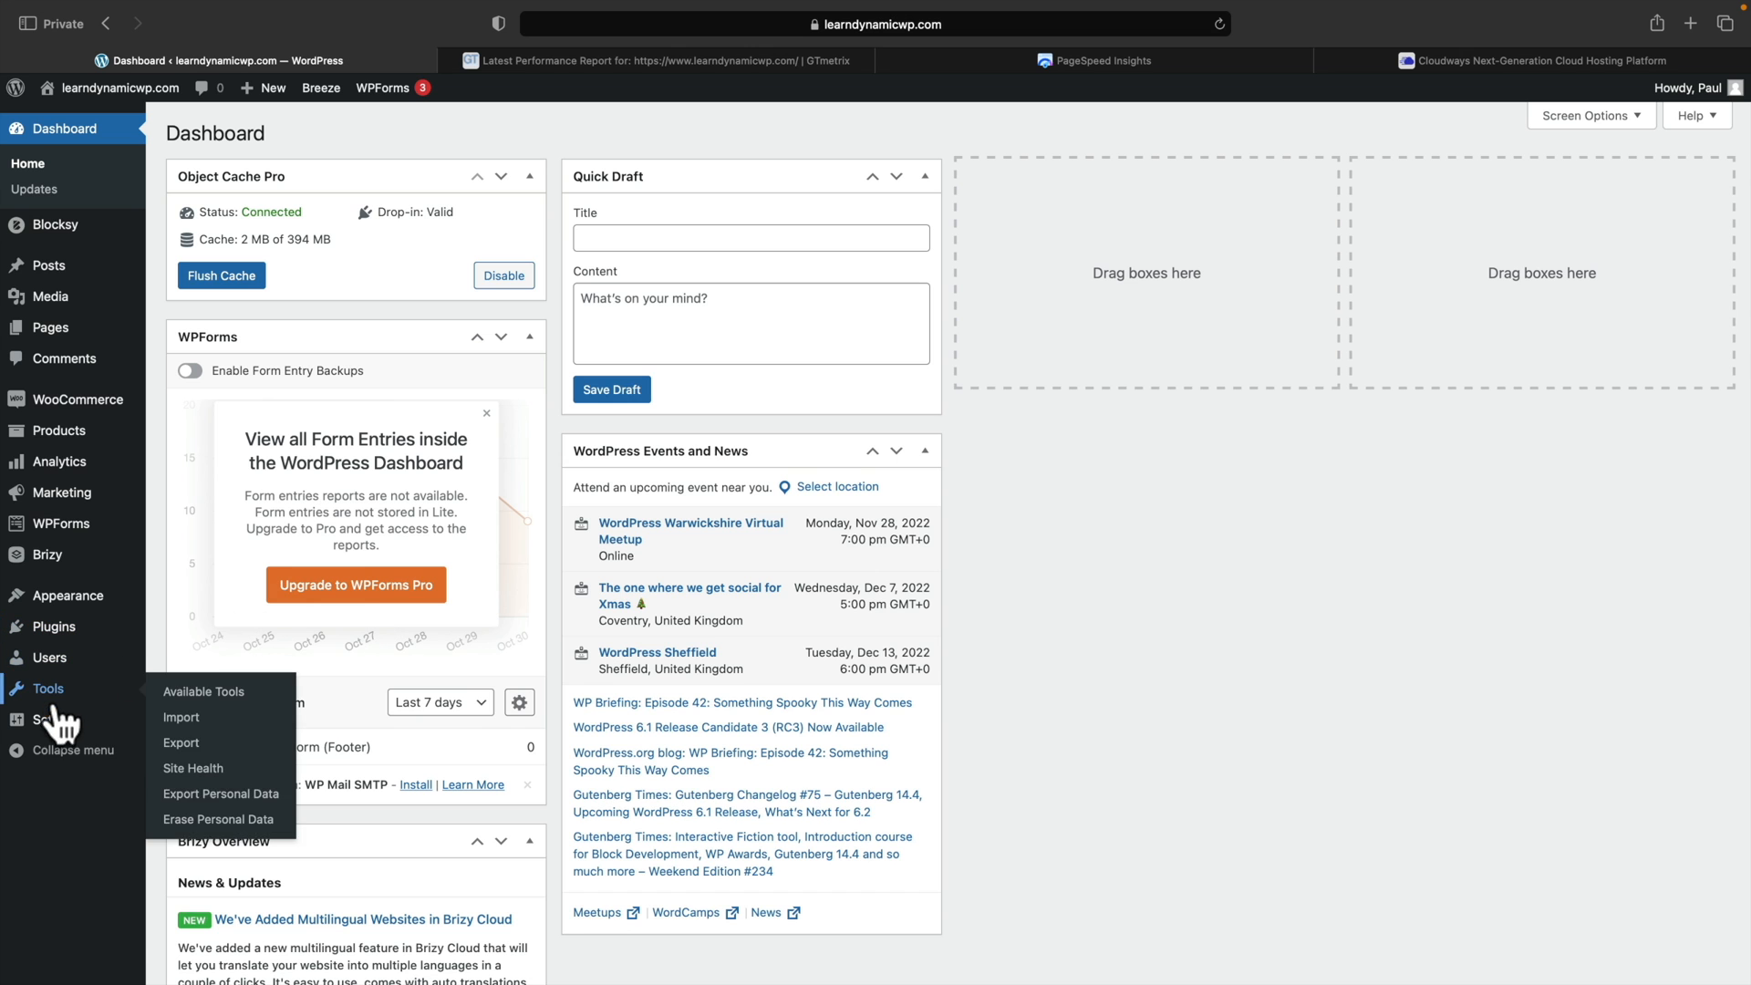
Open Settings > Breeze, review cache, Gzip and browser cache options, then File Optimization
{"action": "left_click", "coordinate": [53, 720]}
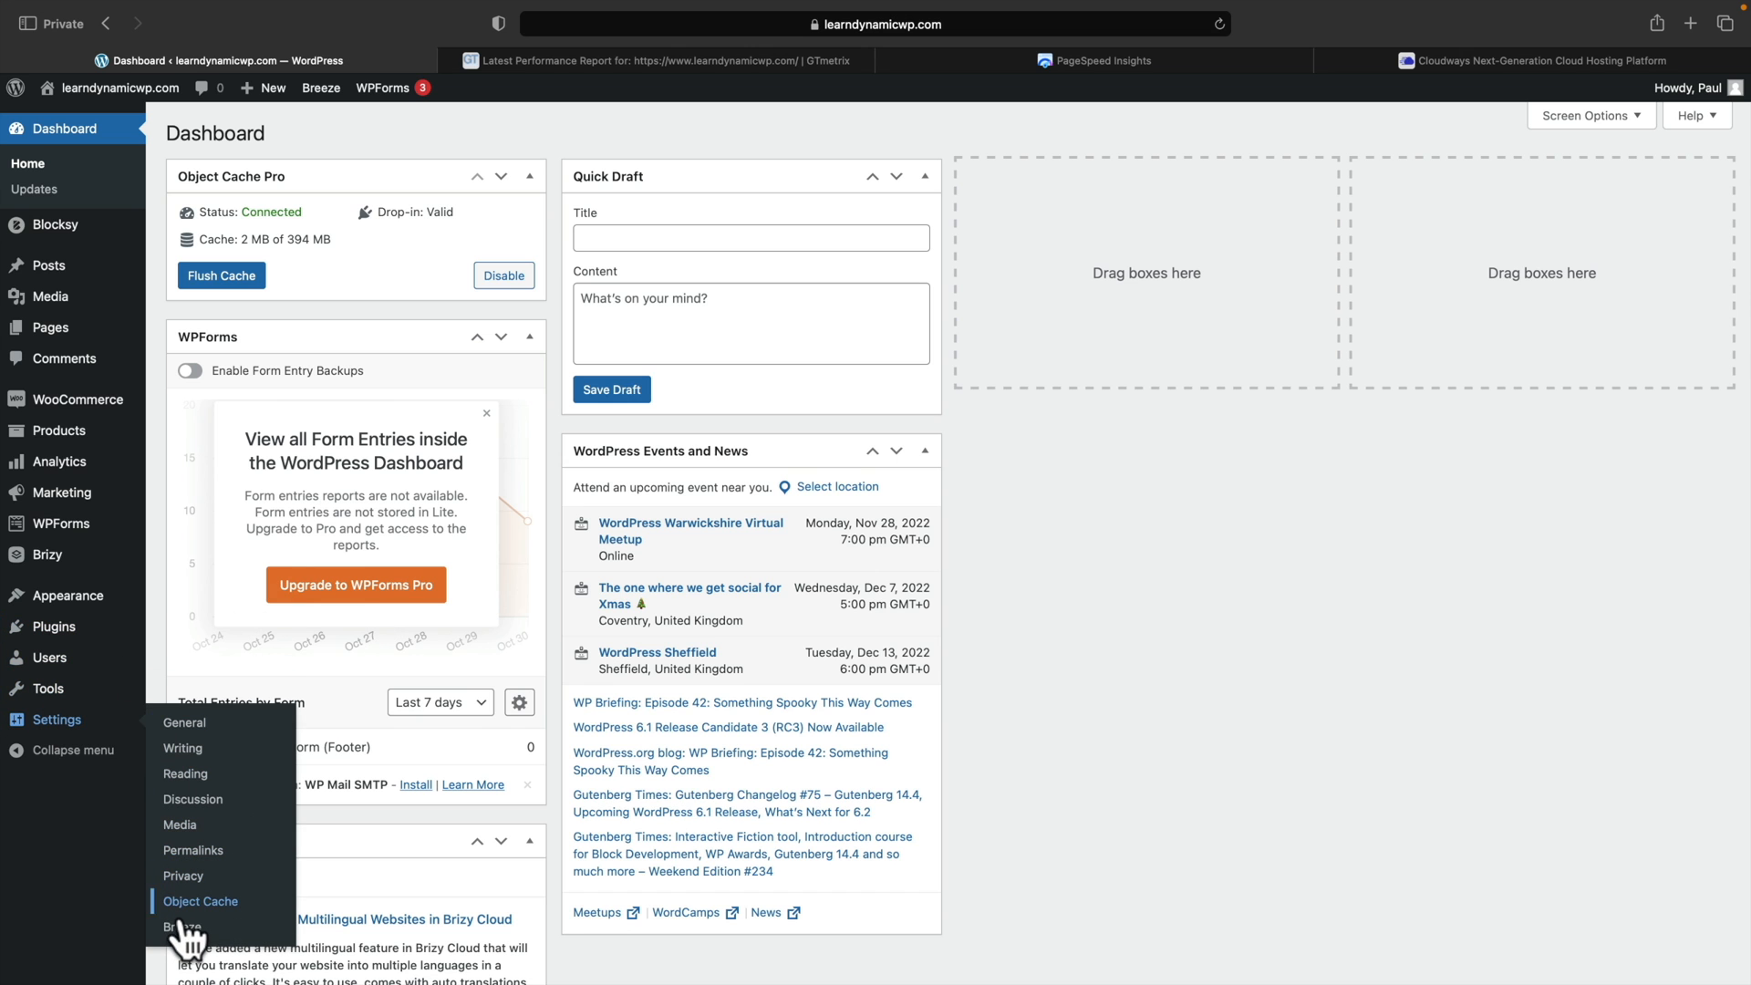
{"action": "left_click", "coordinate": [177, 926]}
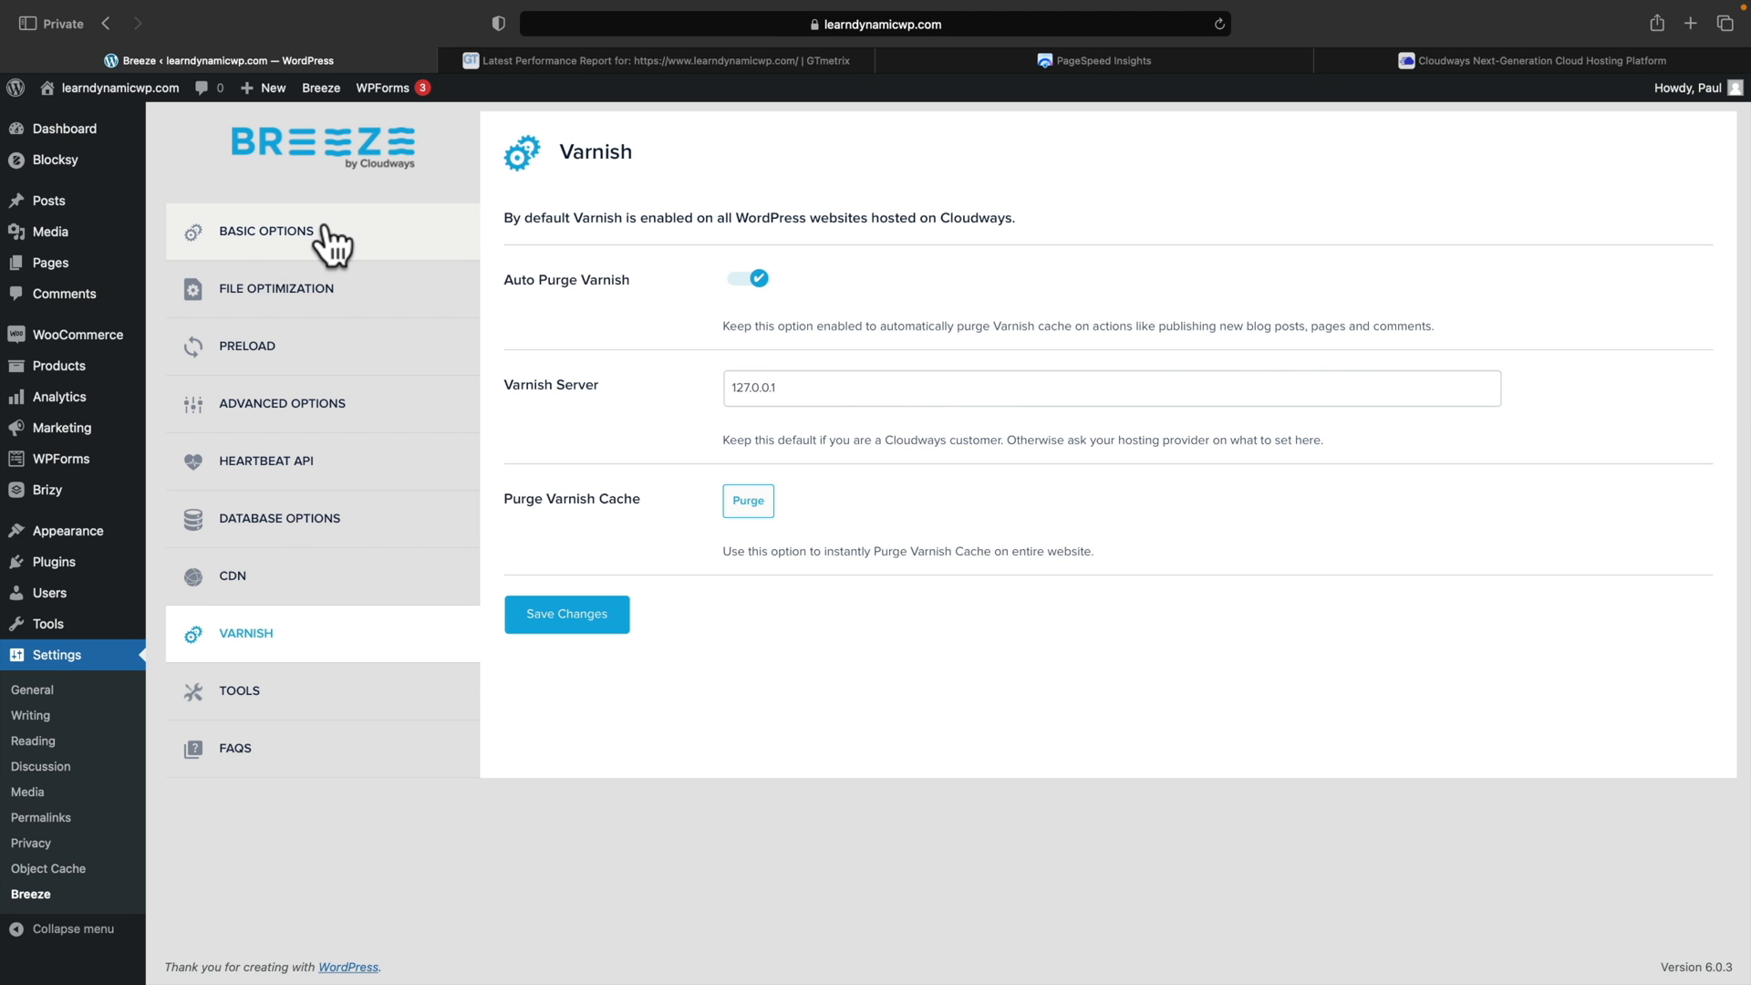
{"action": "left_click", "coordinate": [265, 230]}
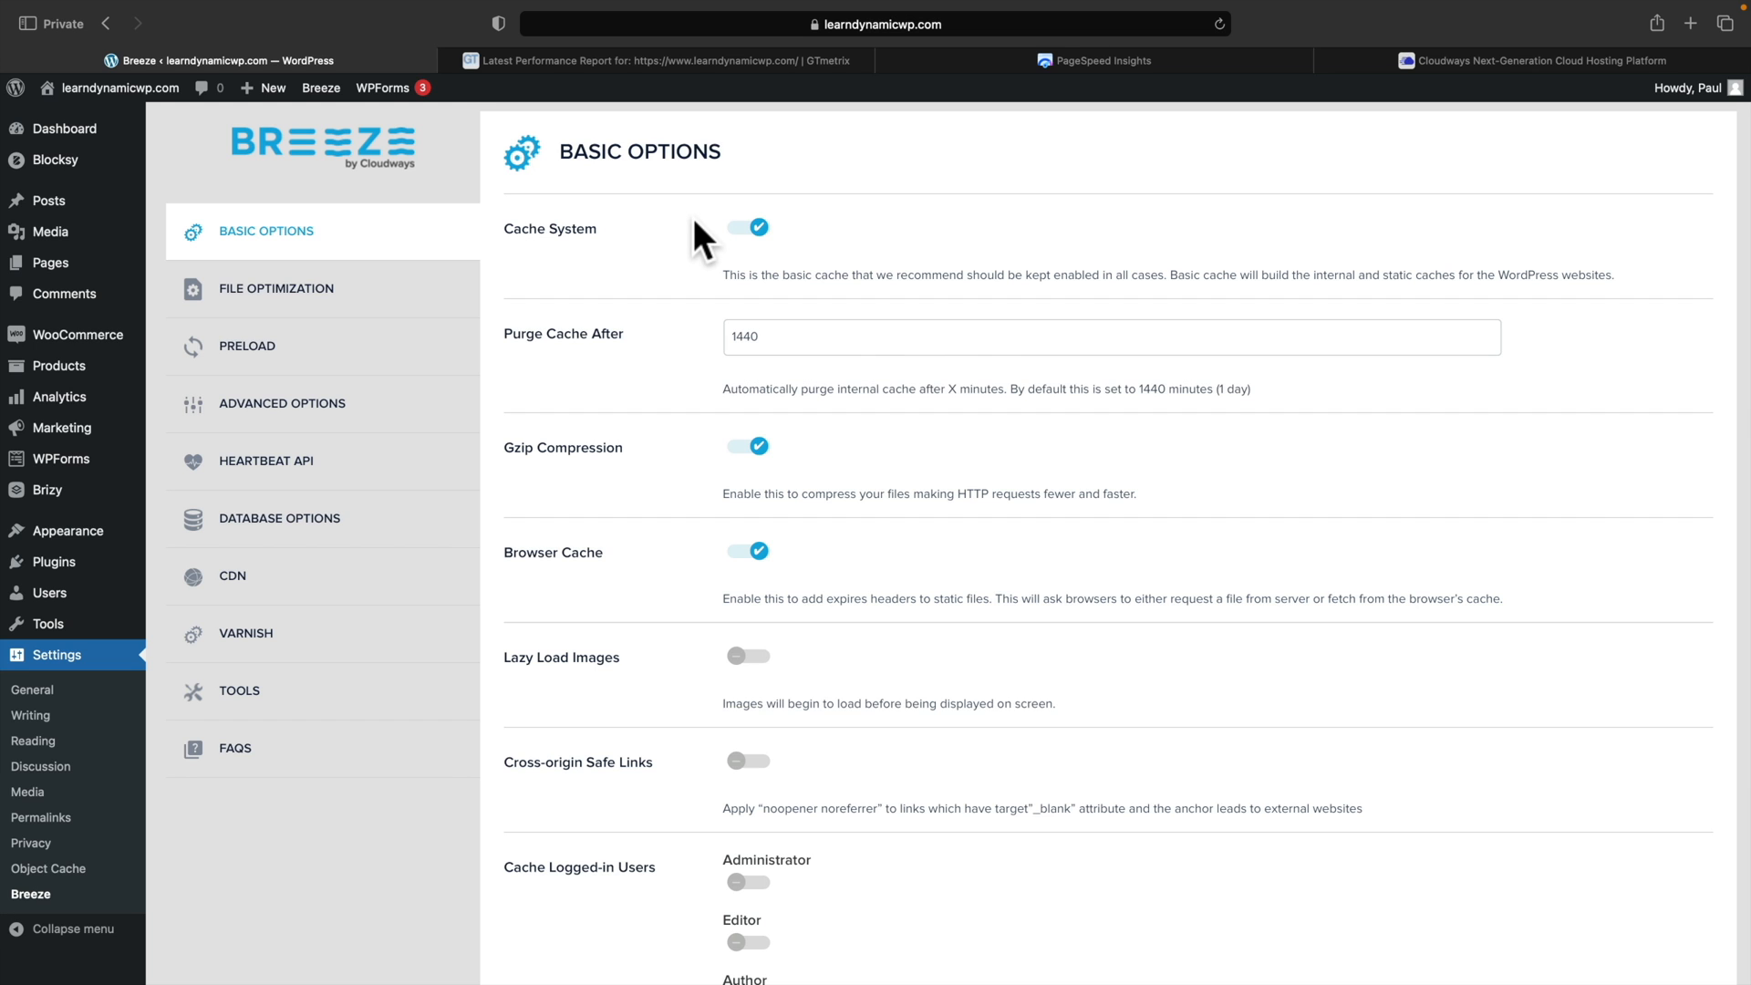
{"action": "mouse_move", "coordinate": [638, 439]}
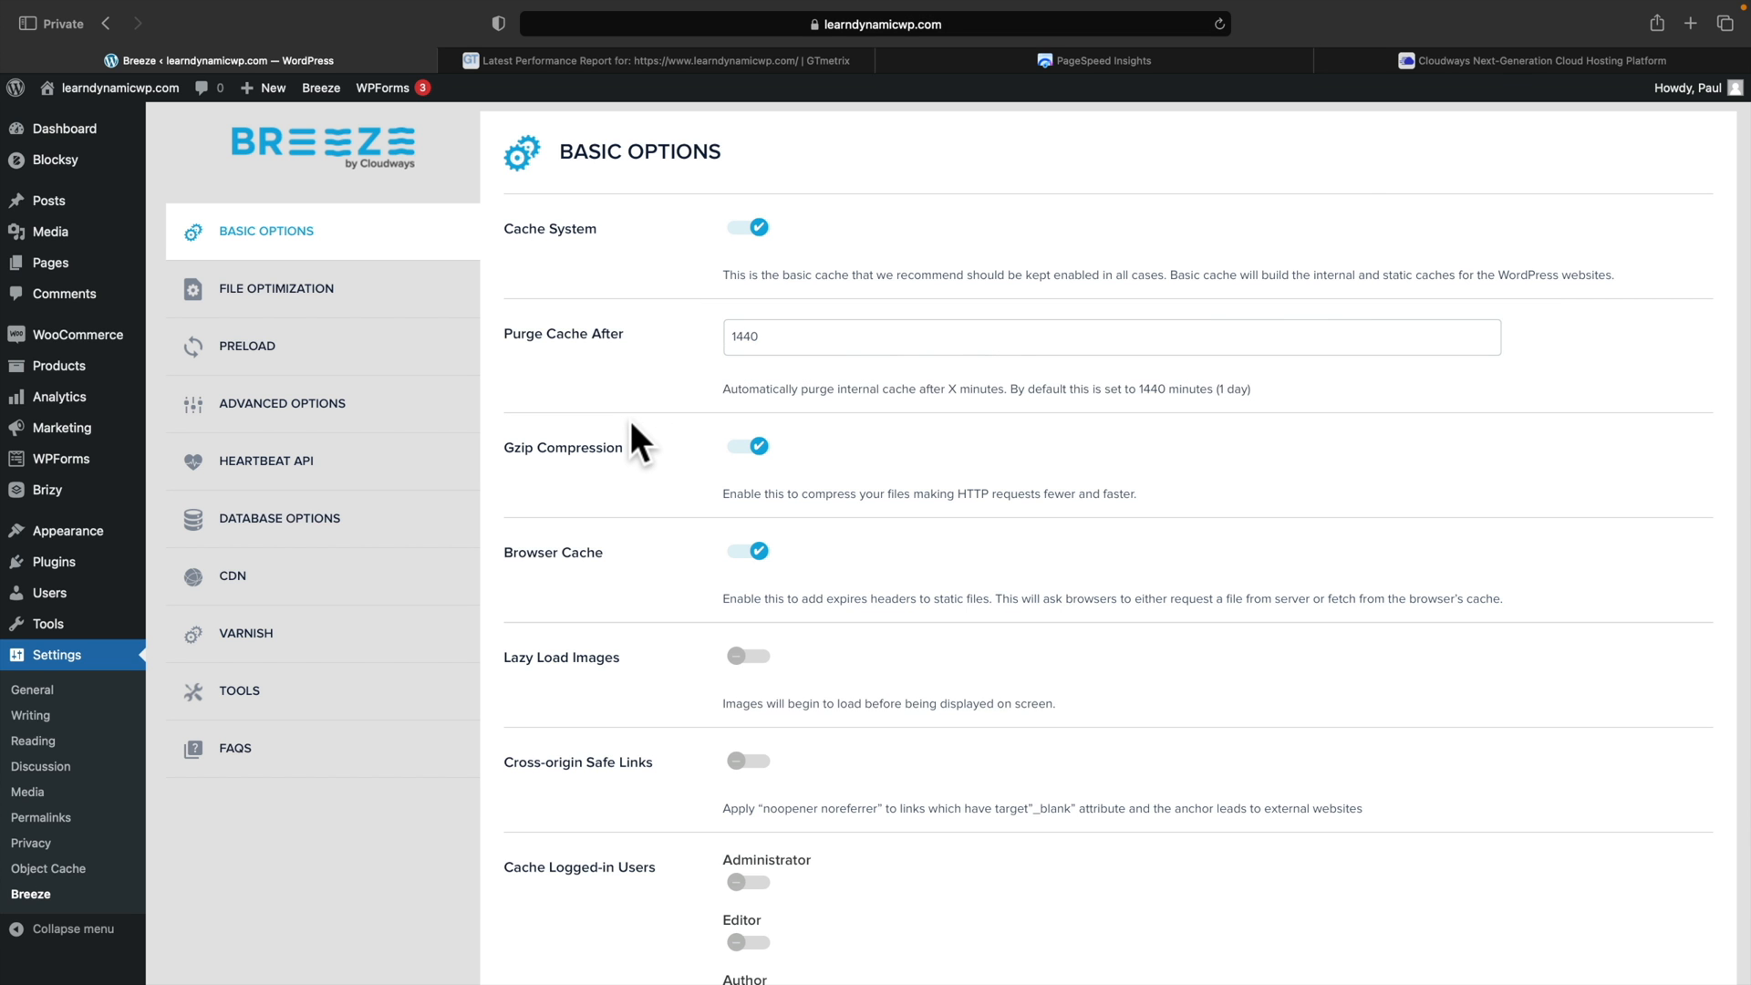
{"action": "mouse_move", "coordinate": [556, 581]}
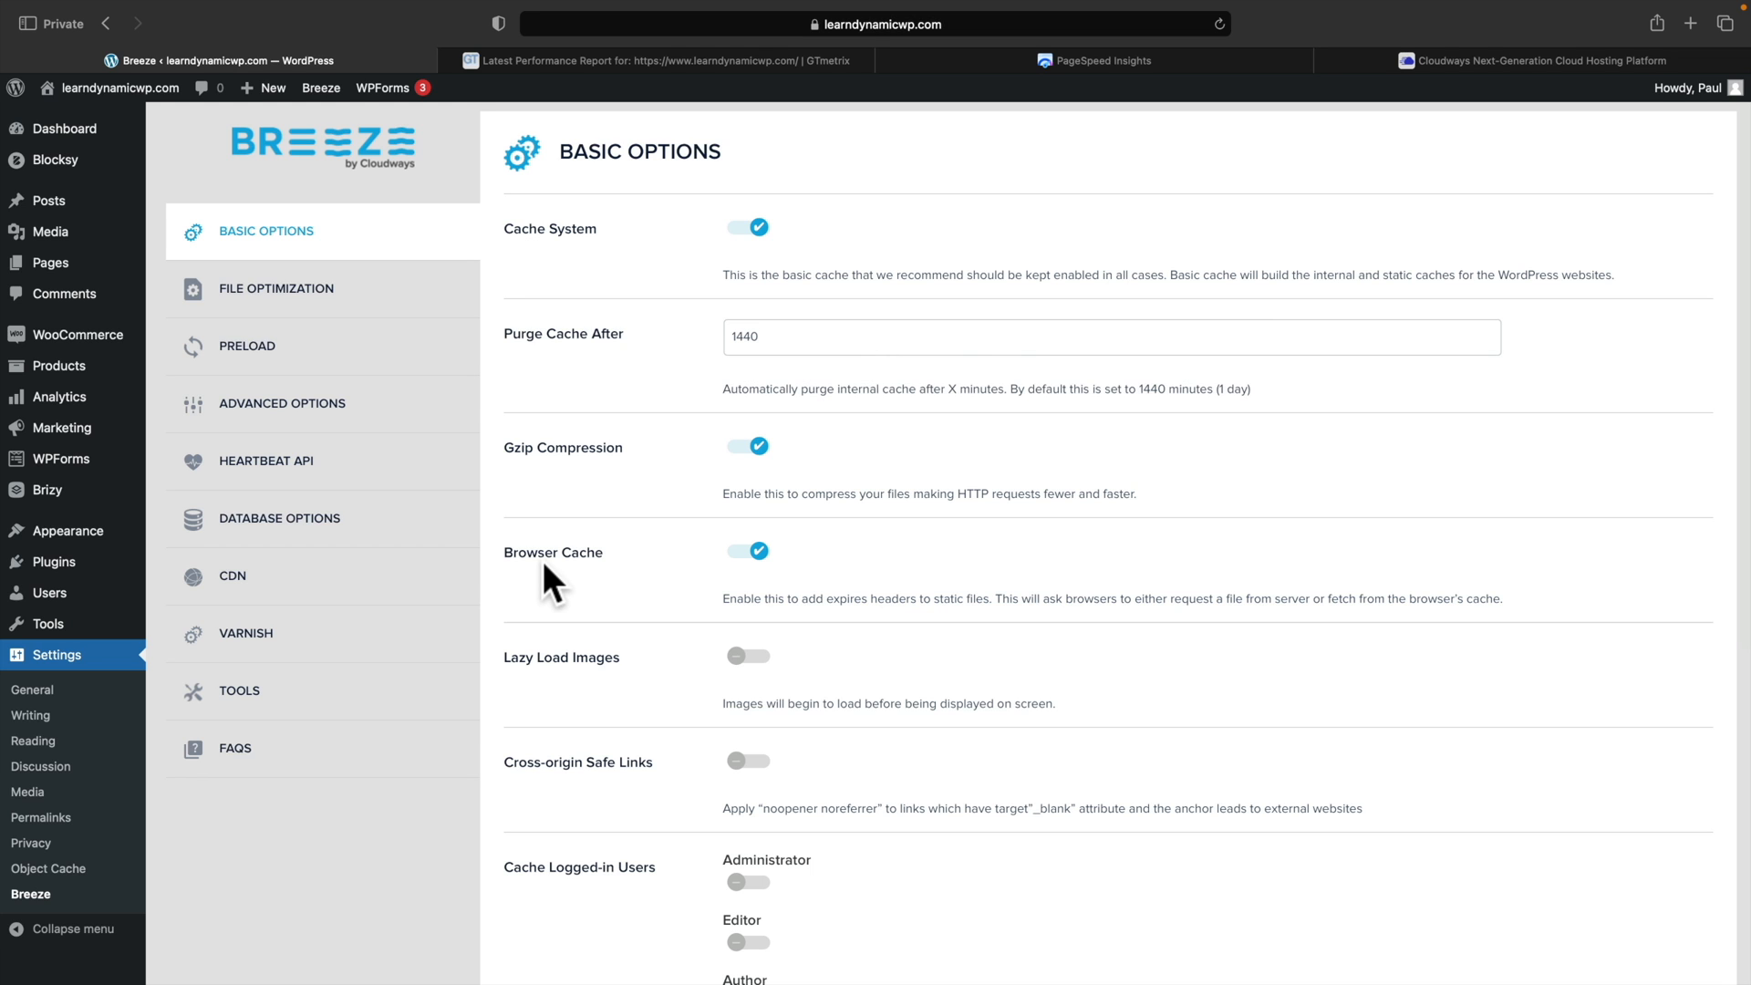
{"action": "left_click", "coordinate": [276, 288]}
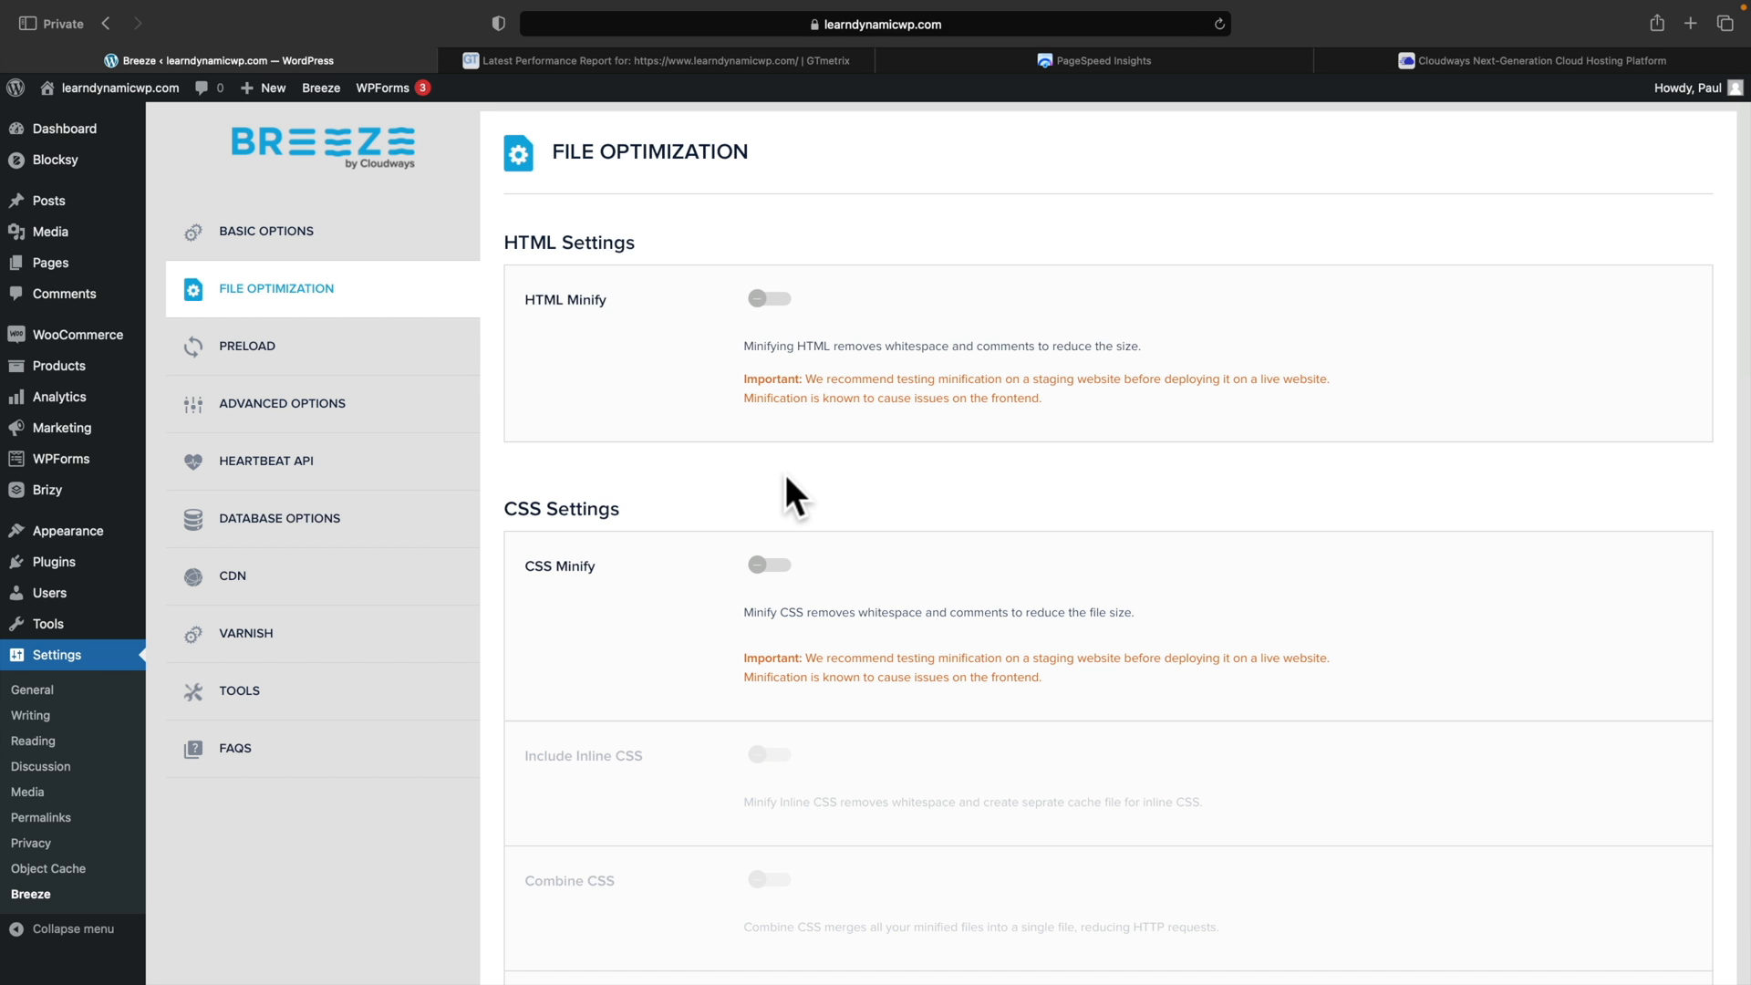
View Breeze's Preload and Advanced Options, then Database Options showing 270 cleanable items
{"action": "left_click", "coordinate": [247, 347]}
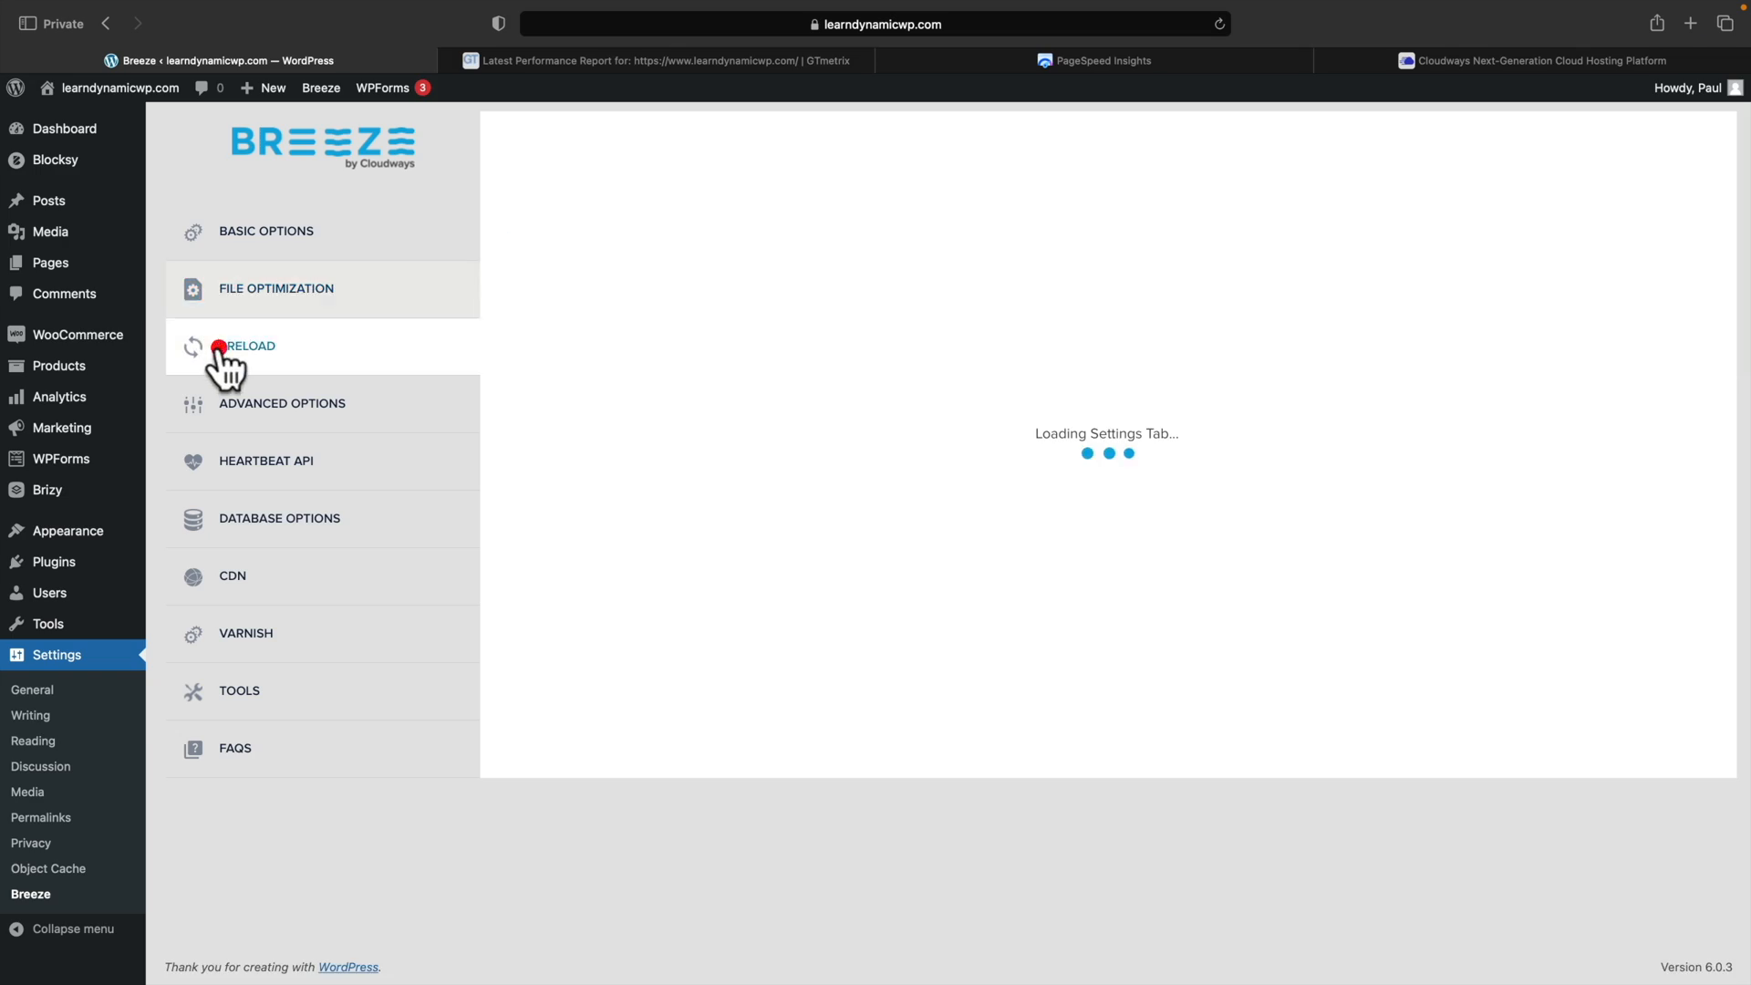
{"action": "left_click", "coordinate": [246, 347]}
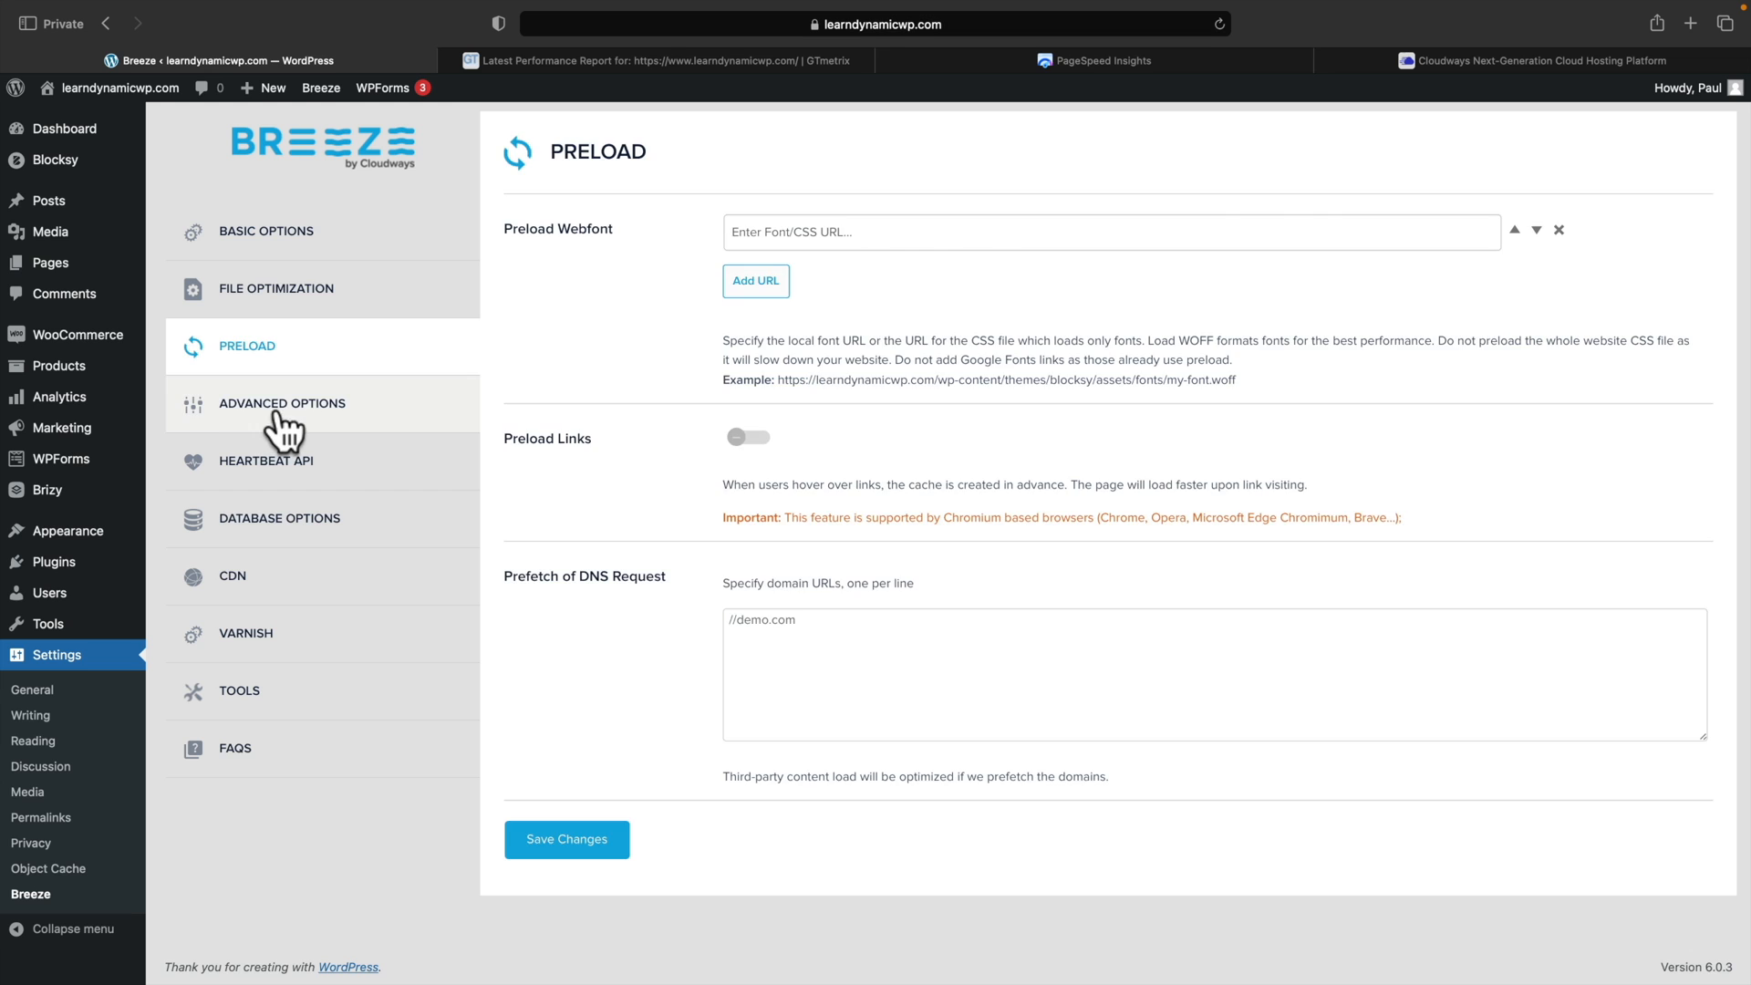
{"action": "left_click", "coordinate": [282, 403]}
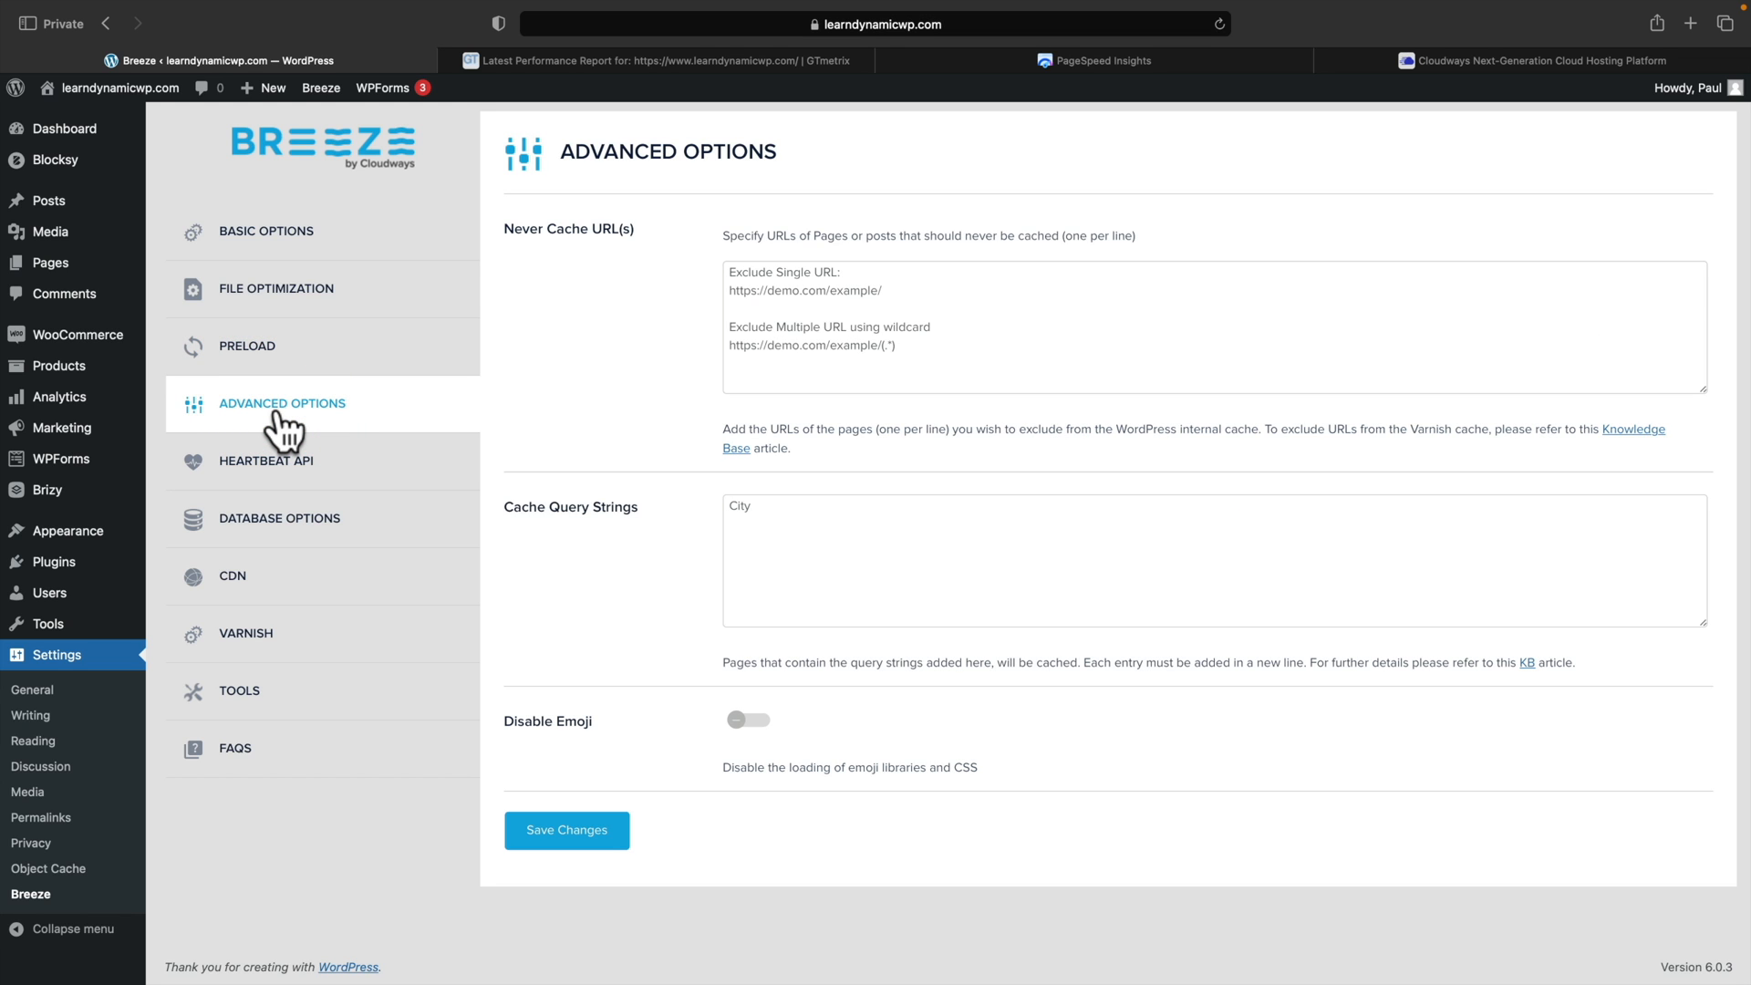
{"action": "left_click", "coordinate": [280, 518]}
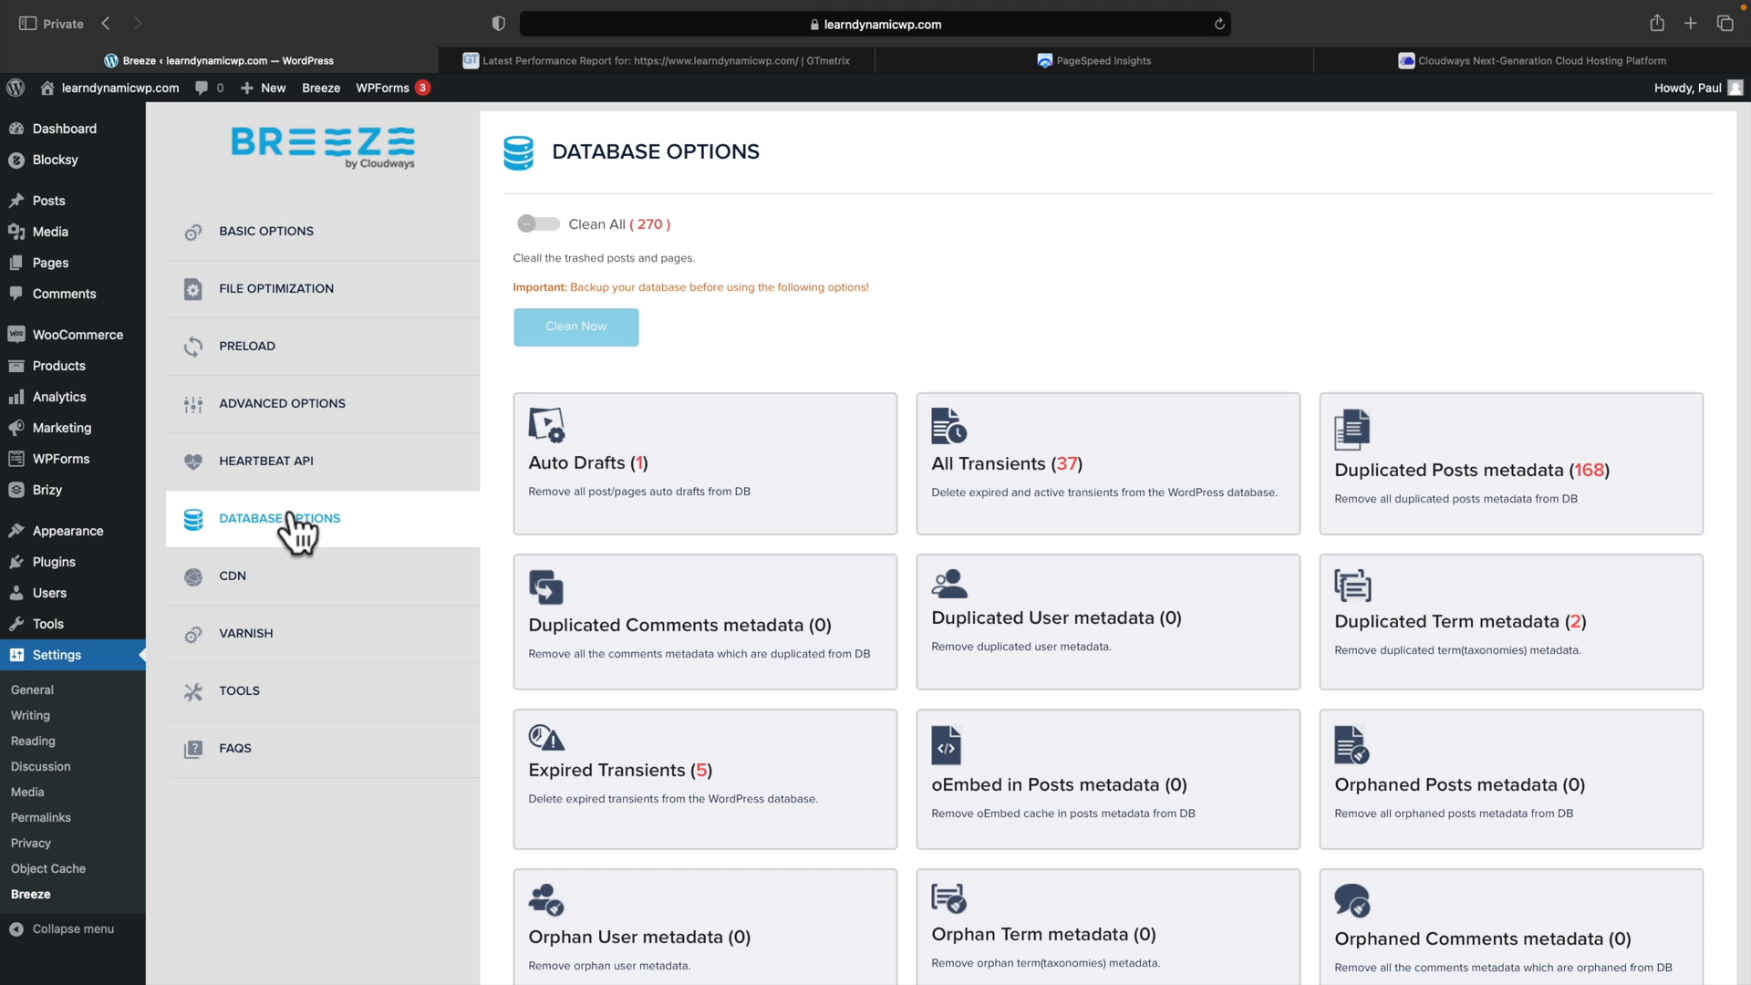
Browse Breeze's CDN, Varnish and Tools settings, ending on the FAQs page
{"action": "left_click", "coordinate": [234, 576]}
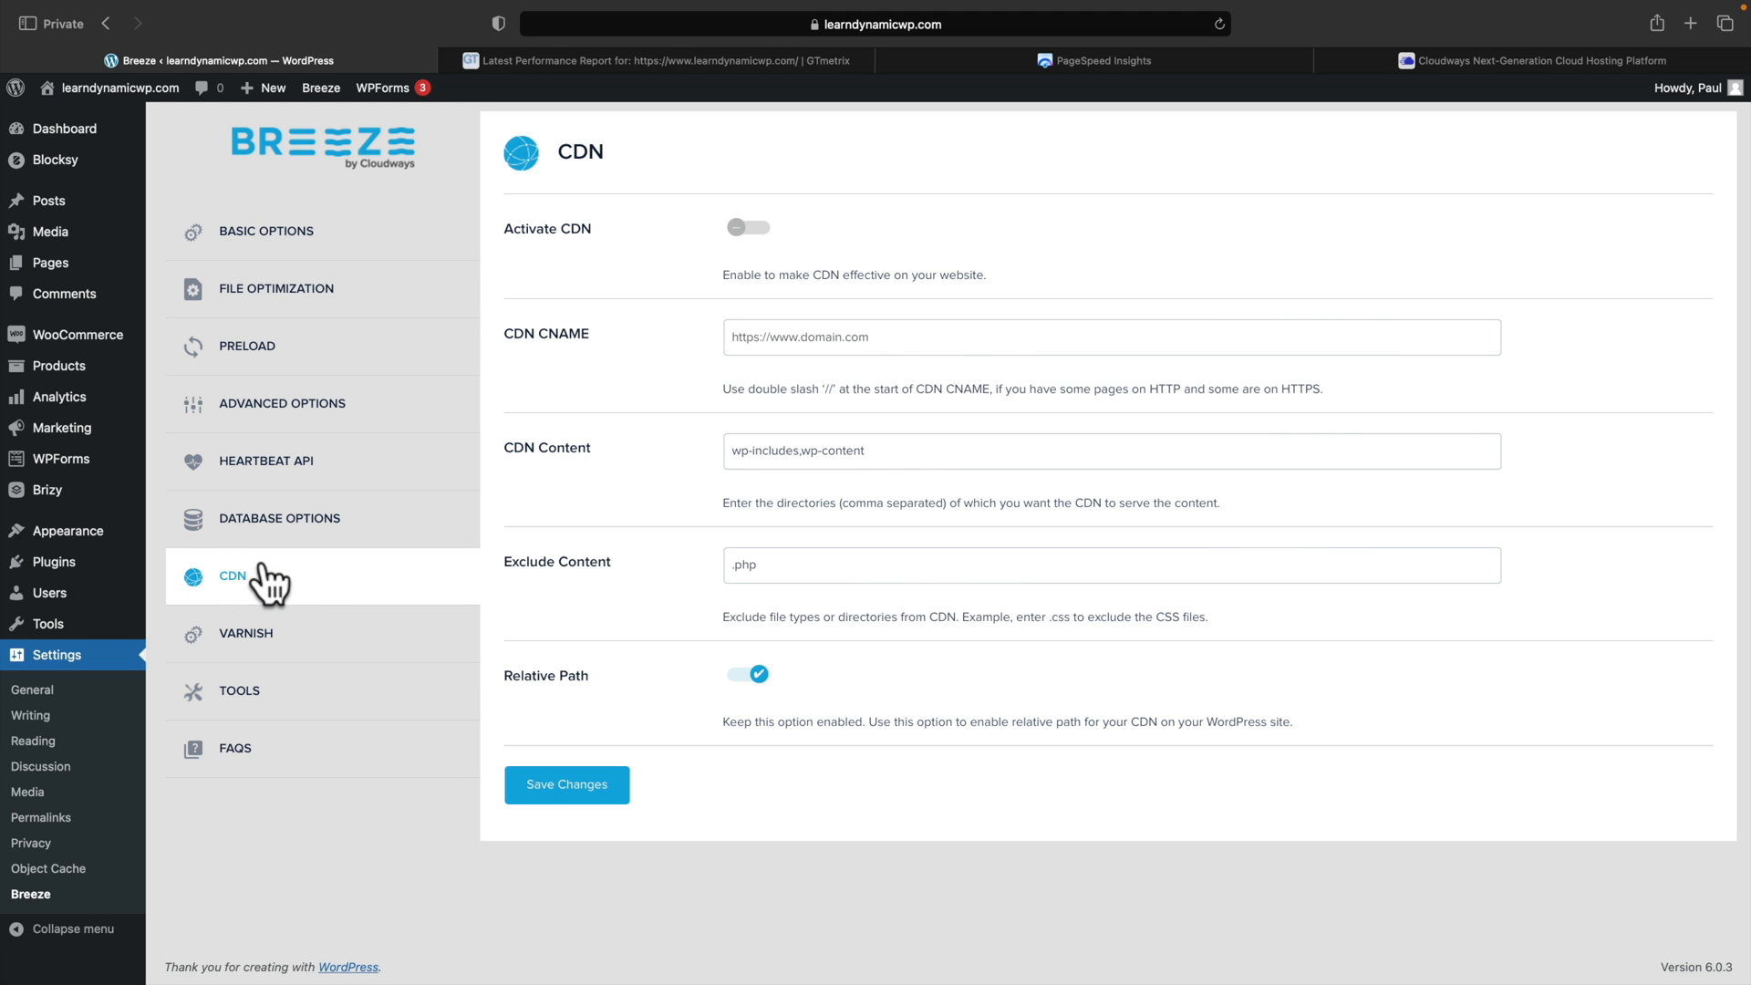
{"action": "left_click", "coordinate": [248, 633]}
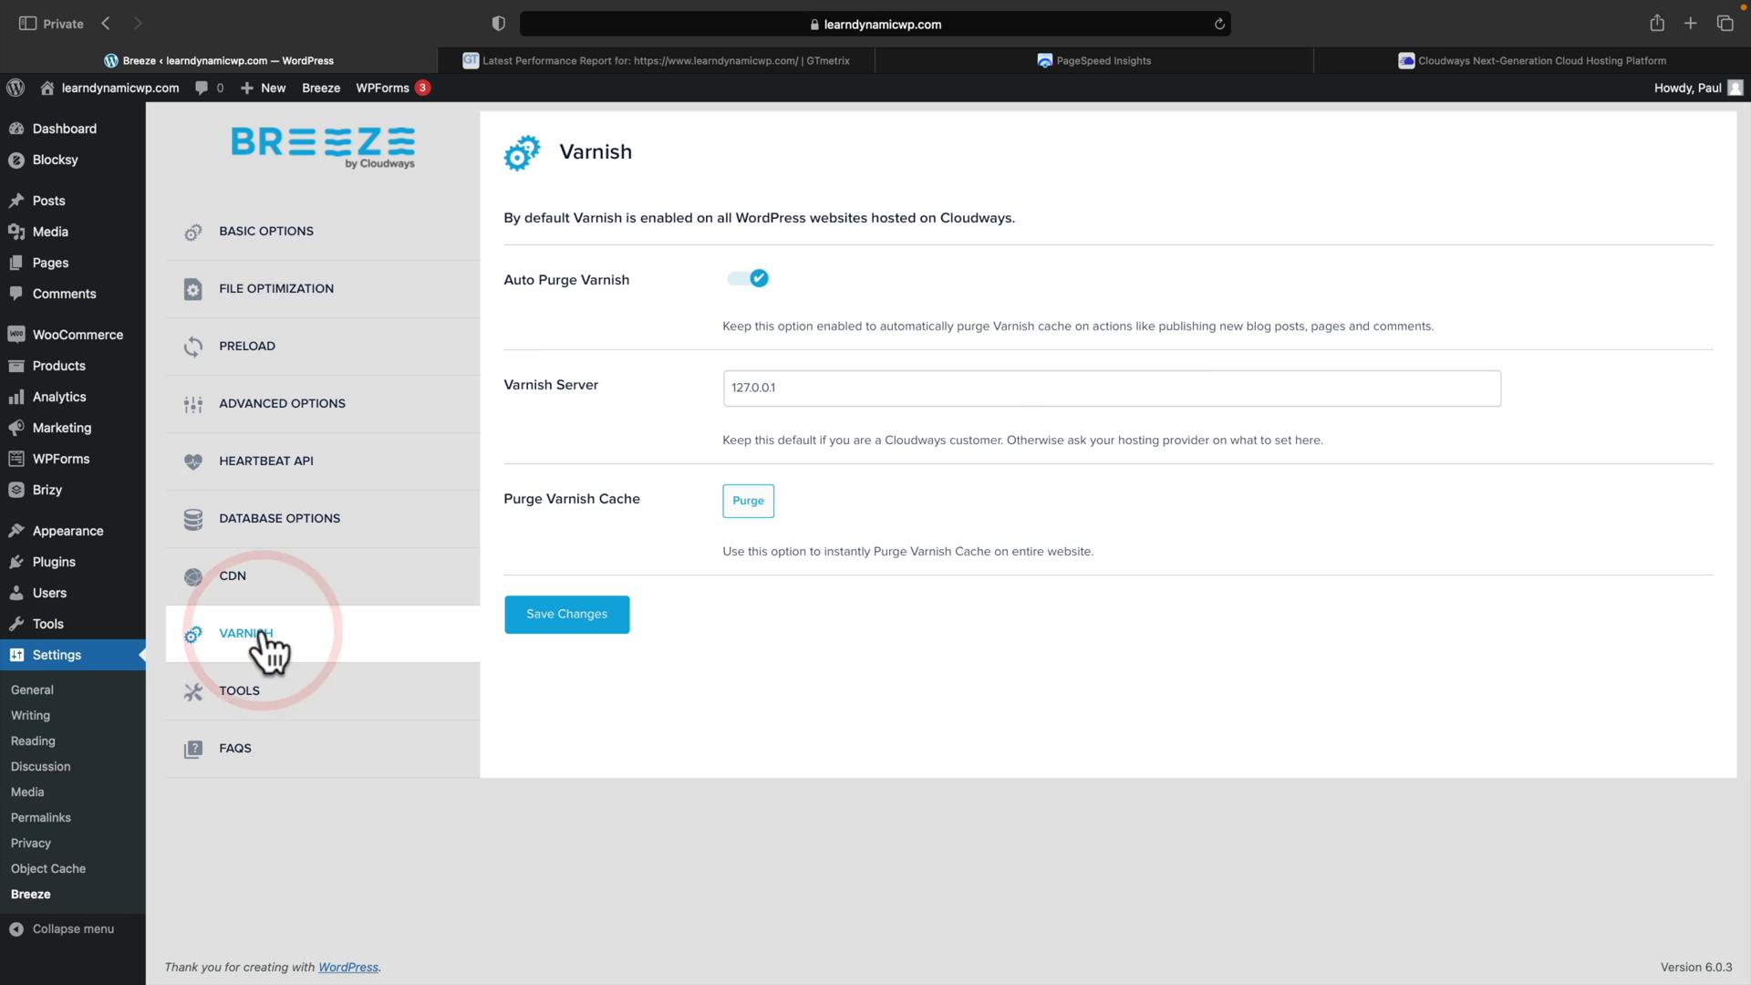
{"action": "mouse_move", "coordinate": [564, 720]}
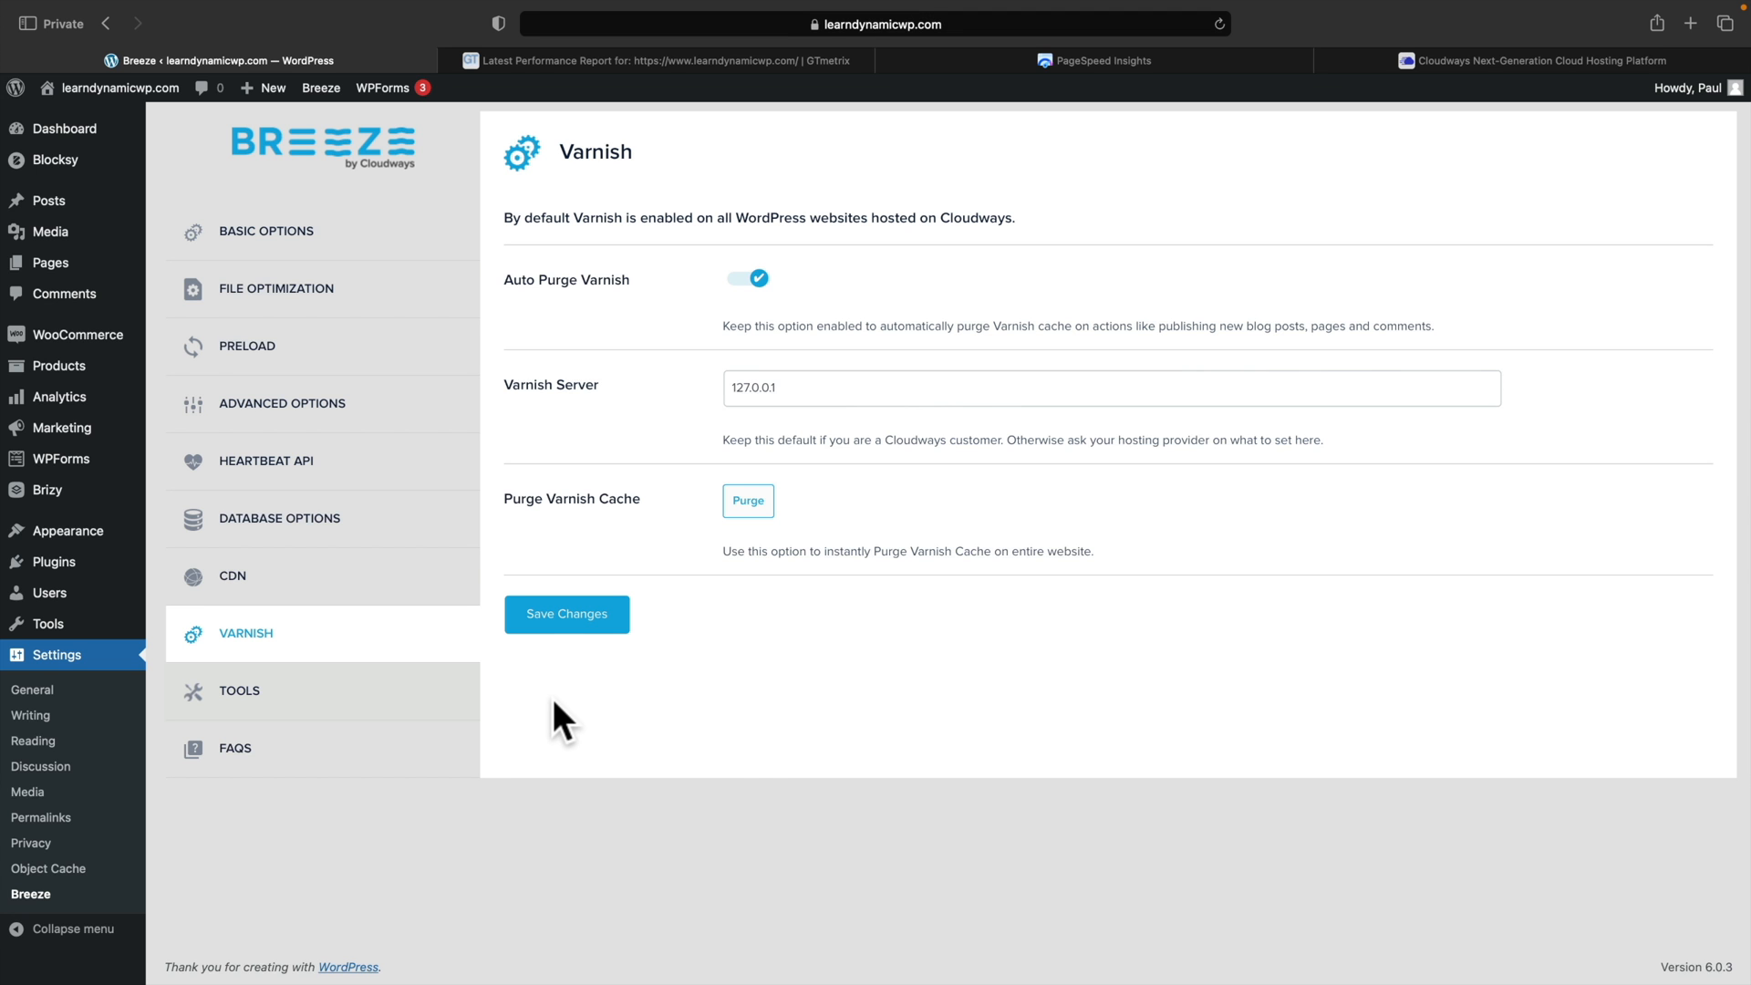
{"action": "left_click", "coordinate": [239, 690]}
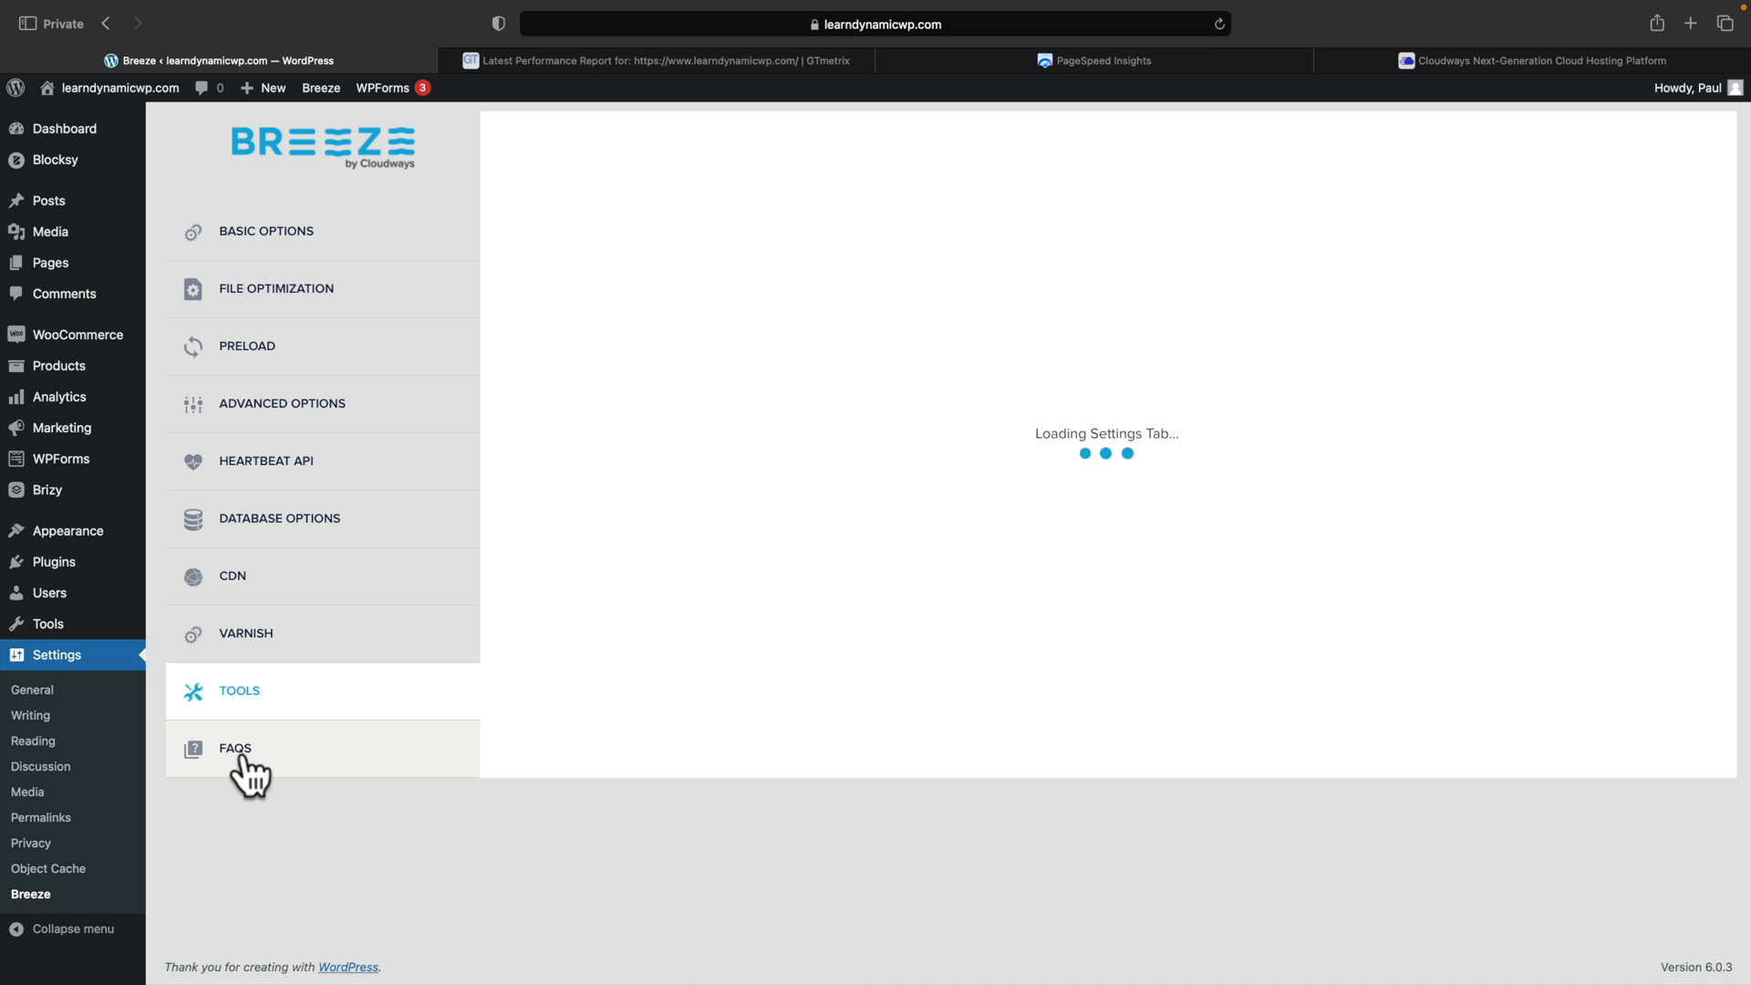
{"action": "left_click", "coordinate": [235, 748]}
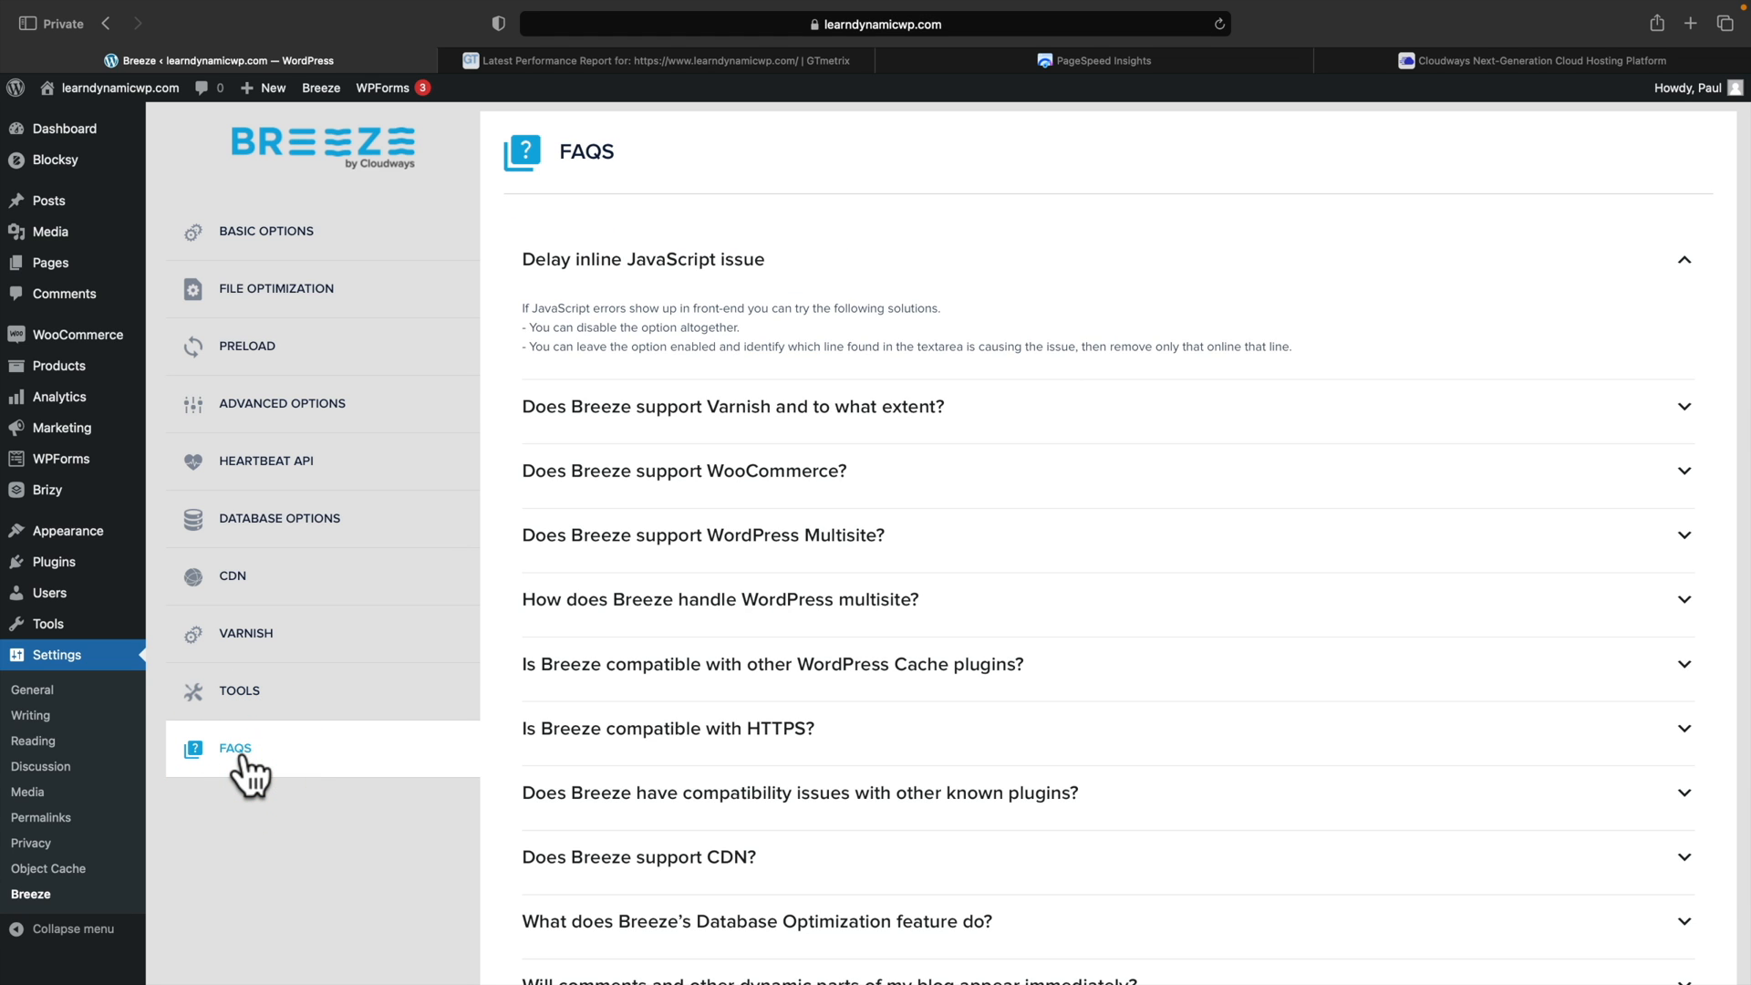